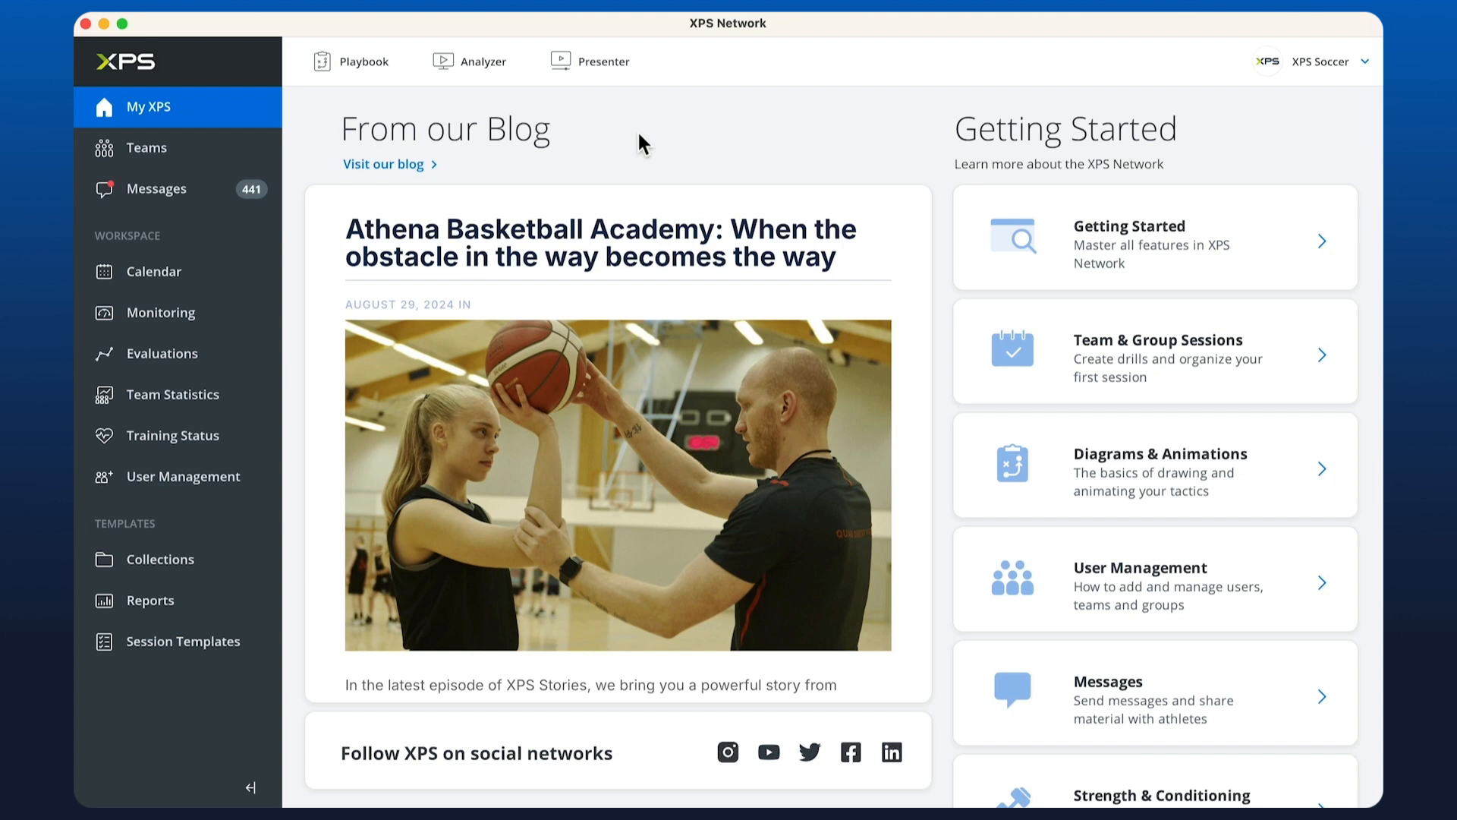
pyautogui.moveTo(621, 179)
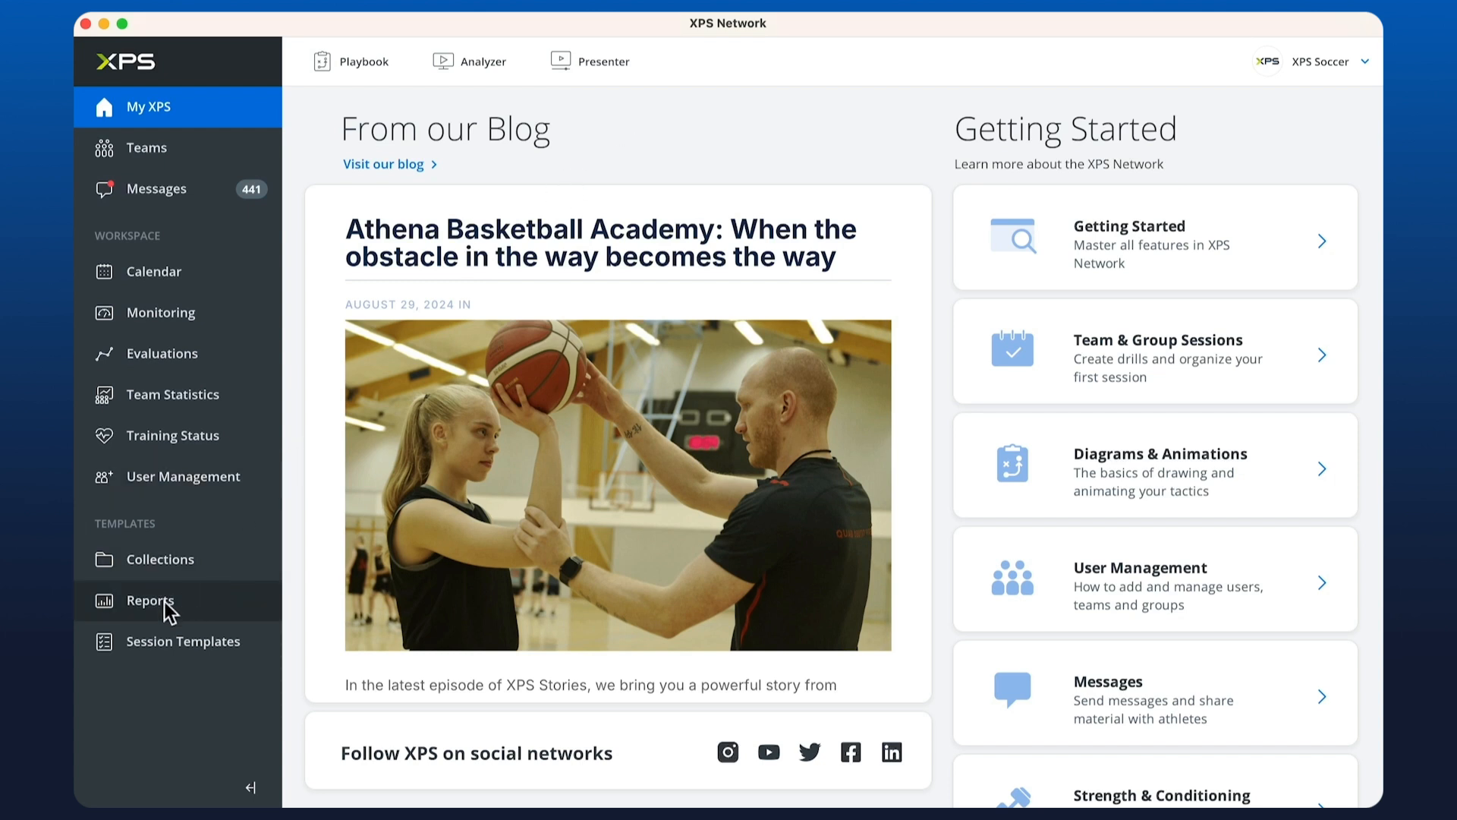
# Step: Open the Reports templates section from the left sidebar
pyautogui.click(150, 599)
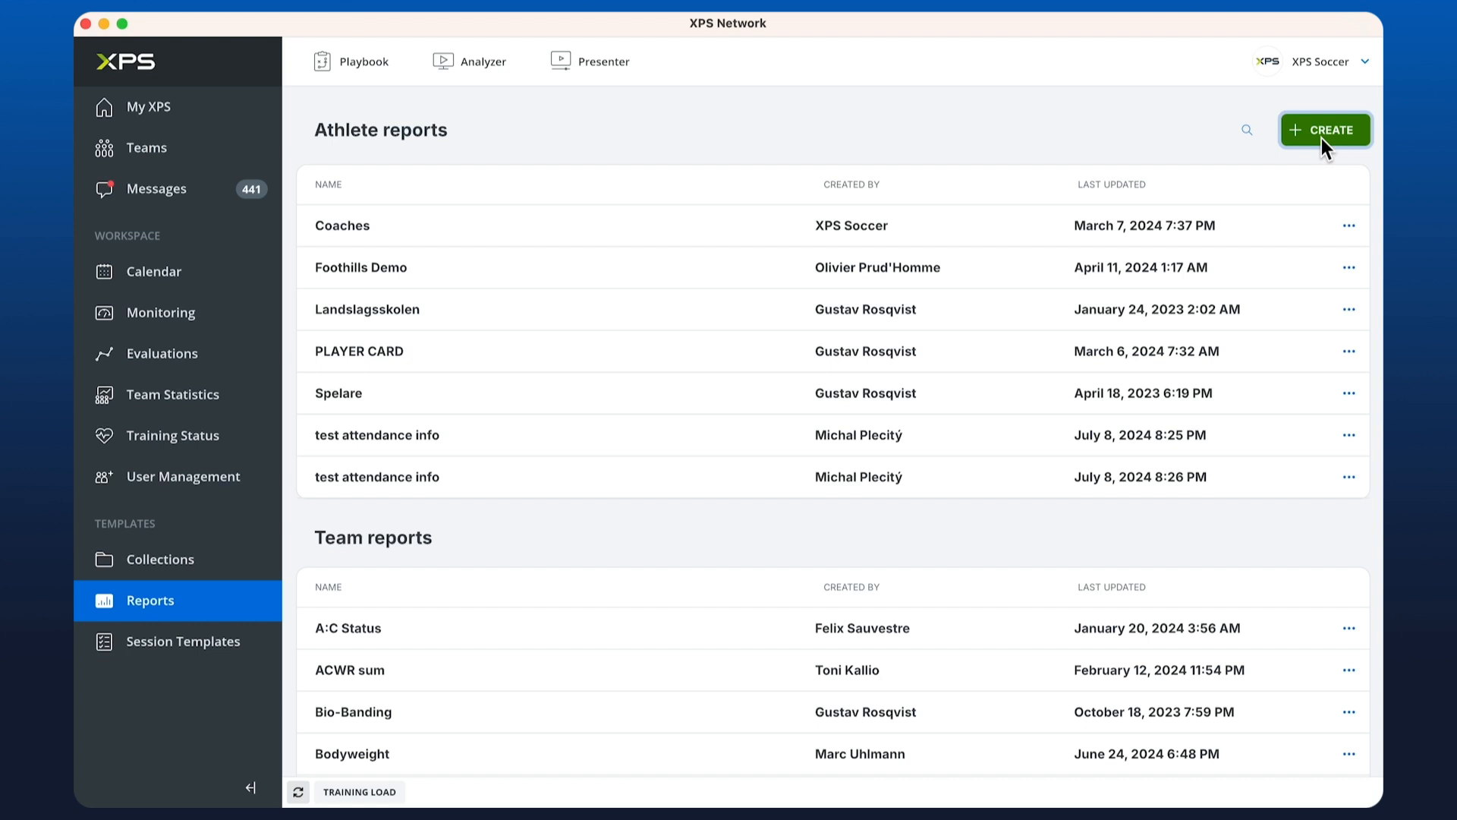
# Step: Start a new athlete report with a line chart widget in the first grid cell
pyautogui.click(1326, 129)
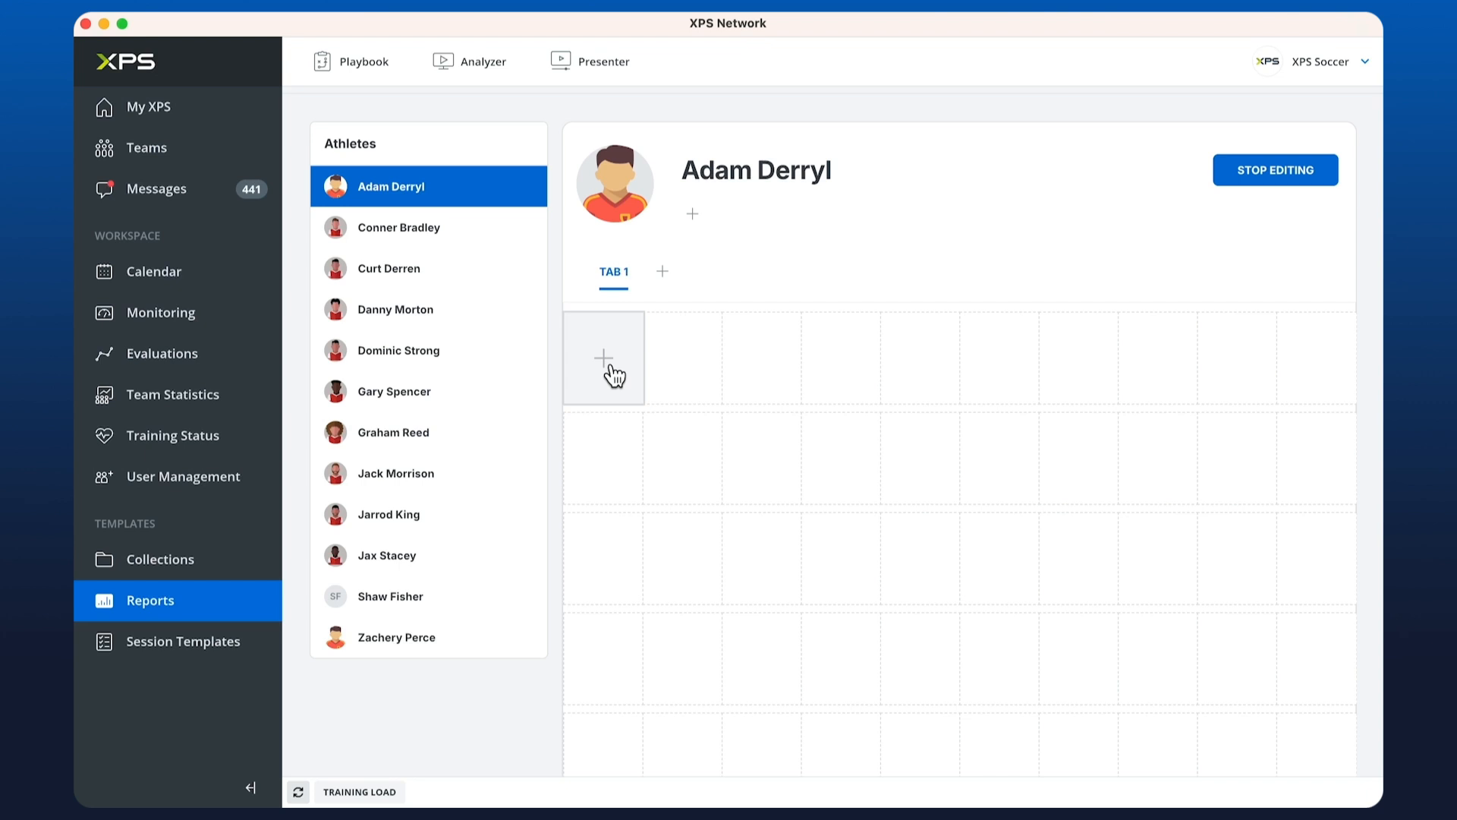
pyautogui.click(604, 358)
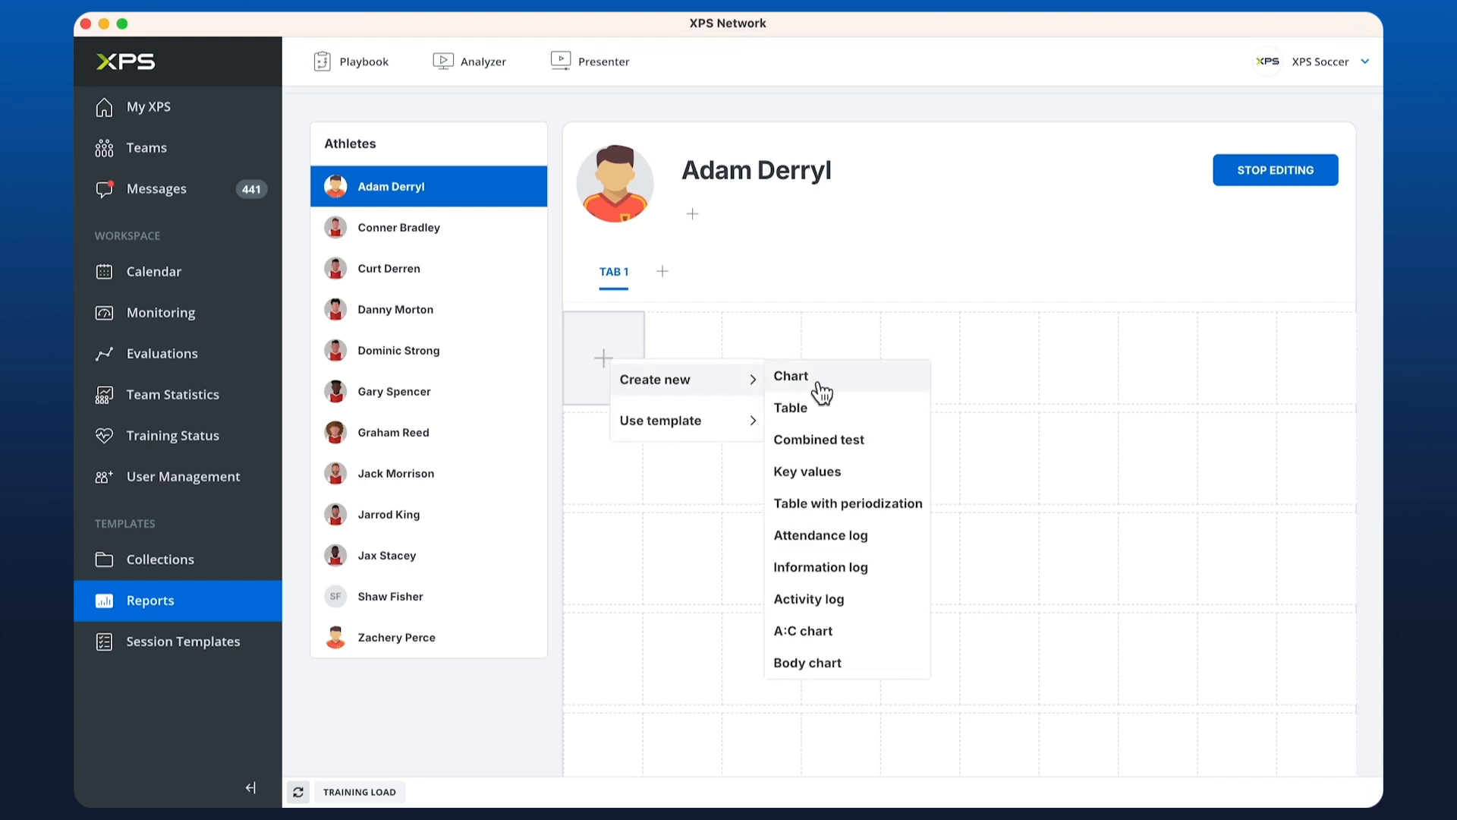
pyautogui.click(791, 376)
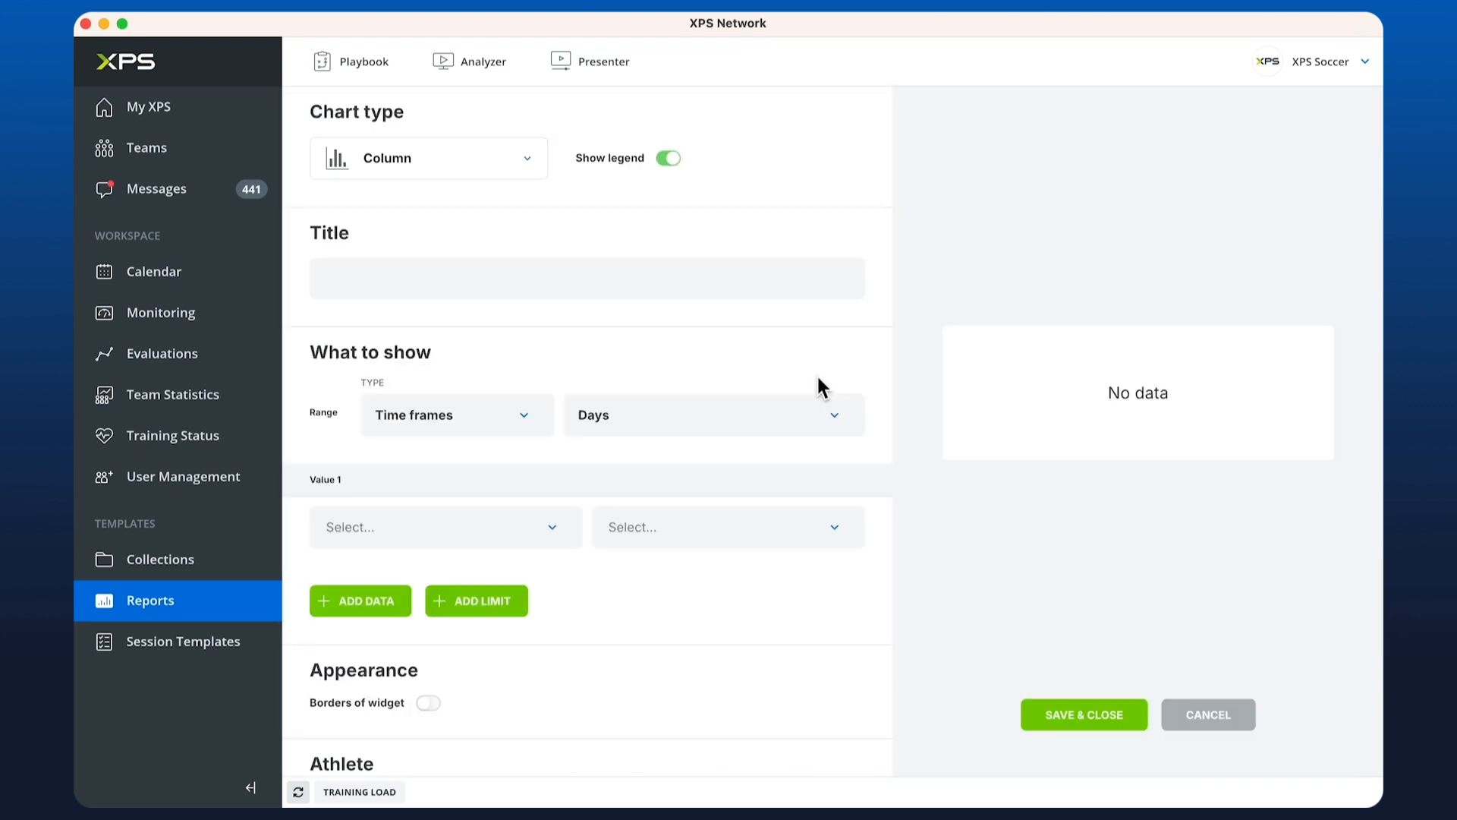
pyautogui.click(428, 158)
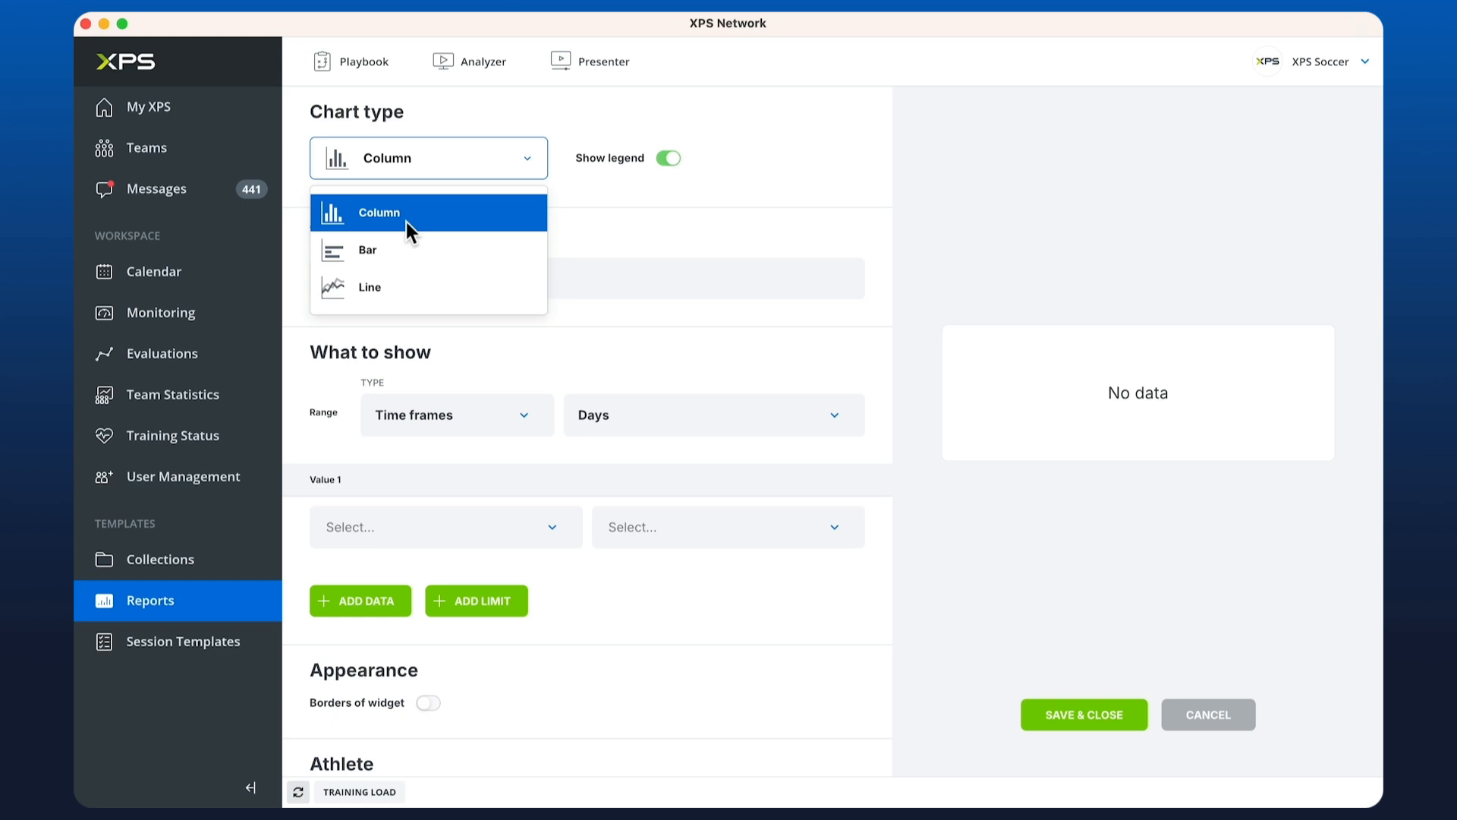
pyautogui.click(368, 286)
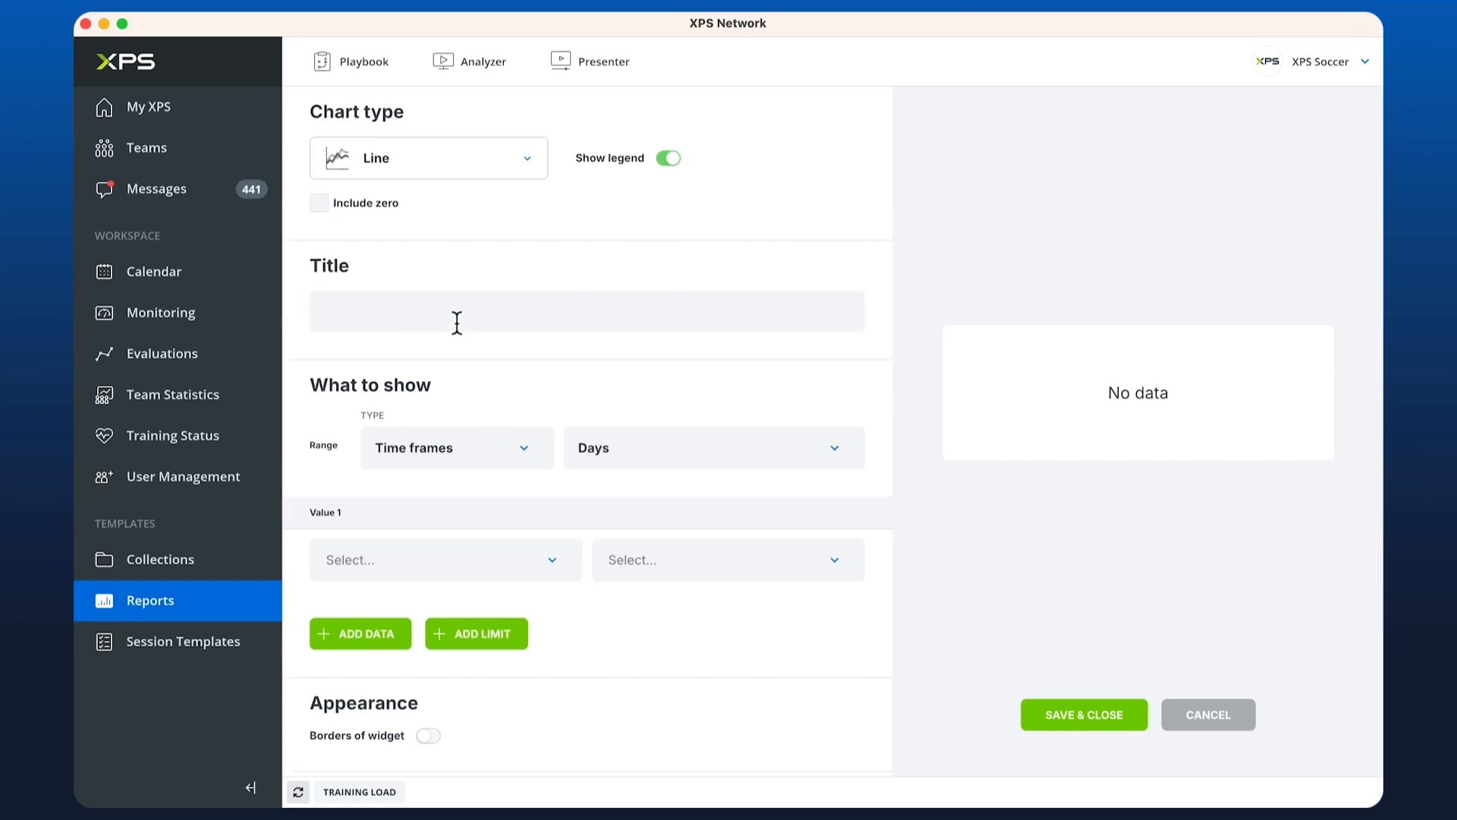
# Step: Title the chart '20m Sprint', plot 20m sprint max with team average, and save
pyautogui.write('20m')
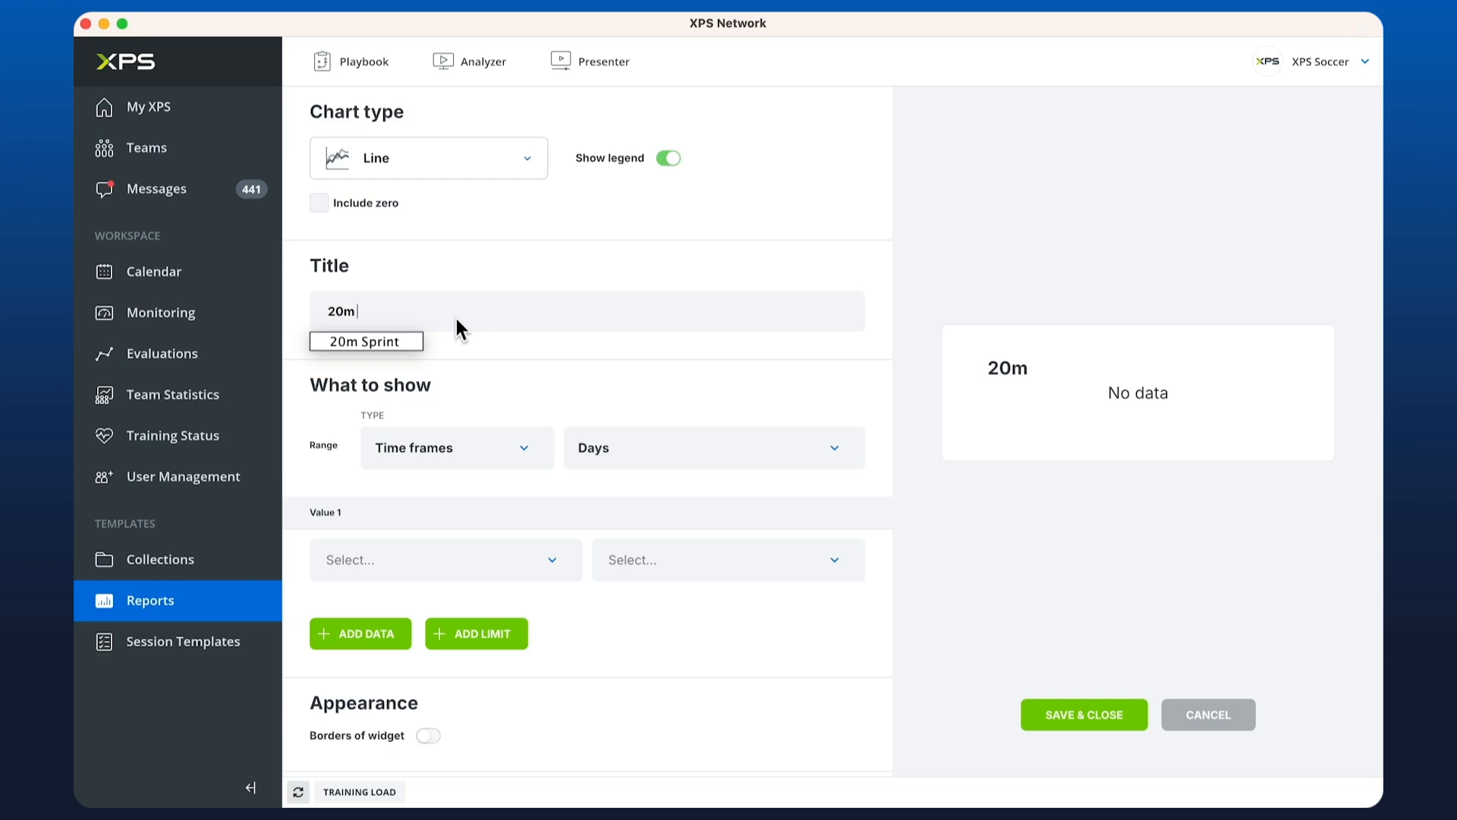
pyautogui.click(365, 341)
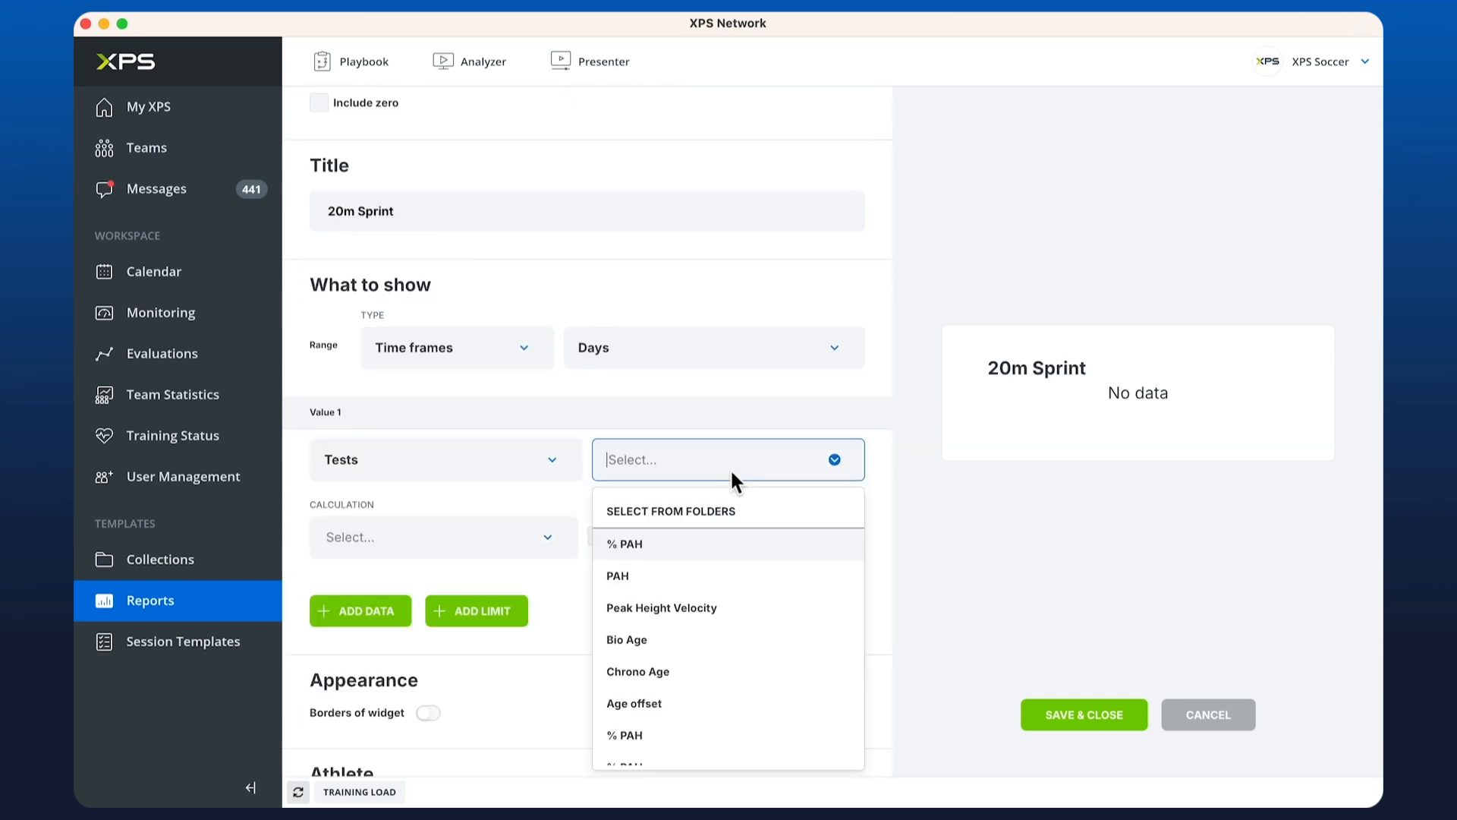
pyautogui.write('20m sprint')
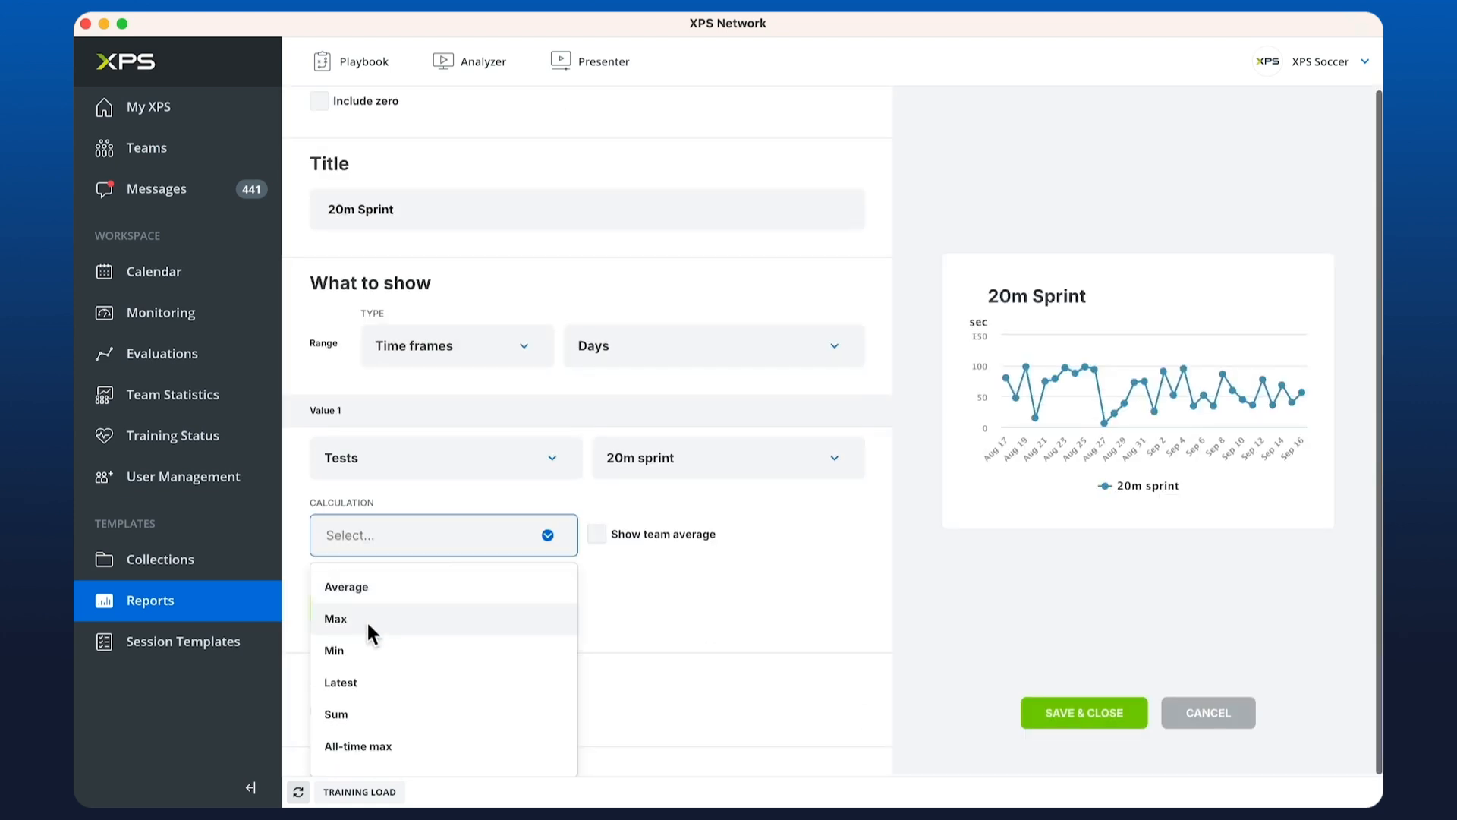
pyautogui.click(337, 618)
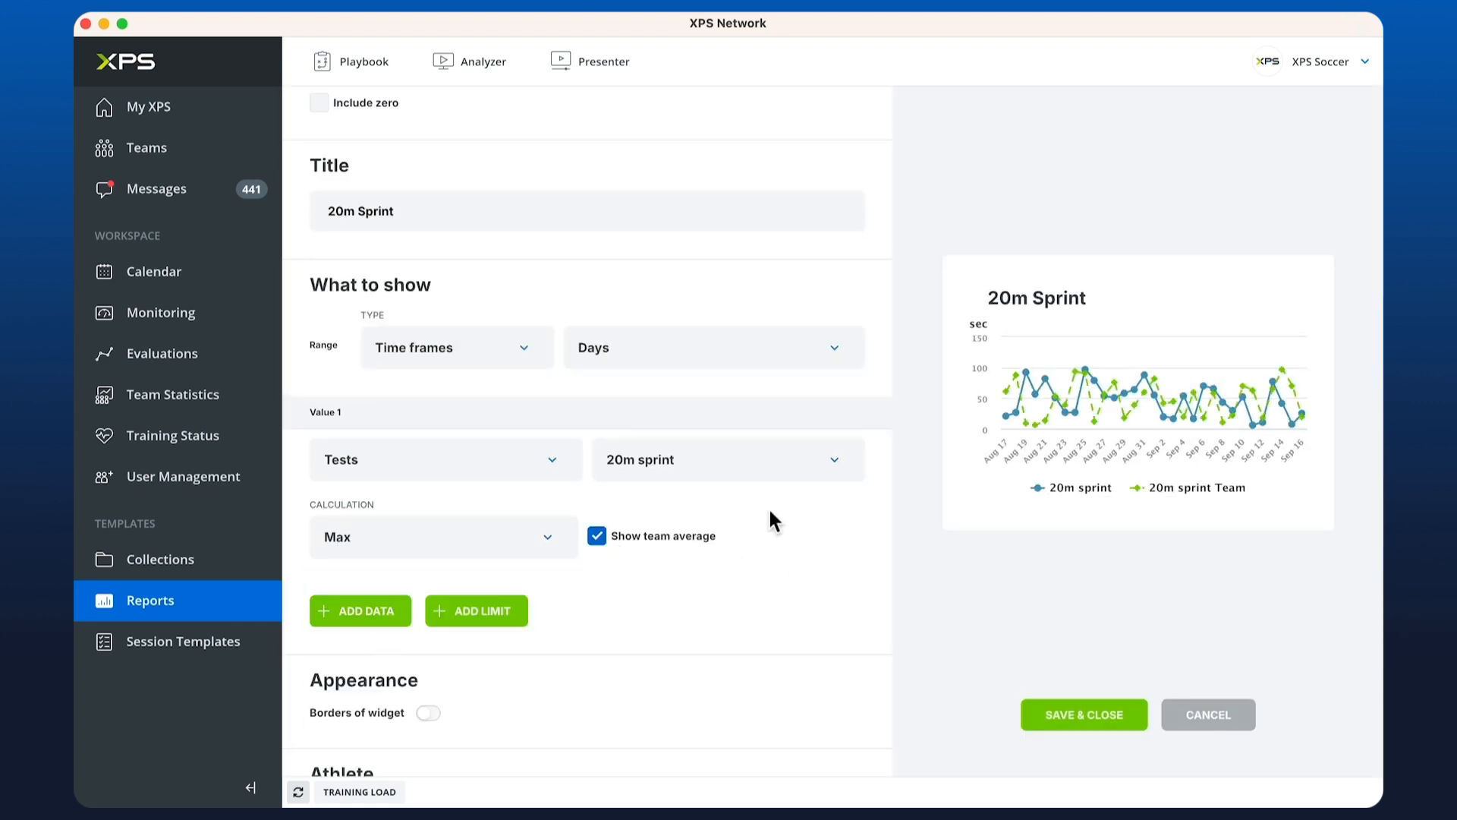
pyautogui.click(1084, 714)
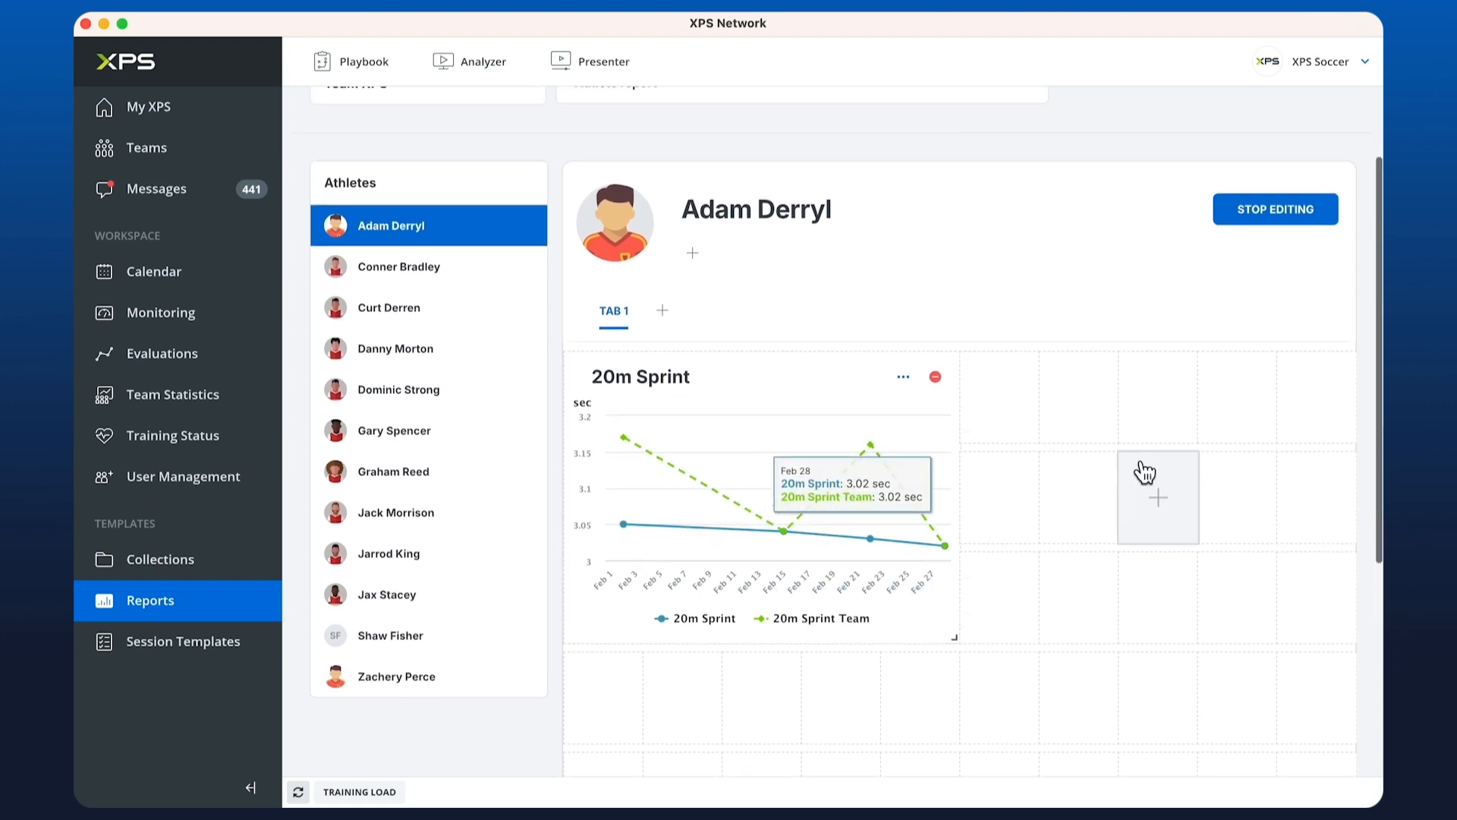
# Step: Add a Long Jump - Standing line chart of max values with team average and save
pyautogui.scroll(-3)
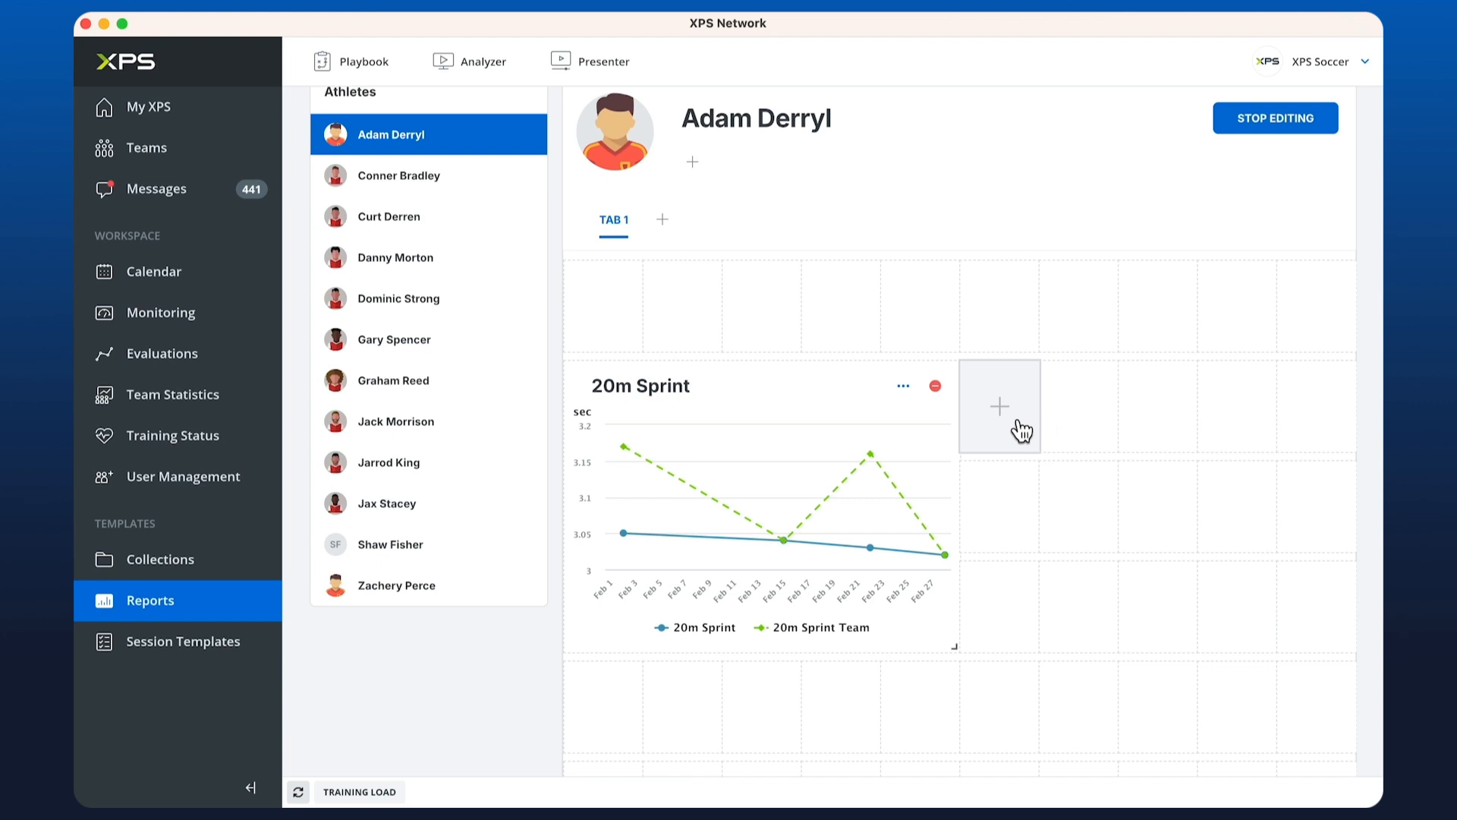
pyautogui.click(998, 407)
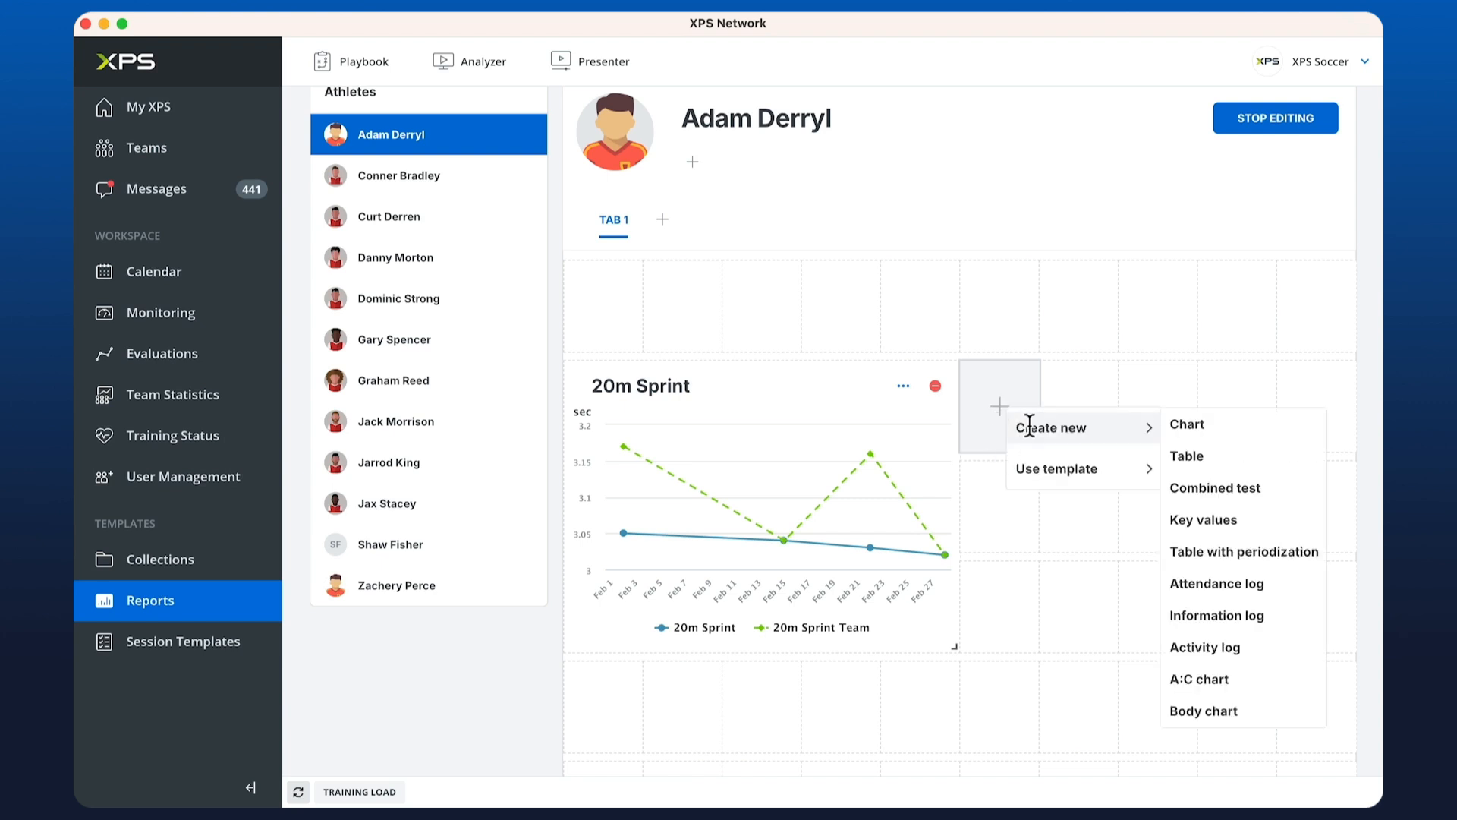
pyautogui.click(1187, 423)
pyautogui.write('standin')
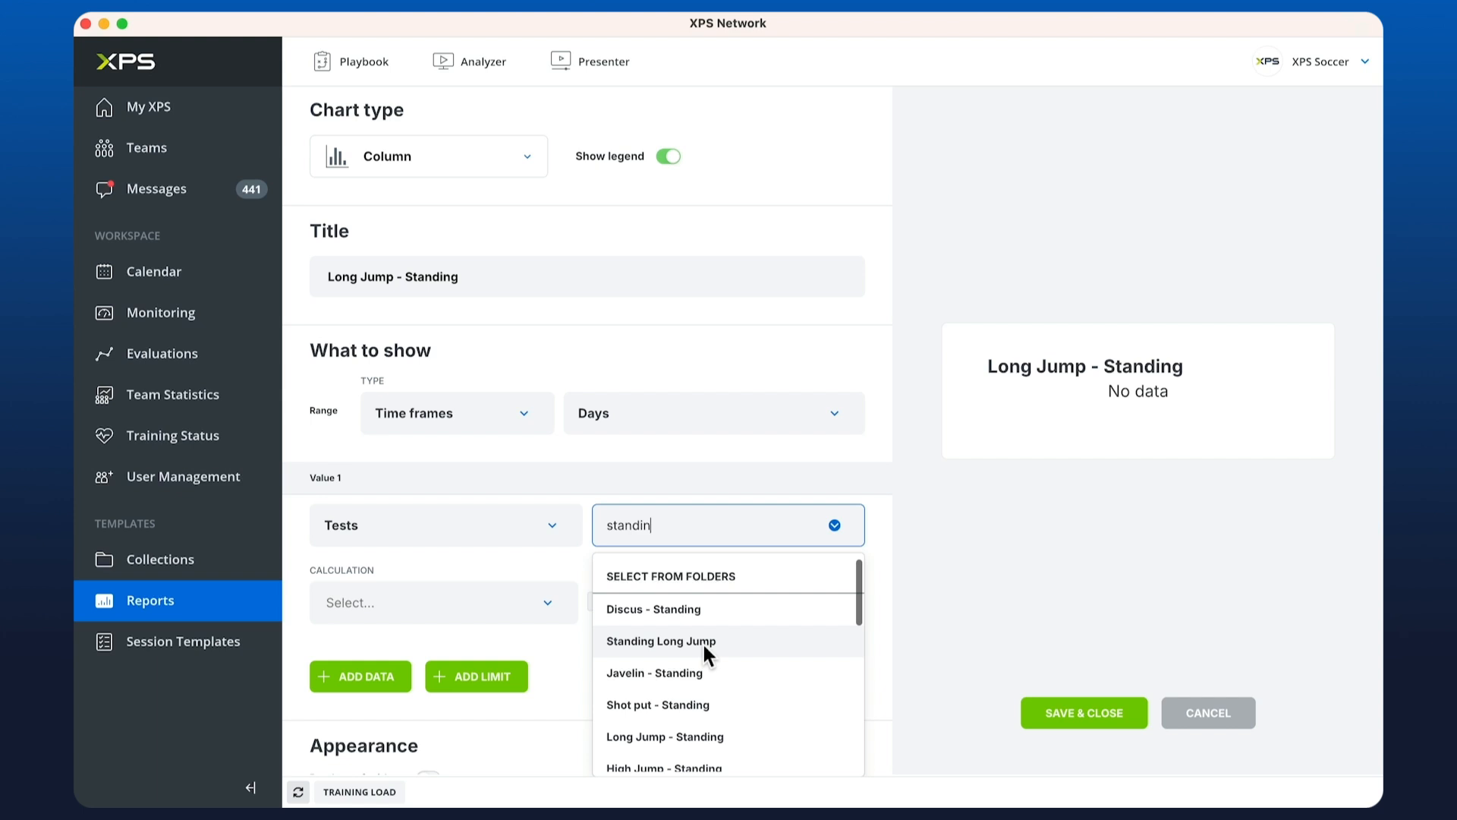
pyautogui.click(665, 737)
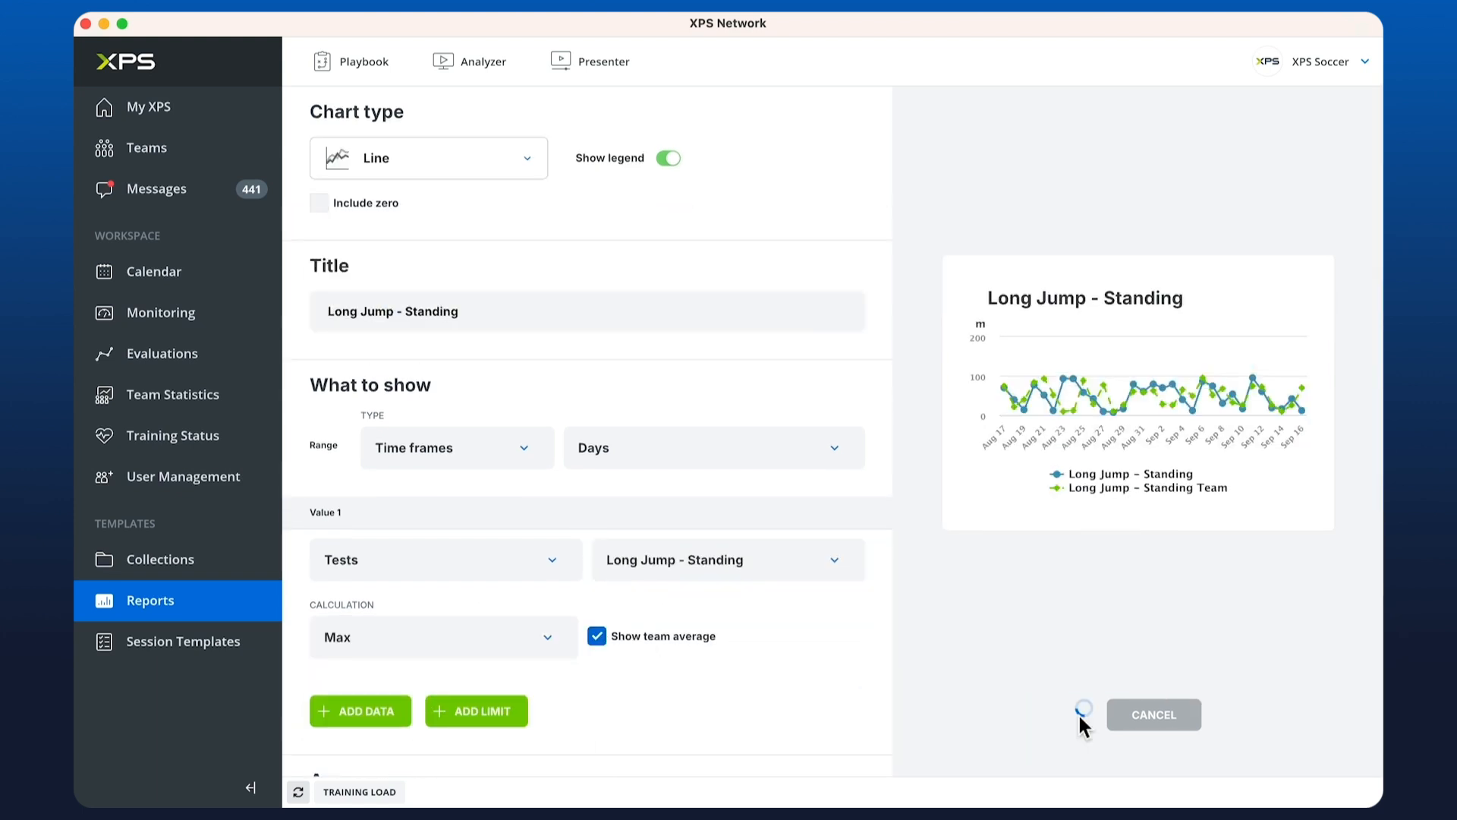
pyautogui.click(1084, 715)
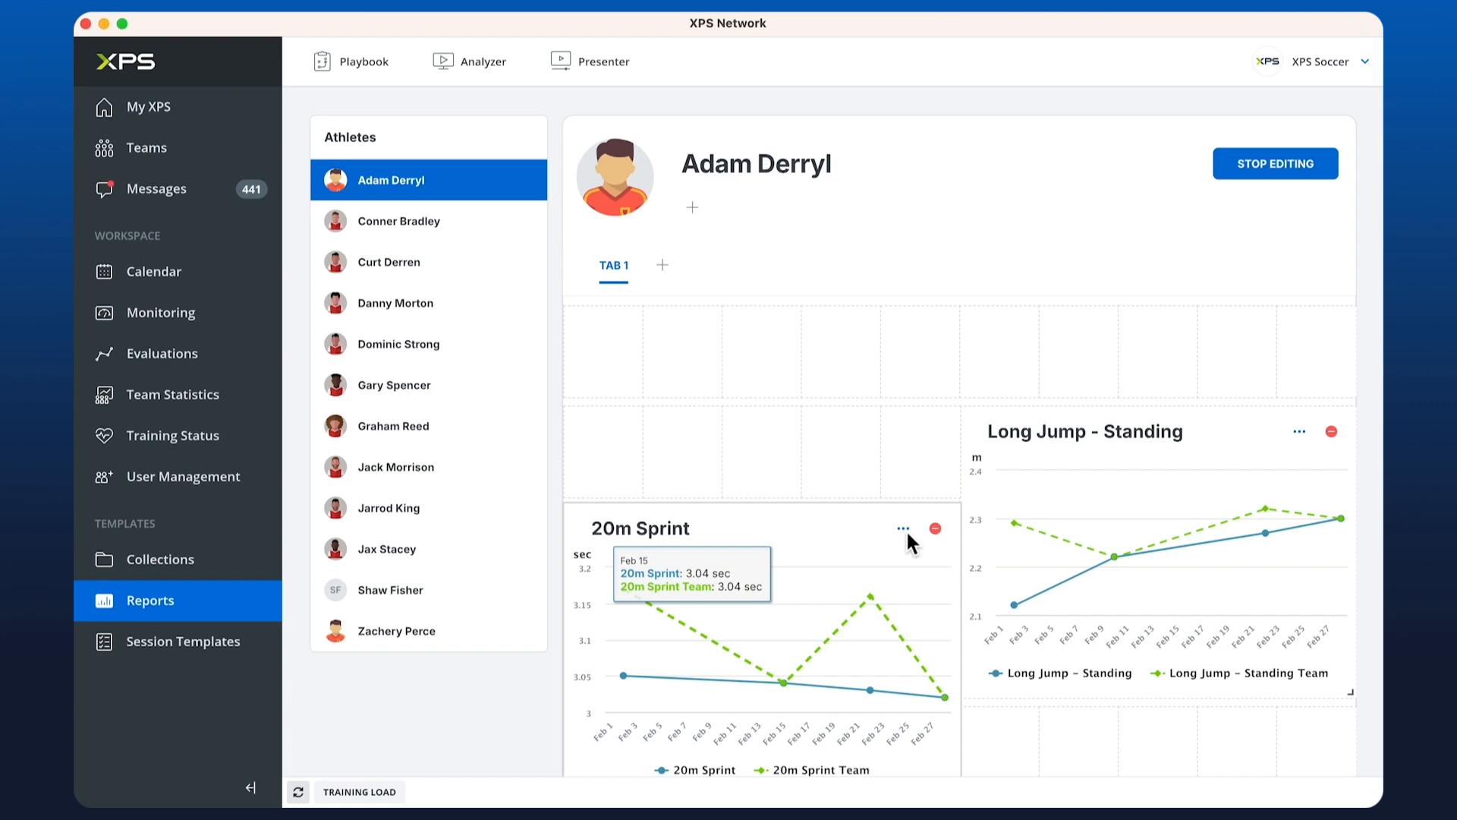
# Step: Create a 'Testing Results' table with Min, Max and Average columns and test rows
pyautogui.click(602, 352)
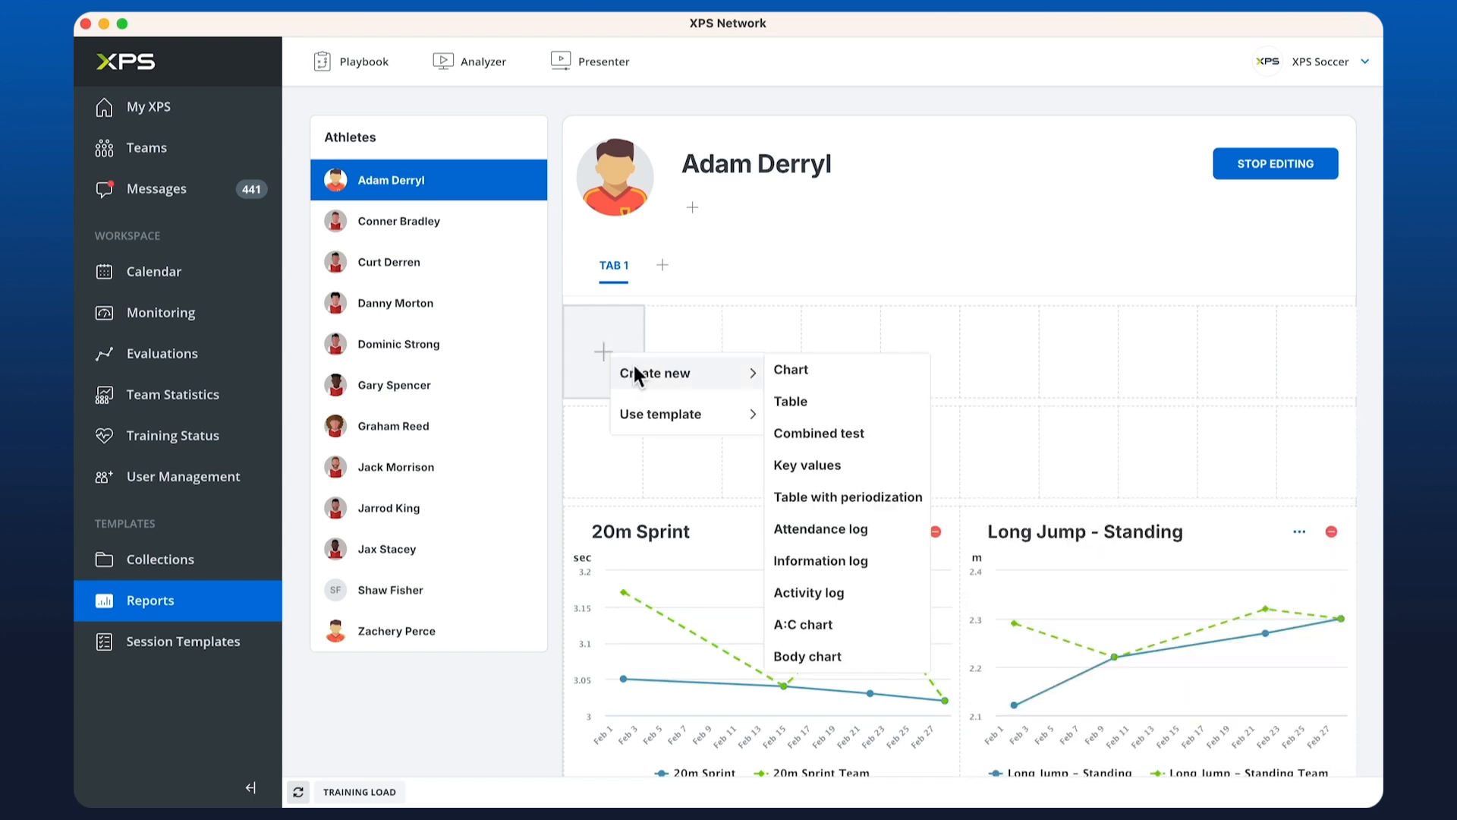
pyautogui.click(791, 401)
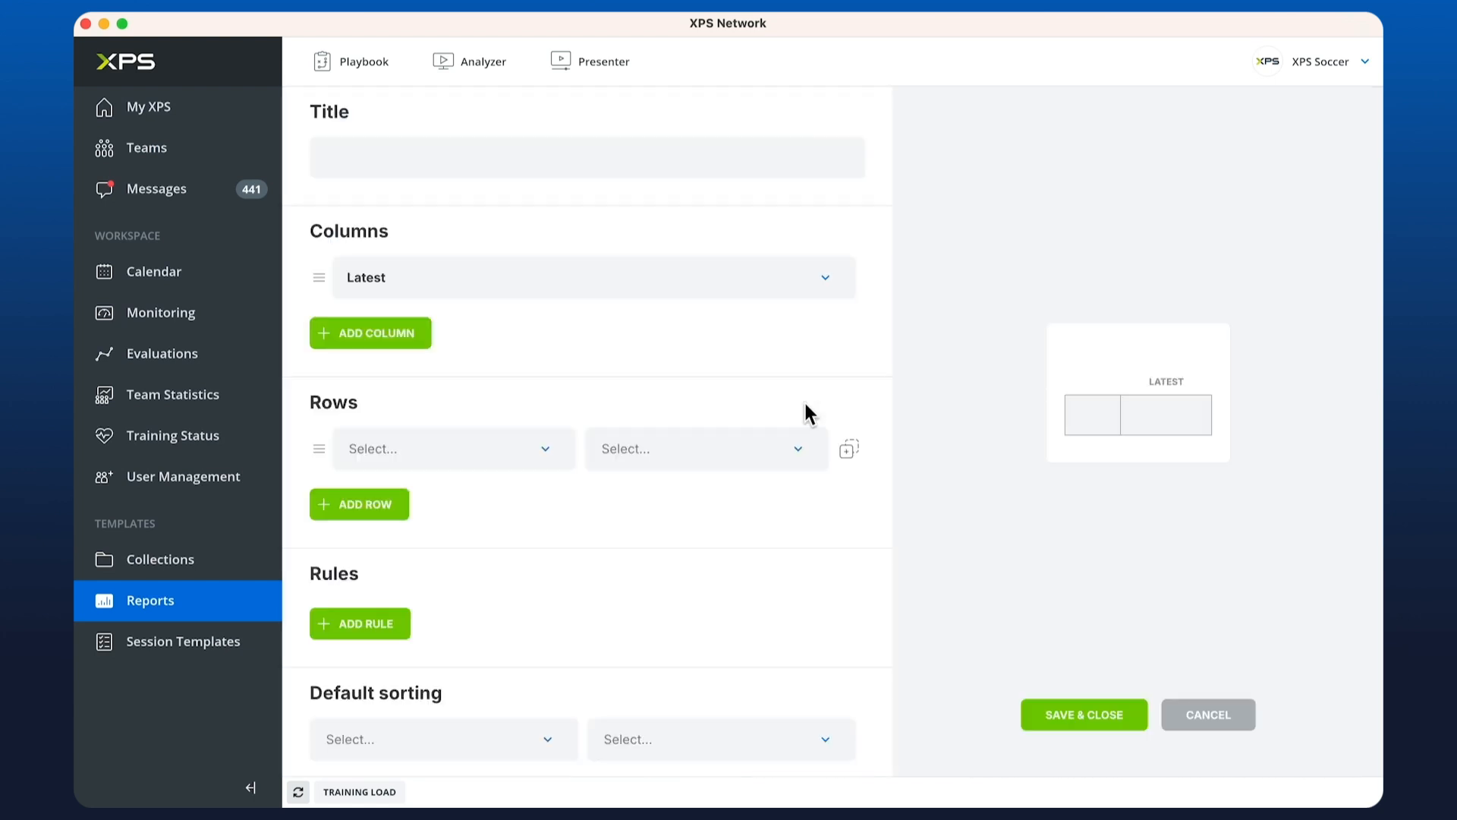
pyautogui.click(587, 156)
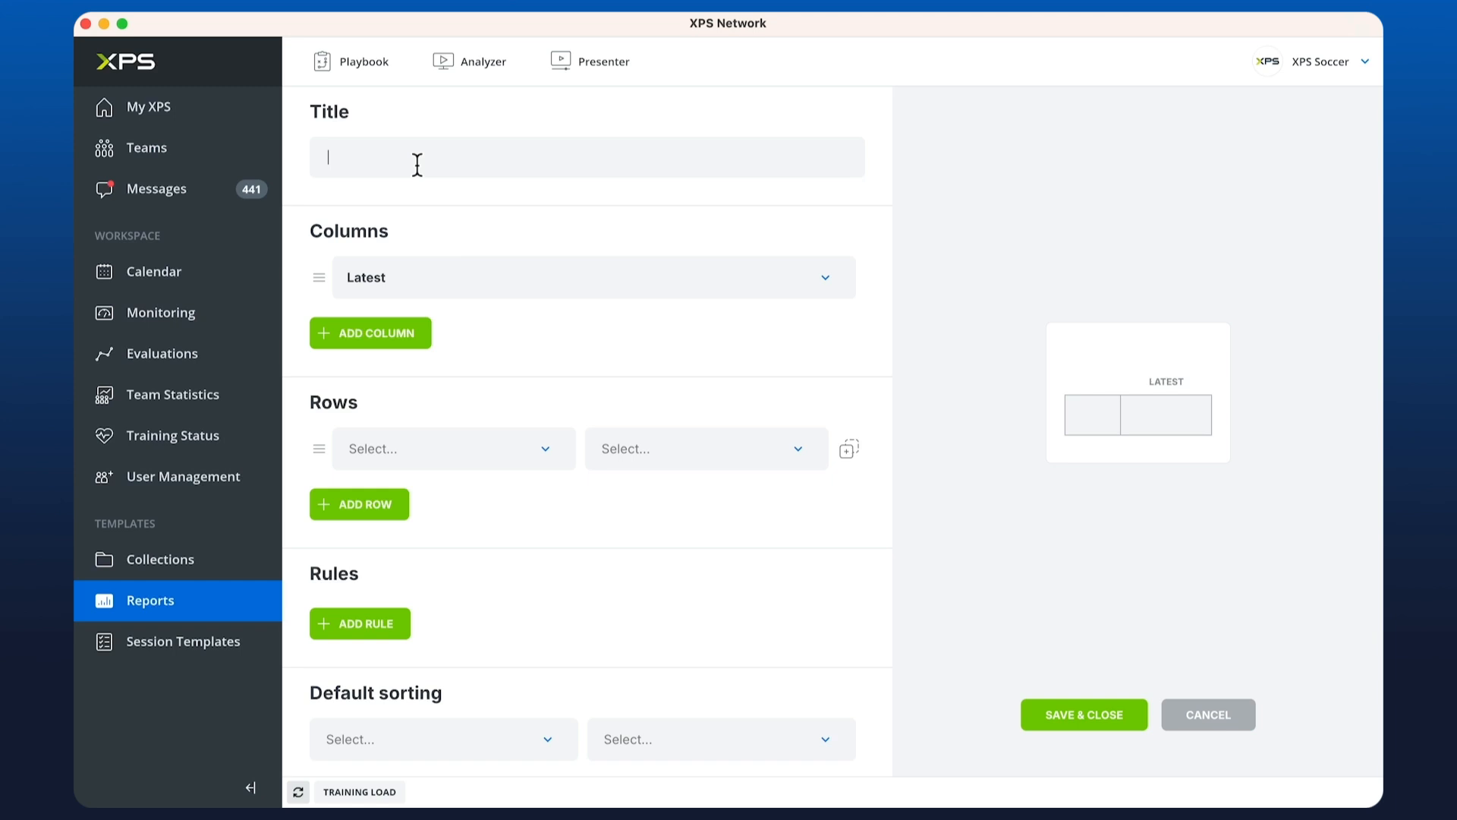
pyautogui.write('Testing Results')
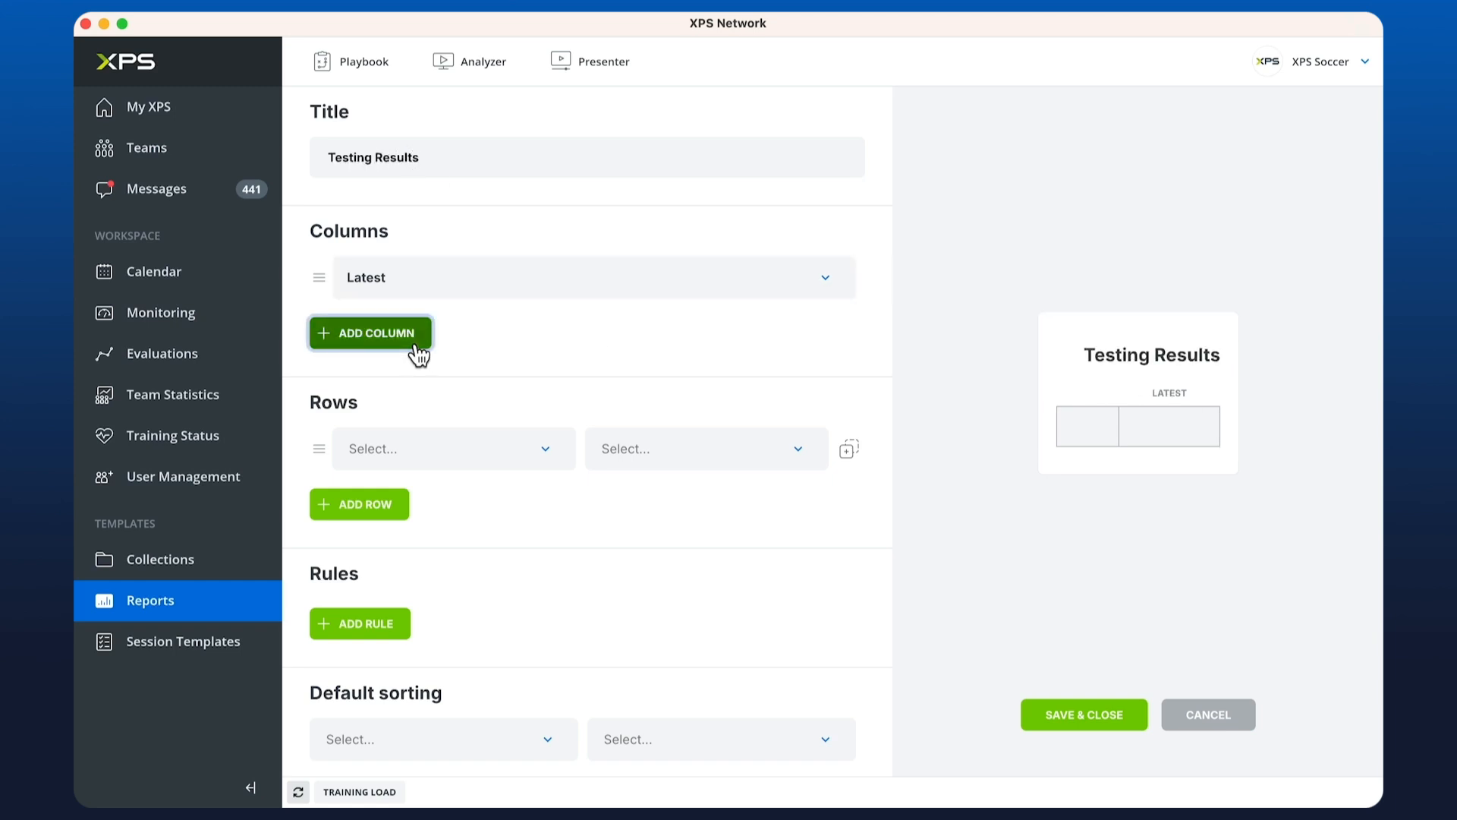
pyautogui.click(369, 333)
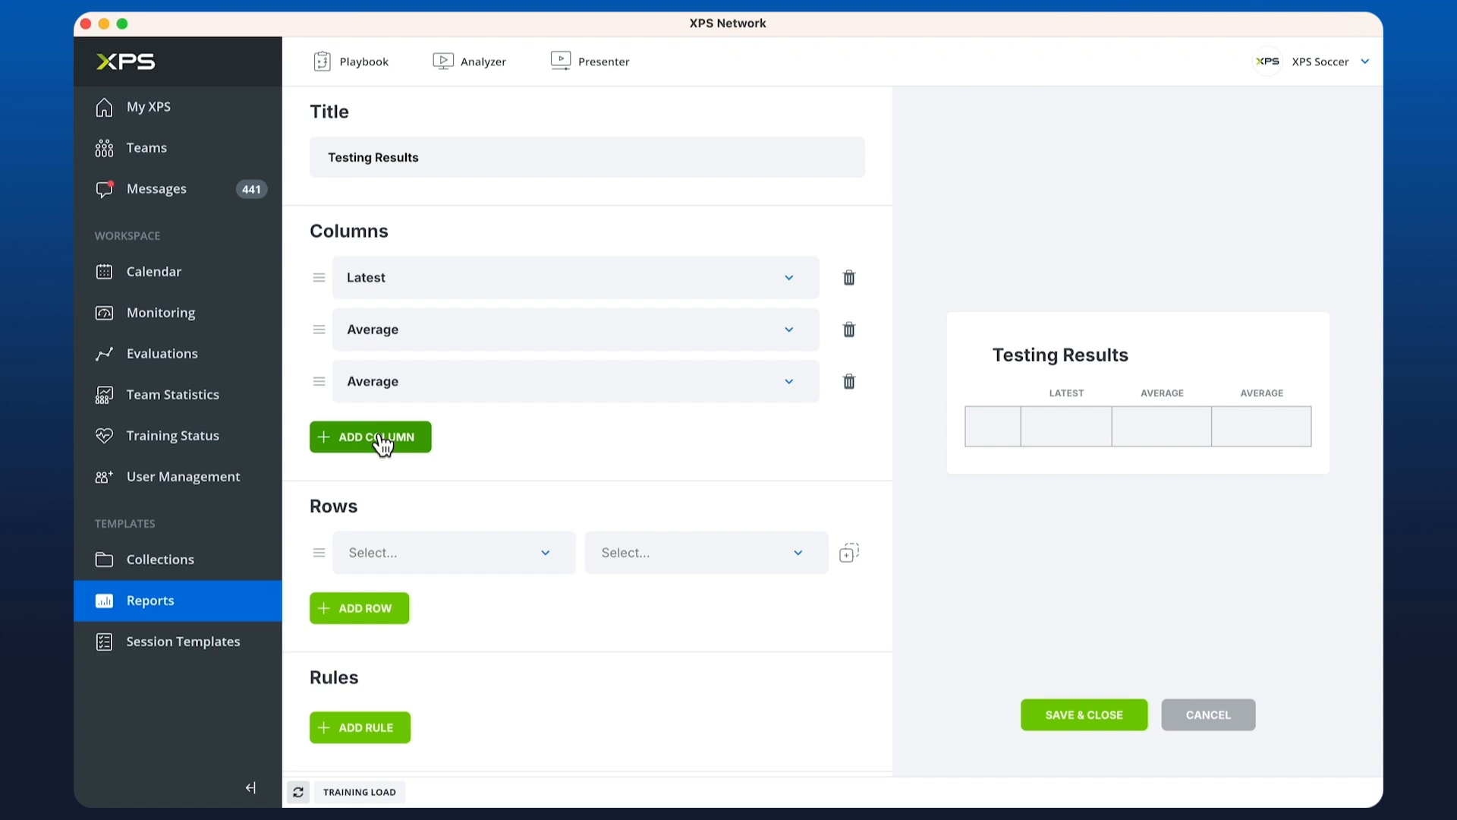
pyautogui.click(369, 437)
pyautogui.write('2')
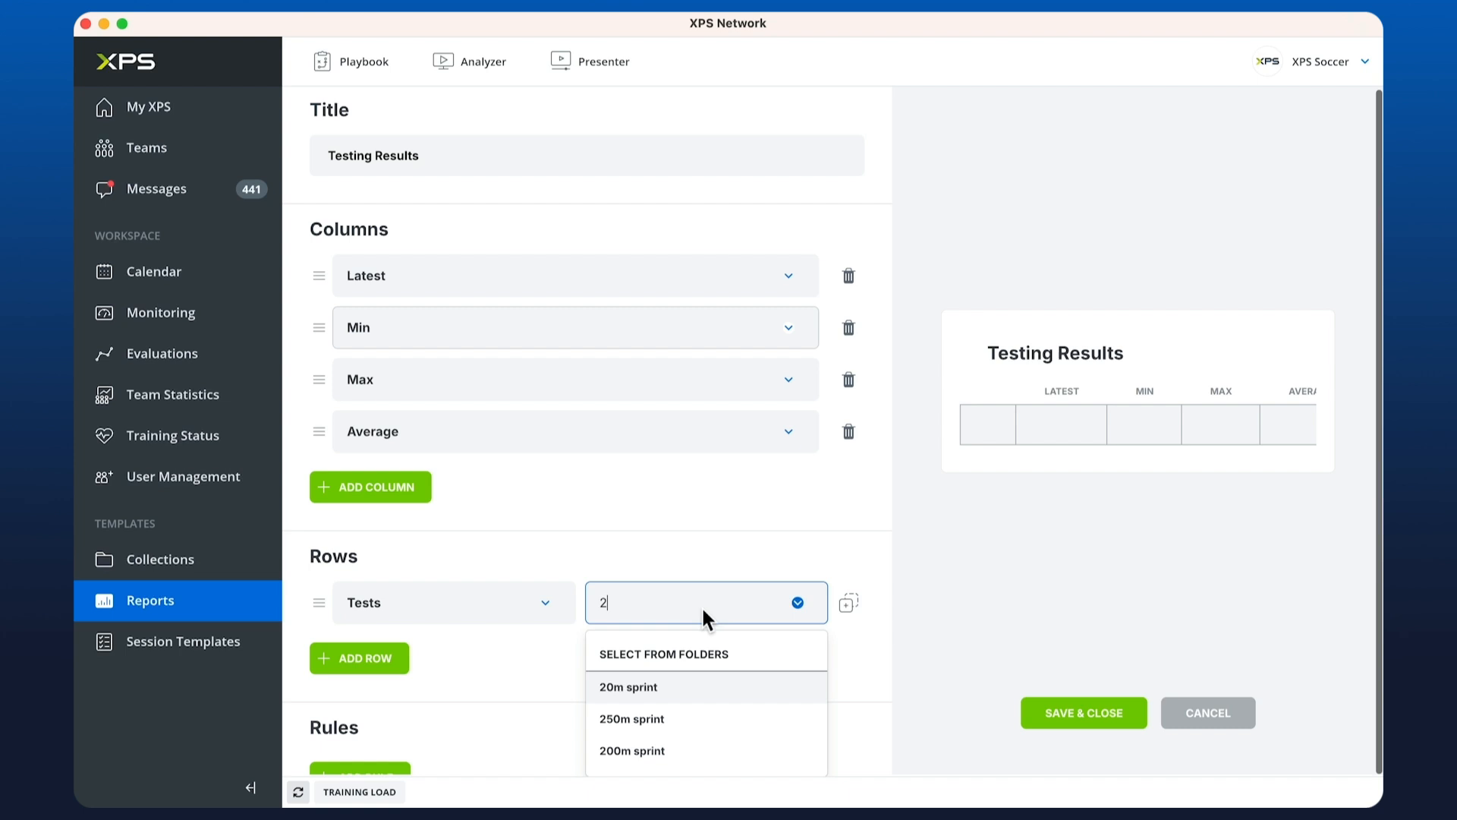
pyautogui.click(628, 687)
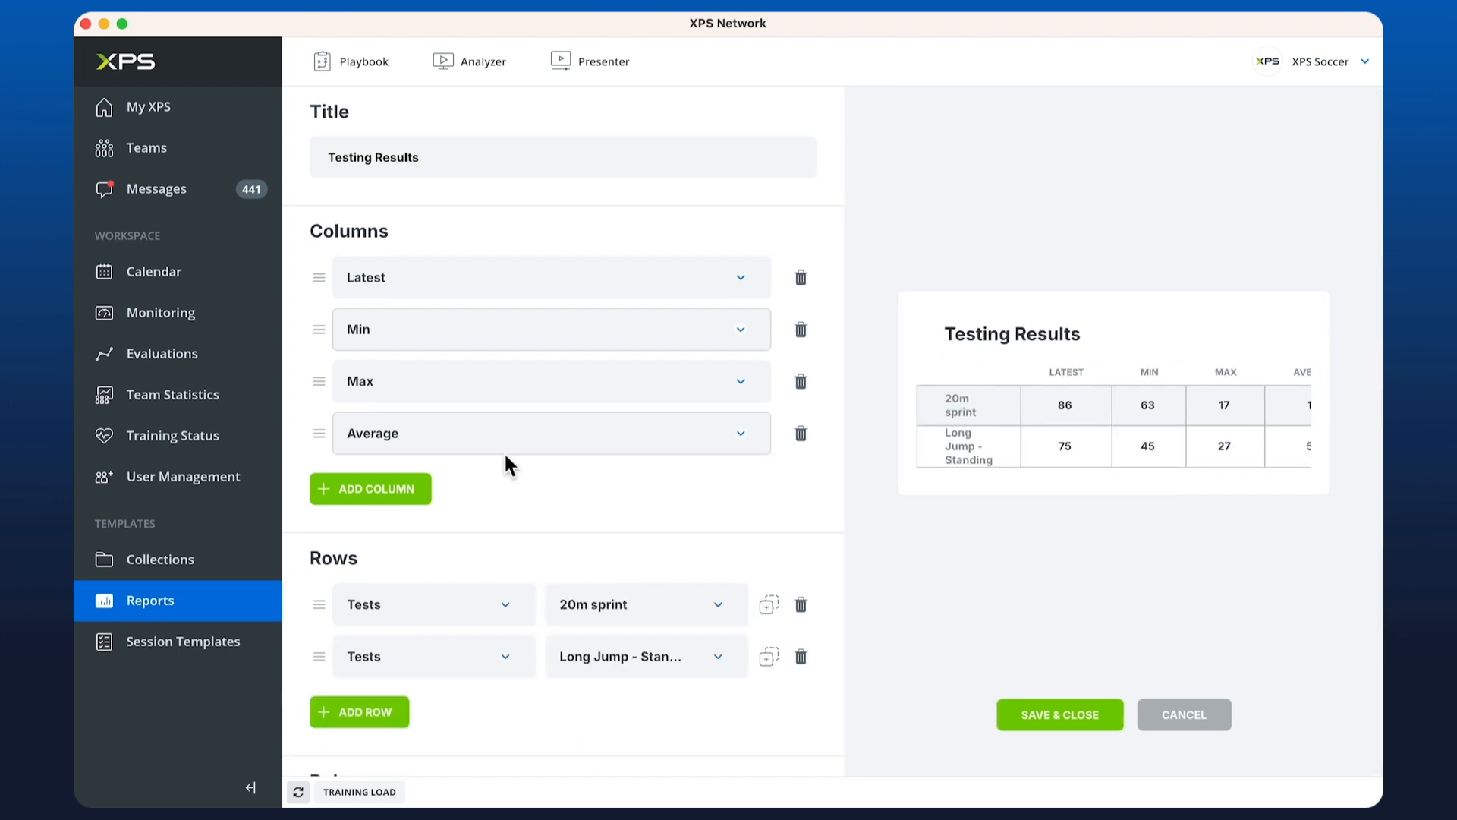
# Step: Colour 20m sprint max backgrounds green below 3,05, yellow between 3,05 and 3,27, and save
pyautogui.scroll(-3)
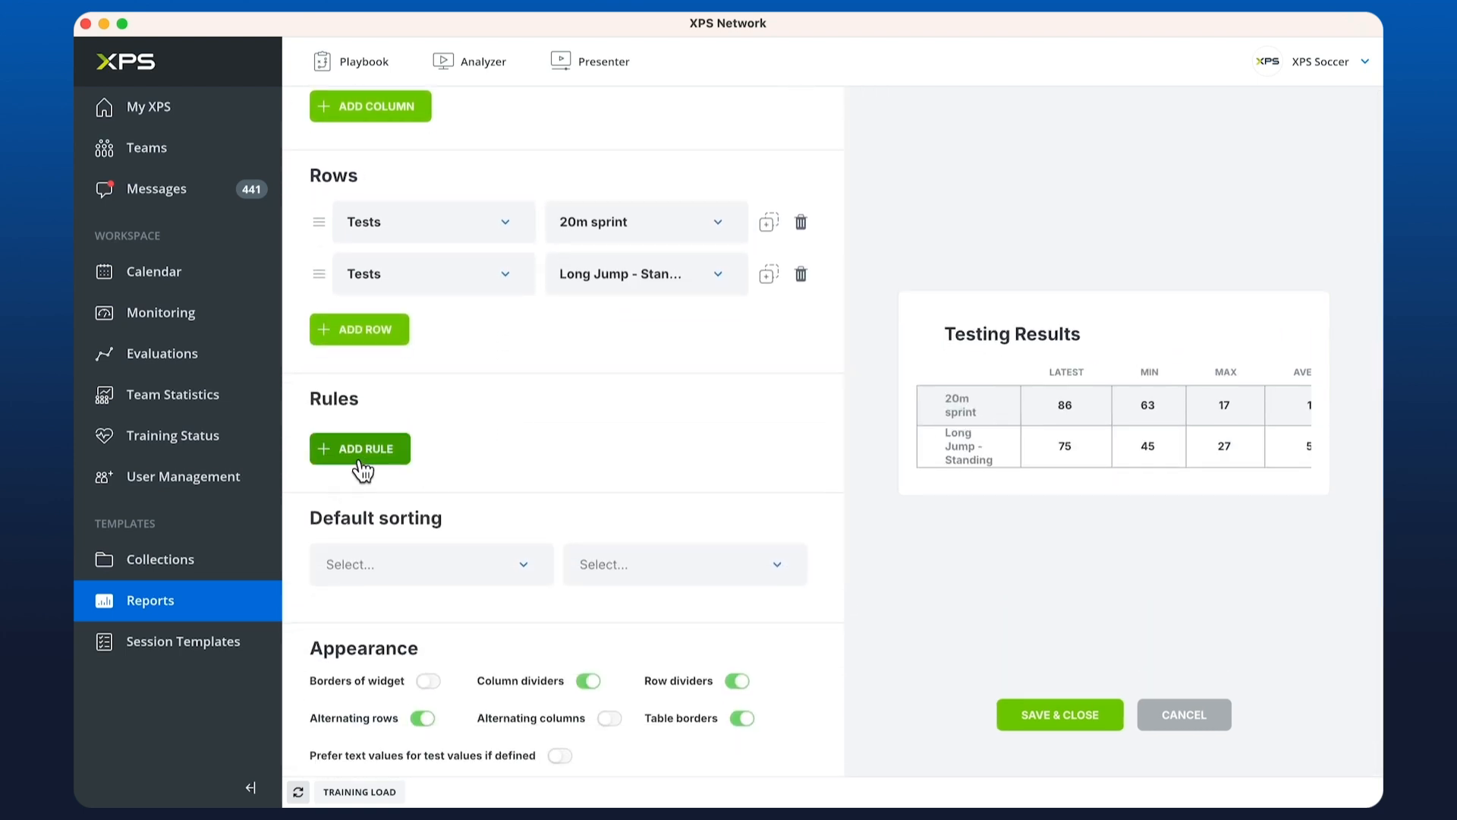
pyautogui.click(360, 448)
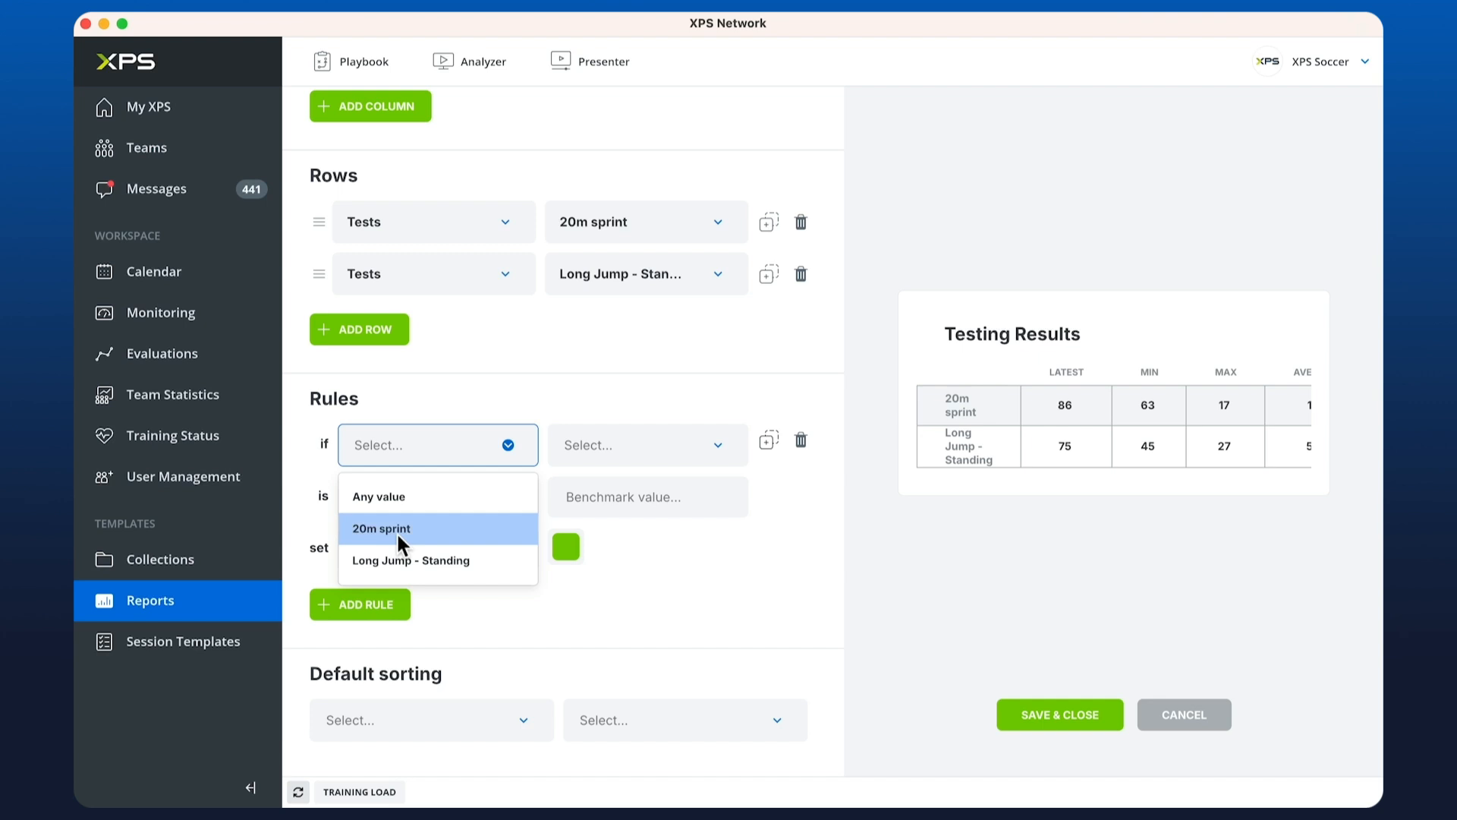
pyautogui.click(380, 529)
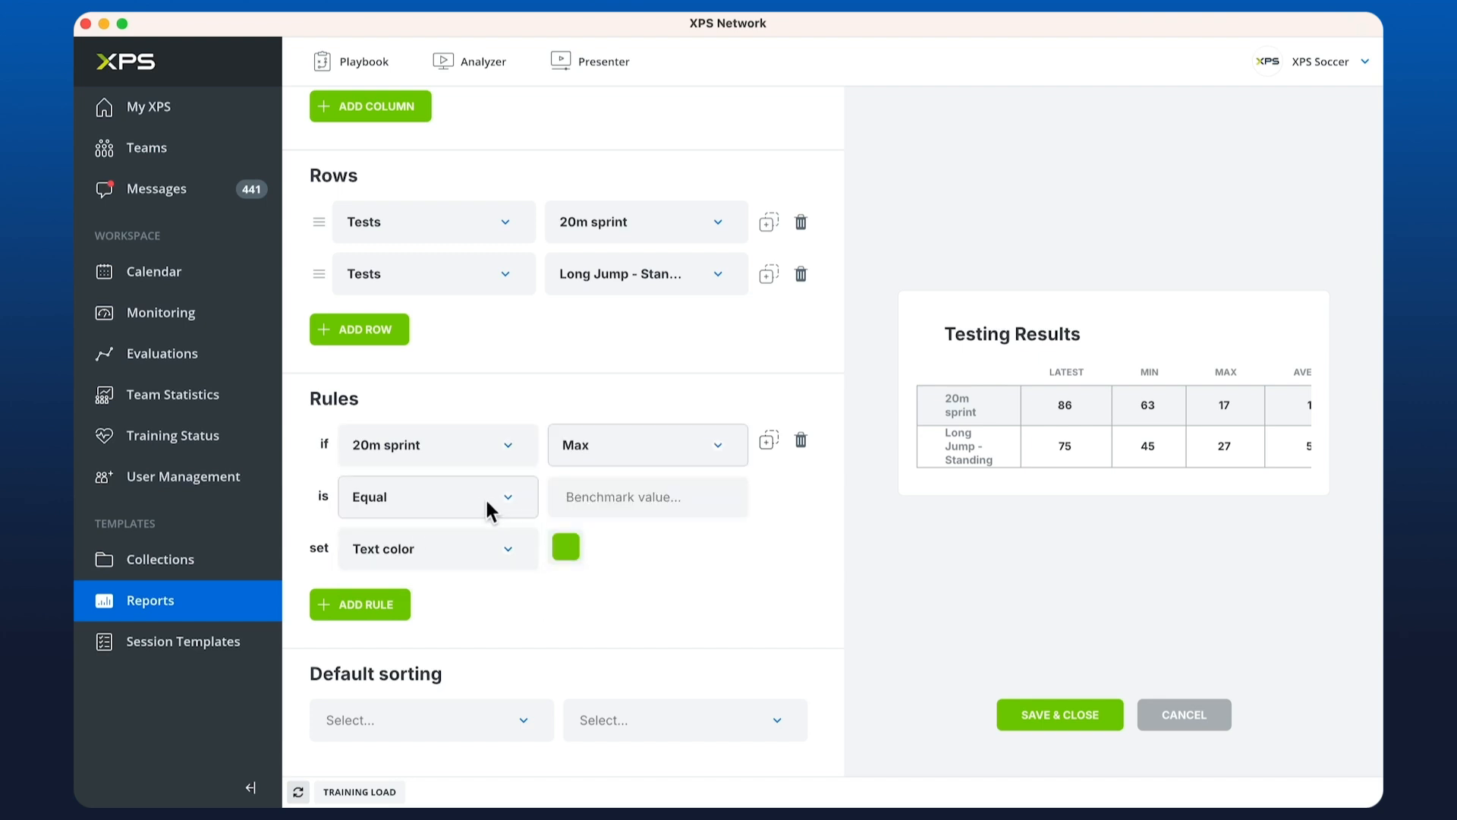
pyautogui.write('3,0')
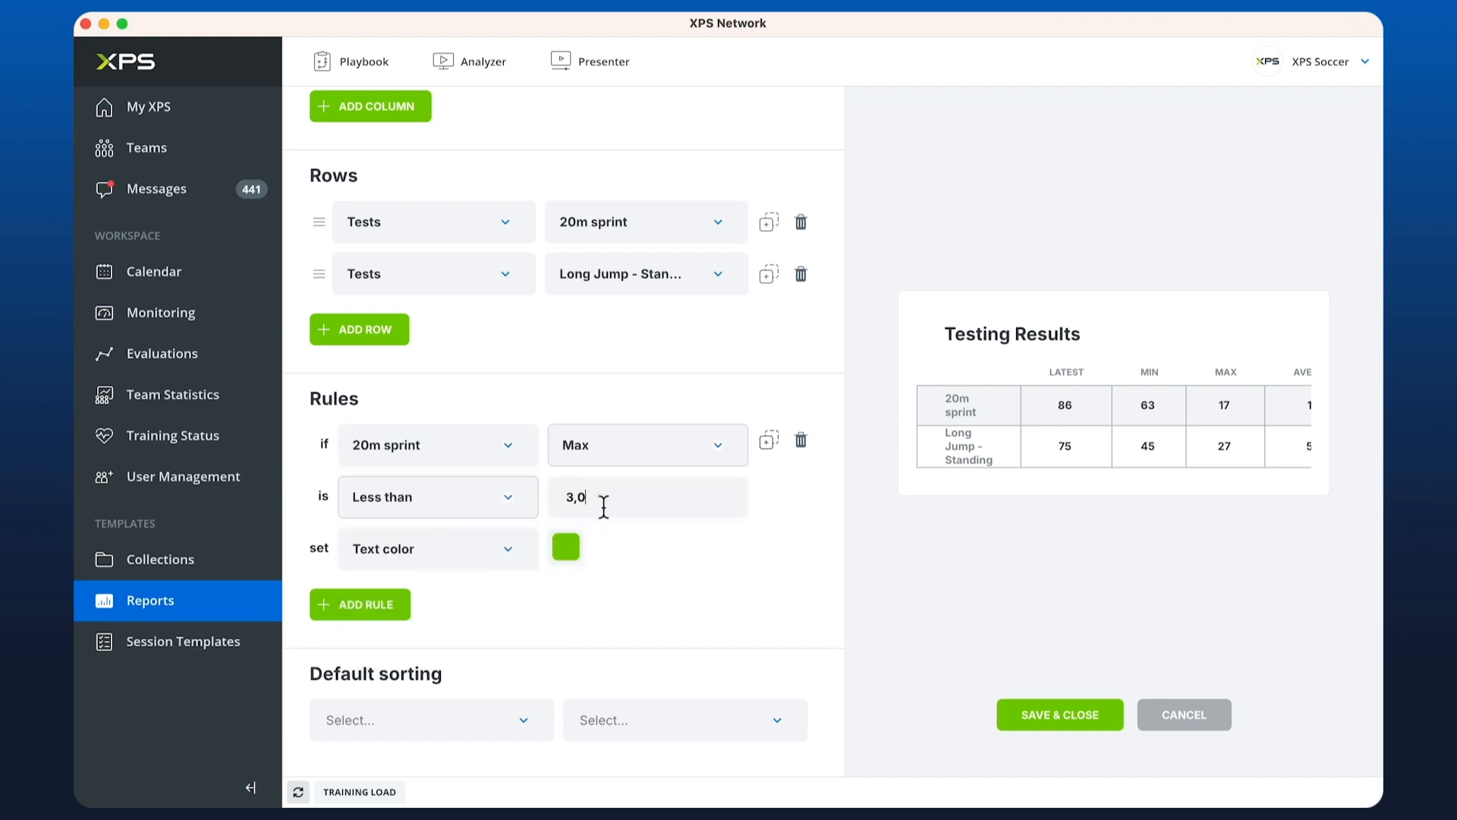
pyautogui.click(437, 547)
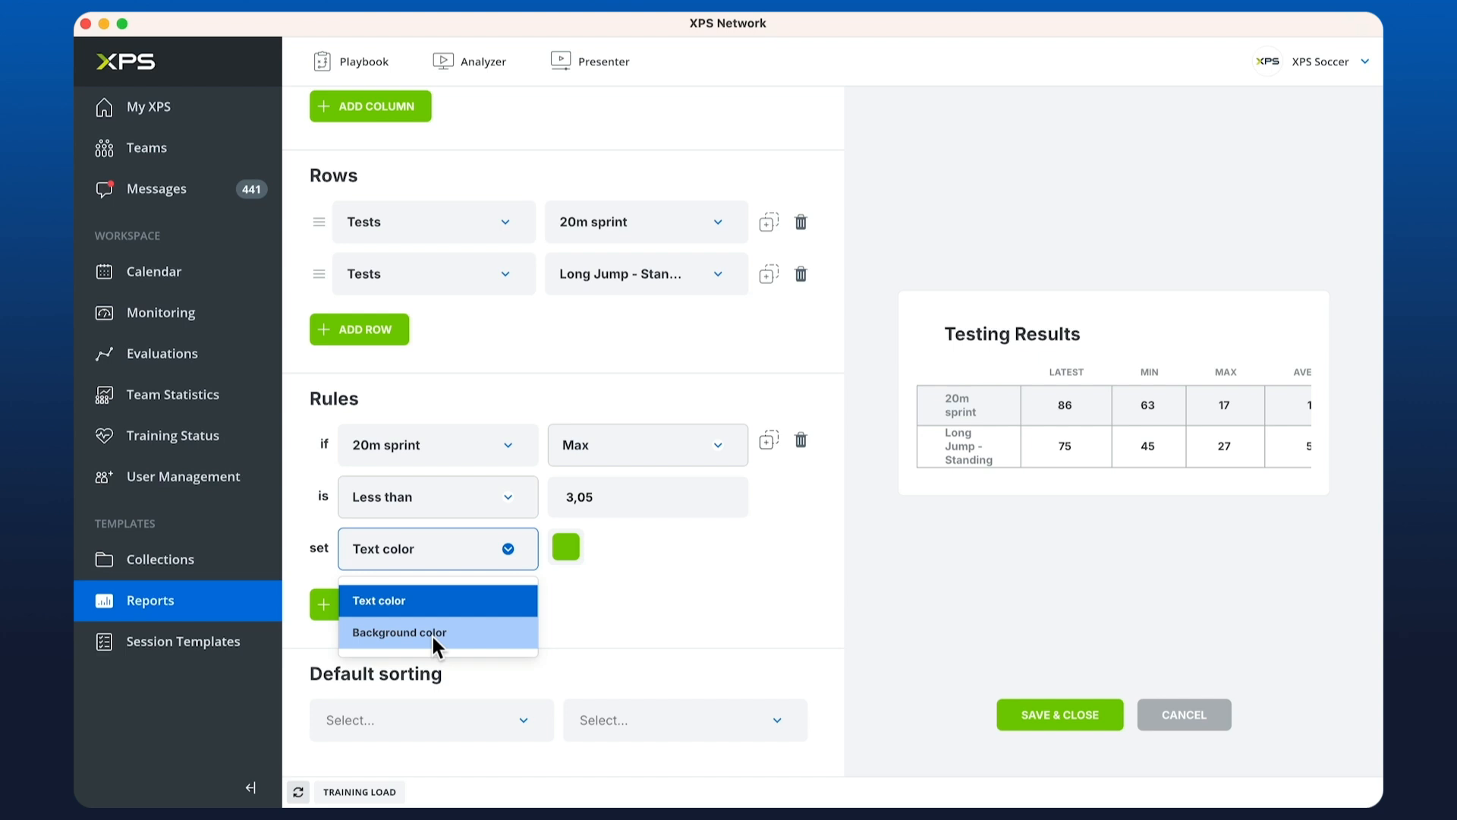
pyautogui.click(398, 632)
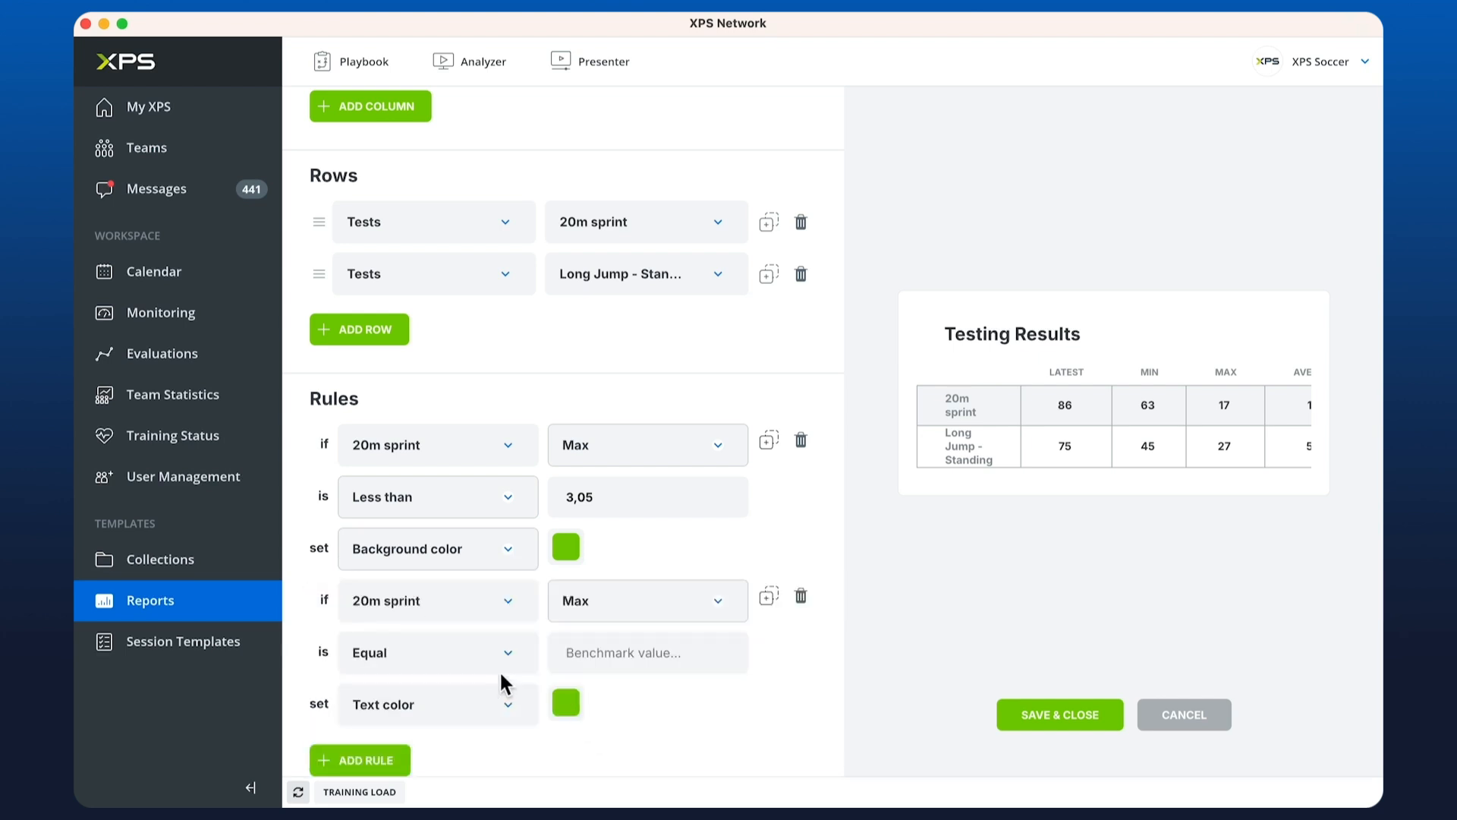
pyautogui.click(438, 651)
pyautogui.write('3,05')
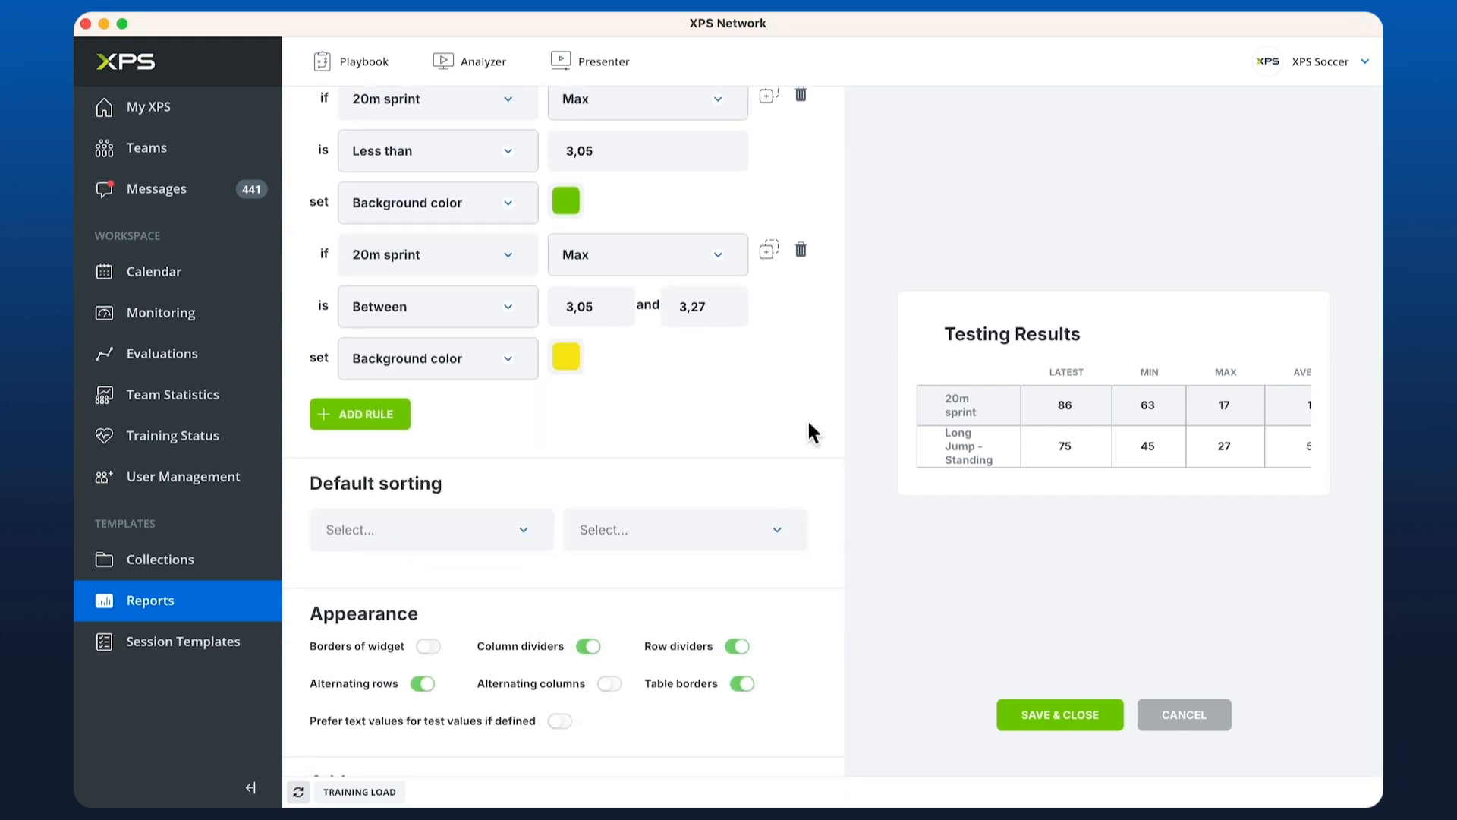
pyautogui.scroll(-3)
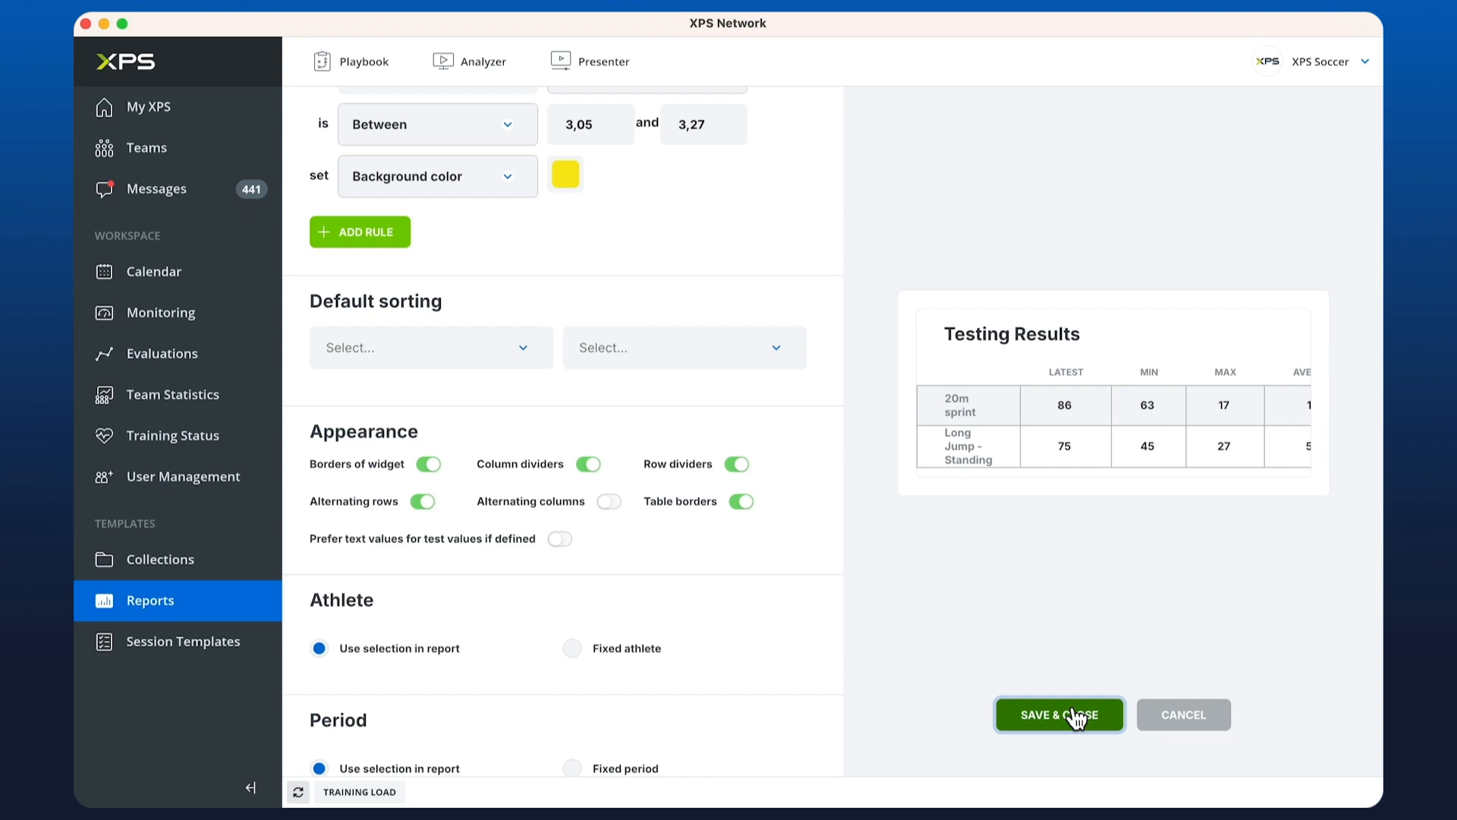
pyautogui.click(1059, 715)
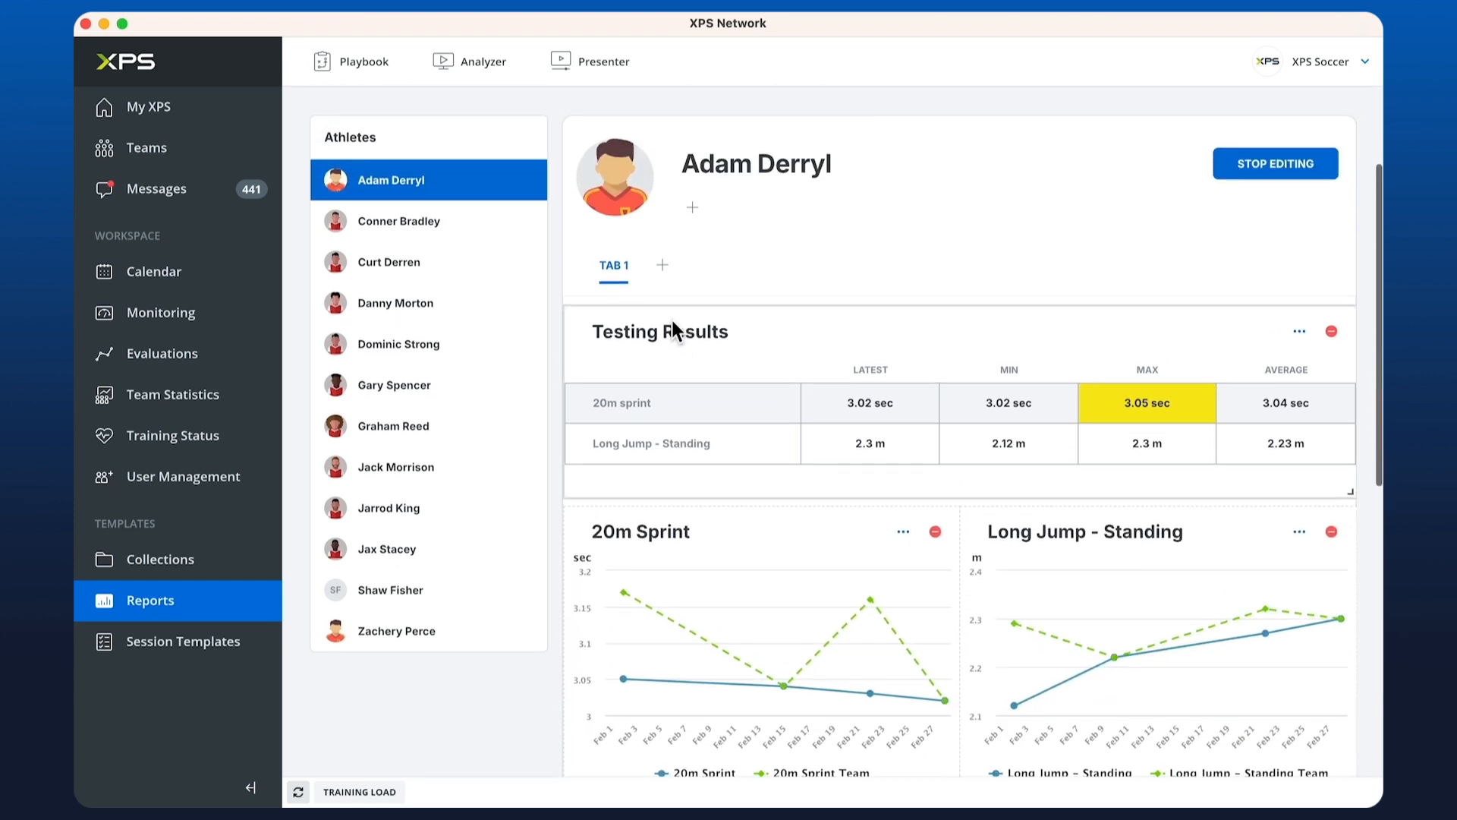
pyautogui.click(388, 261)
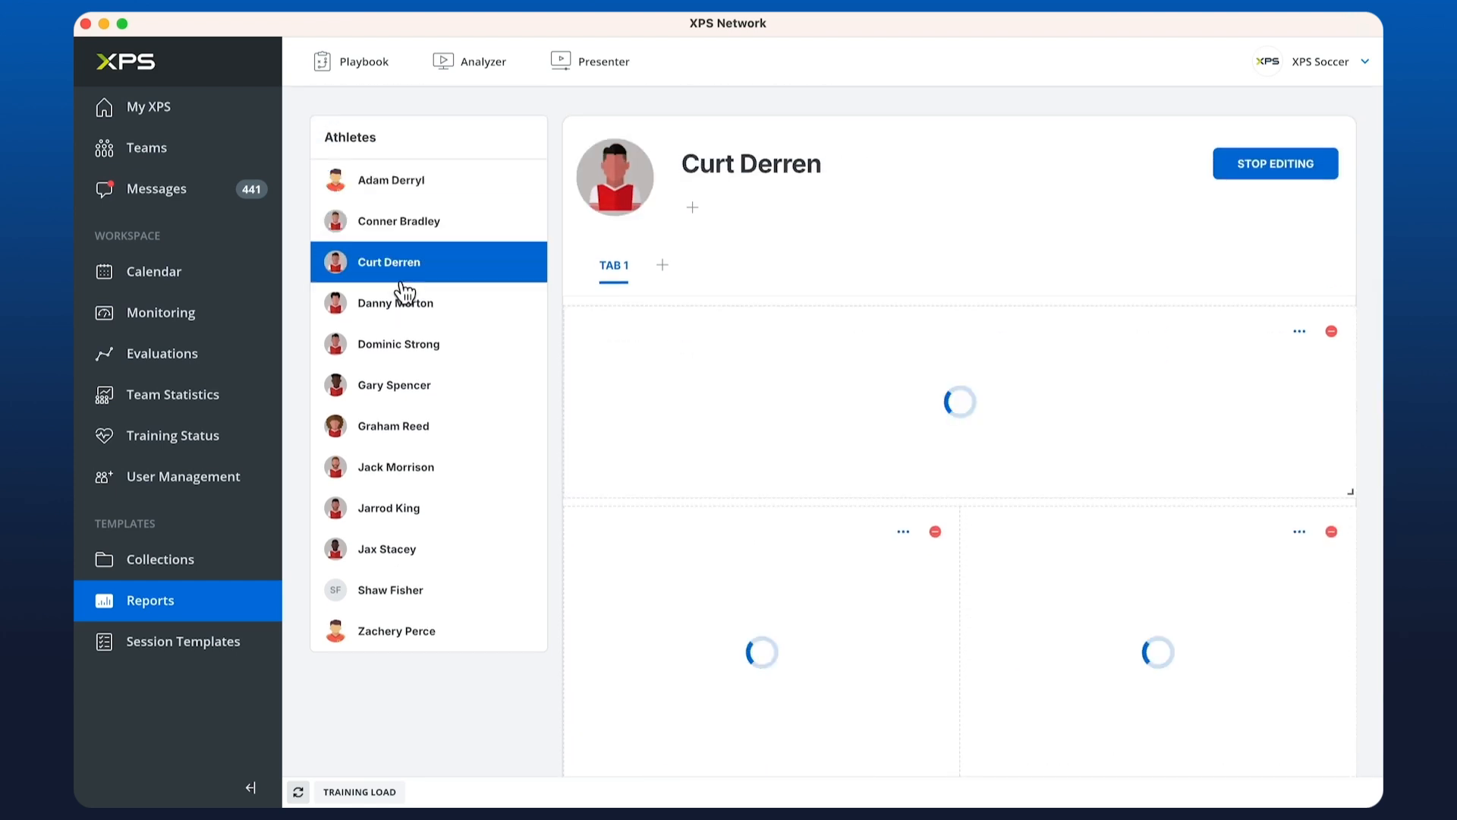
pyautogui.click(393, 384)
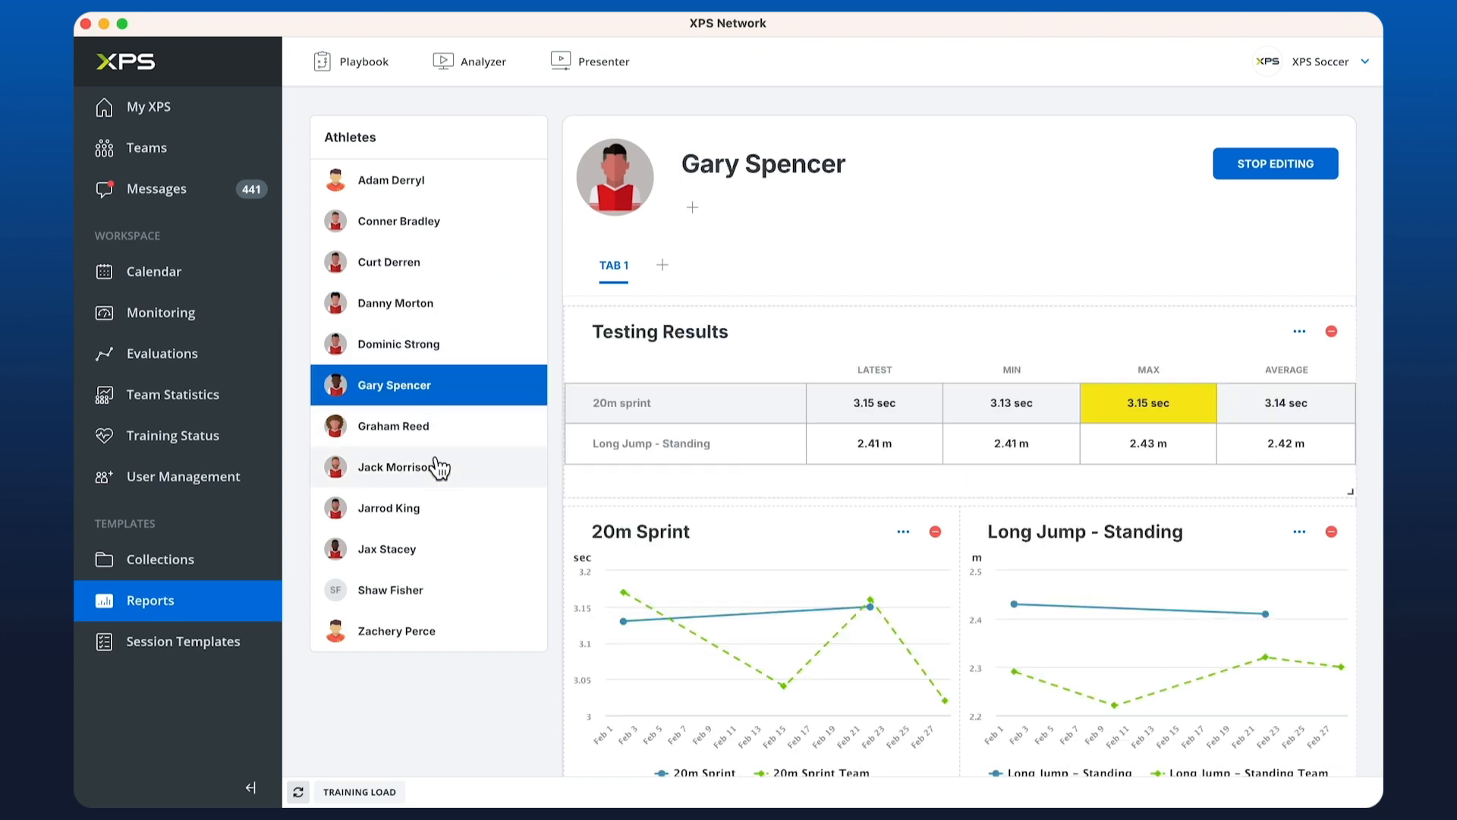
pyautogui.click(401, 467)
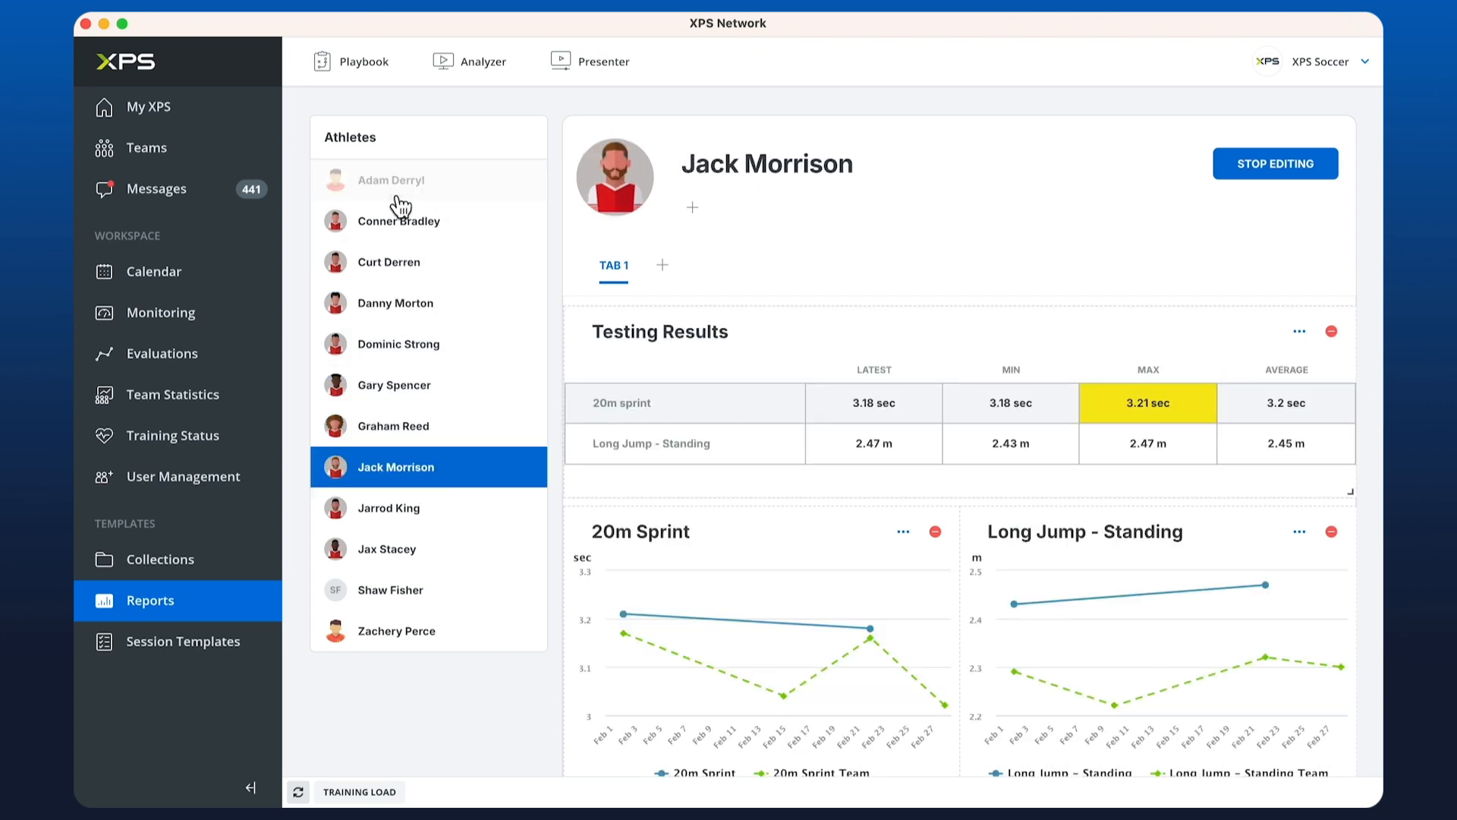
pyautogui.click(391, 181)
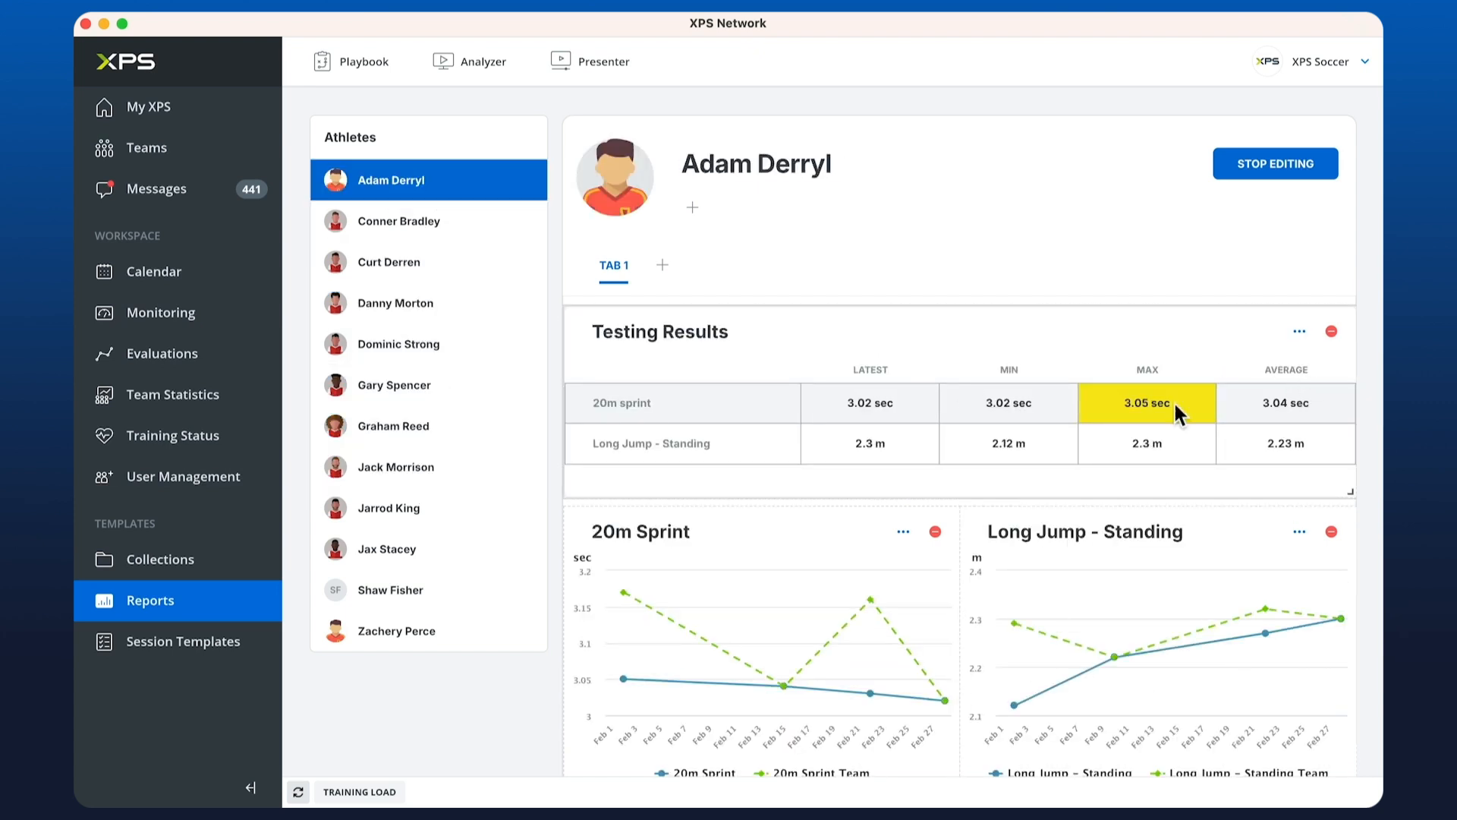
pyautogui.moveTo(910, 416)
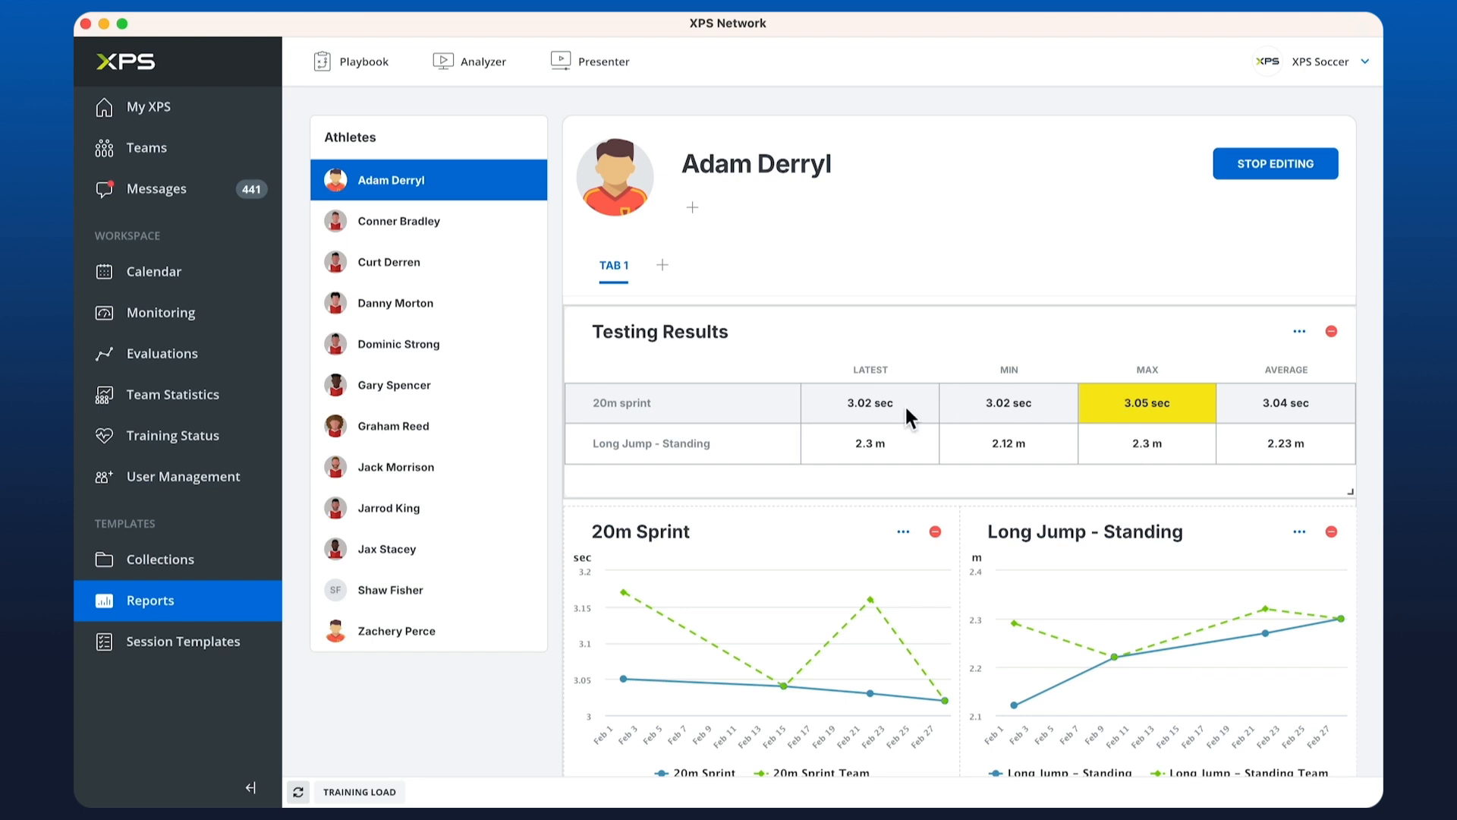
pyautogui.click(1299, 331)
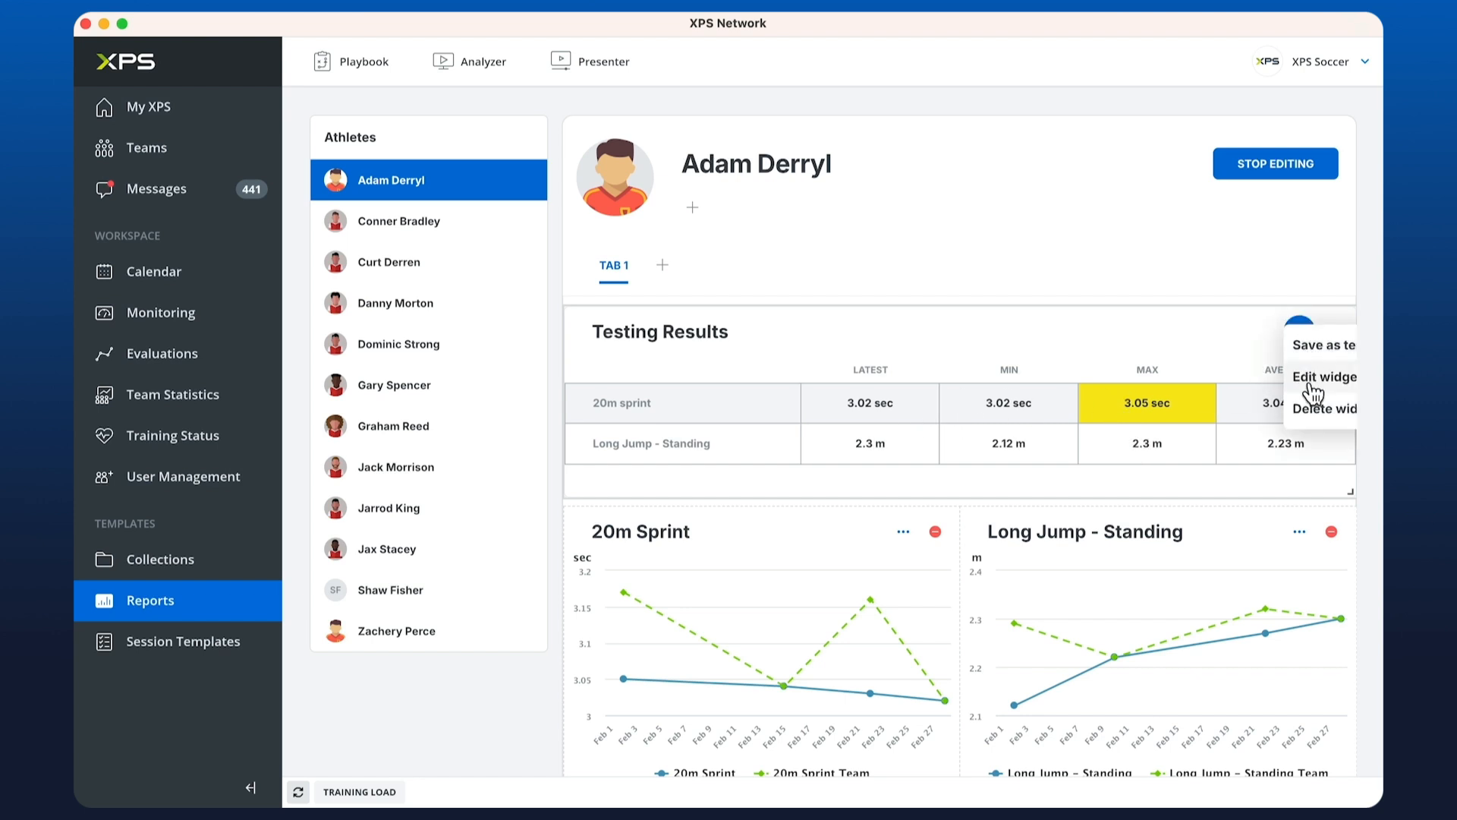
# Step: Edit the widget so both colour rules use Latest instead of Max, and save
pyautogui.click(1322, 376)
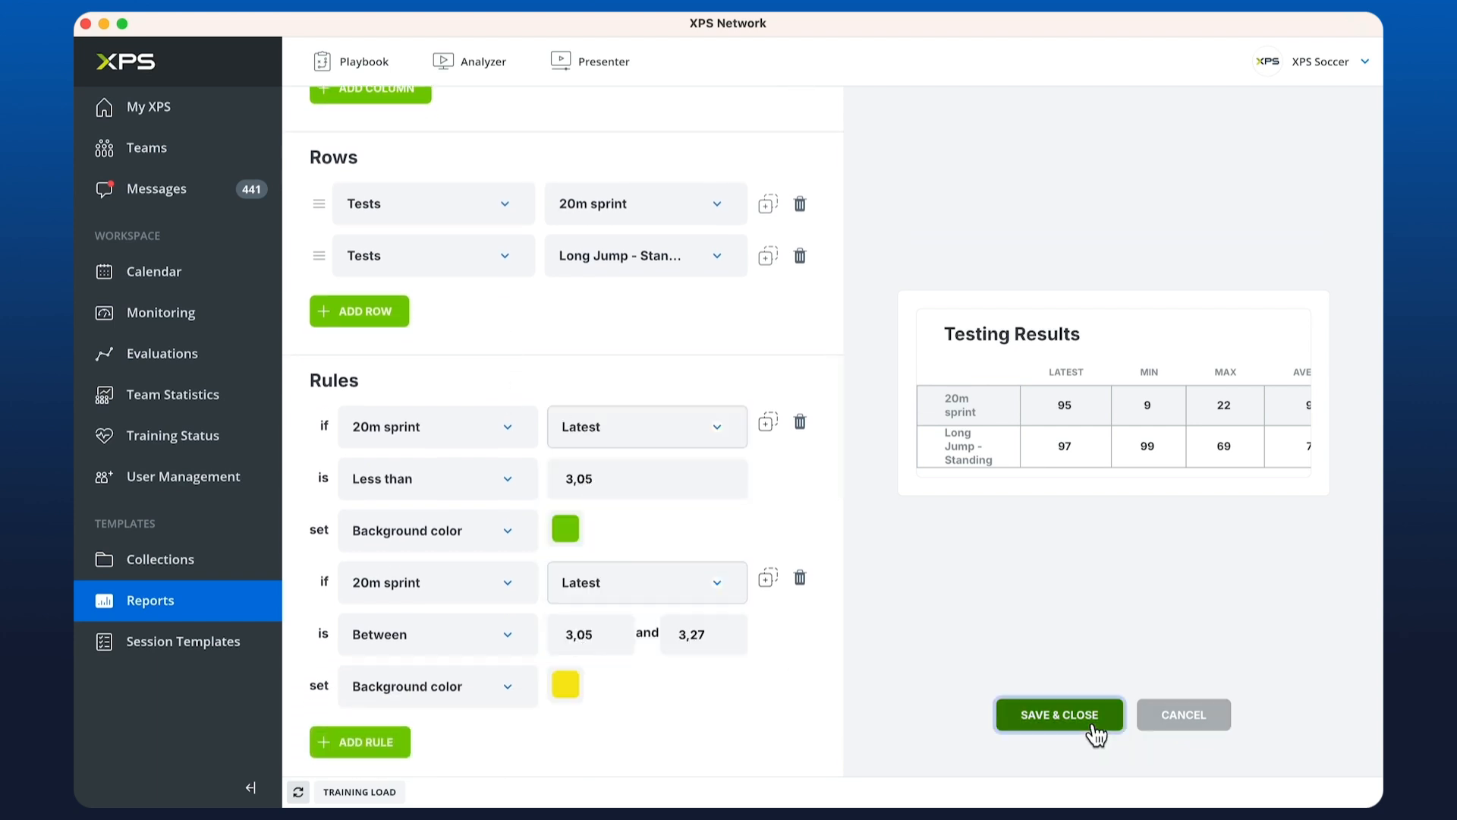
pyautogui.click(1059, 715)
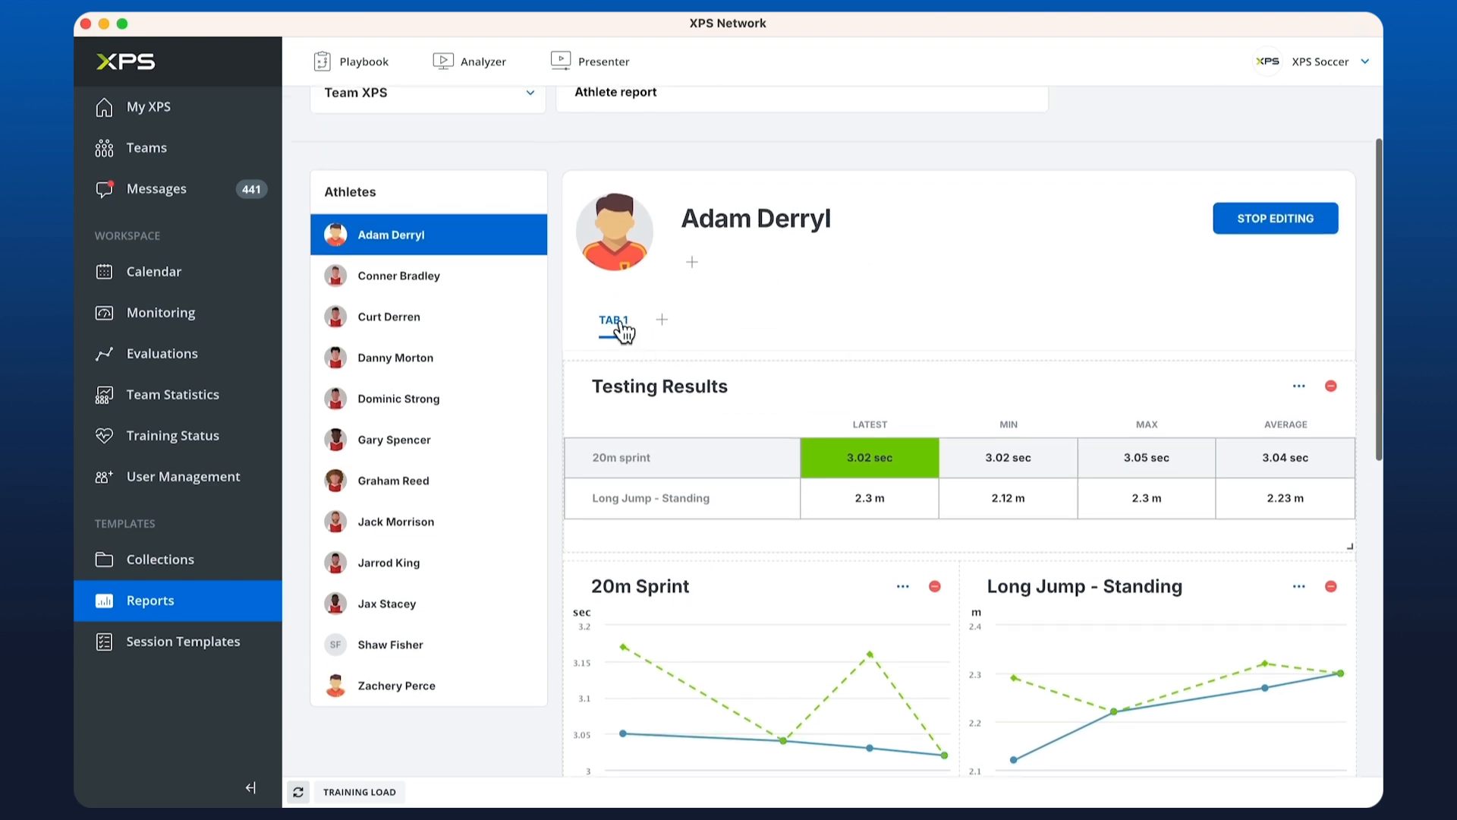
# Step: Rename TAB 1 to 'Testing Results', add a 'Readiness' tab, and view it
pyautogui.click(615, 321)
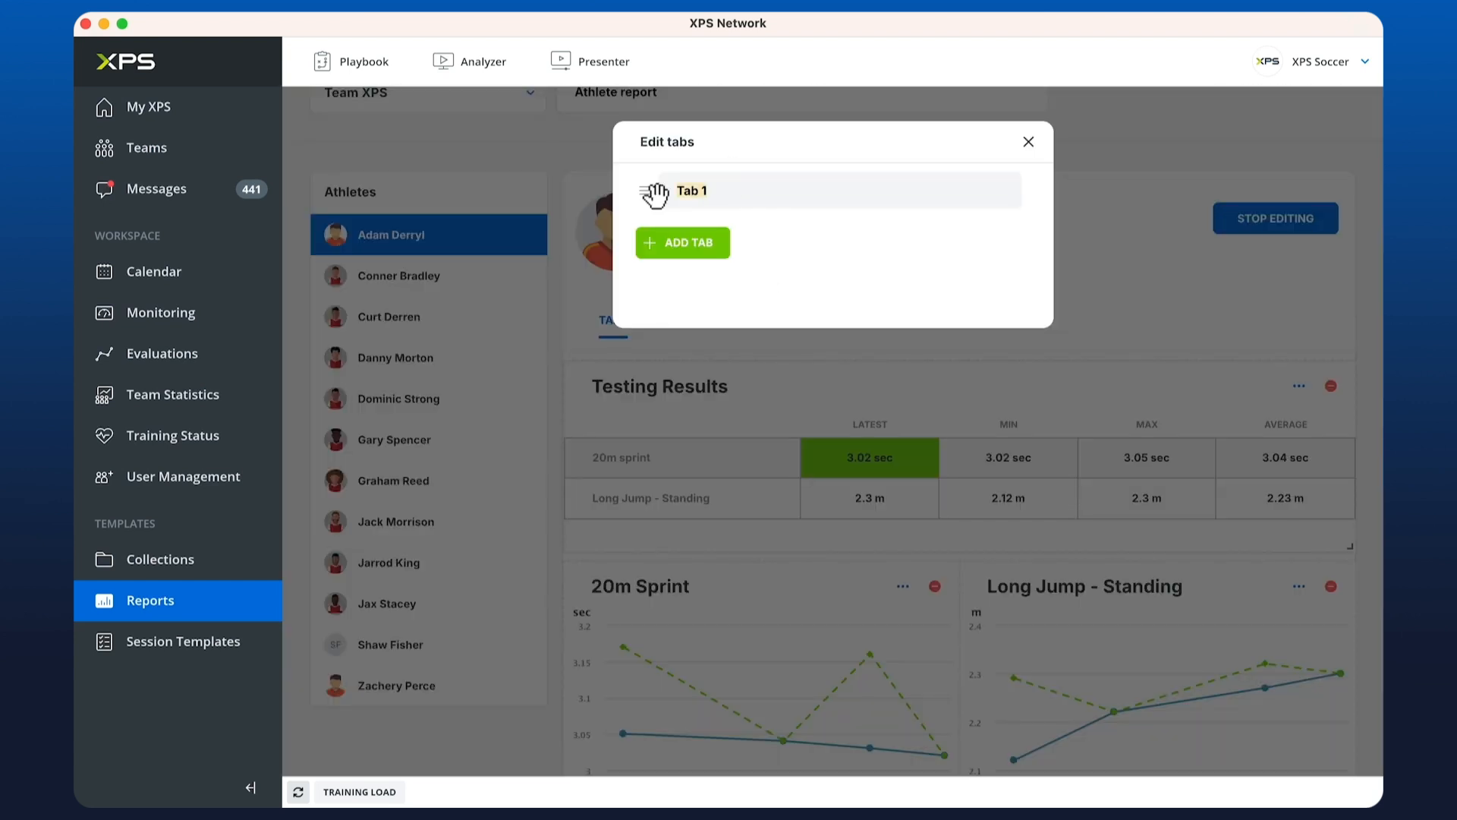
pyautogui.write('Testing Results')
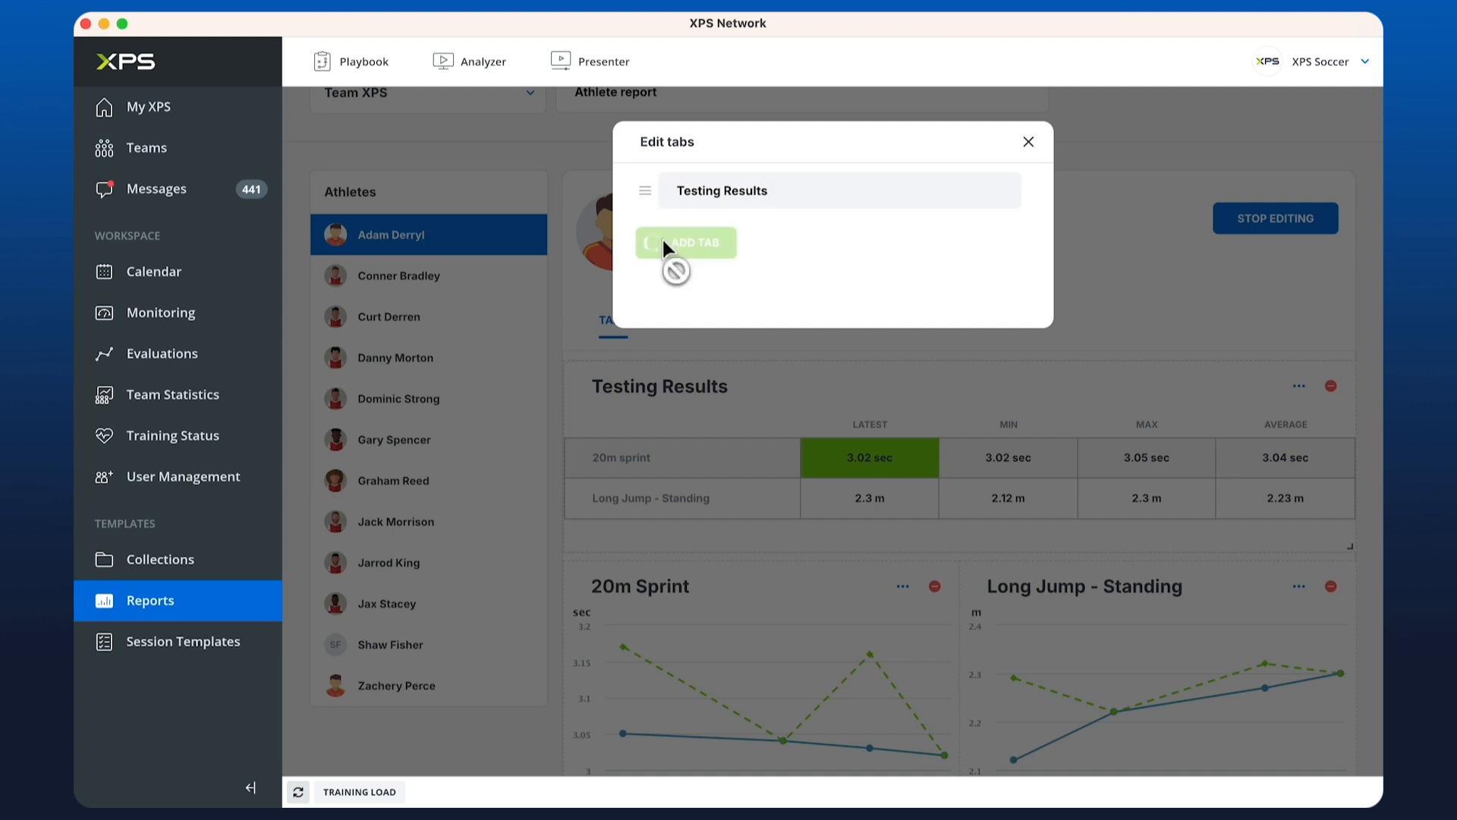
pyautogui.click(686, 243)
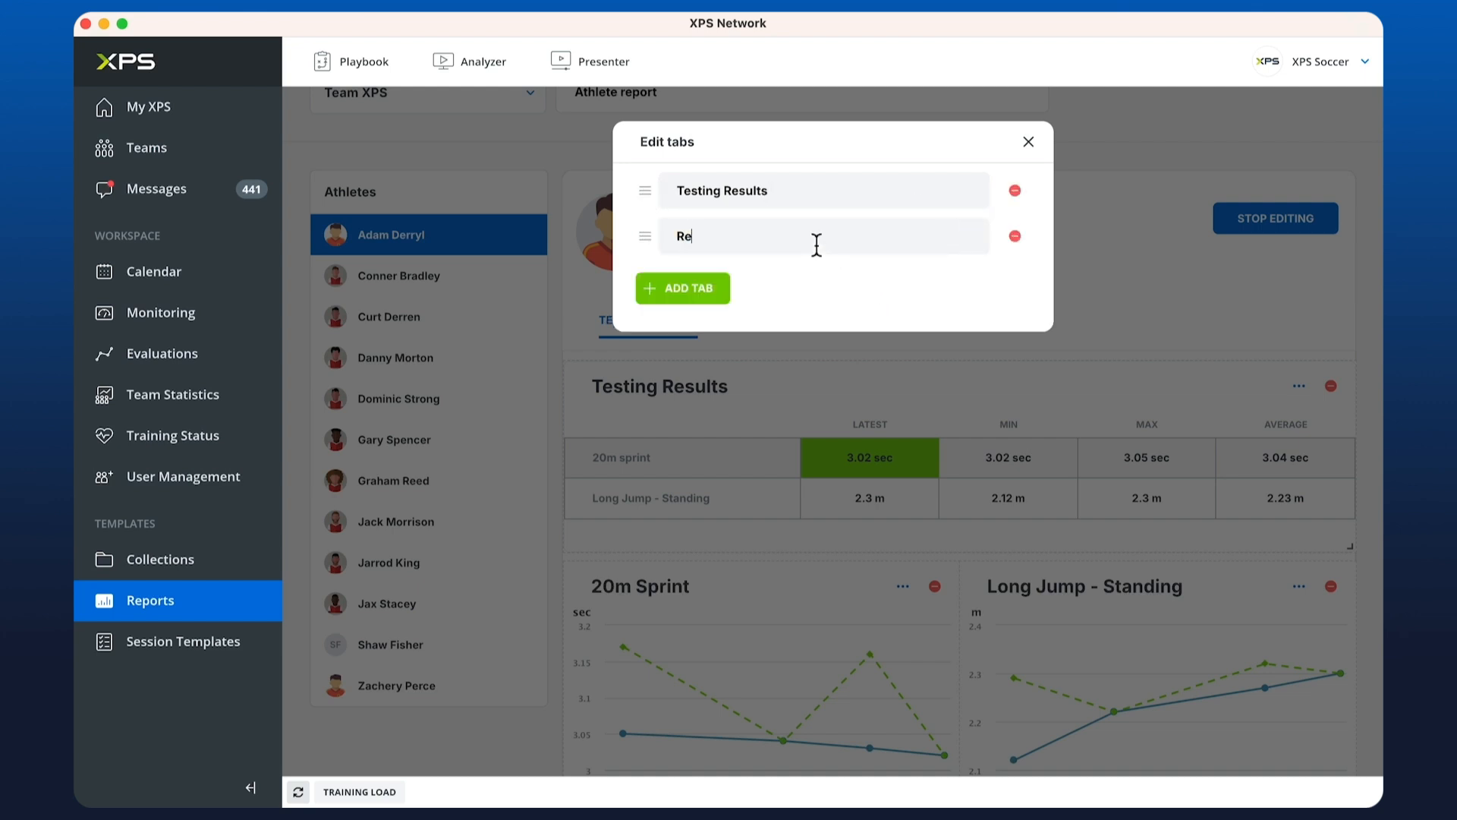
pyautogui.click(1028, 141)
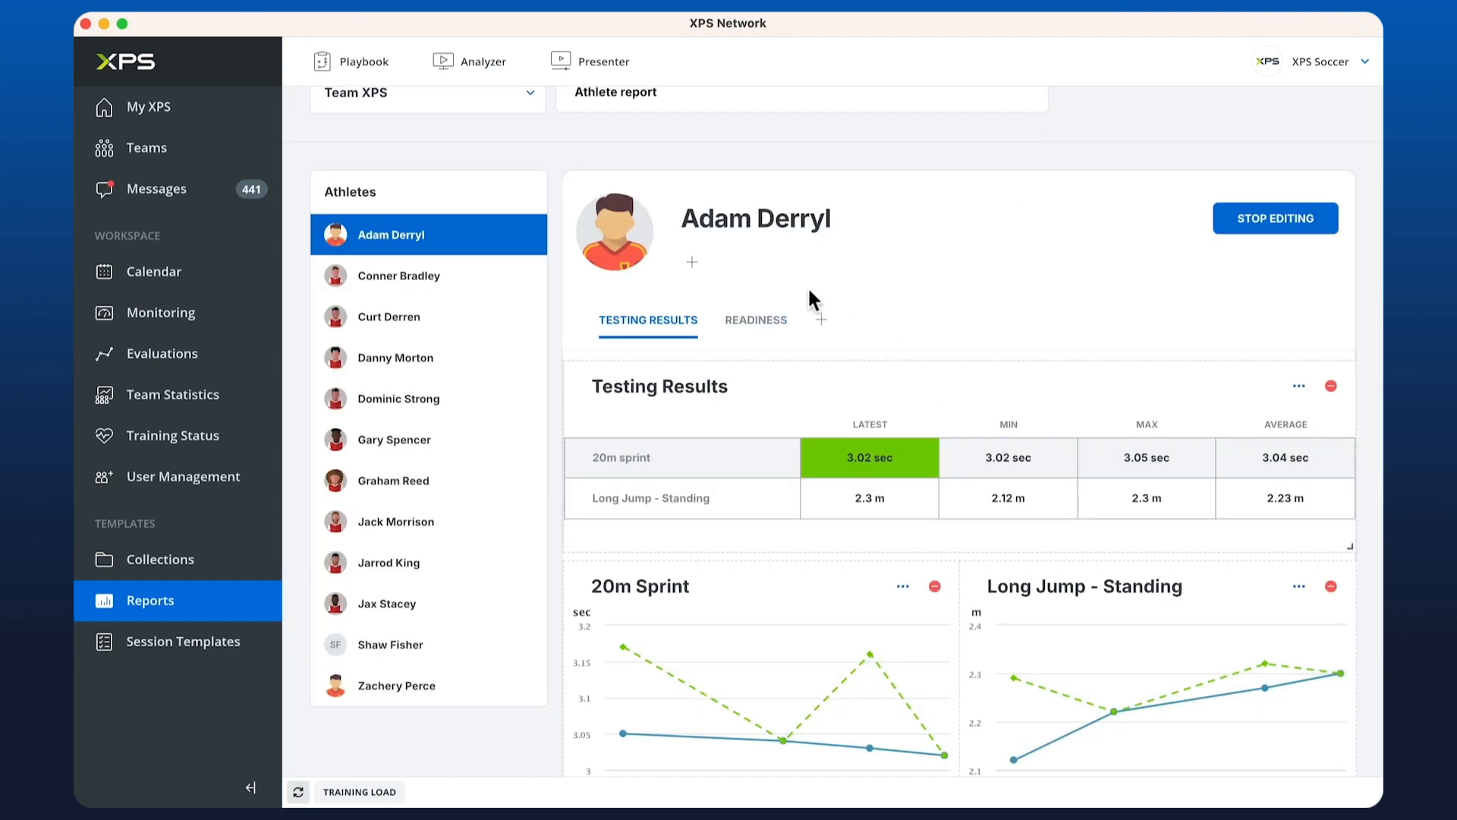
pyautogui.click(756, 319)
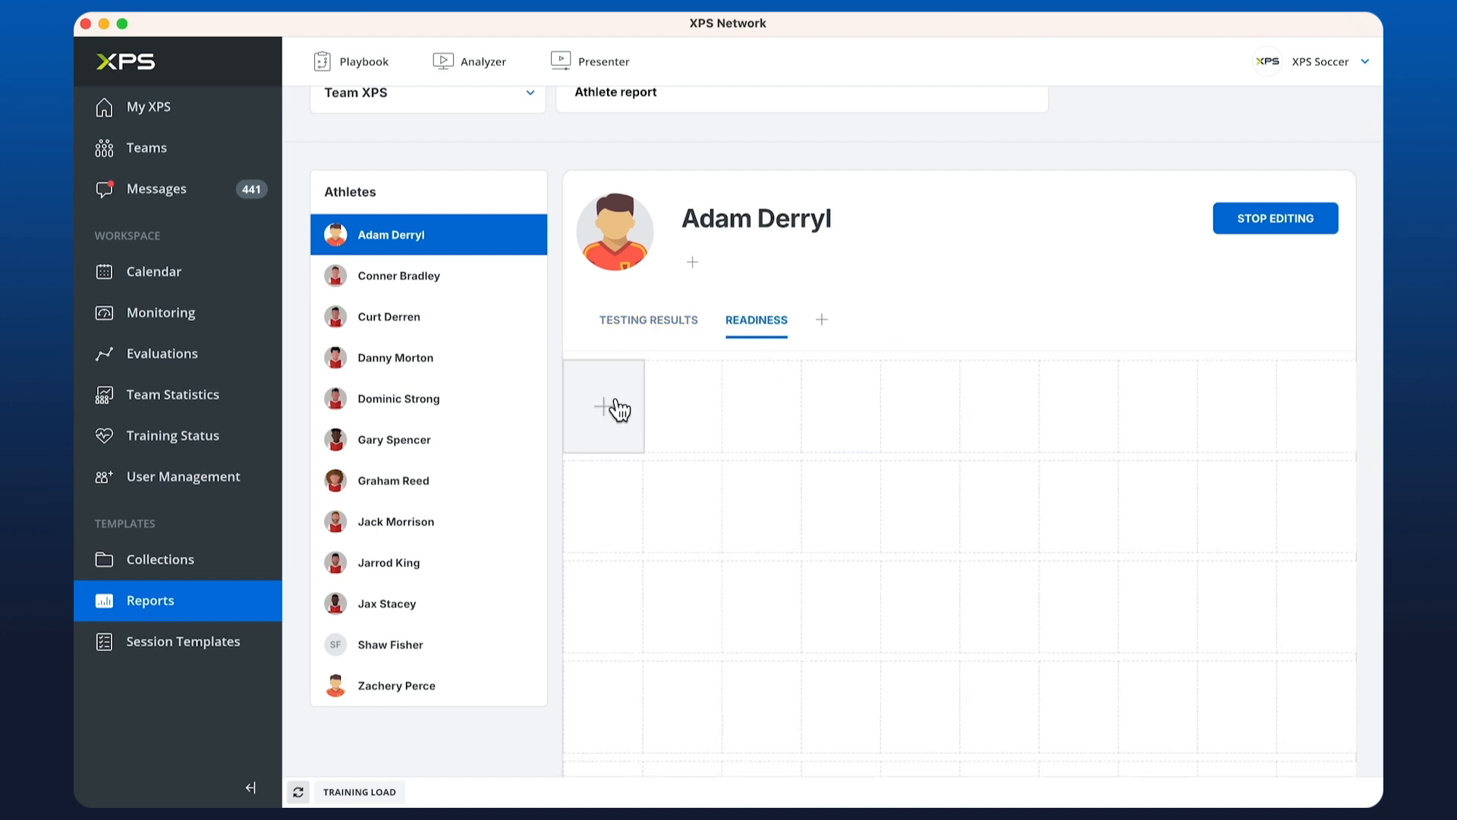
# Step: Create a 'Readiness Circle' combined test widget as a circle chart of Readiness data
pyautogui.click(602, 406)
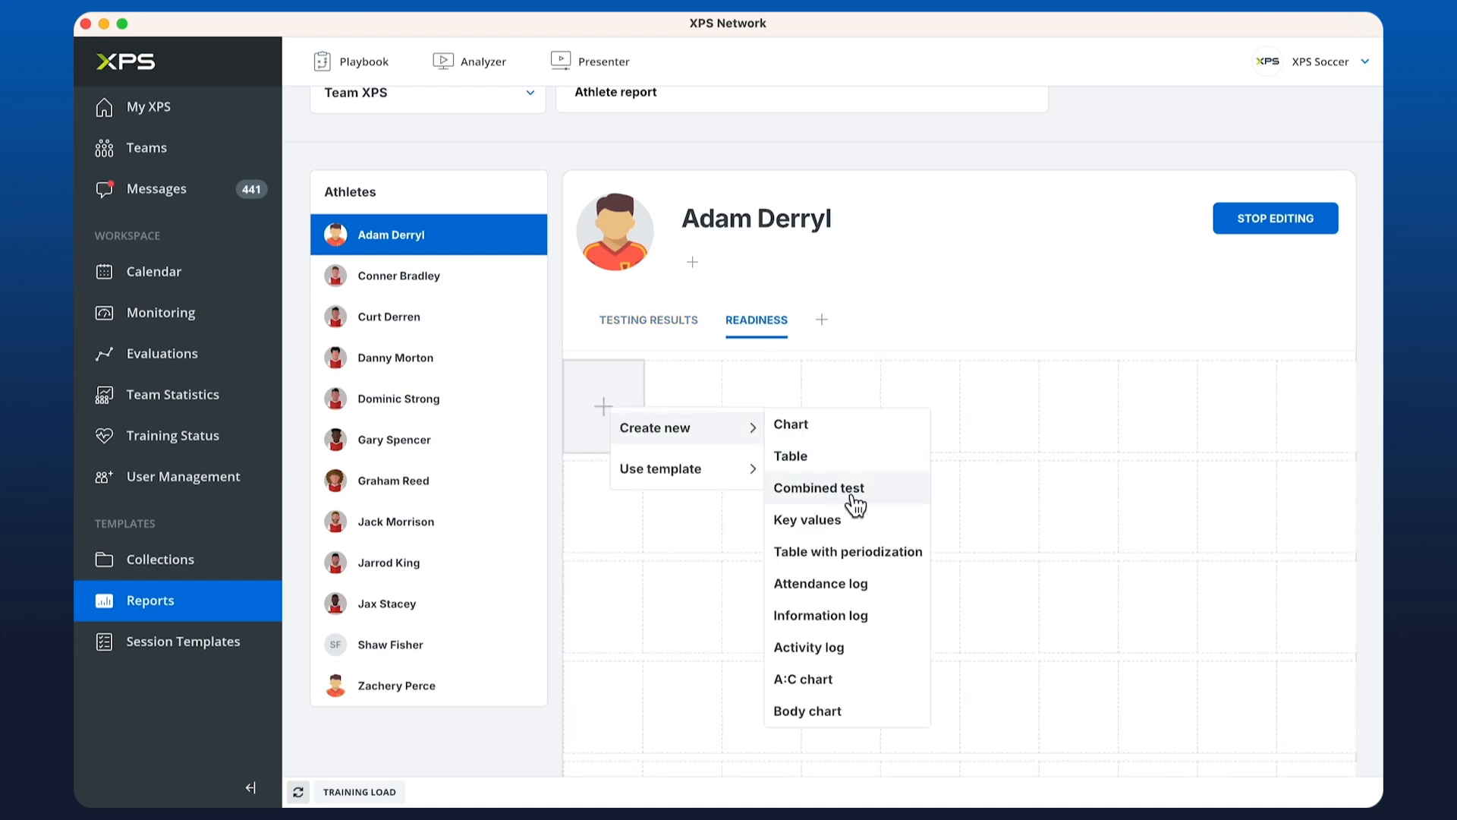
pyautogui.click(791, 423)
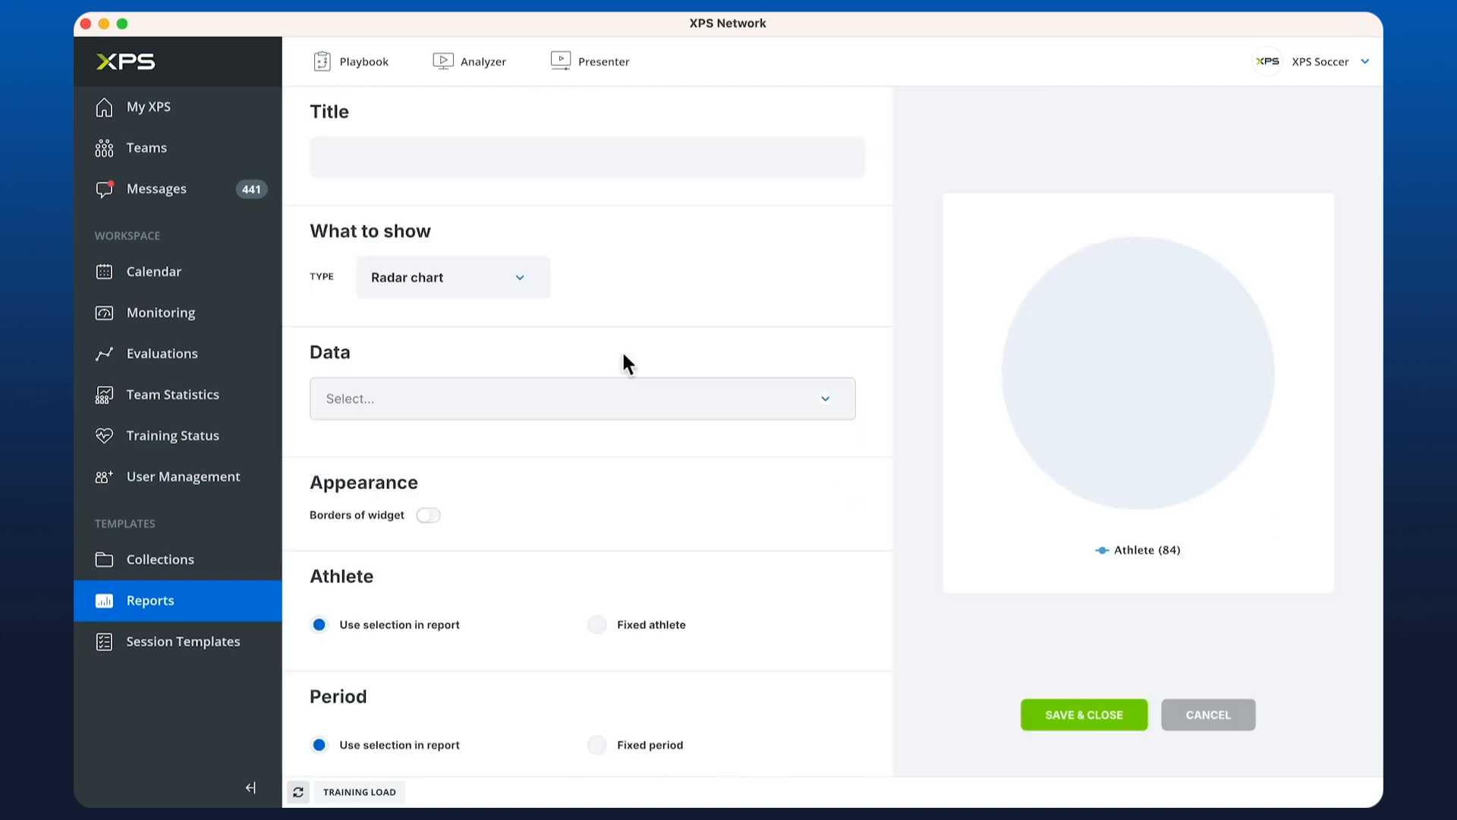
pyautogui.write('Re')
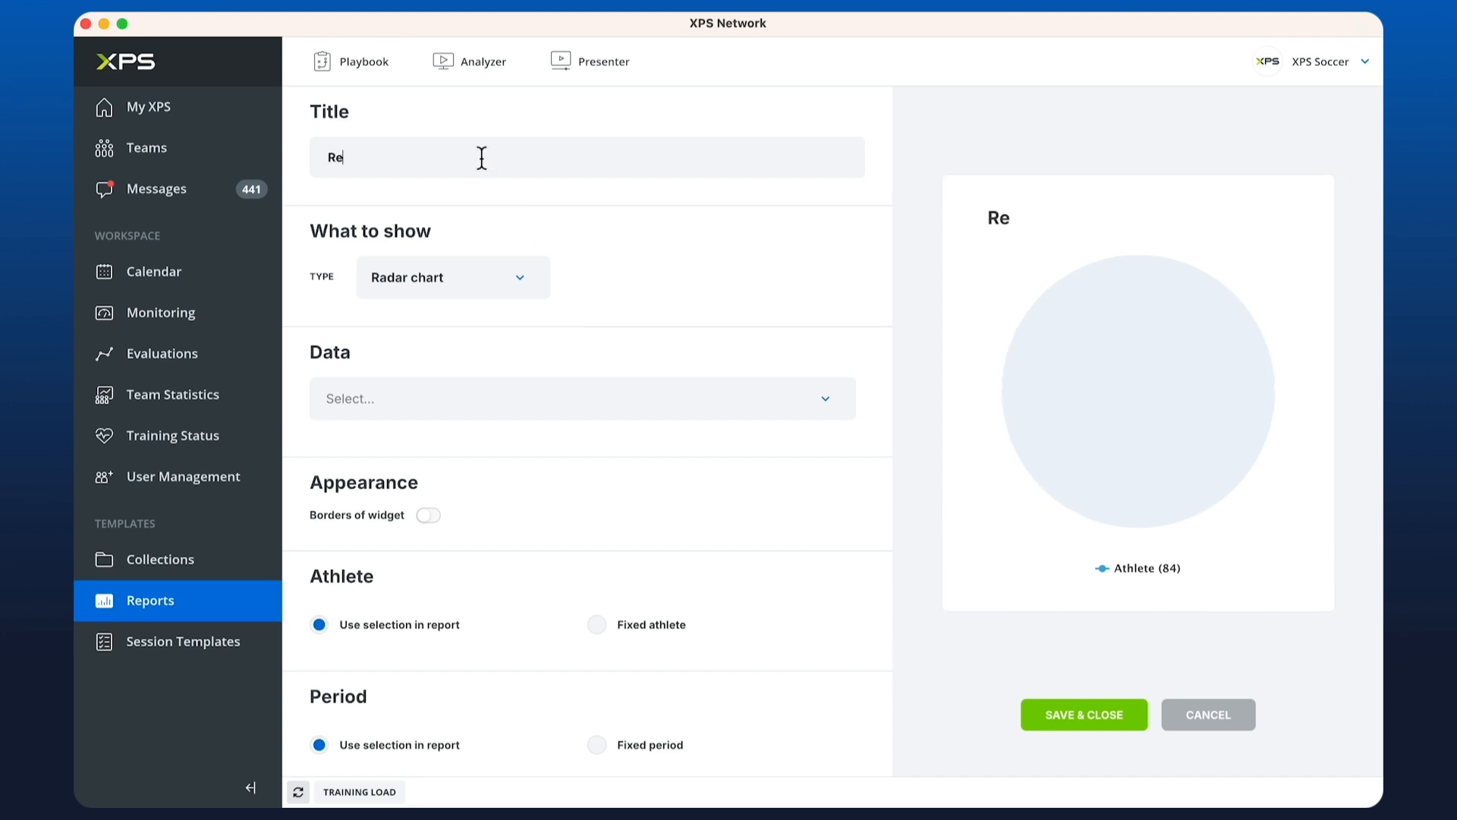
pyautogui.click(451, 277)
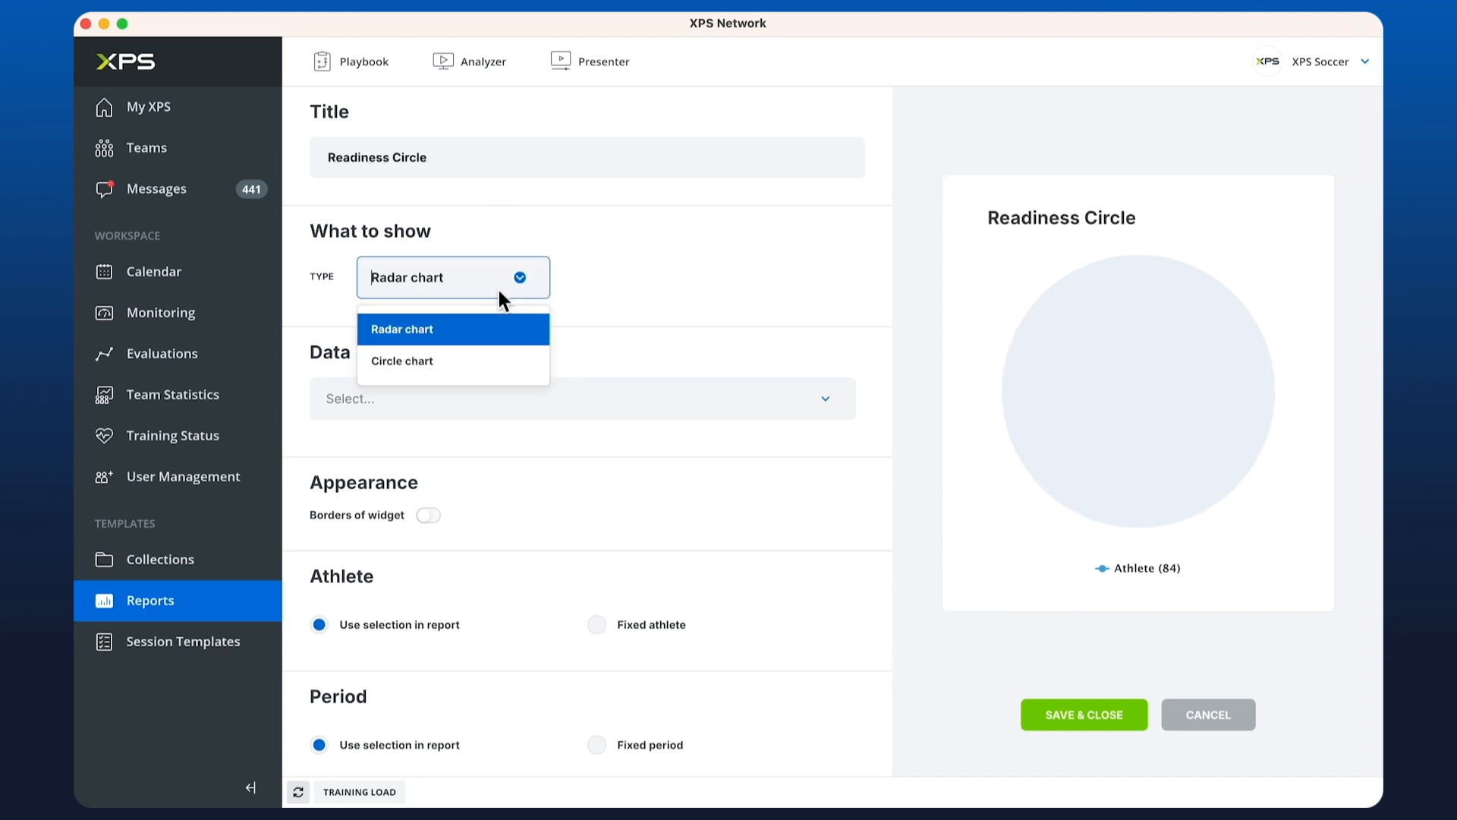
pyautogui.click(402, 360)
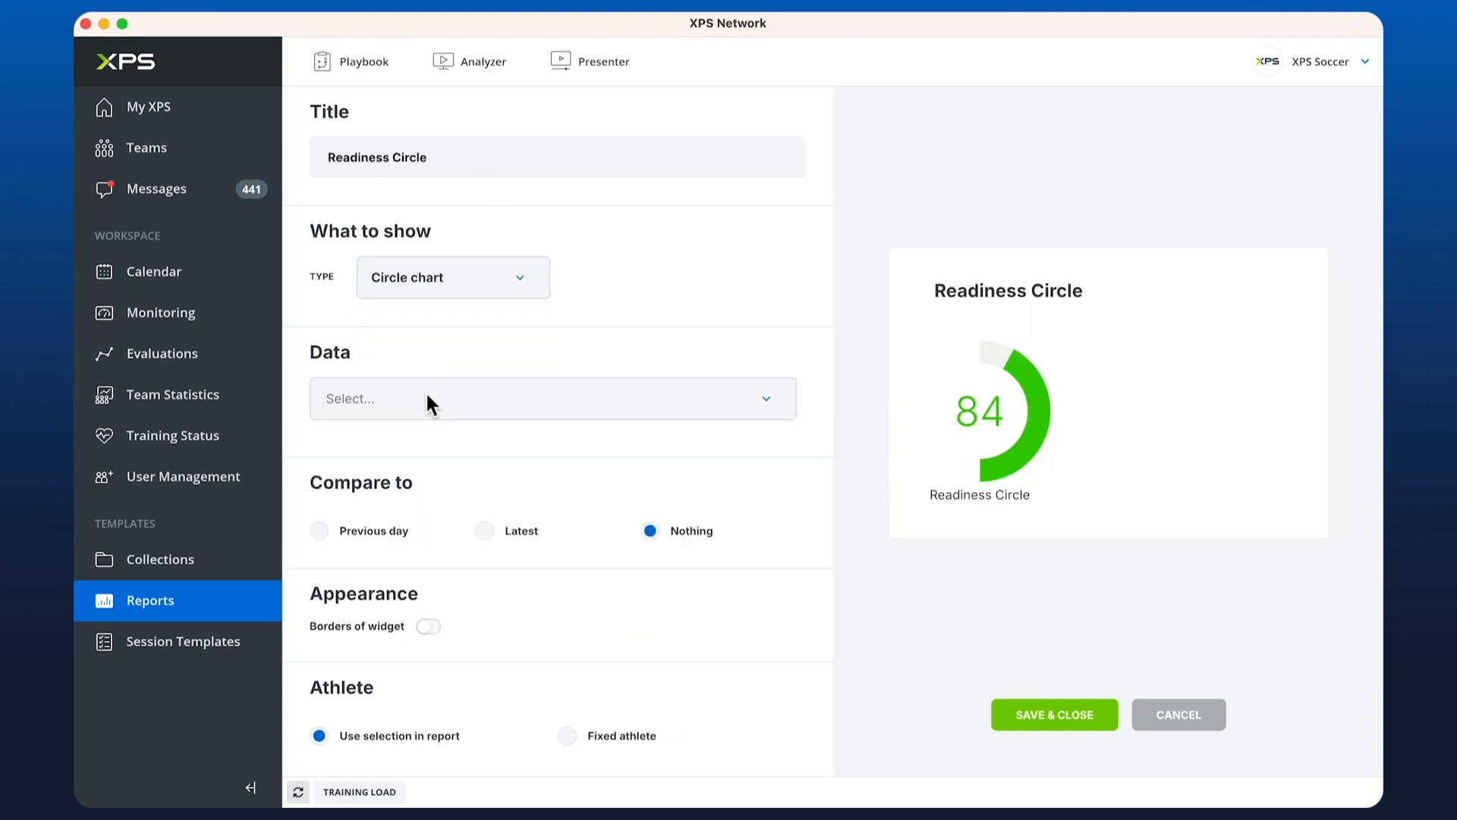
pyautogui.click(552, 398)
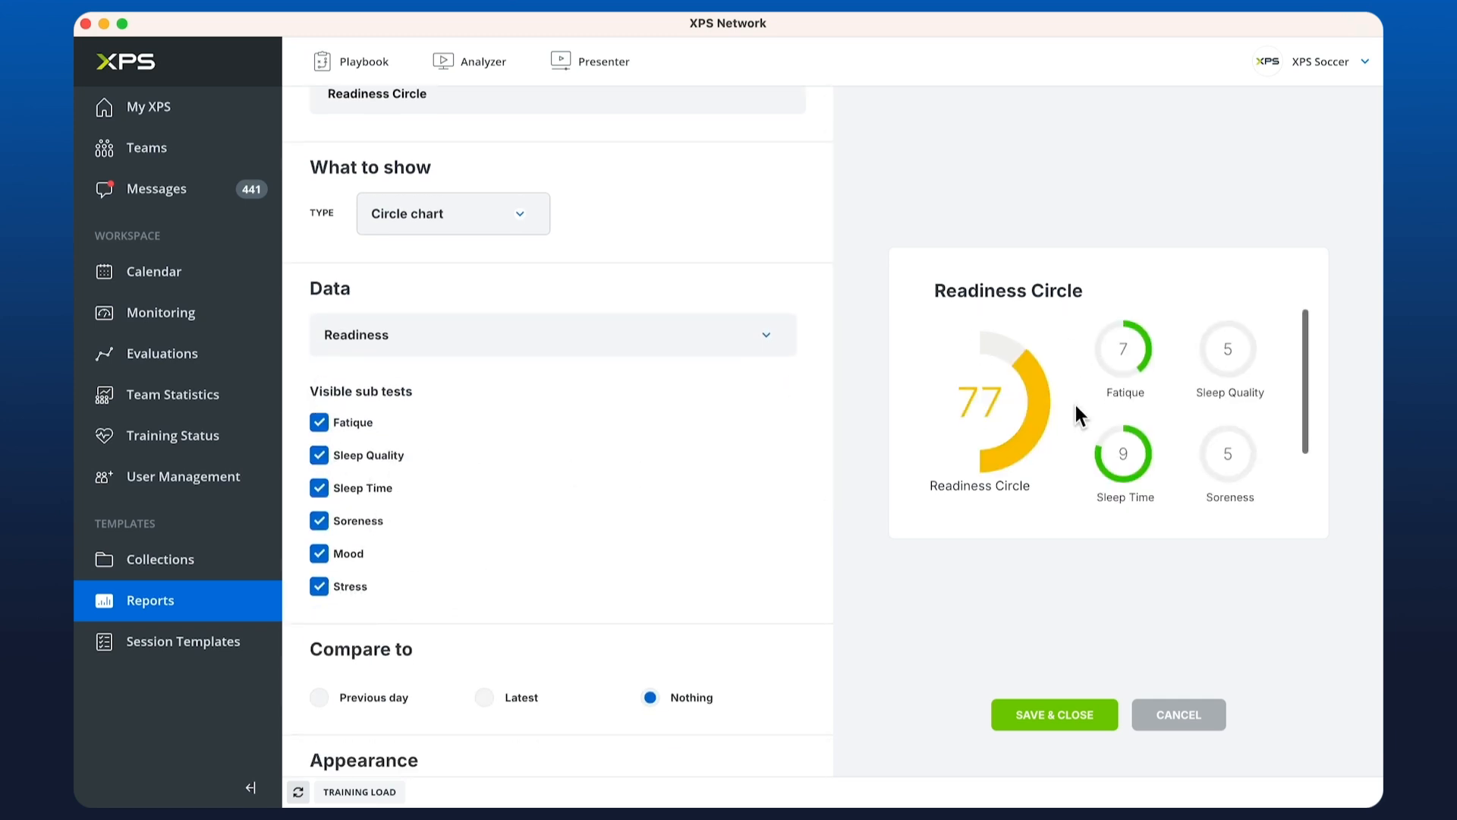
pyautogui.scroll(-3)
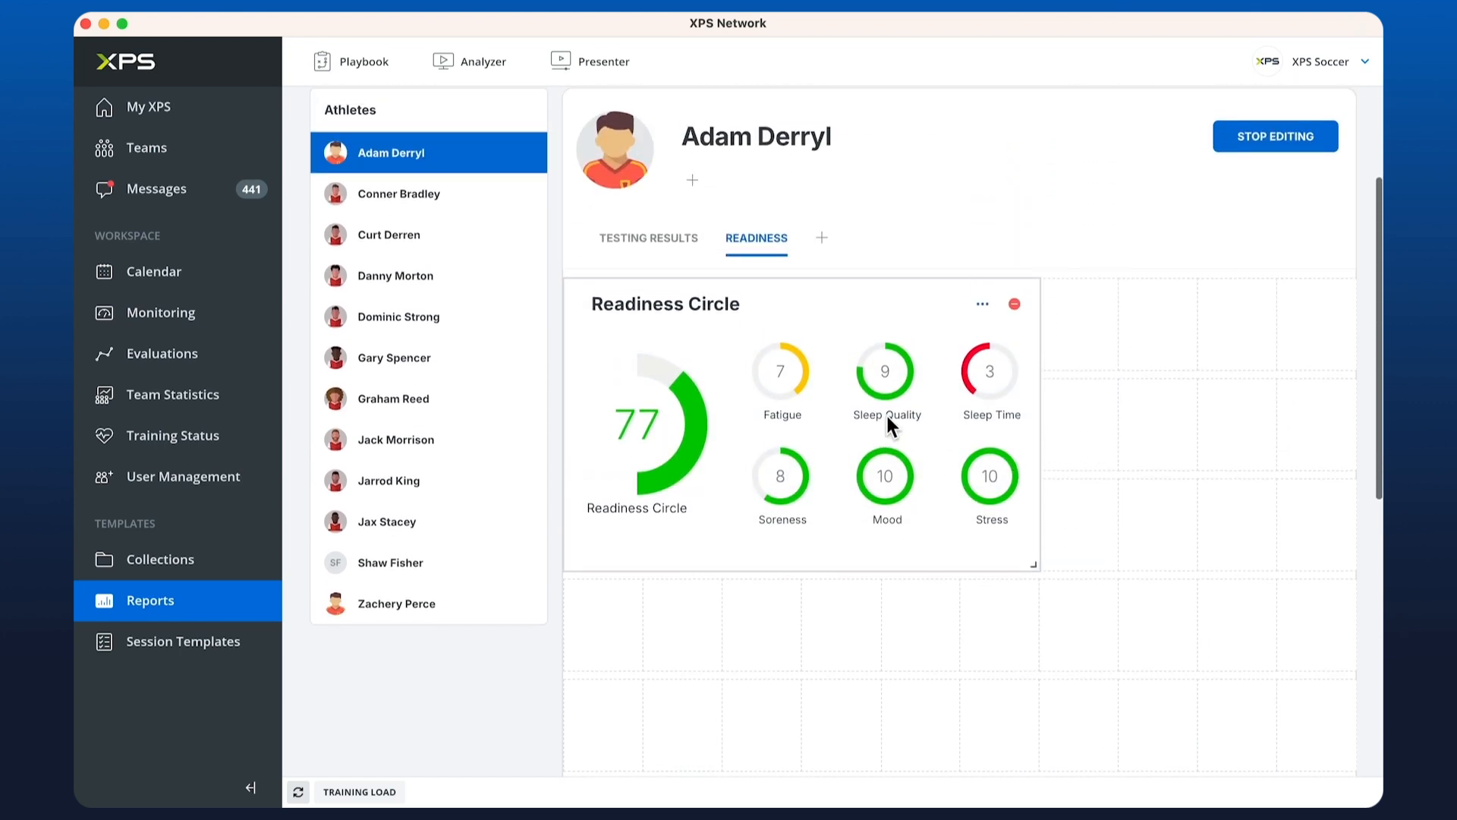
pyautogui.click(1080, 302)
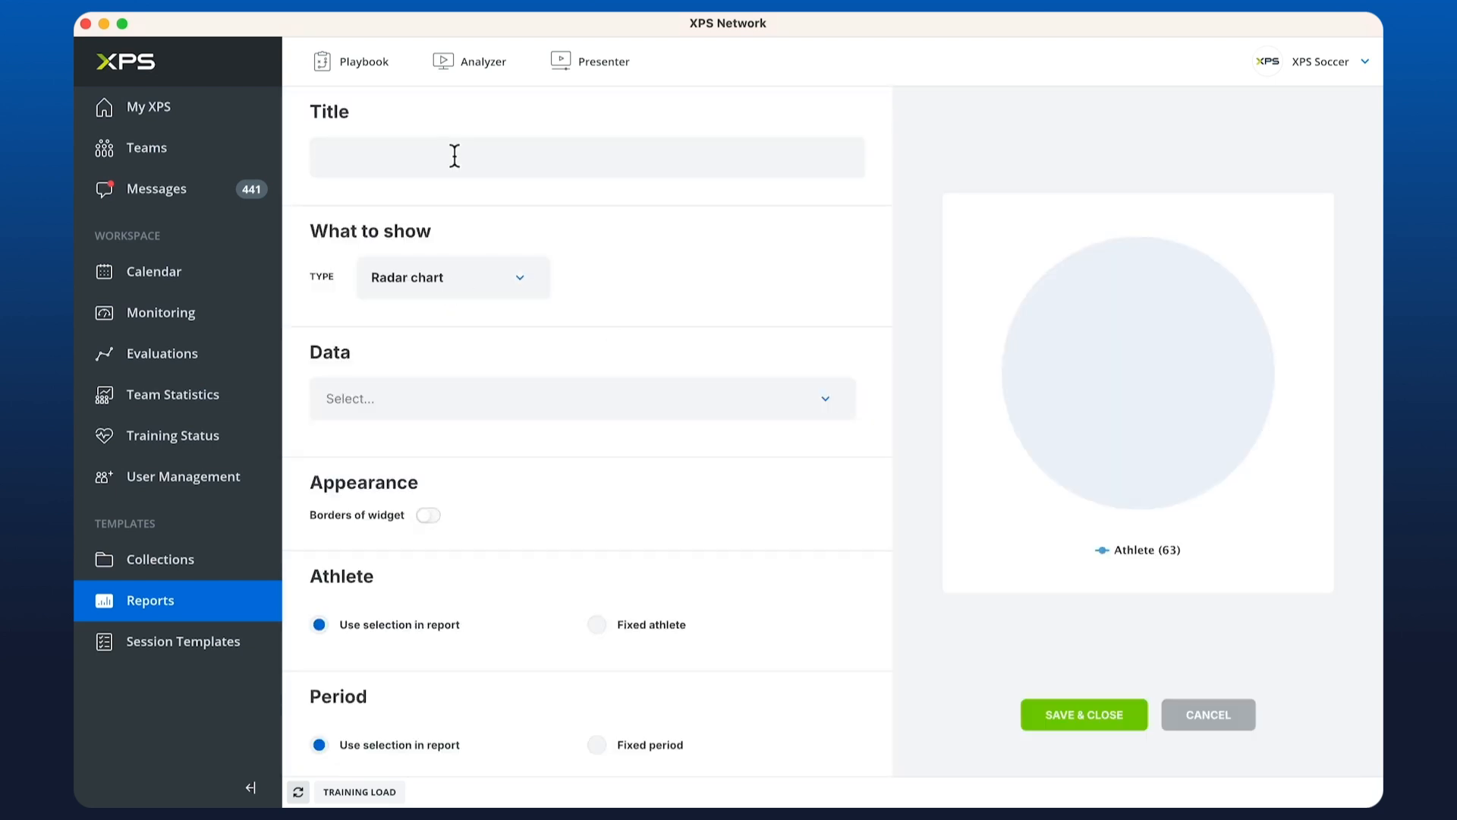
pyautogui.write('Spider Graph')
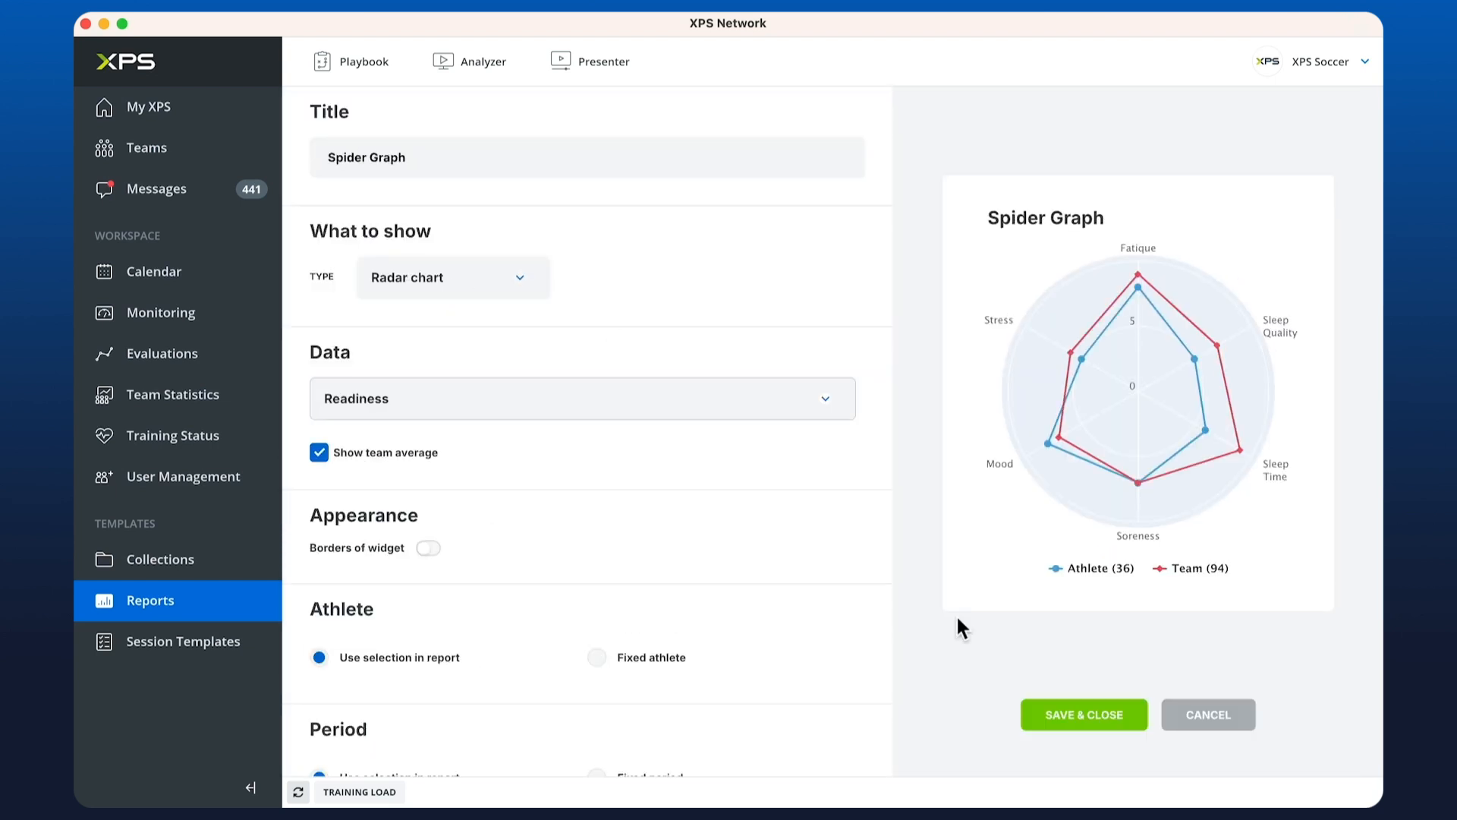
pyautogui.click(1083, 715)
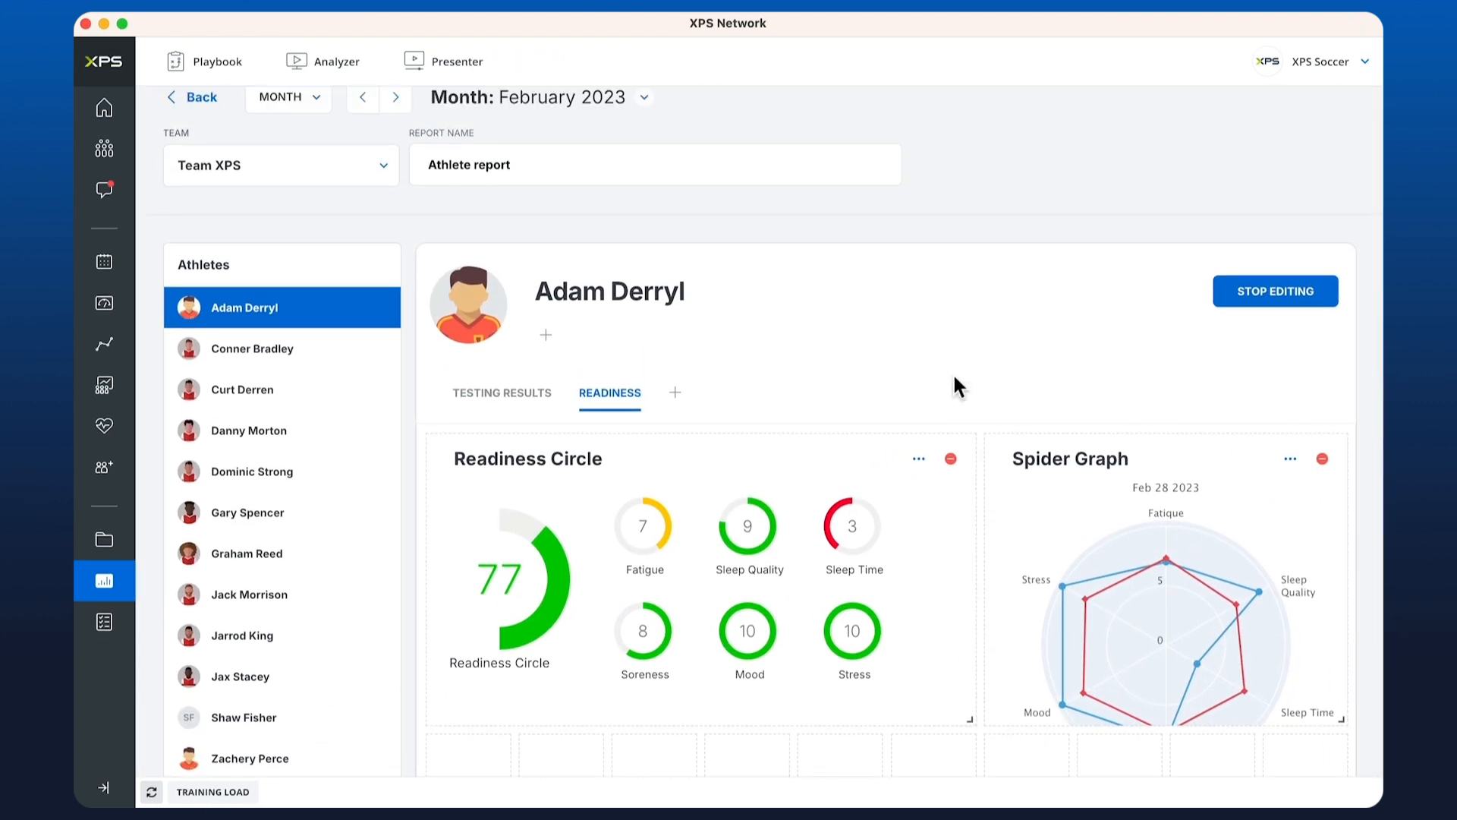
pyautogui.scroll(-3)
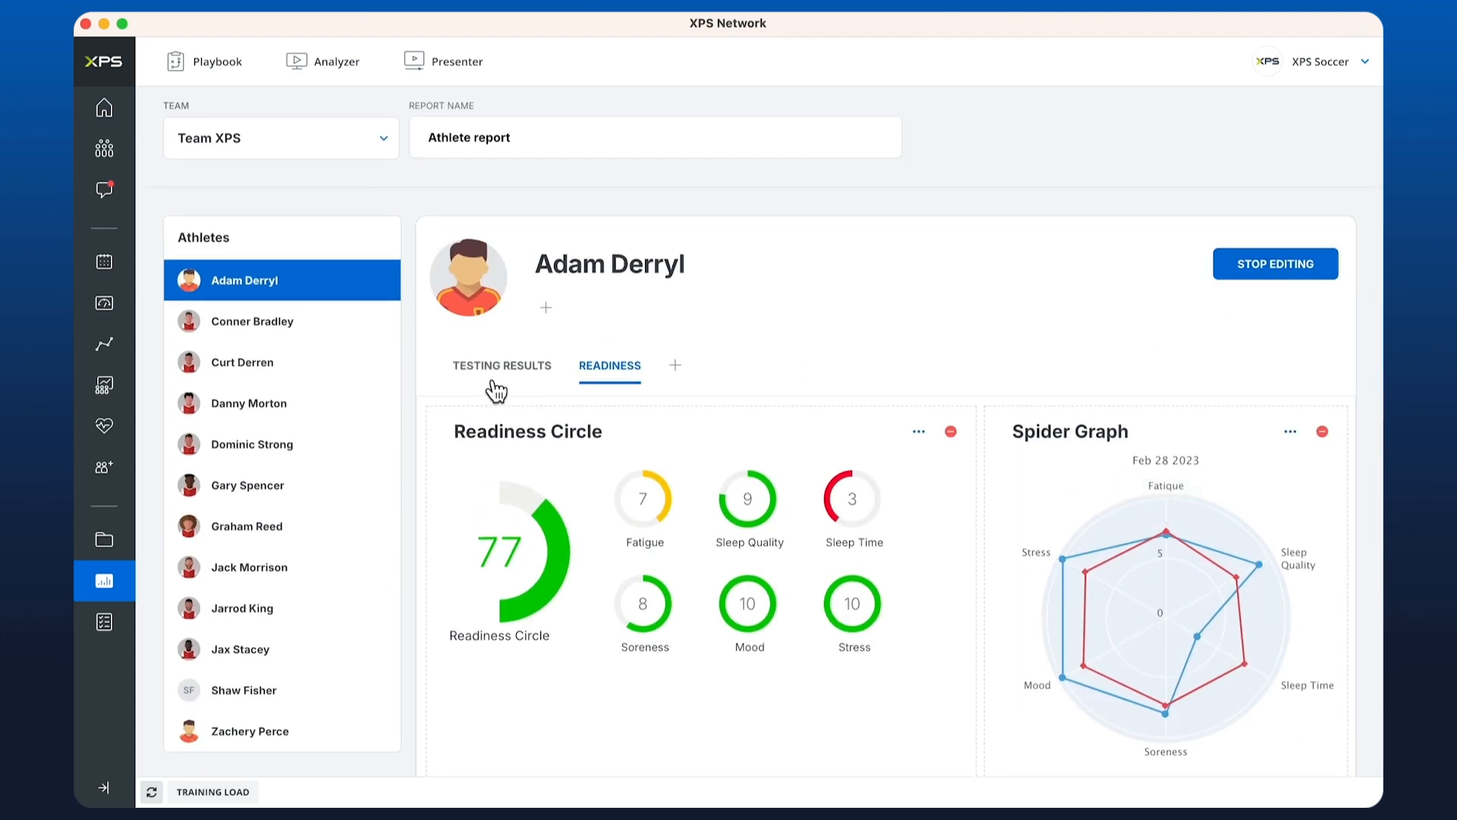
pyautogui.click(501, 364)
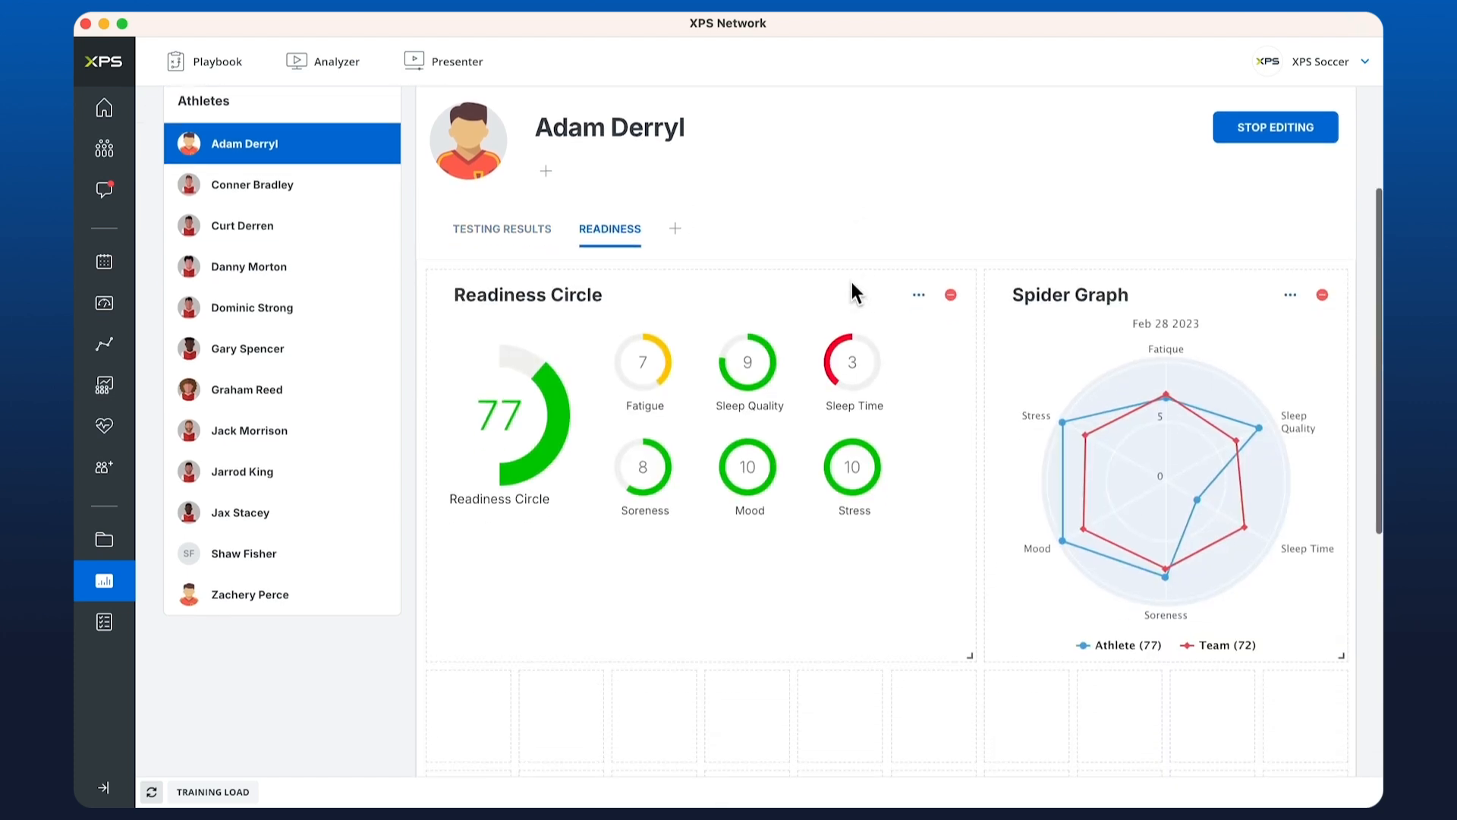
pyautogui.scroll(-3)
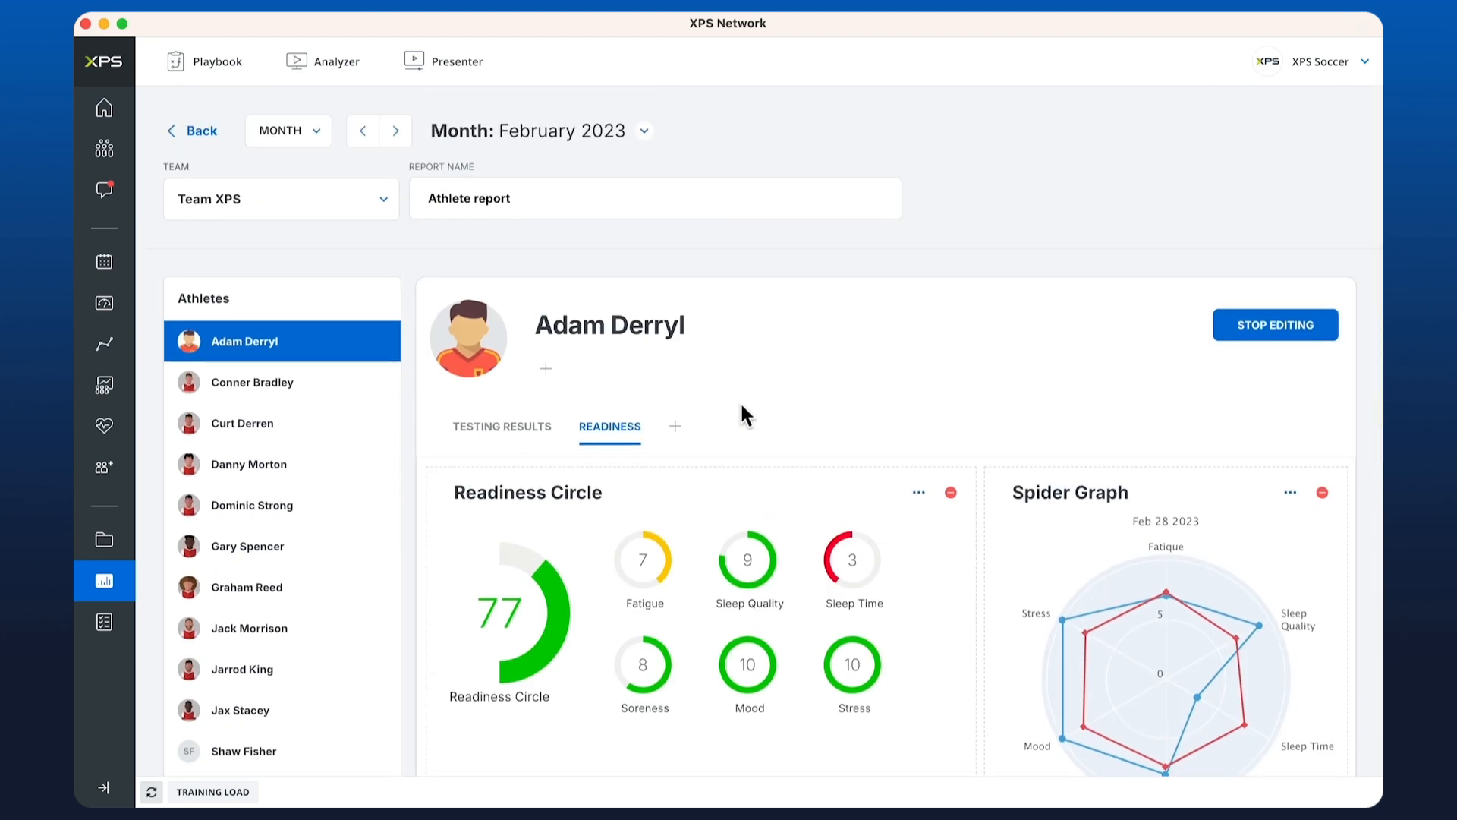
# Step: Add a tab named 'Attendance' after Readiness and switch to it
pyautogui.click(675, 426)
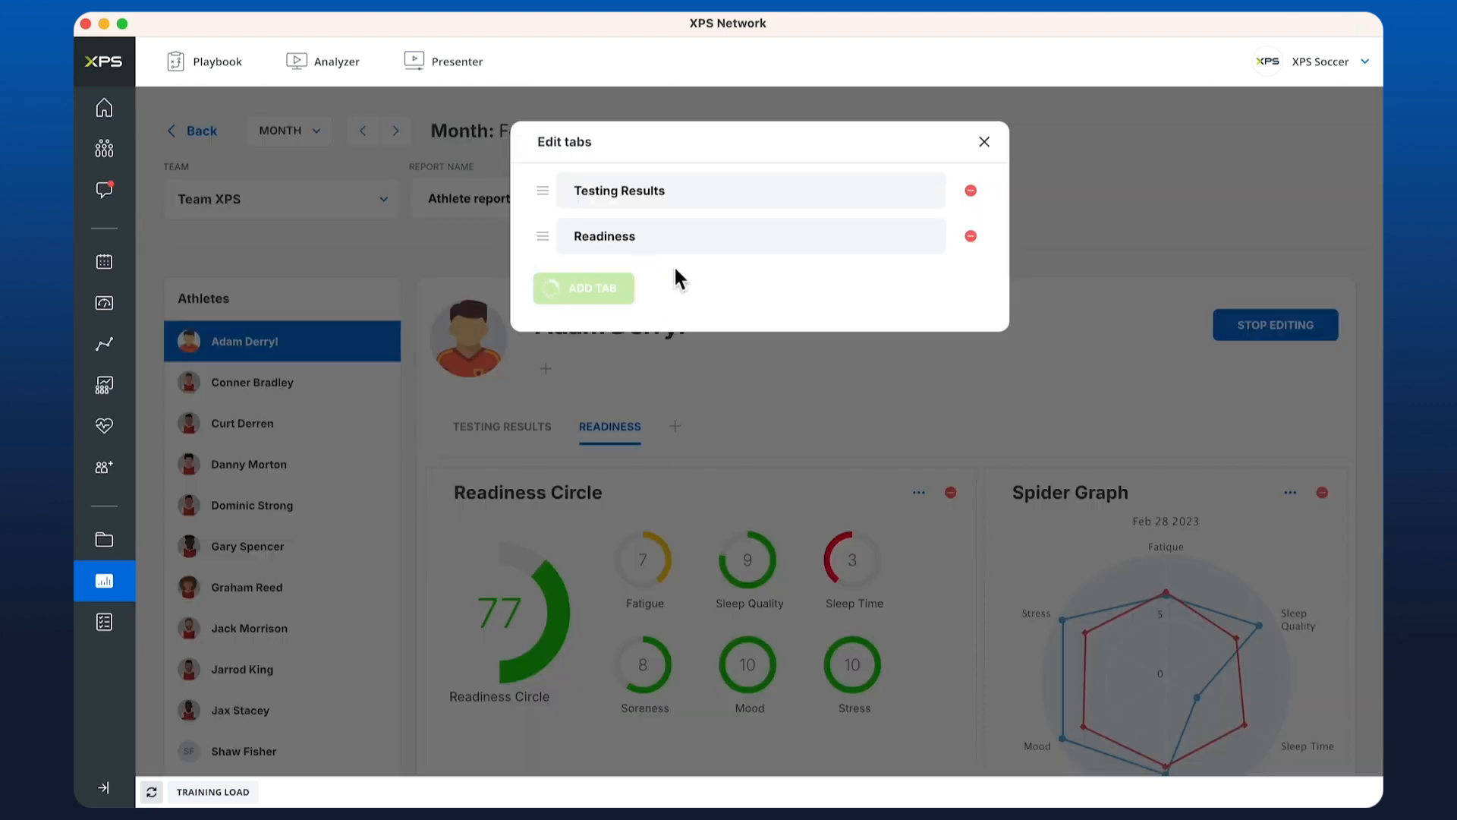
pyautogui.write('Attendance')
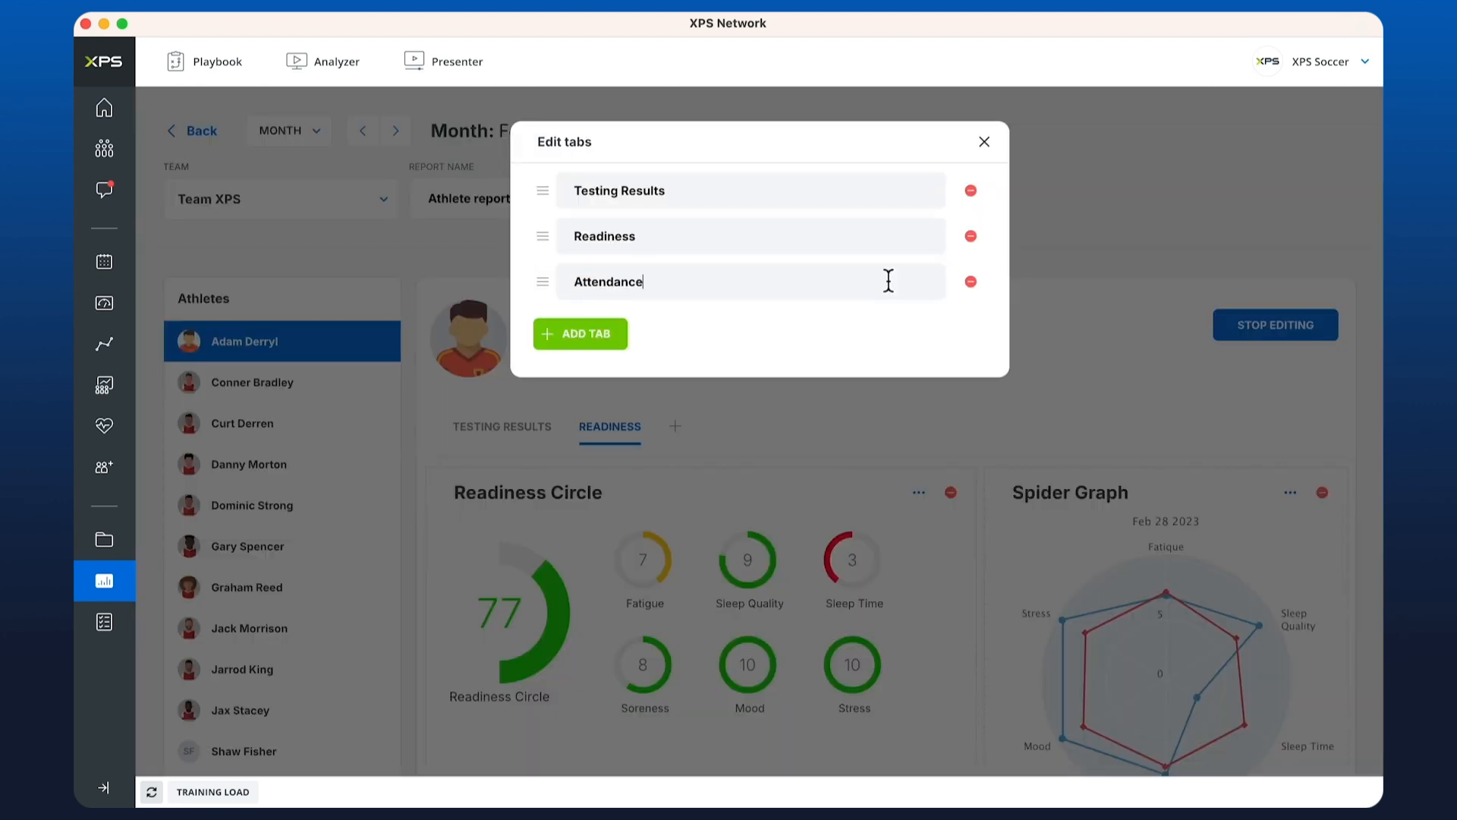
pyautogui.click(985, 142)
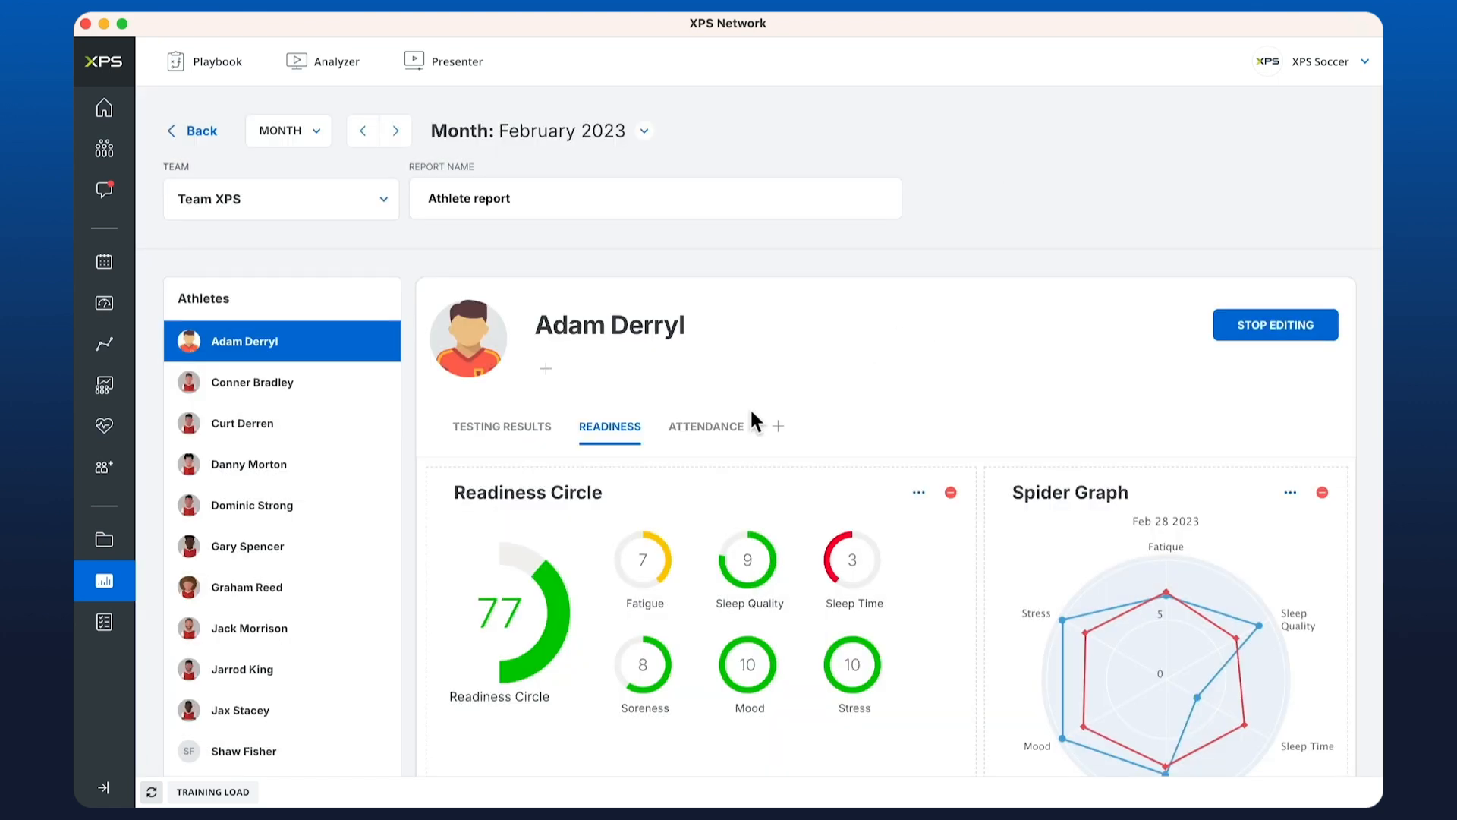
pyautogui.click(705, 427)
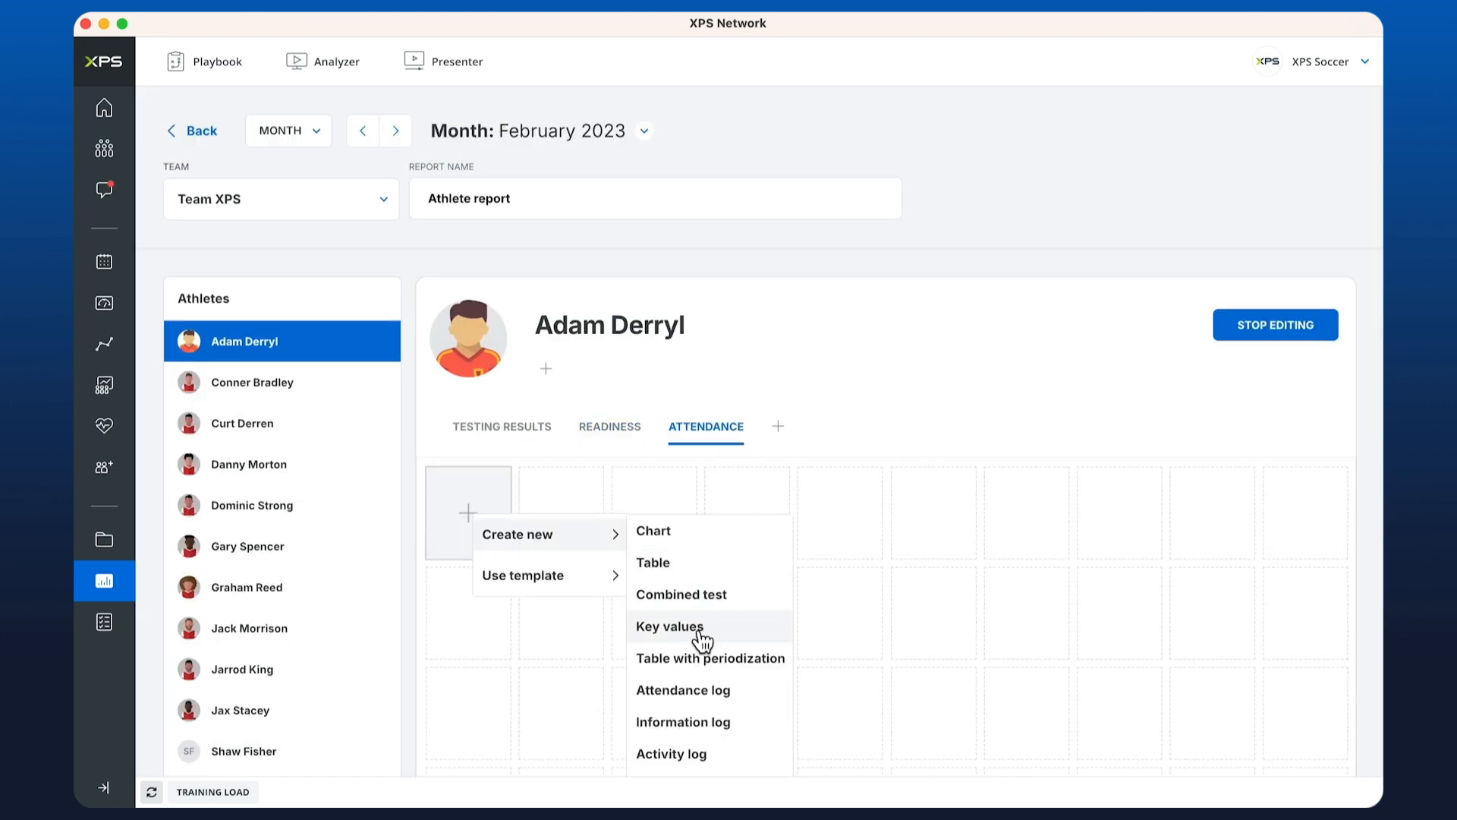
# Step: Create a key values widget titled Attendance with Total Practices as the first value
pyautogui.click(668, 625)
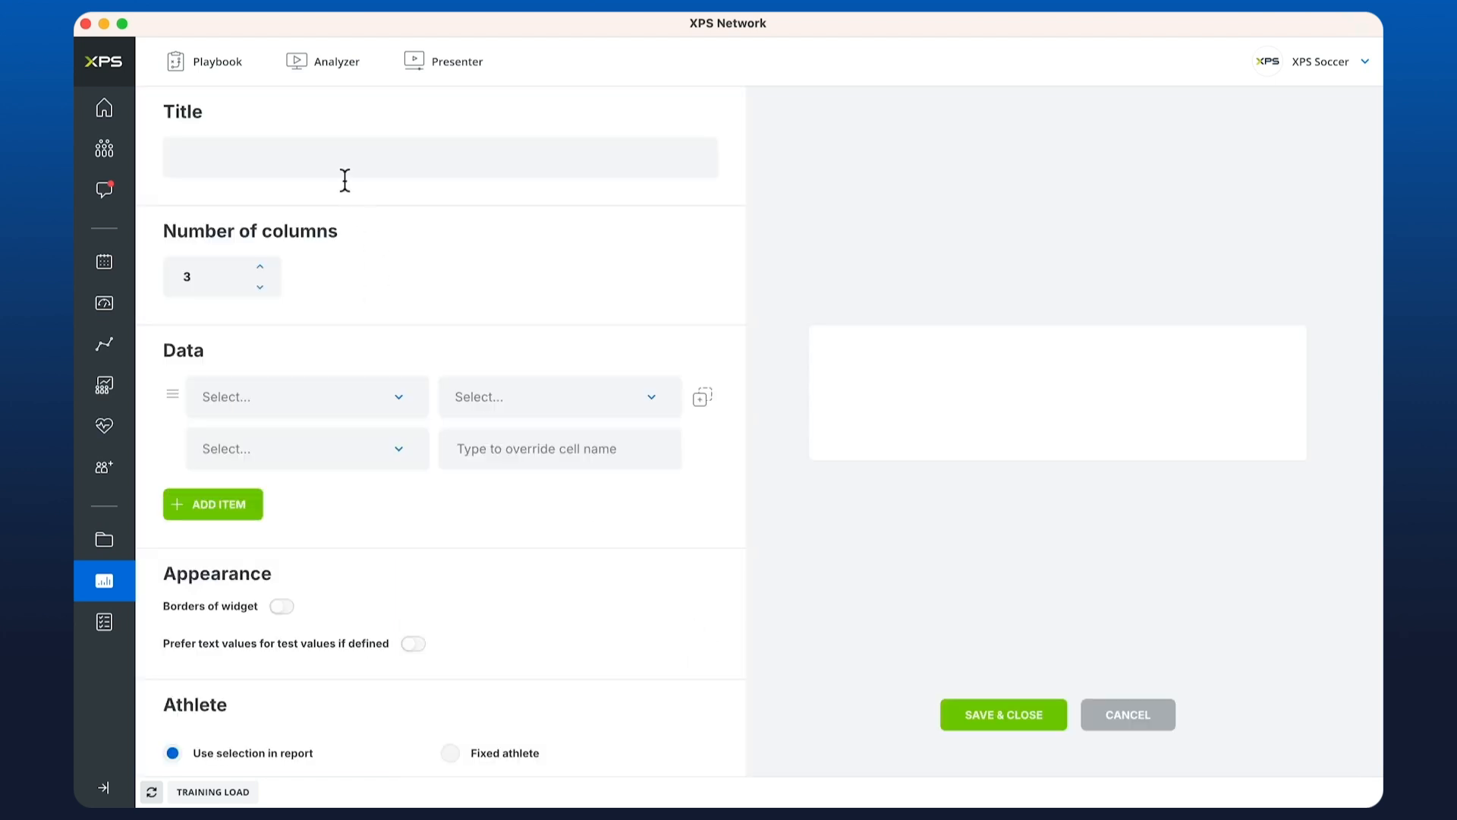
pyautogui.write('Attendan')
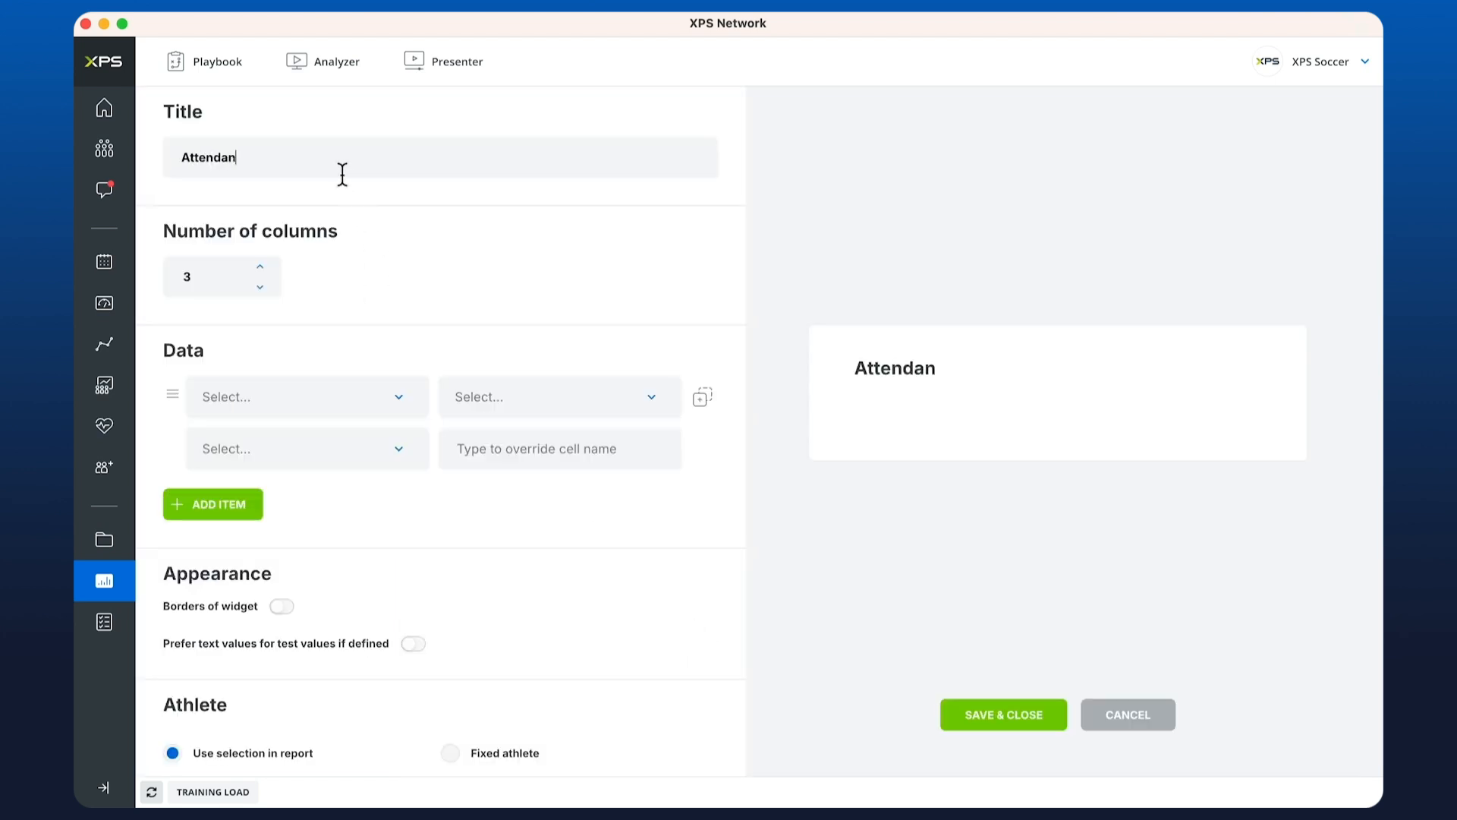
pyautogui.click(297, 396)
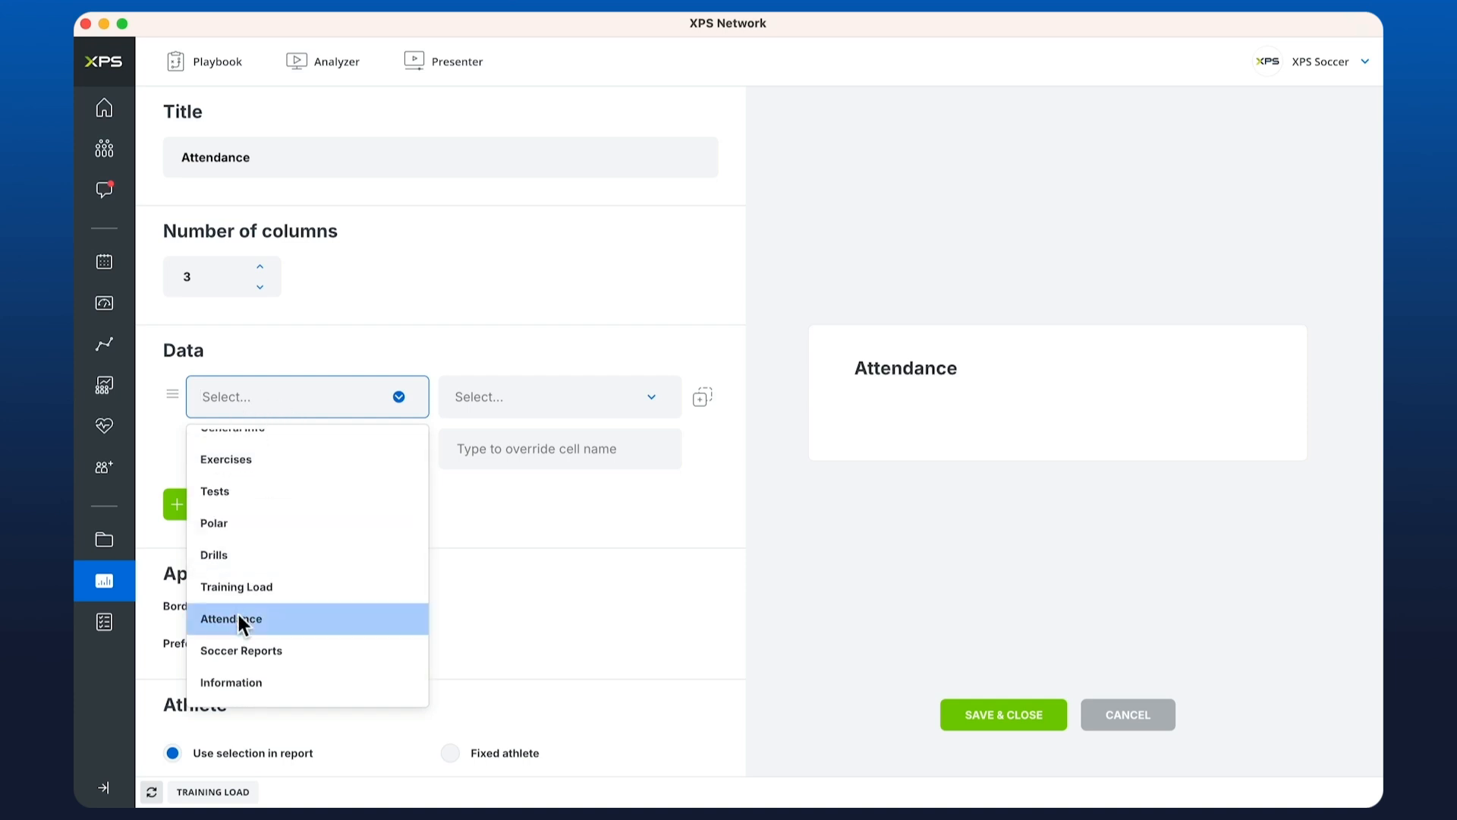
pyautogui.write('tot')
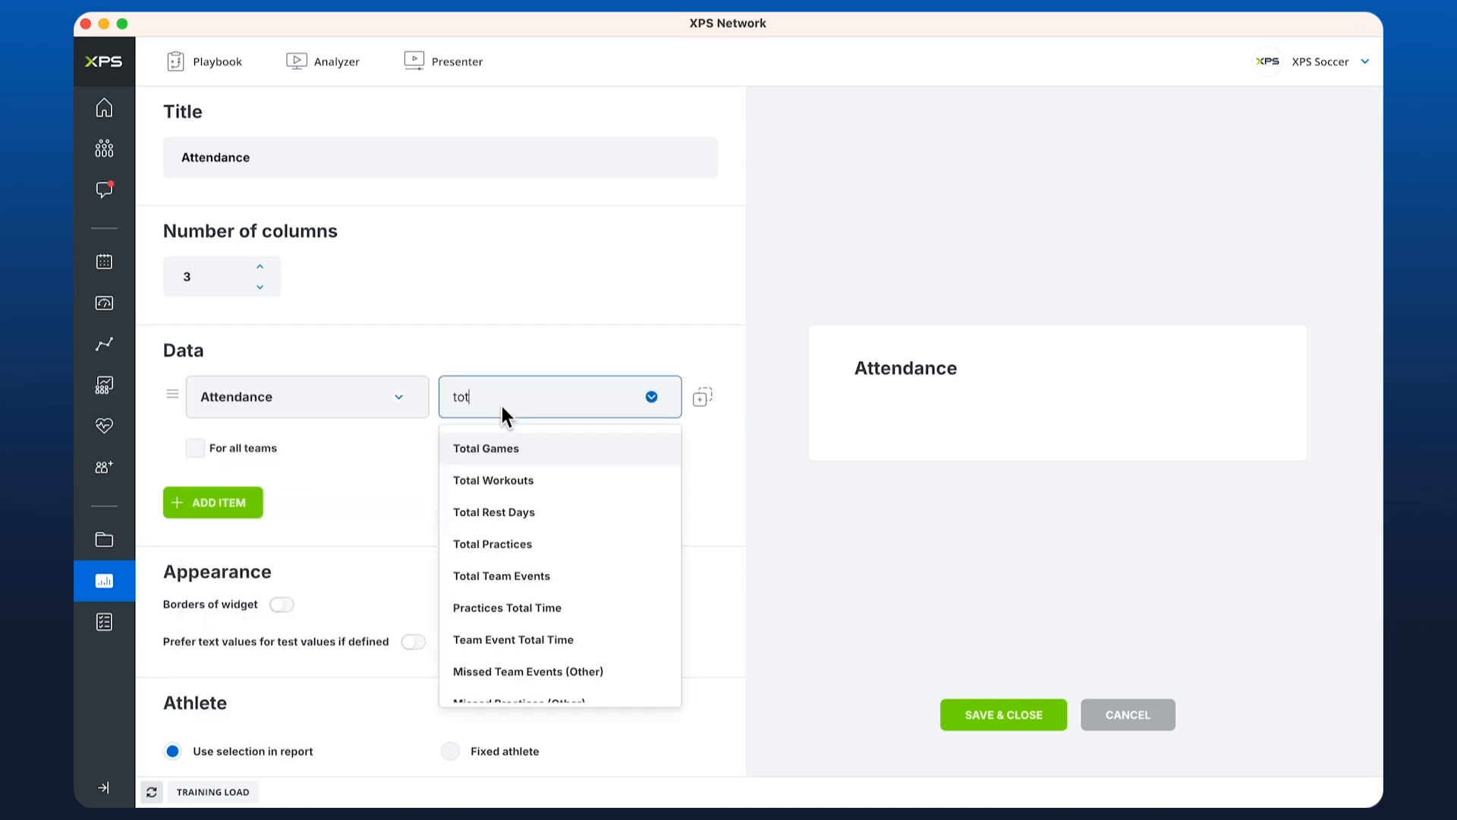
pyautogui.click(492, 543)
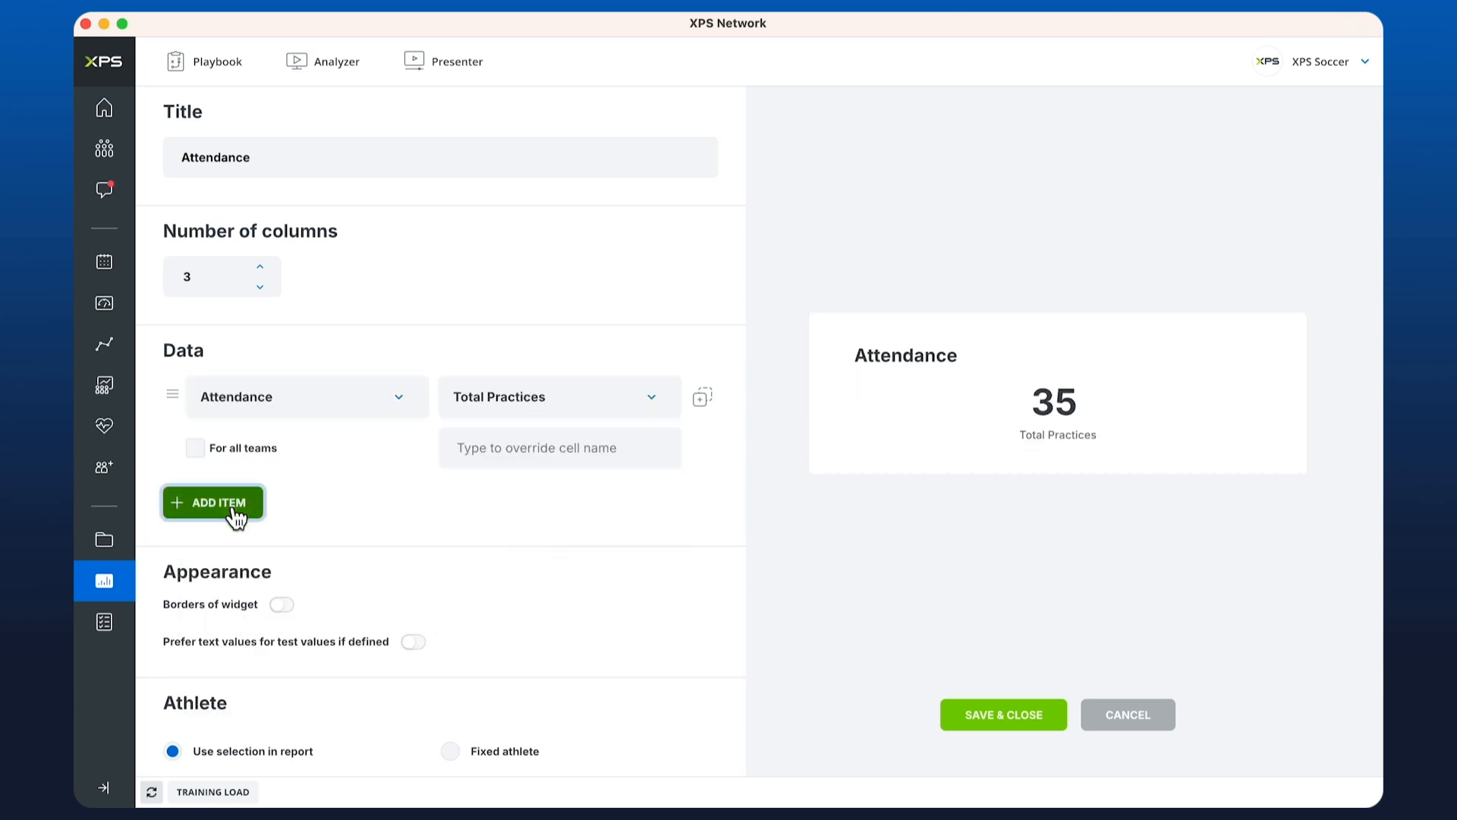
# Step: Add Practice Attendance %, Total Workouts and Missed Games (Injured), and adjust the column count
pyautogui.click(212, 502)
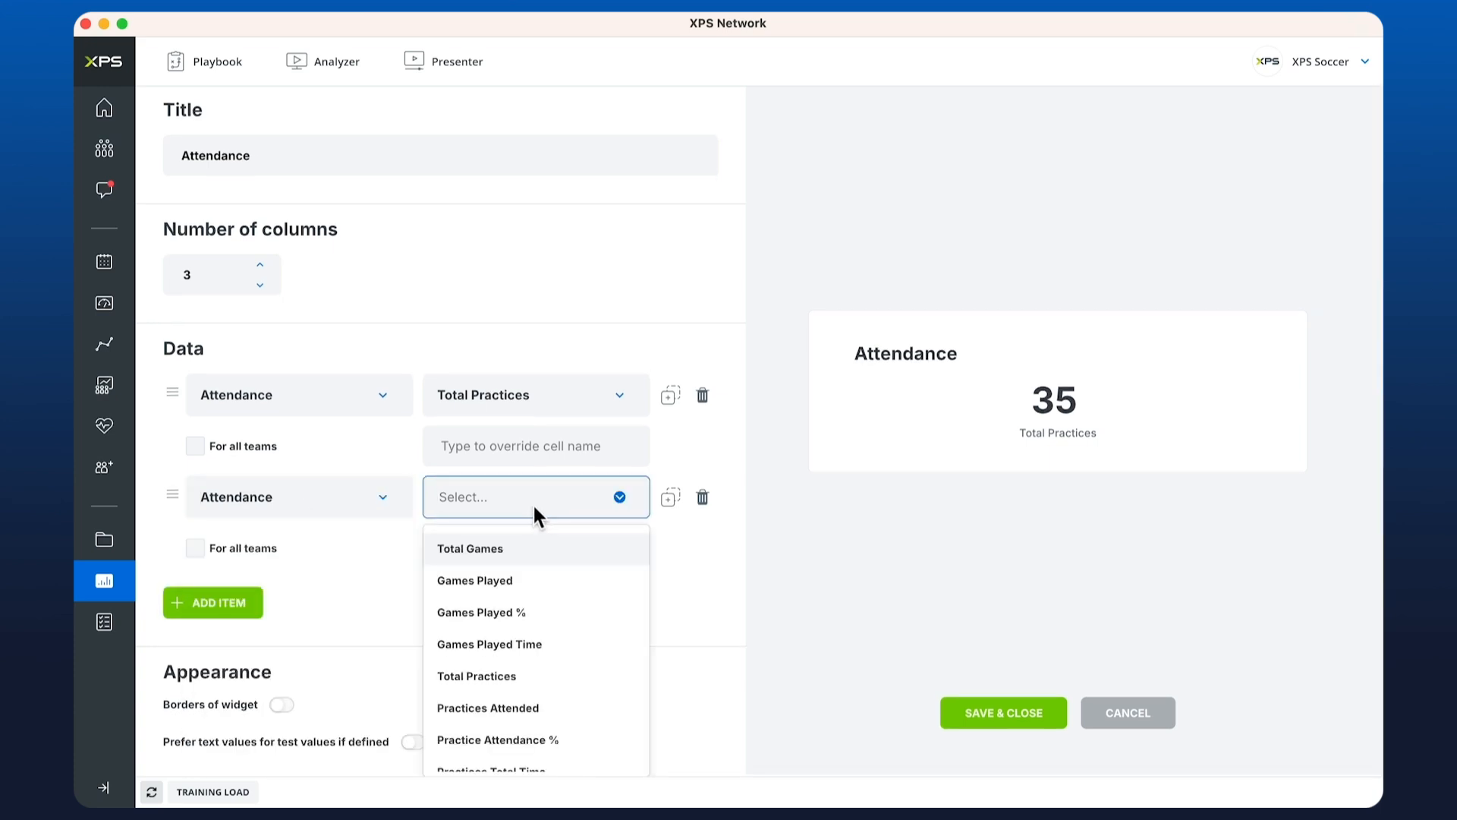
pyautogui.write('prea')
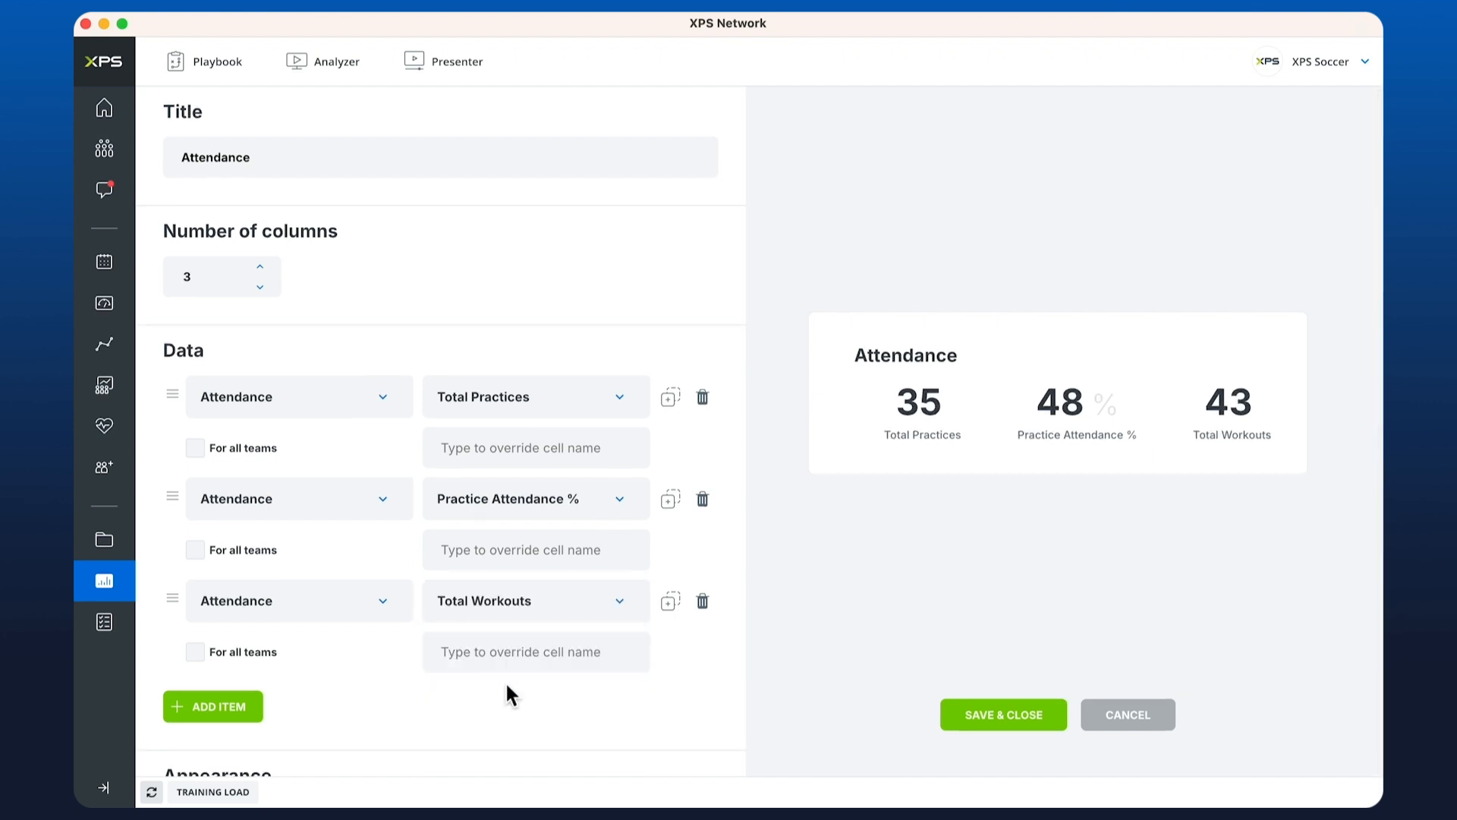
pyautogui.write('miss')
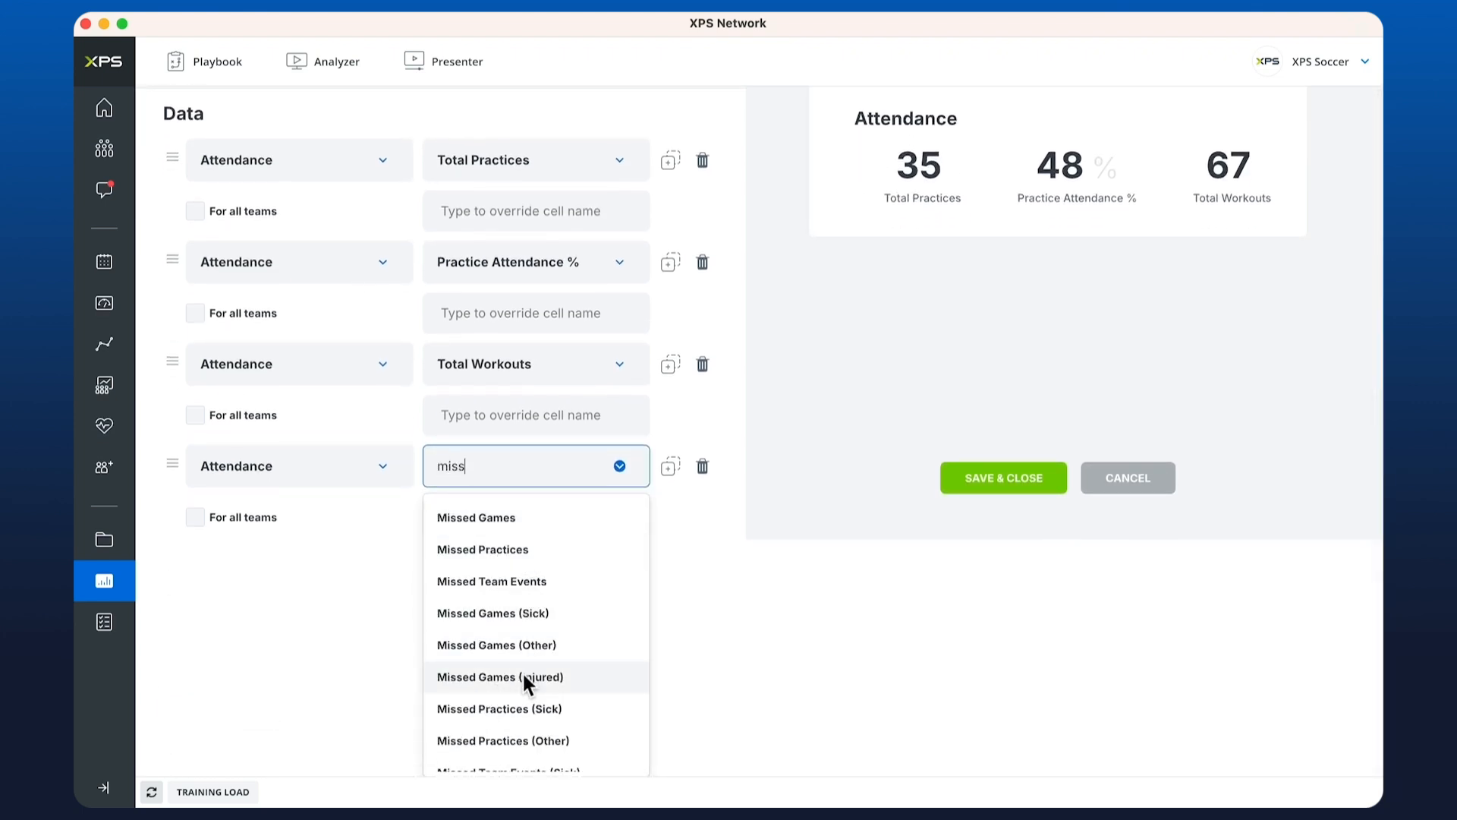
pyautogui.click(500, 676)
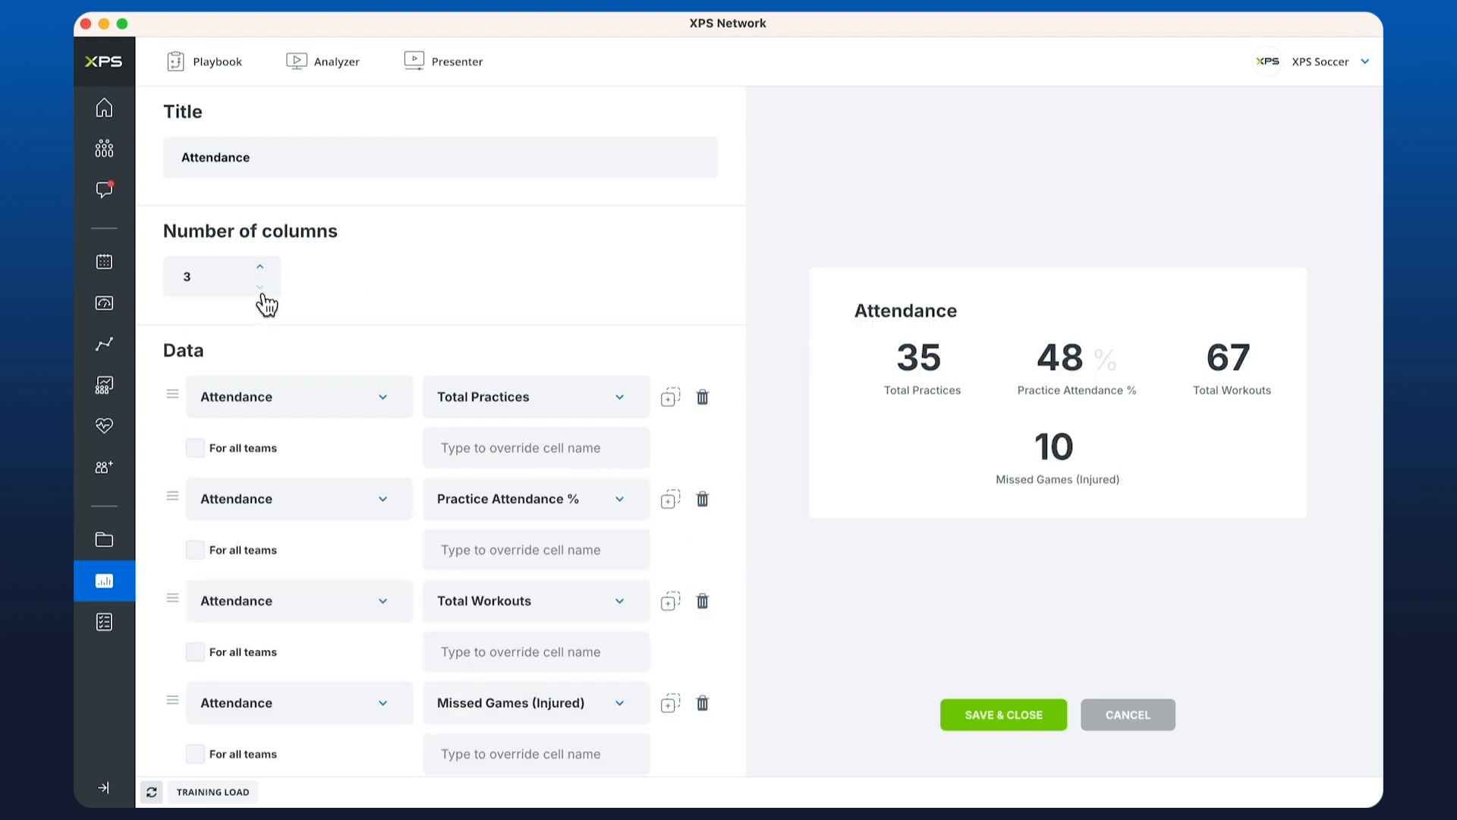
pyautogui.click(1003, 715)
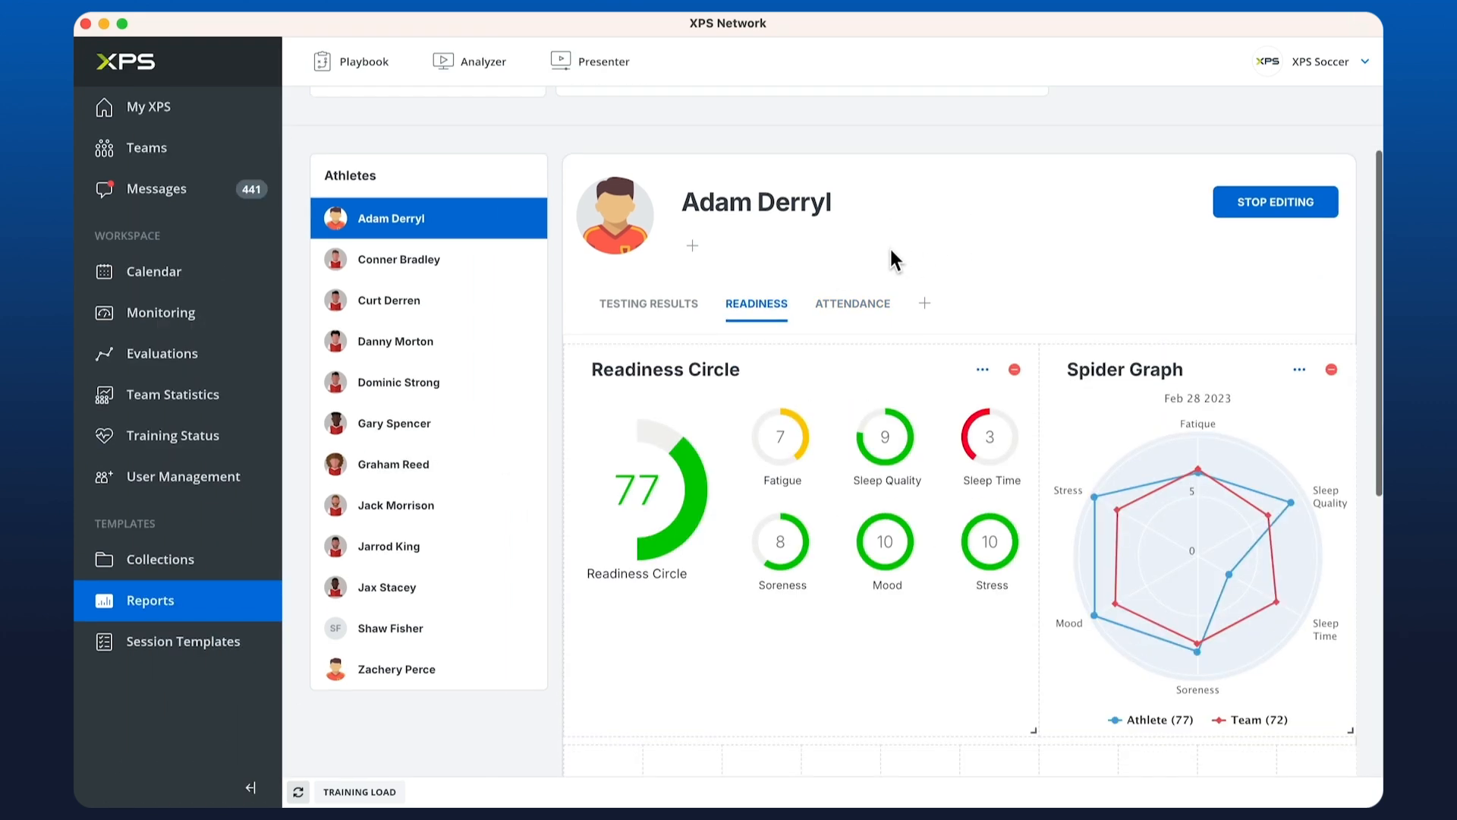
# Step: Create a periodization table below the Readiness widgets with Tests columns starting with Readiness
pyautogui.click(602, 434)
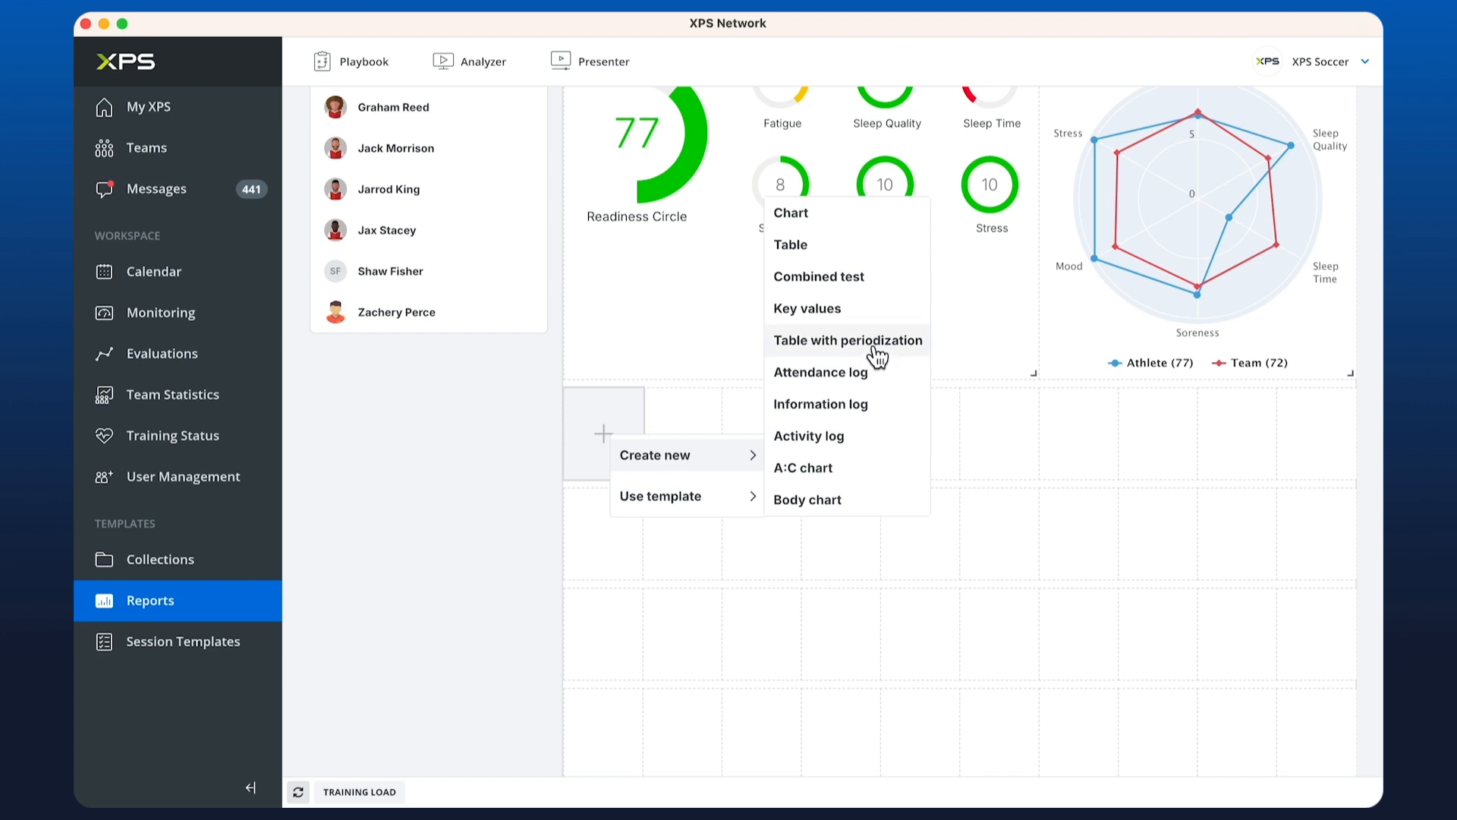
pyautogui.click(848, 340)
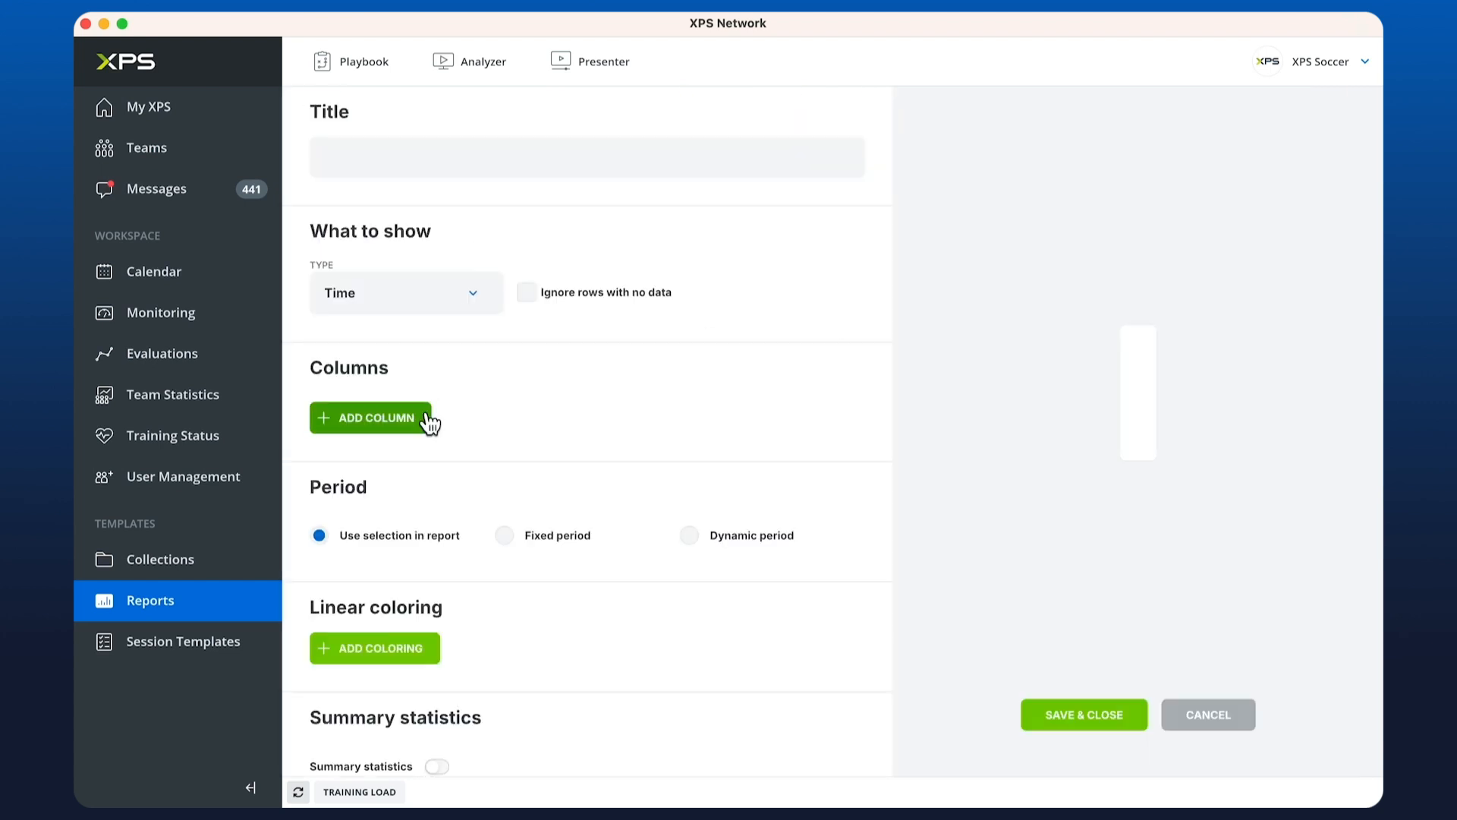
pyautogui.click(370, 416)
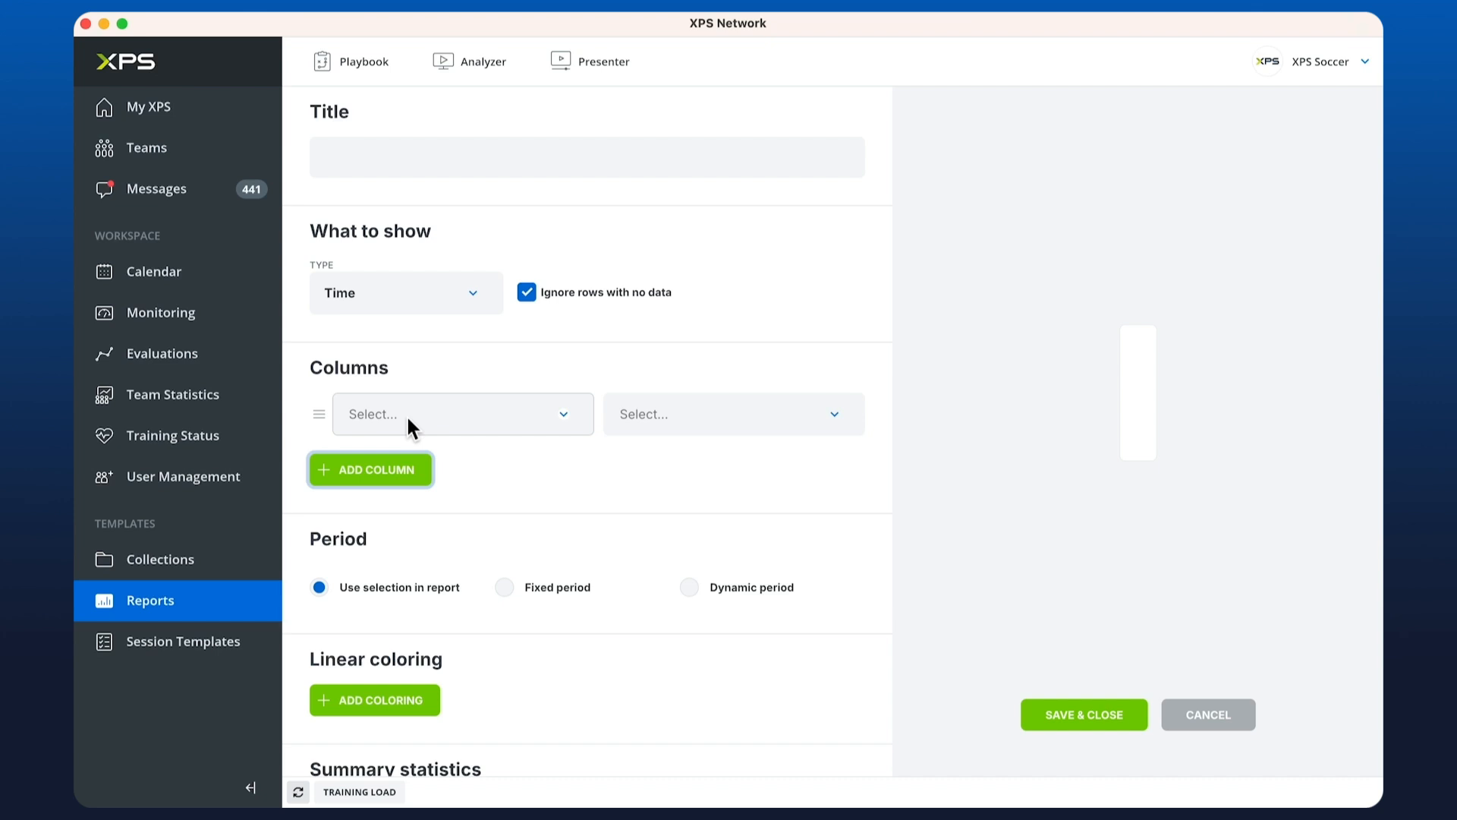
pyautogui.click(456, 414)
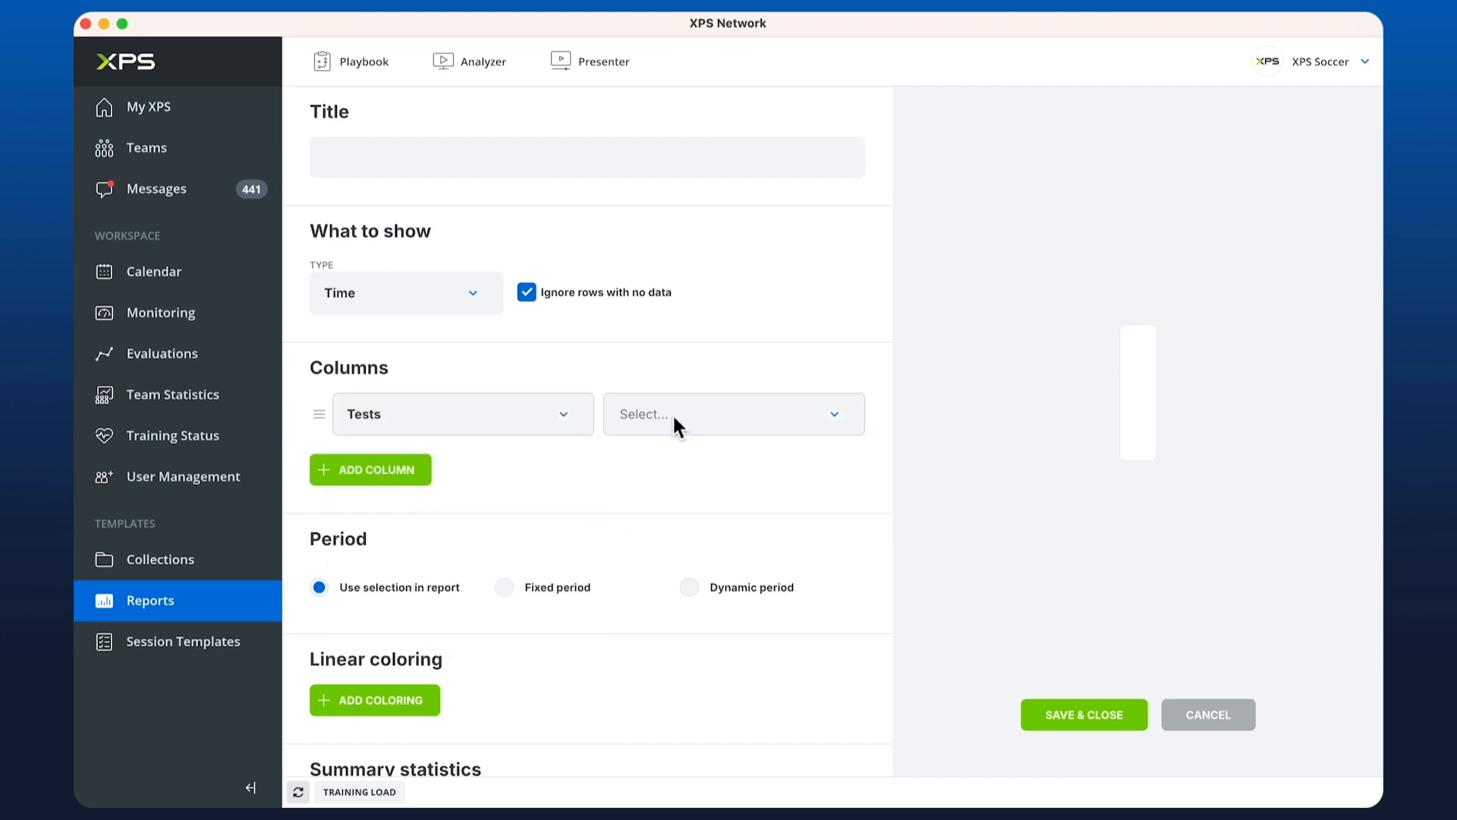
pyautogui.write('rea')
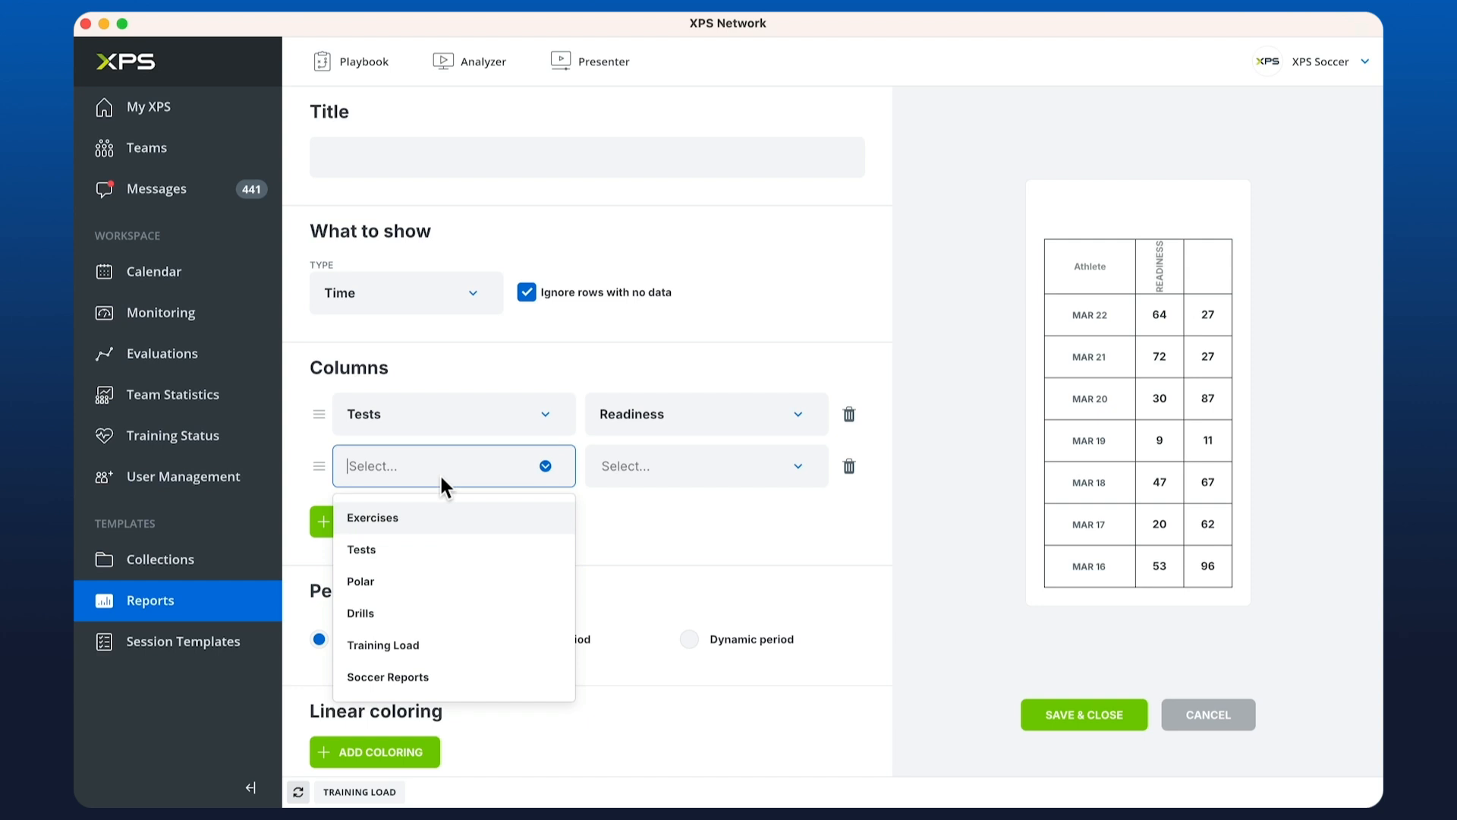
pyautogui.click(361, 549)
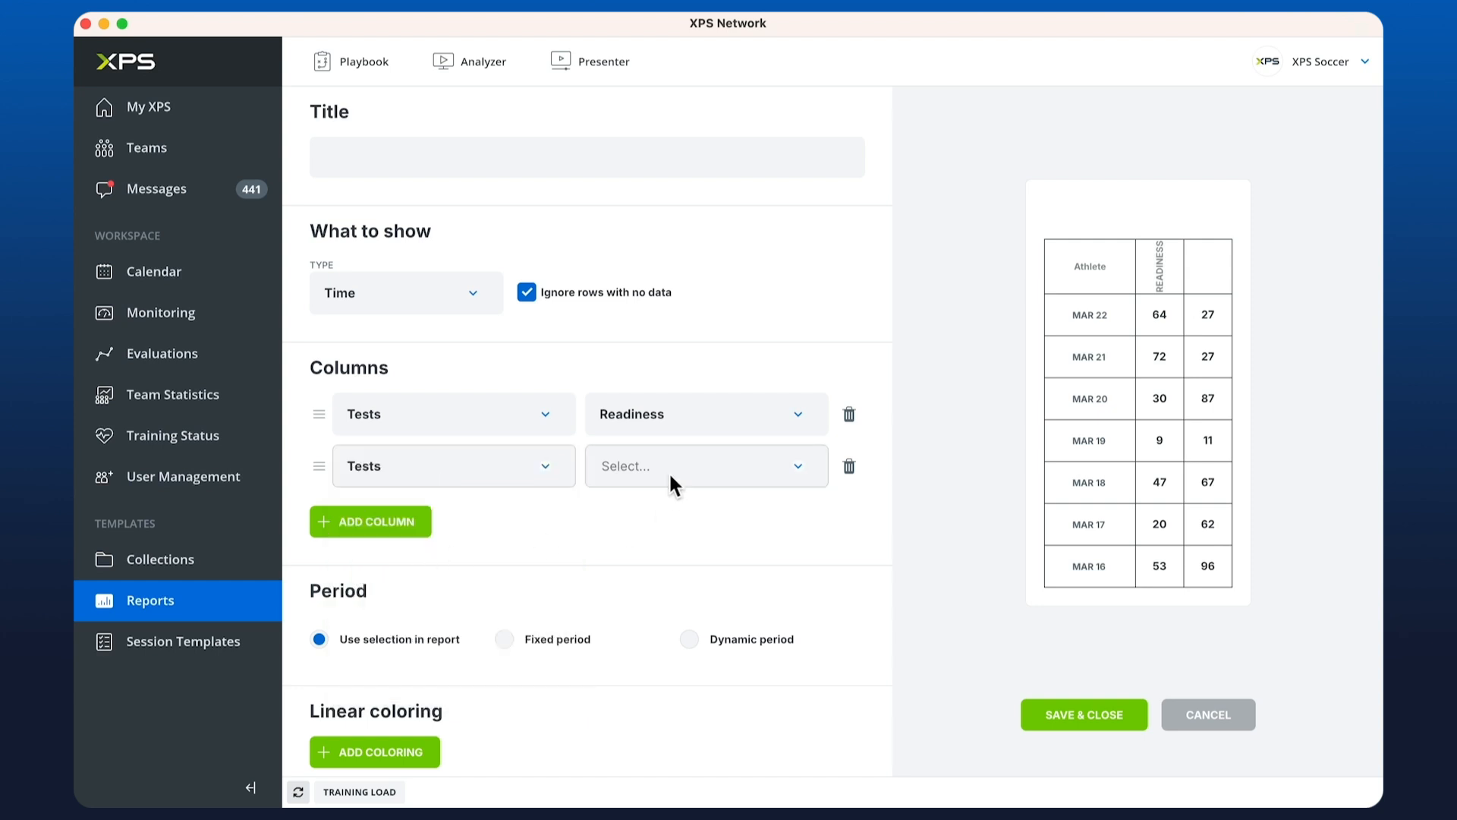
pyautogui.click(704, 466)
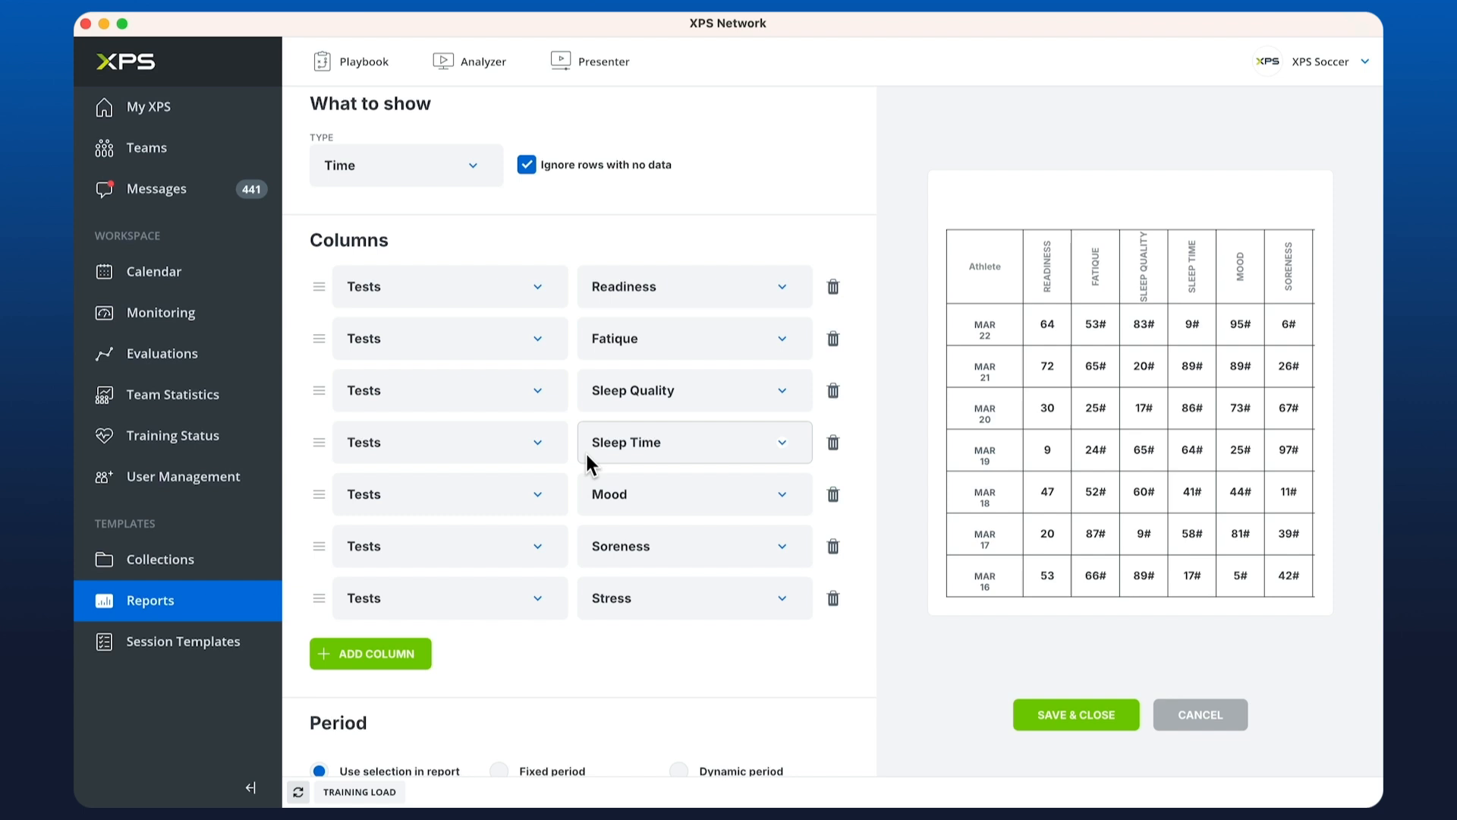
pyautogui.scroll(-3)
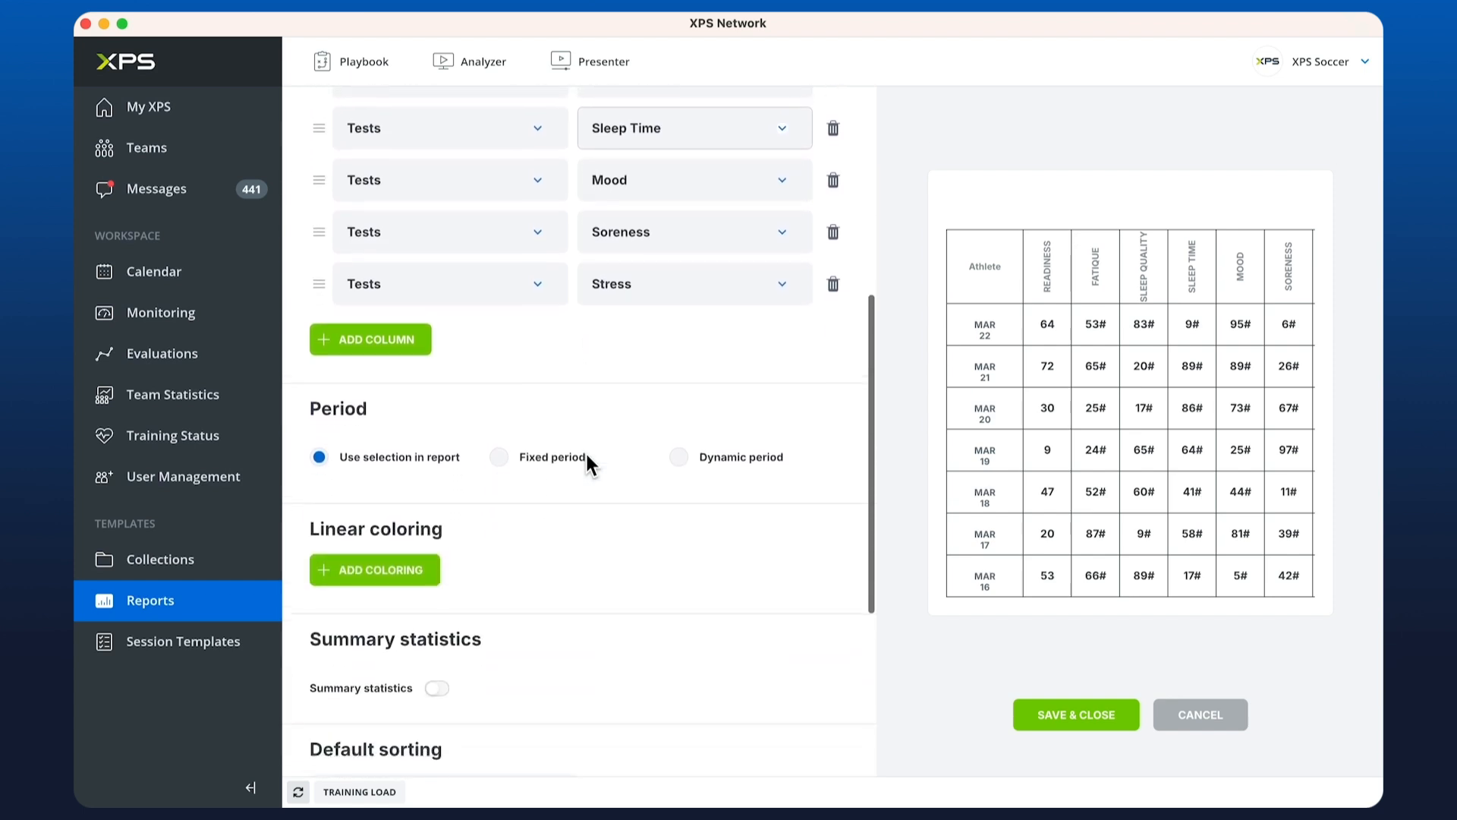
# Step: Add linear coloring on Readiness using Green - Yellow - Red, briefly trying Red - Yellow - Green
pyautogui.click(373, 570)
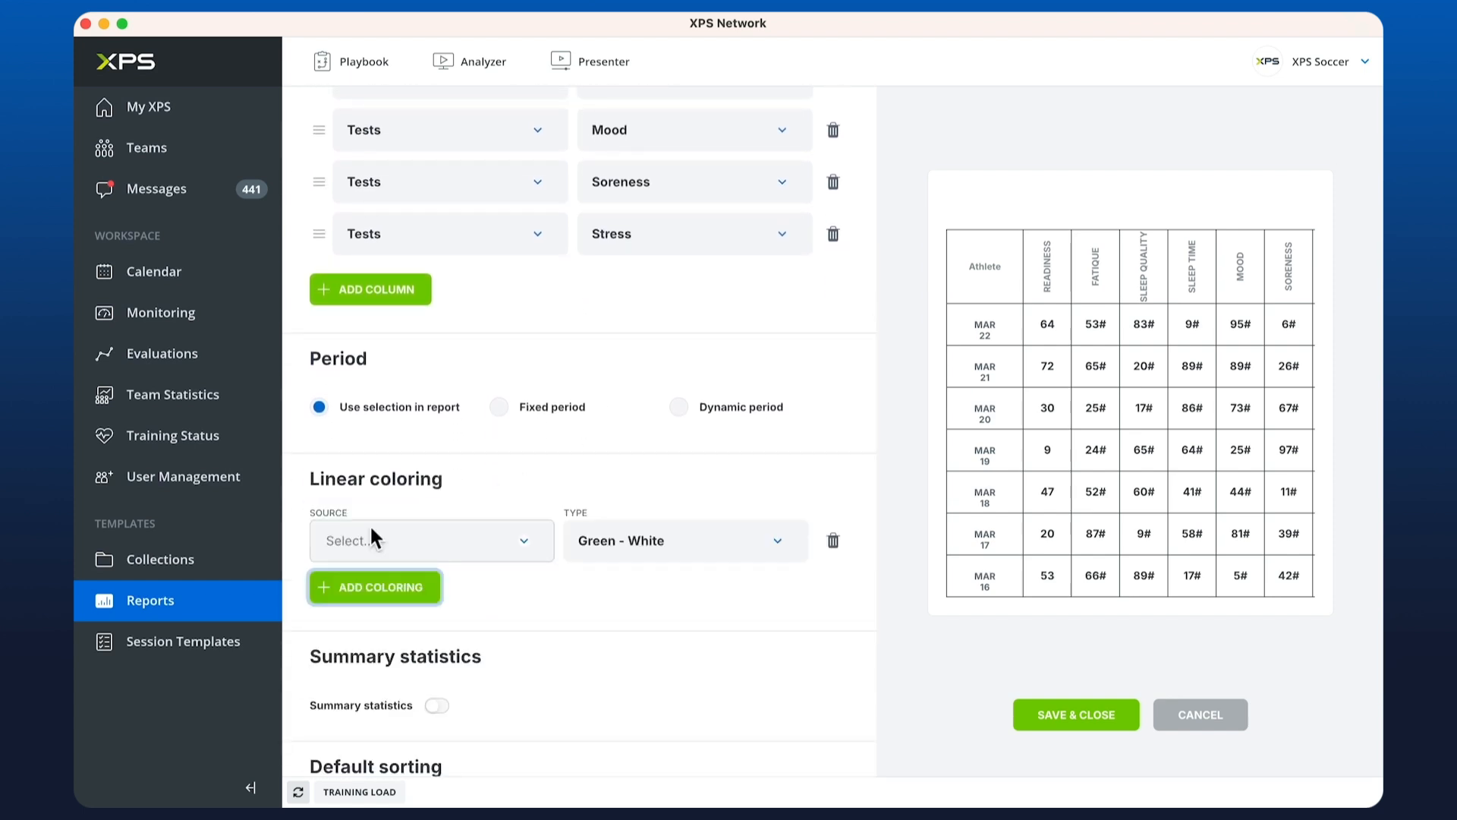
pyautogui.click(430, 540)
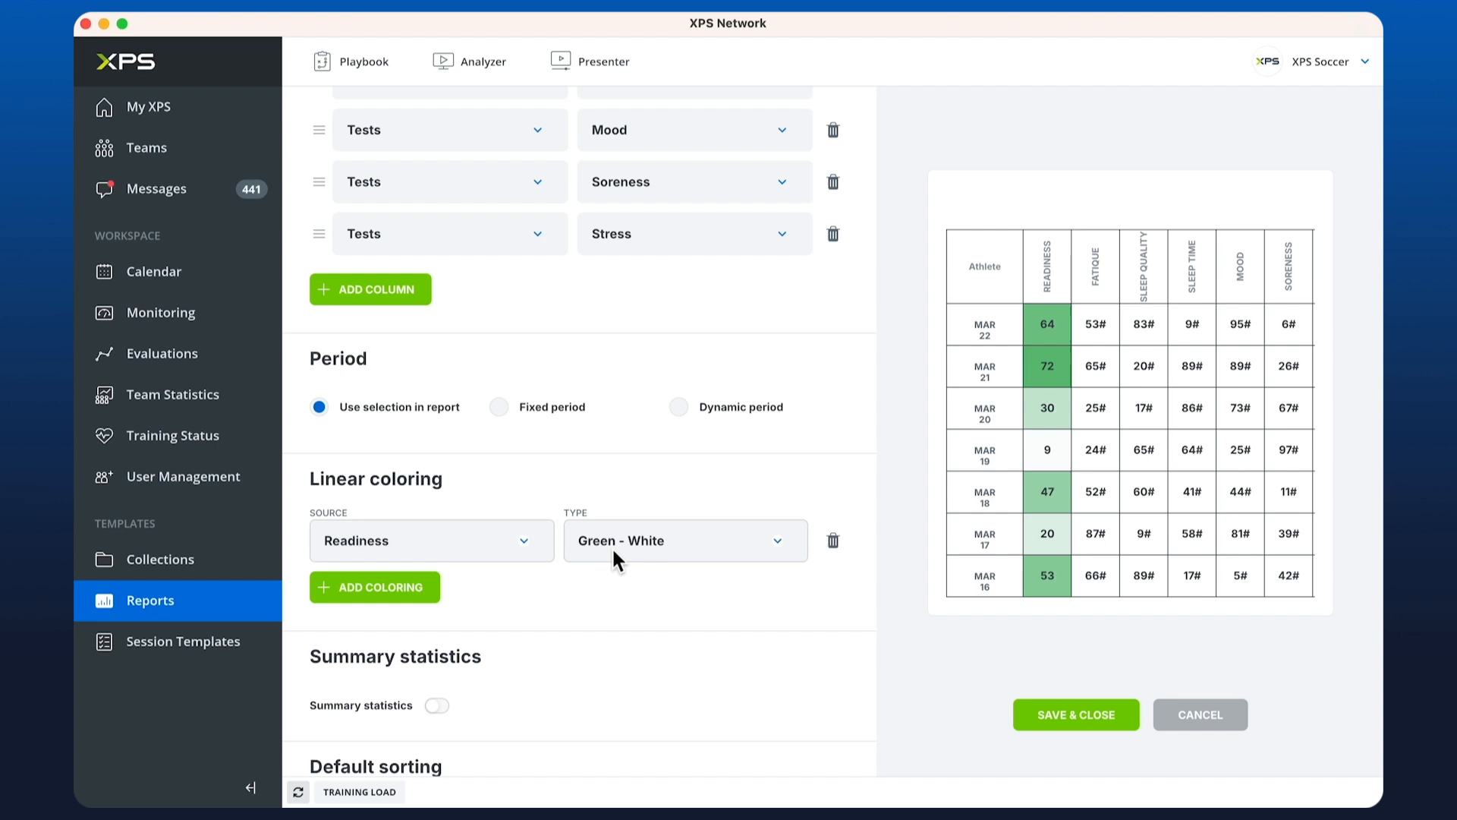
pyautogui.click(683, 539)
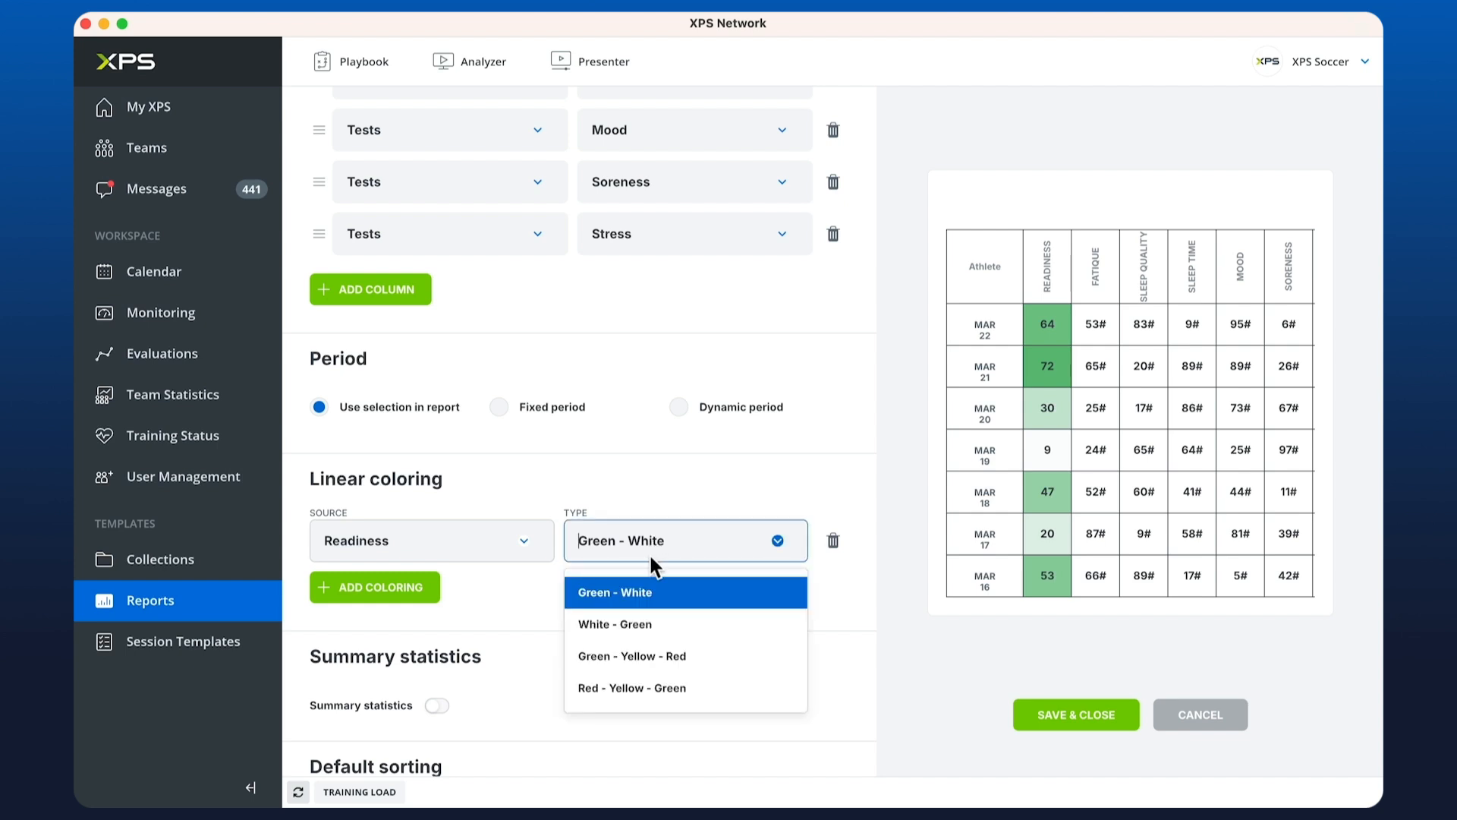
pyautogui.click(631, 655)
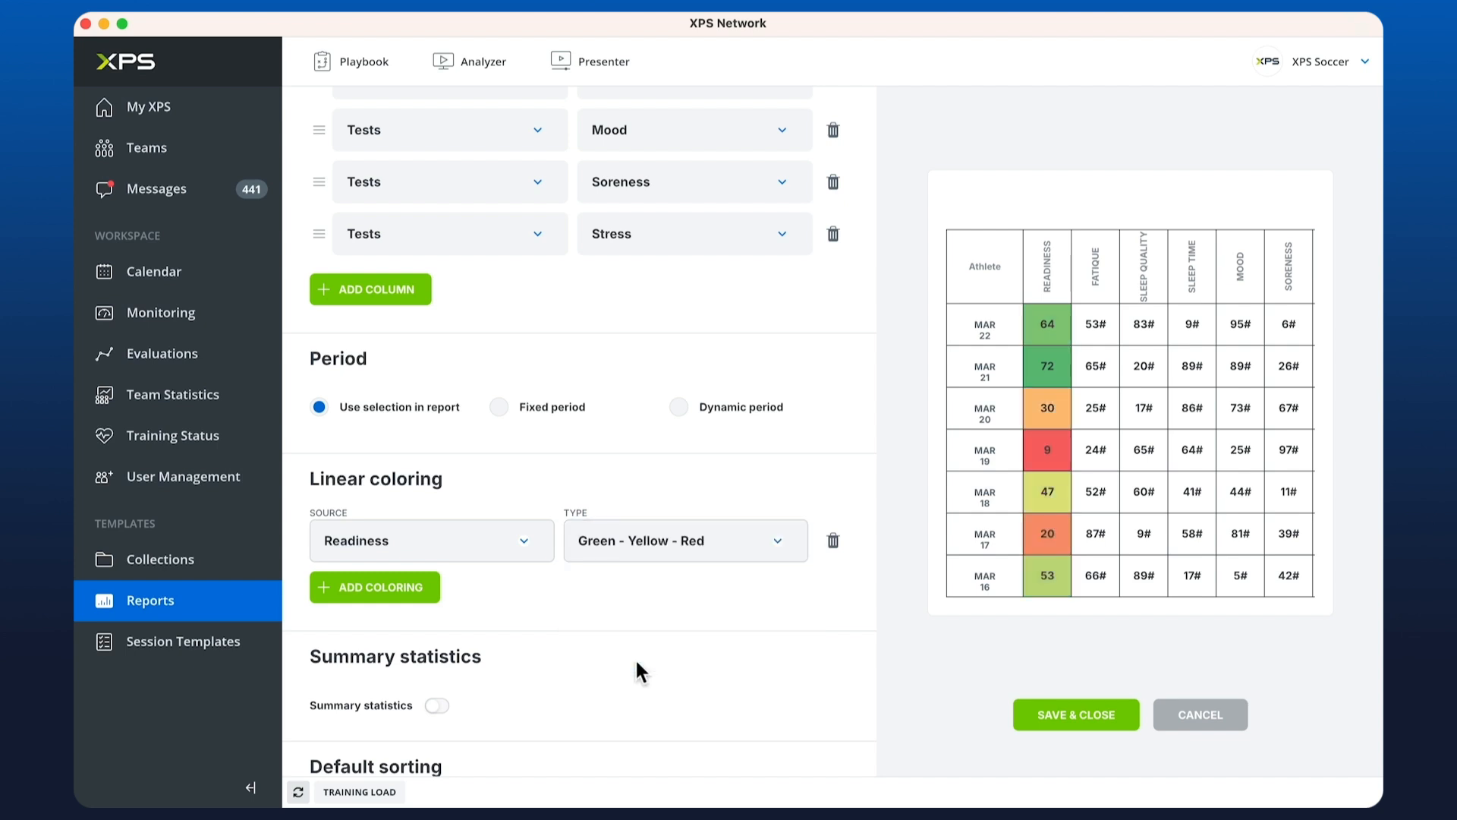
pyautogui.moveTo(1048, 480)
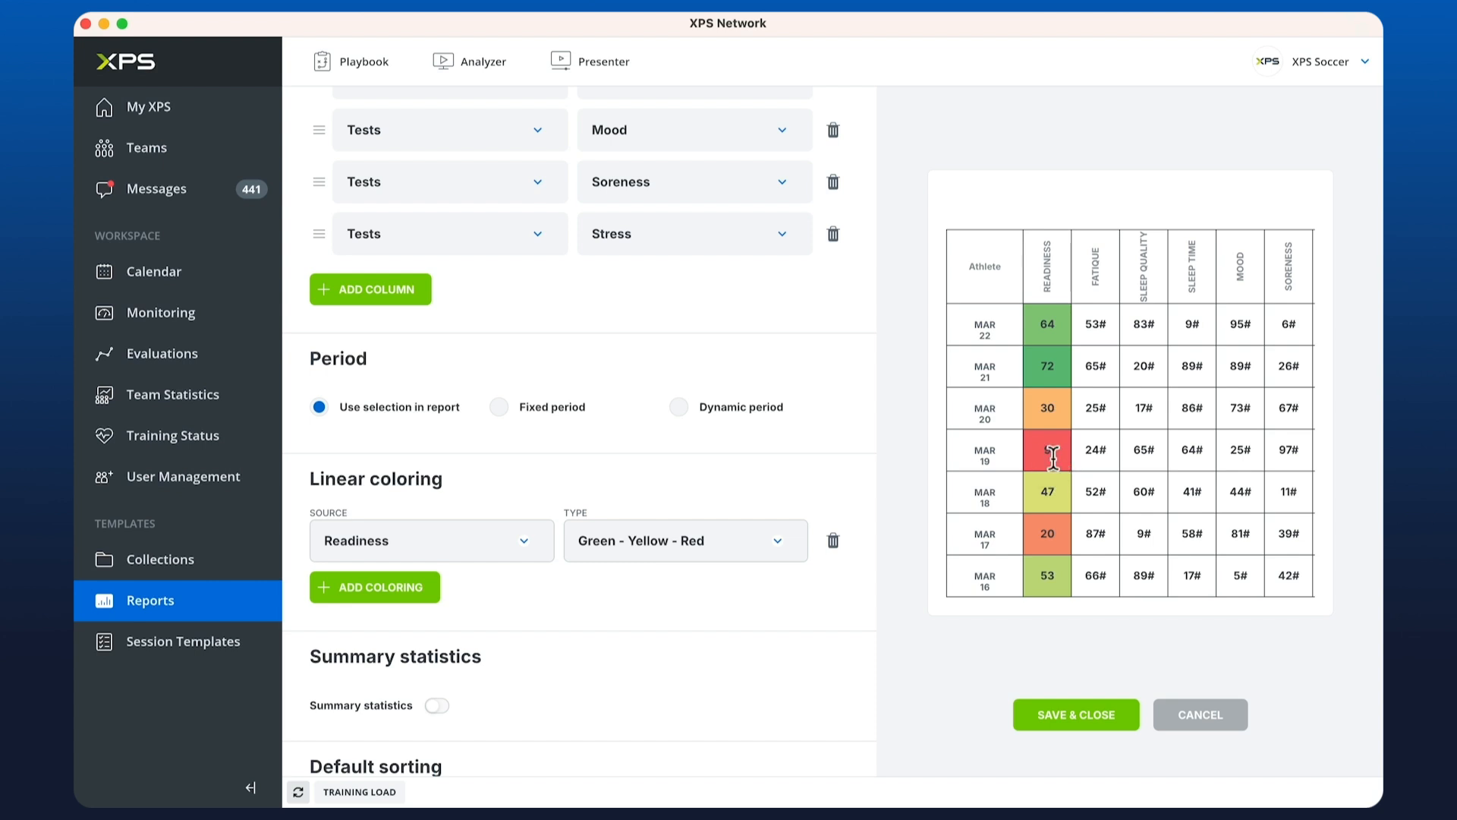
pyautogui.click(685, 539)
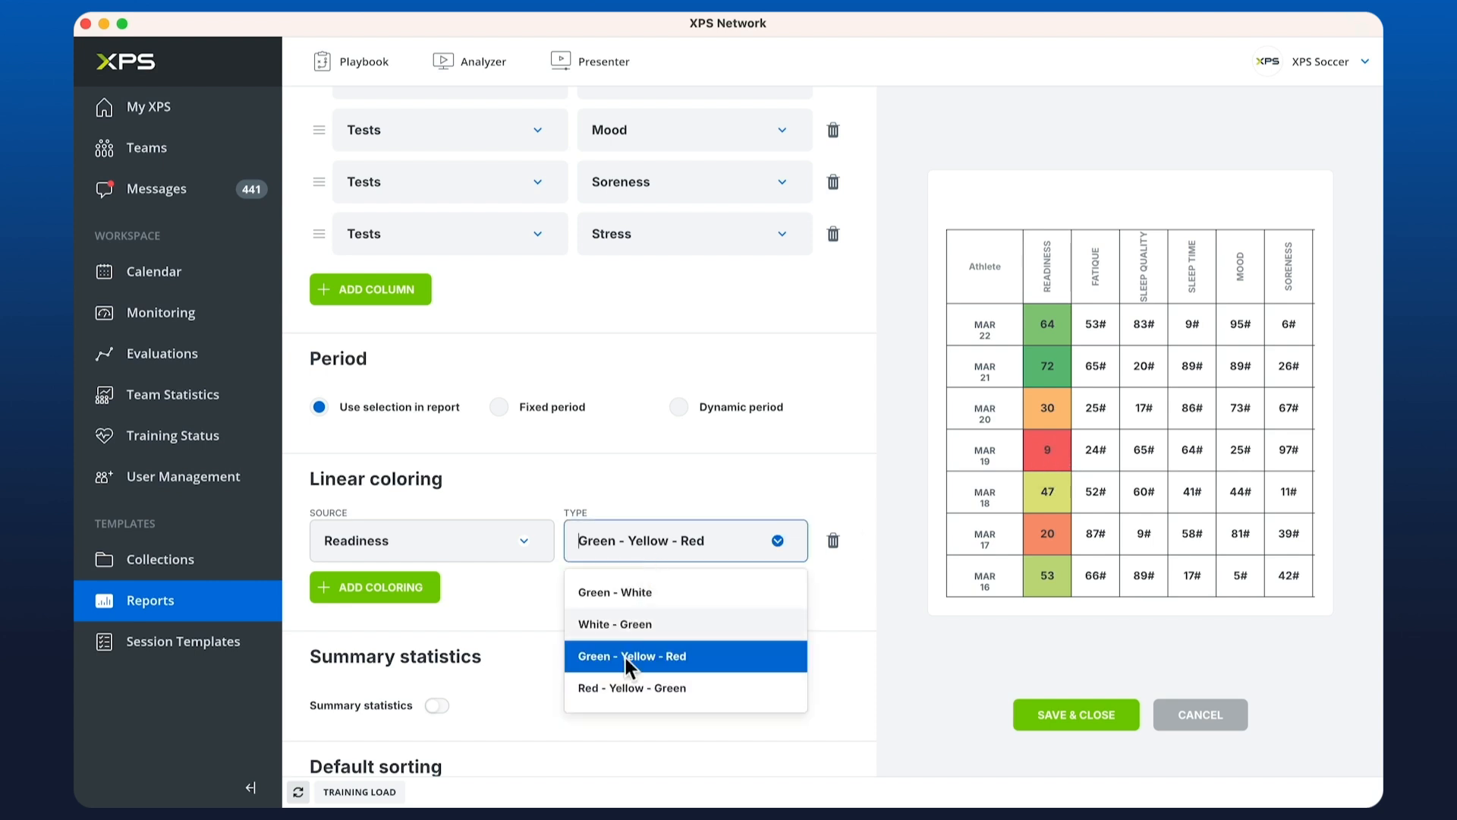
pyautogui.click(632, 688)
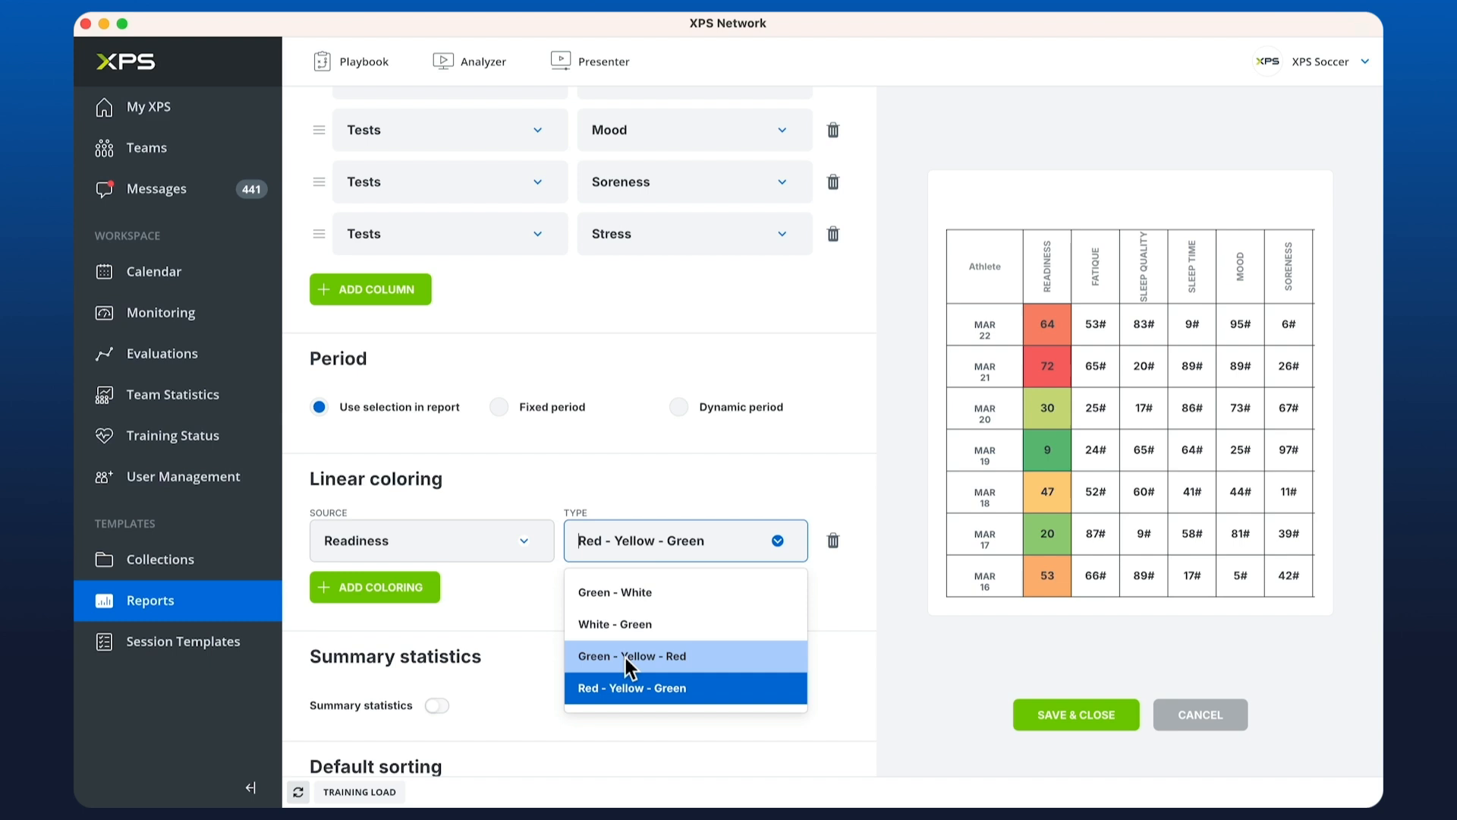
pyautogui.click(632, 655)
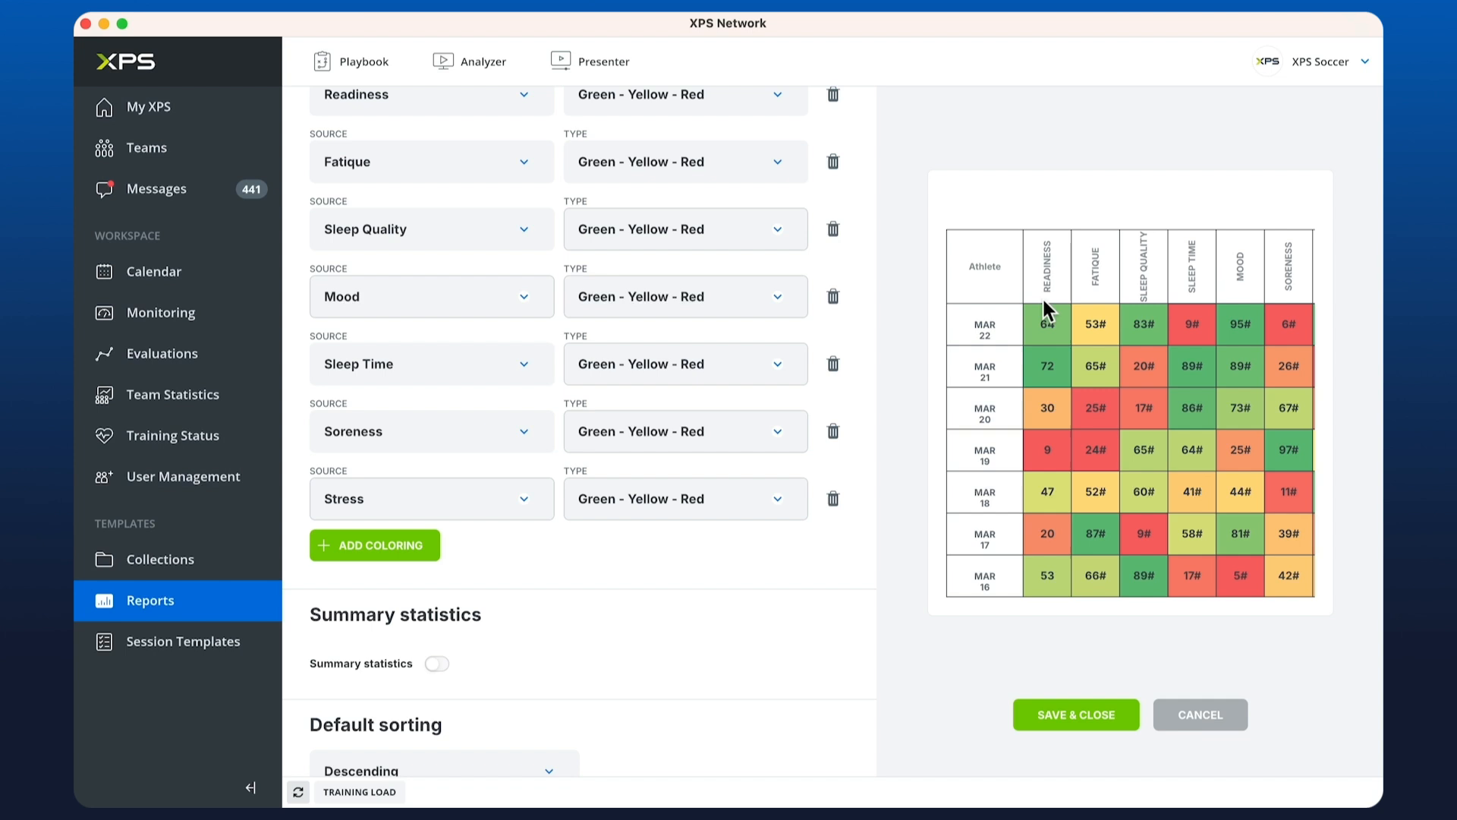
pyautogui.scroll(-3)
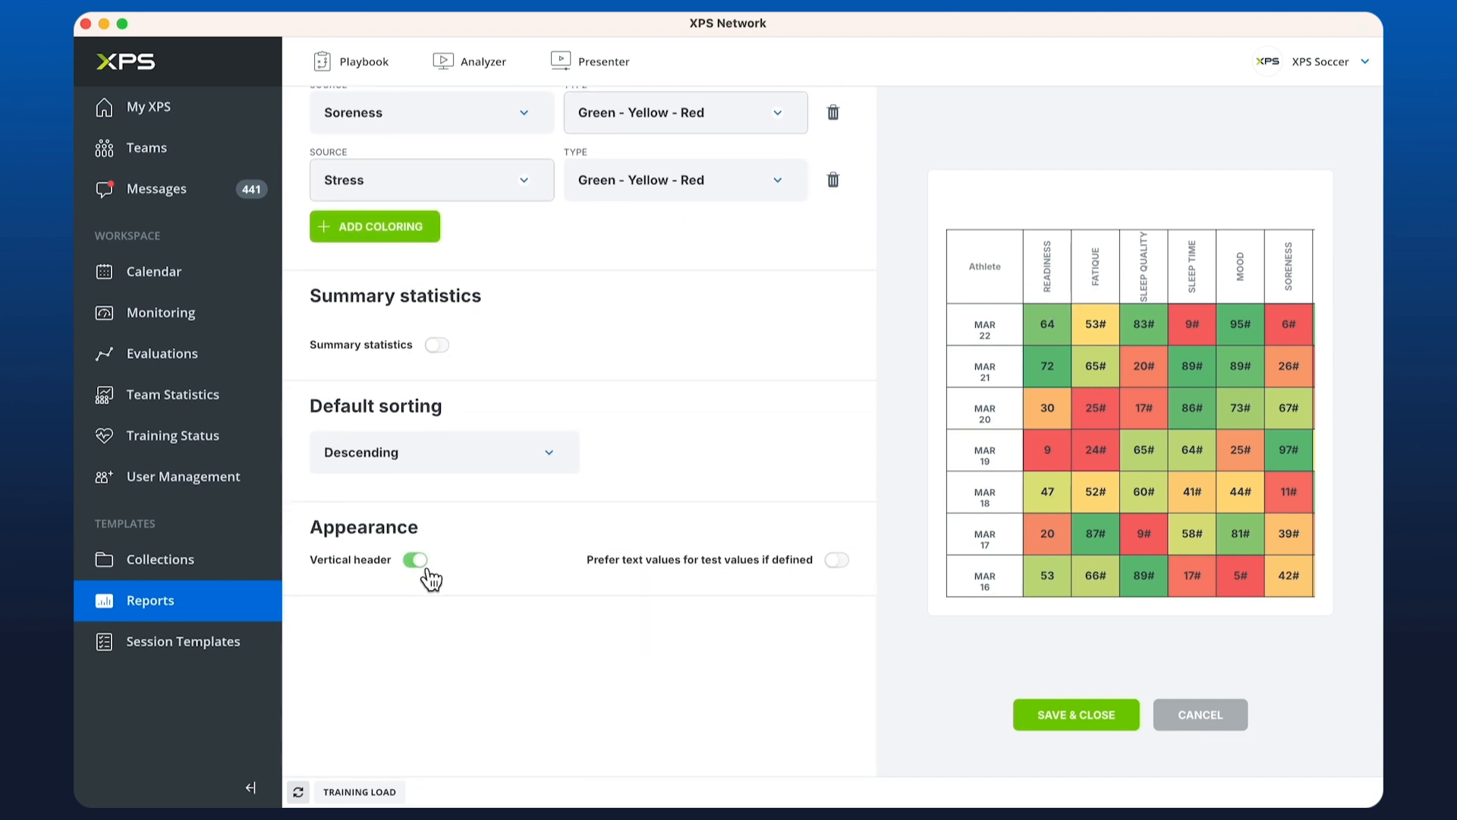
# Step: Turn off vertical headers, enable Prefer text values, and save the table widget
pyautogui.click(414, 559)
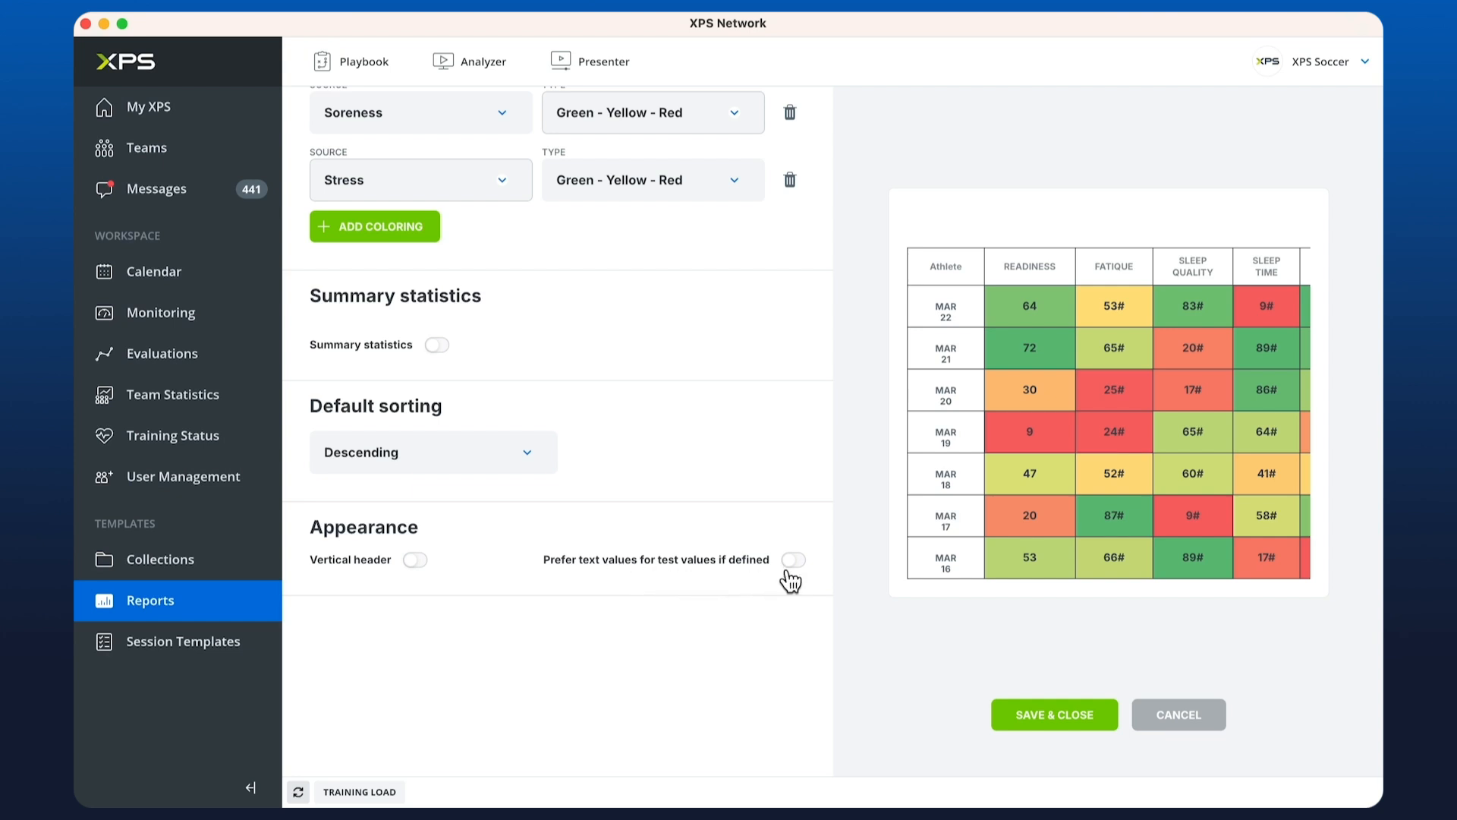
pyautogui.click(793, 559)
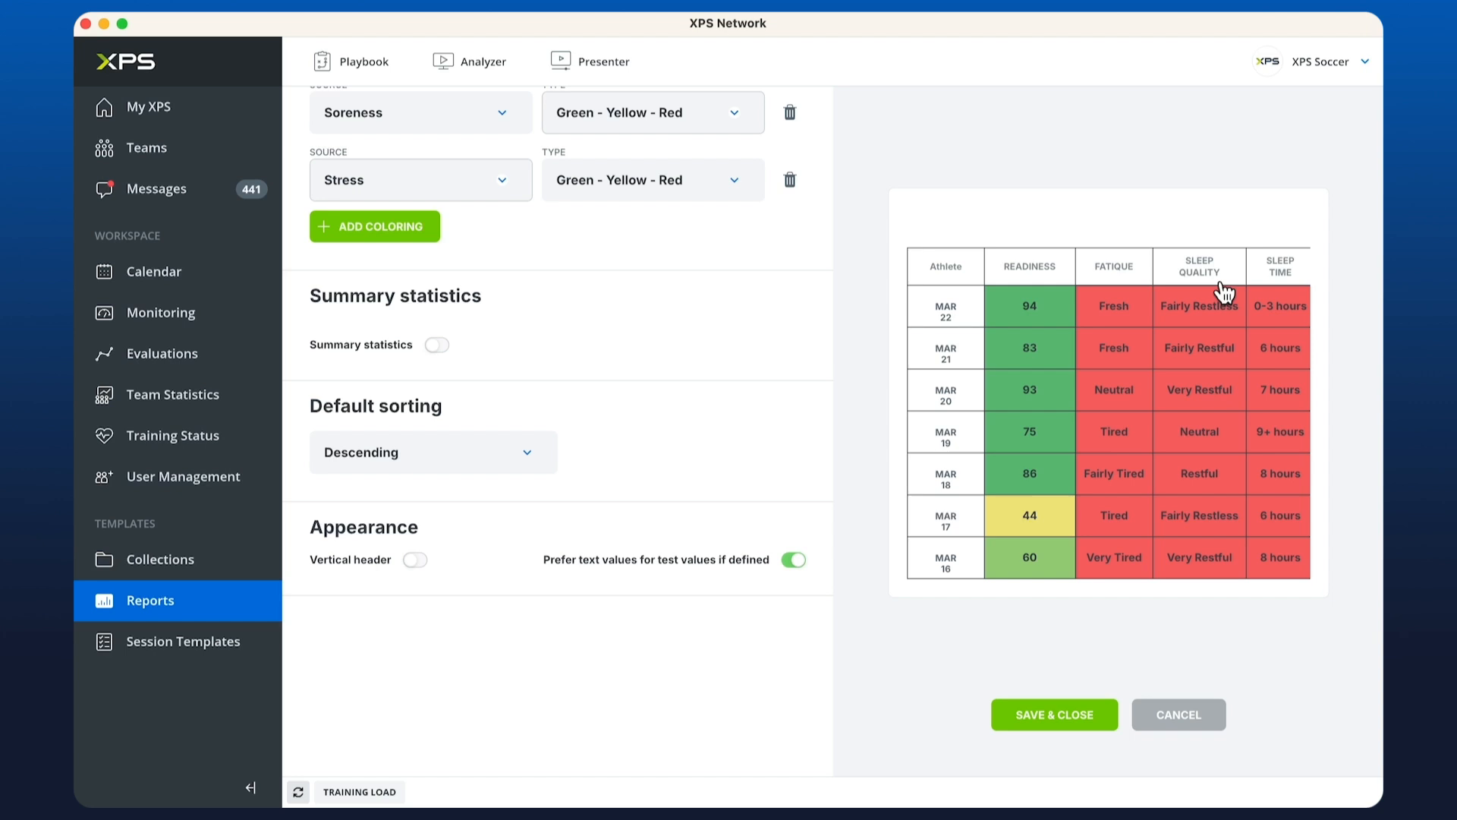
pyautogui.moveTo(1296, 305)
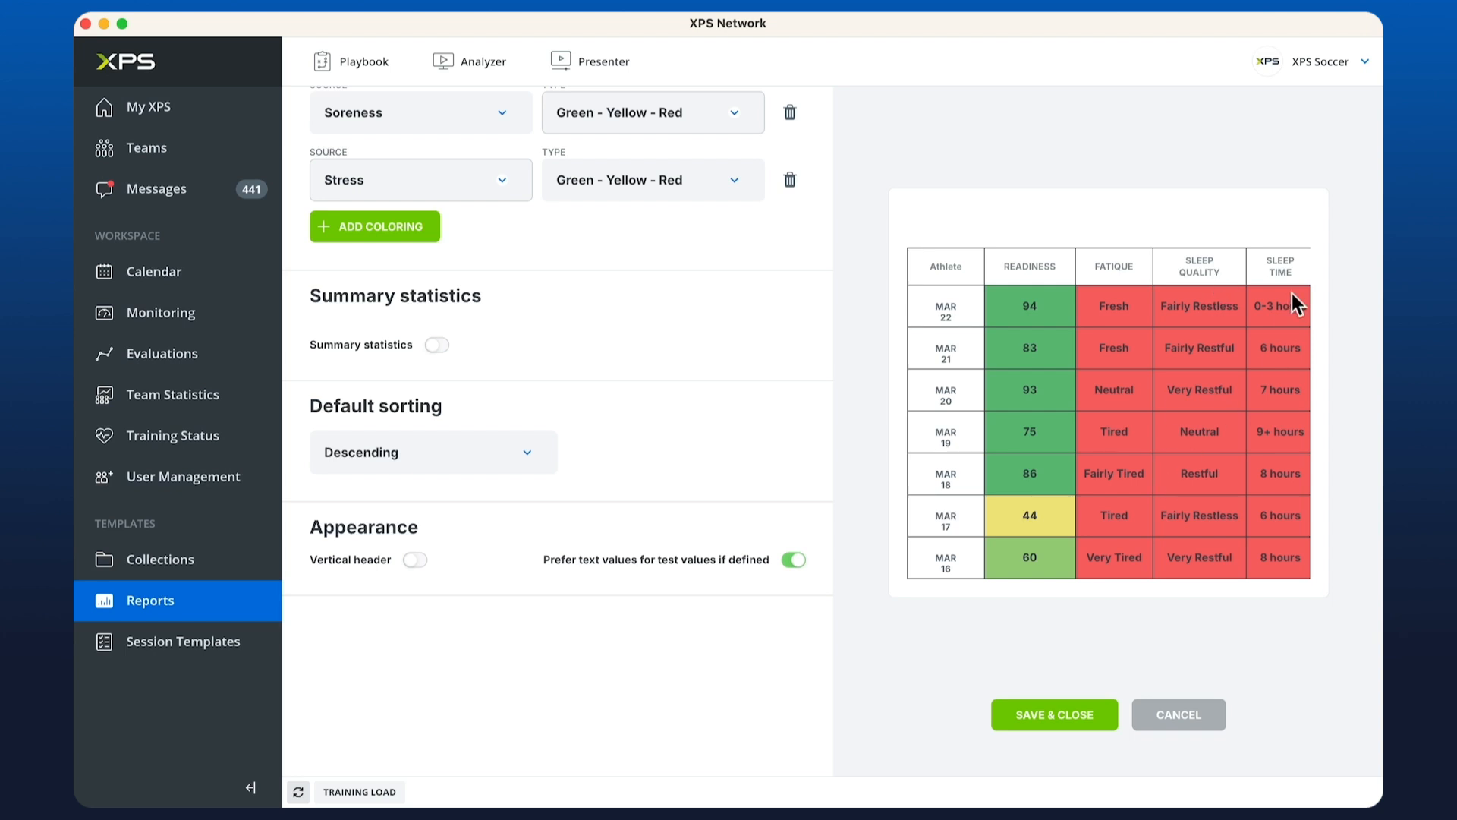
pyautogui.click(793, 558)
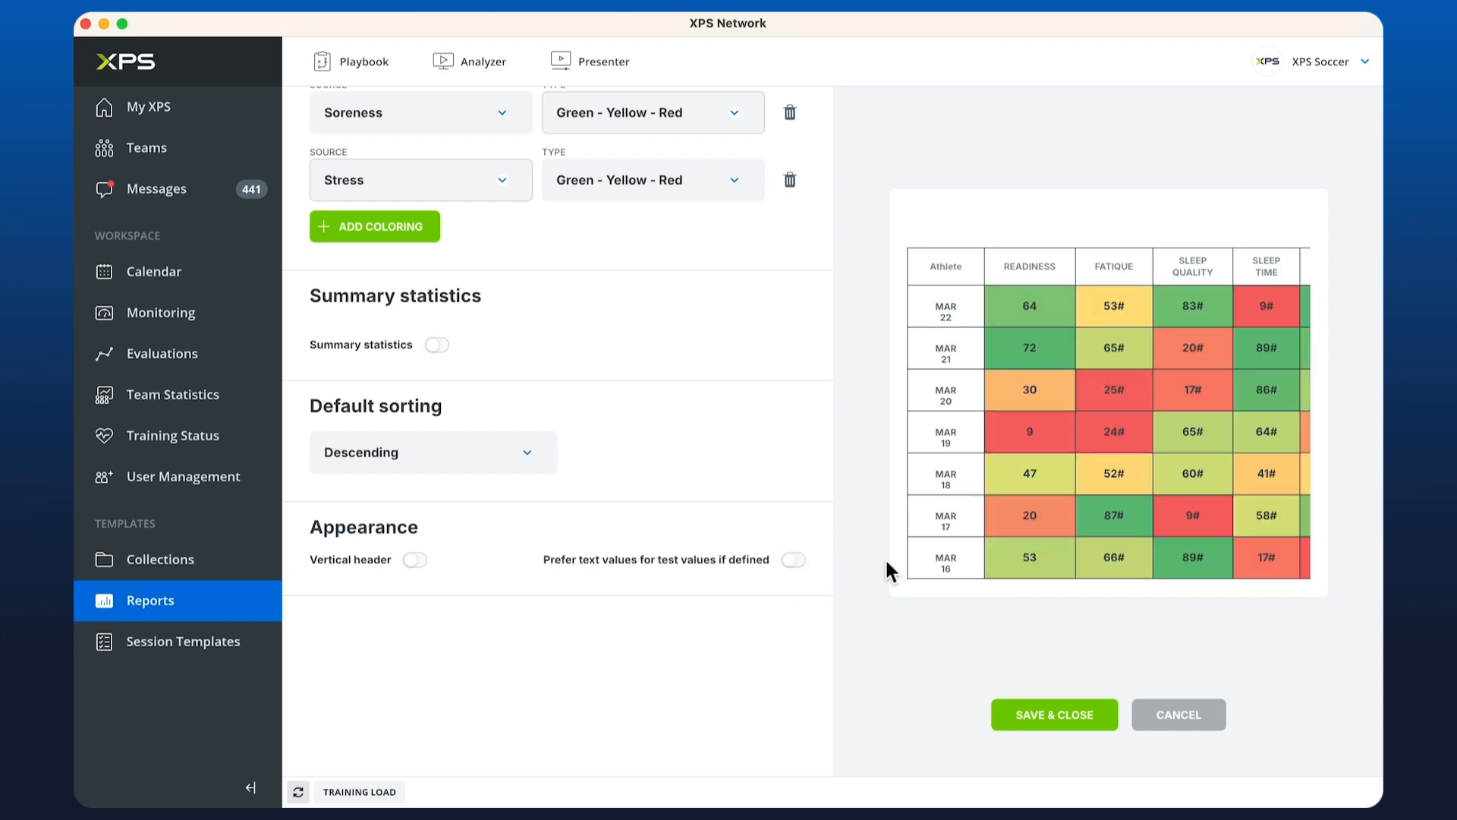
pyautogui.click(791, 558)
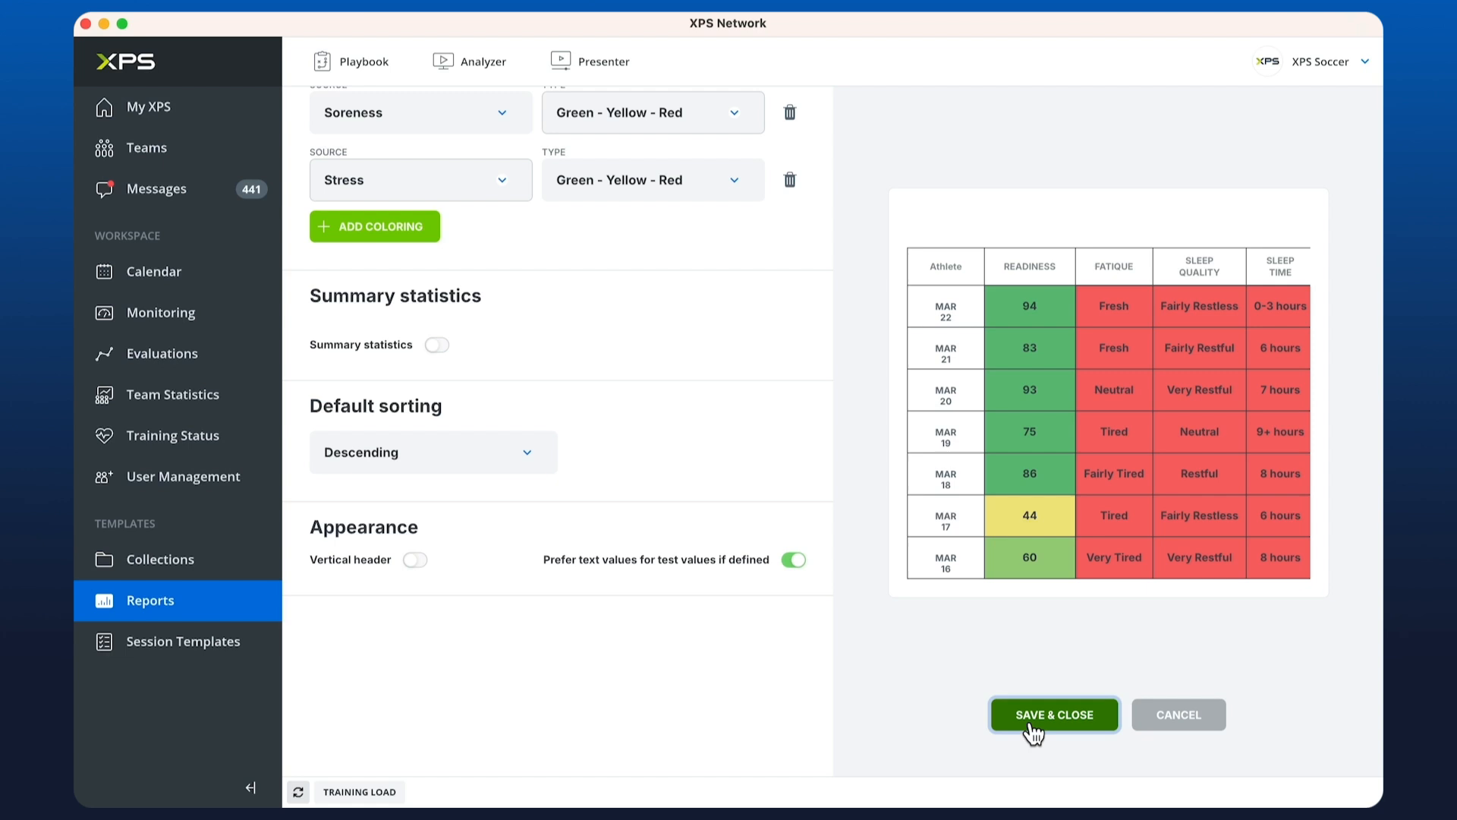
pyautogui.click(1053, 715)
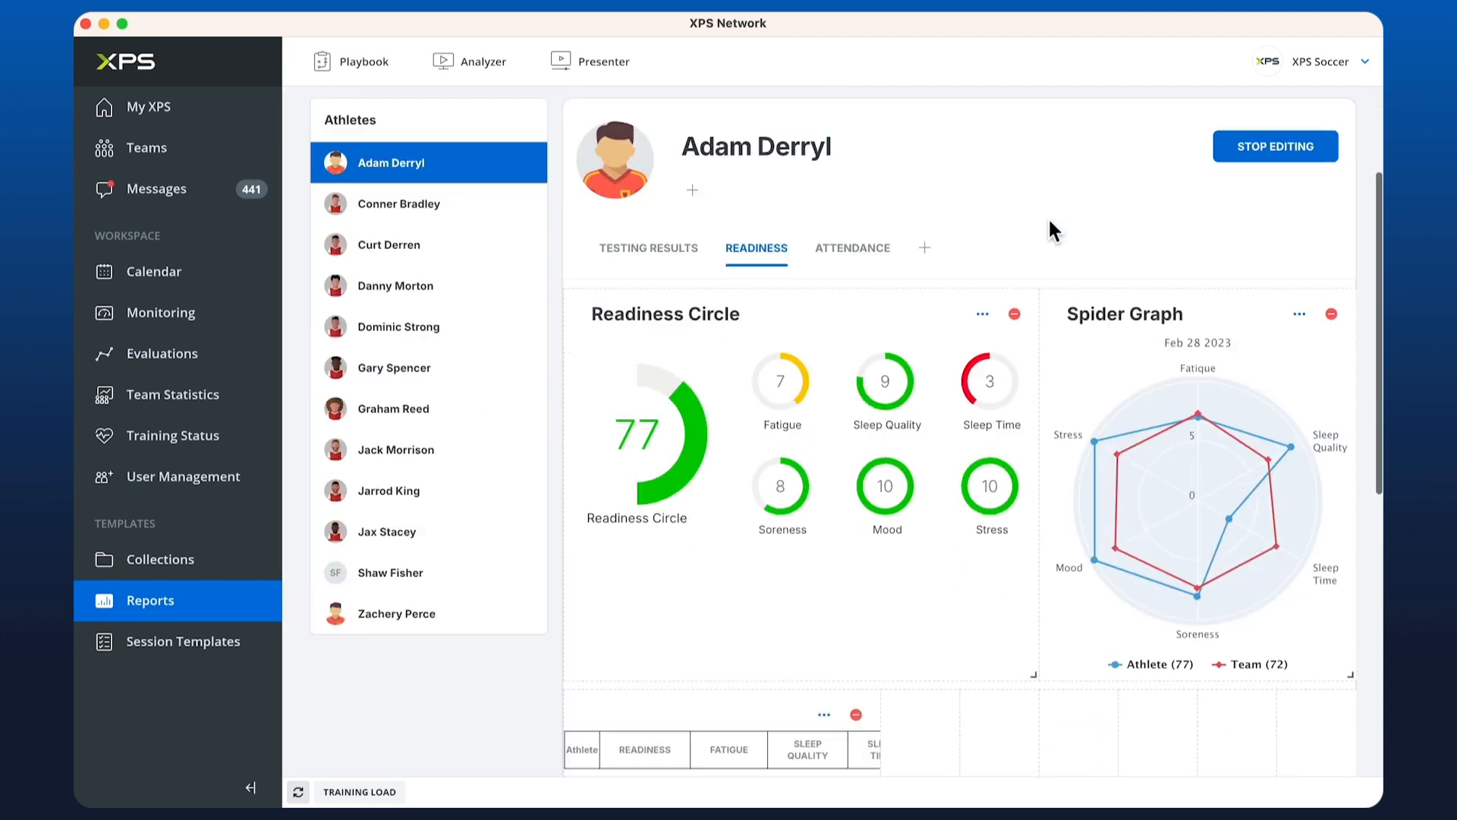
# Step: Scroll through the colour-coded readiness table showing daily text answers for February
pyautogui.scroll(-3)
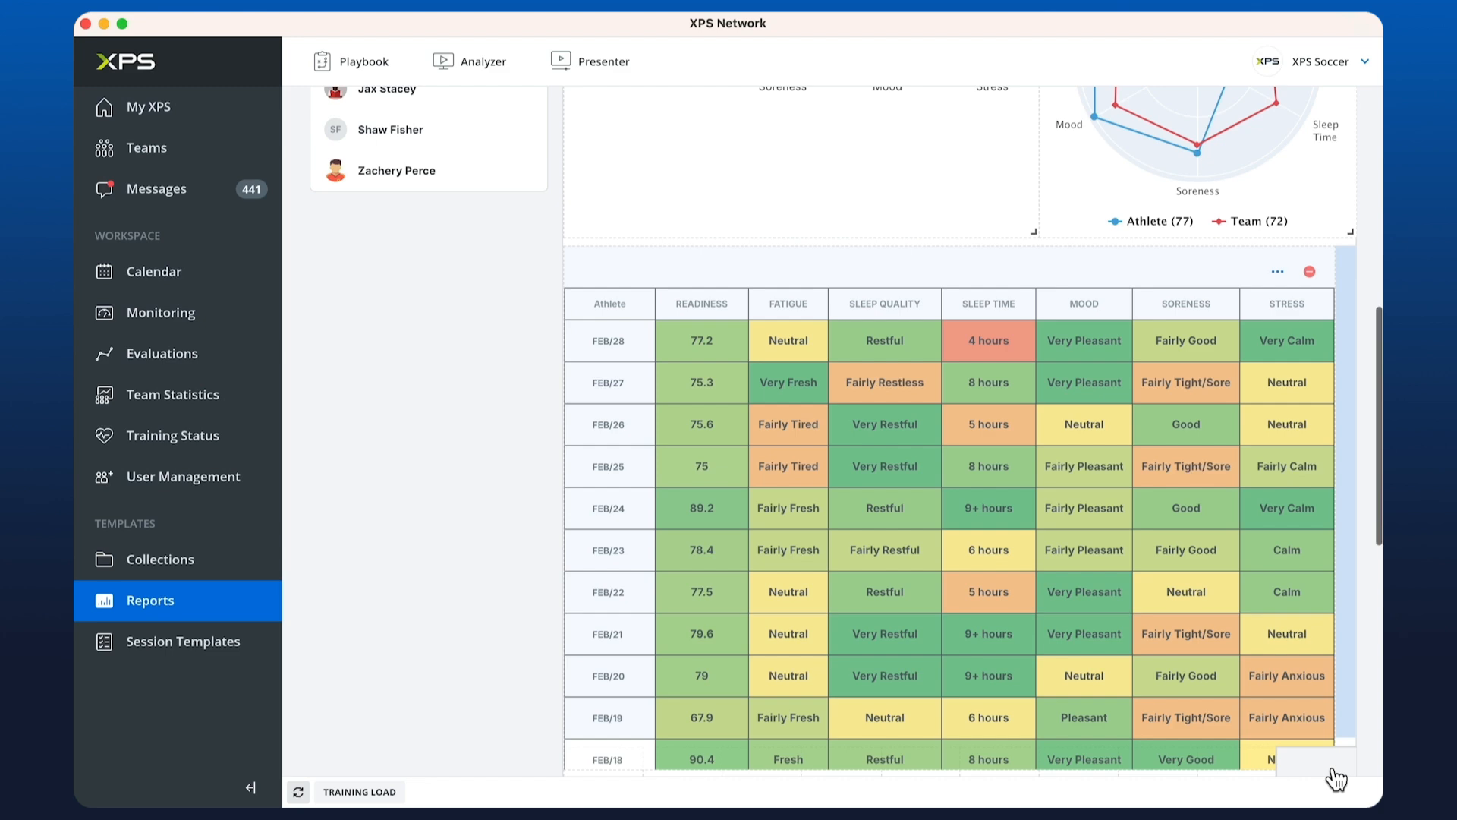
pyautogui.scroll(-3)
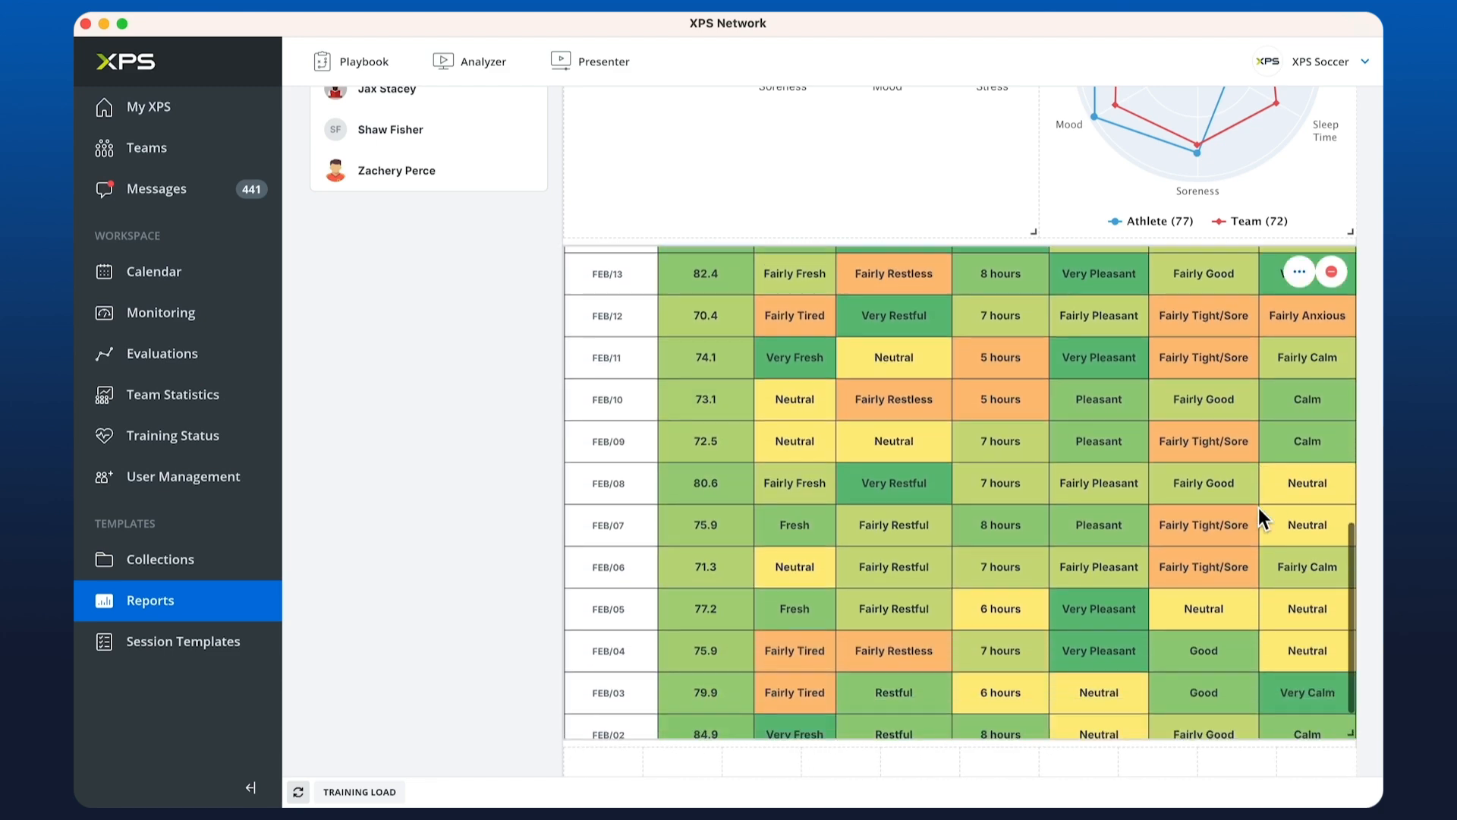
pyautogui.scroll(-3)
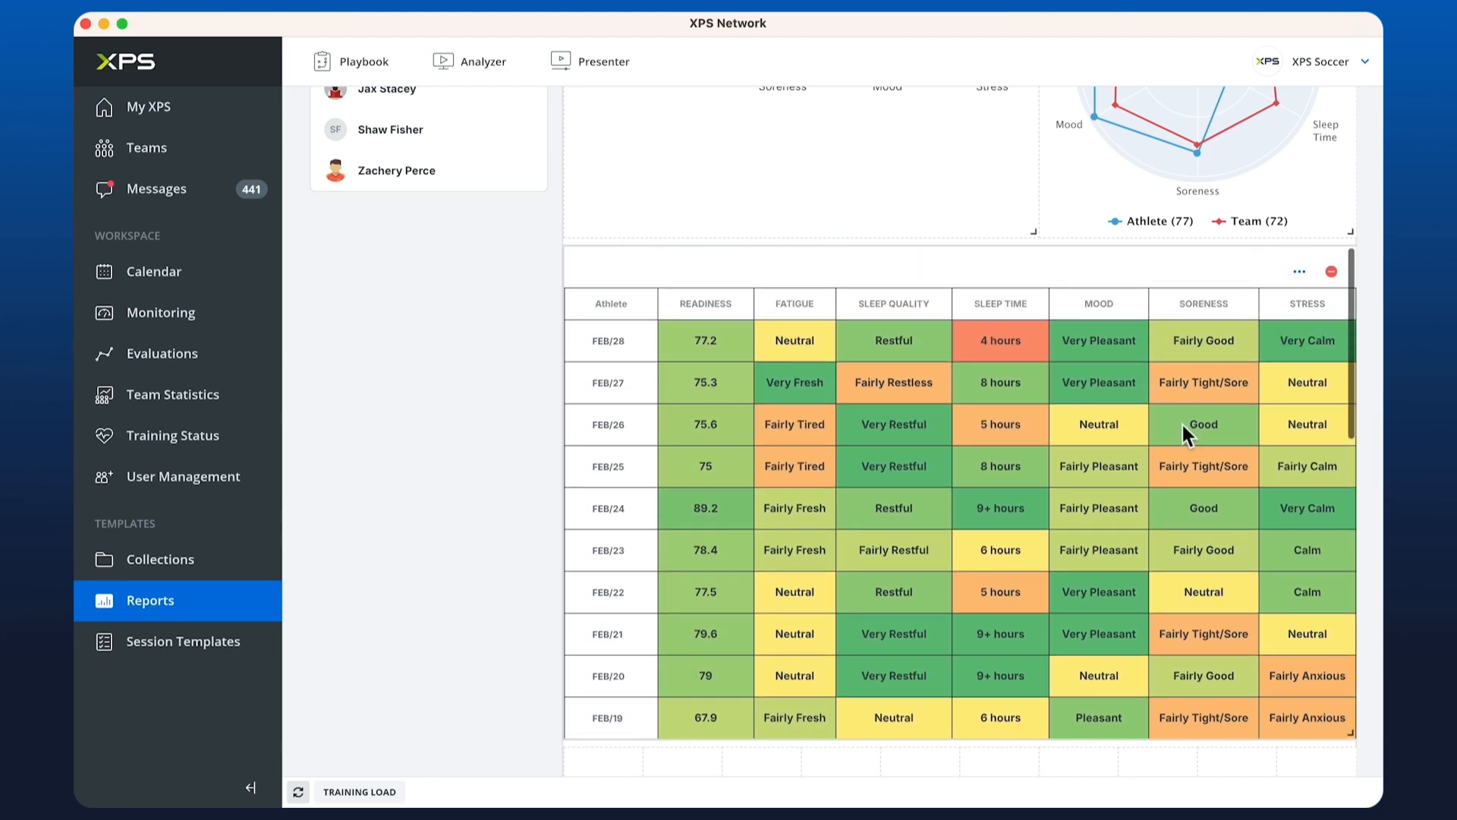
pyautogui.moveTo(1005, 349)
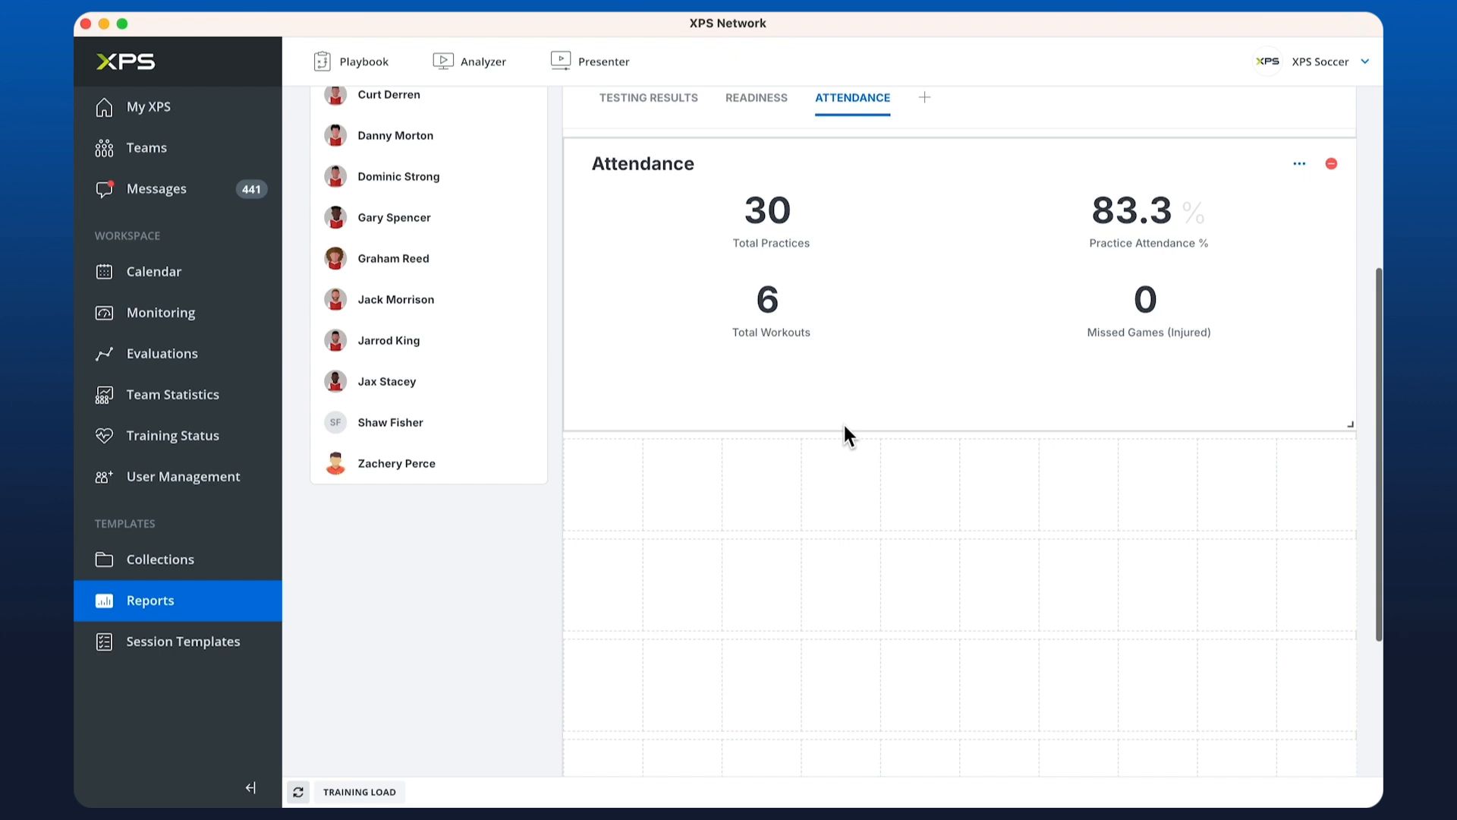
# Step: Add an Attendance Log of practices, games and events for all teams, max 10 entries
pyautogui.click(604, 466)
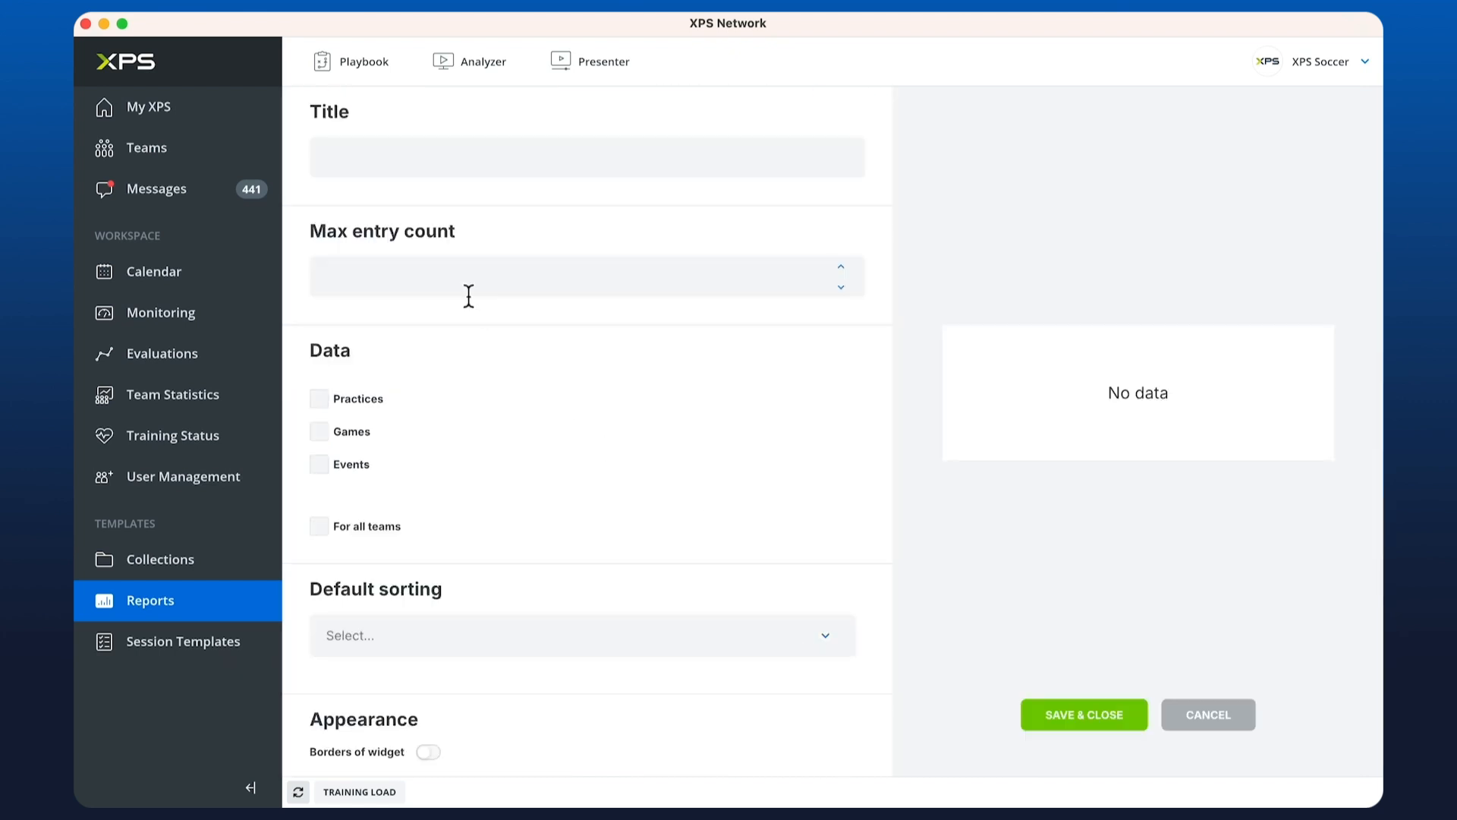
pyautogui.click(319, 430)
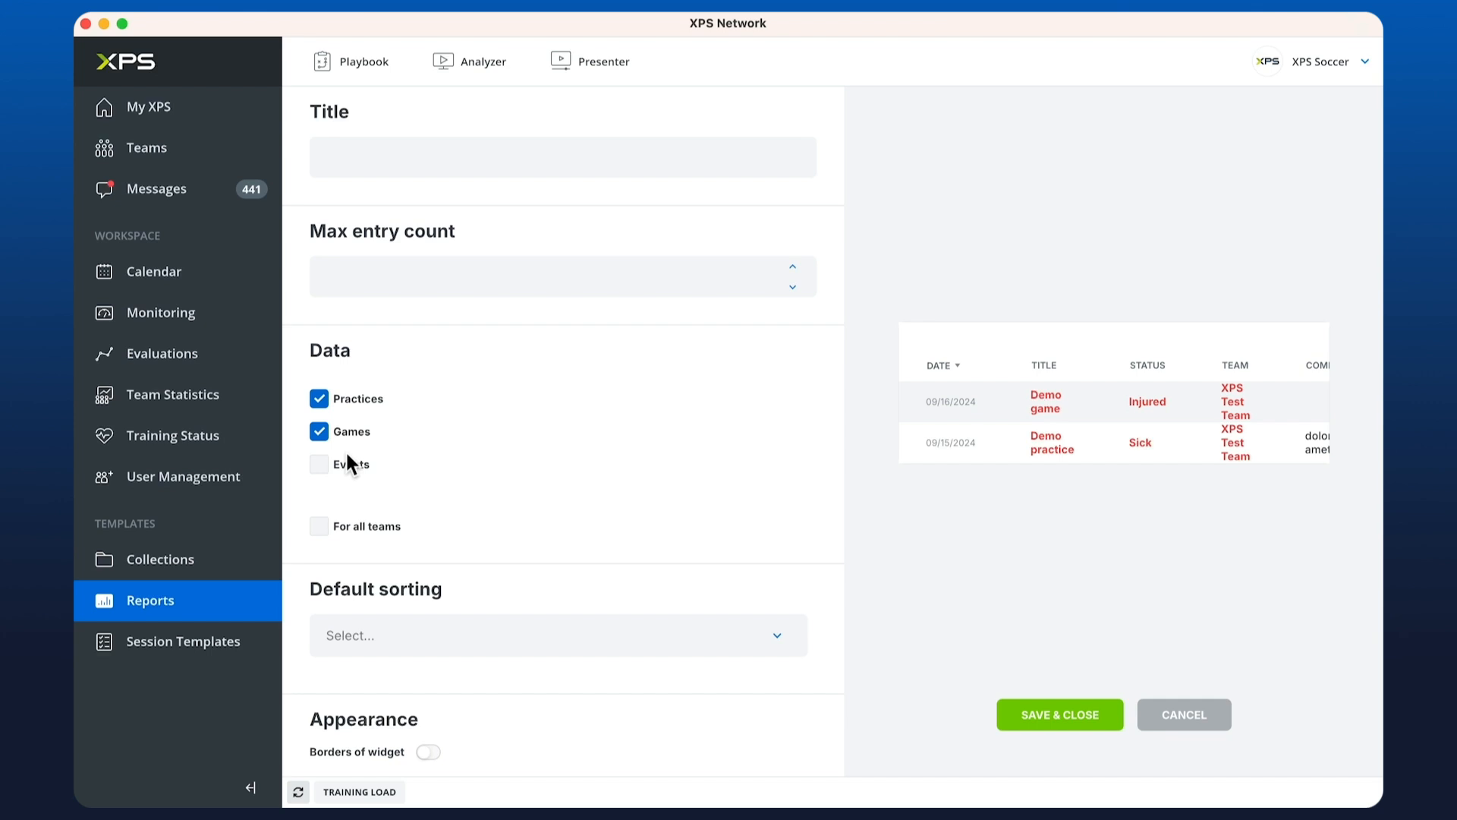
pyautogui.click(319, 464)
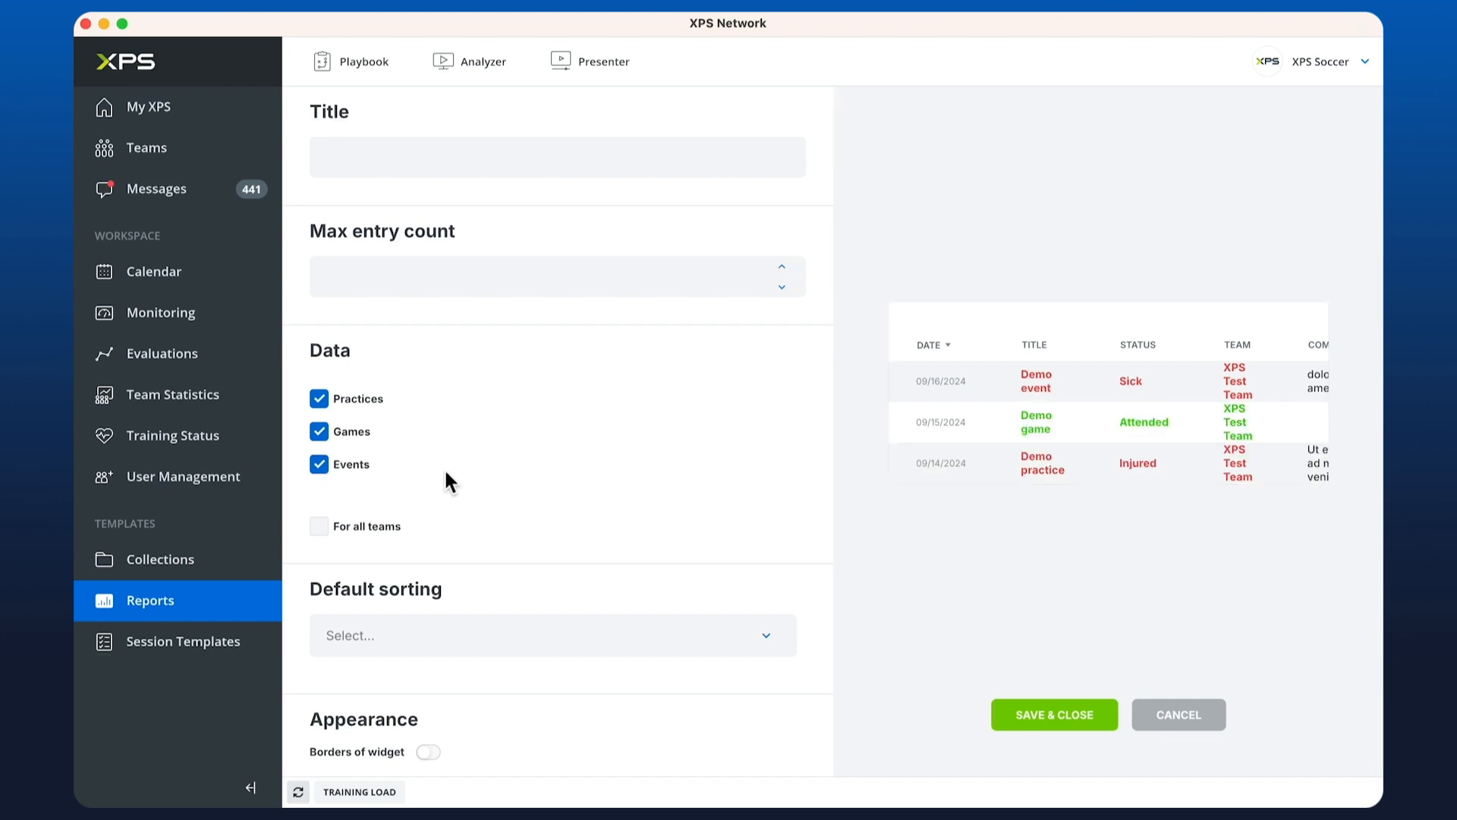
pyautogui.click(319, 526)
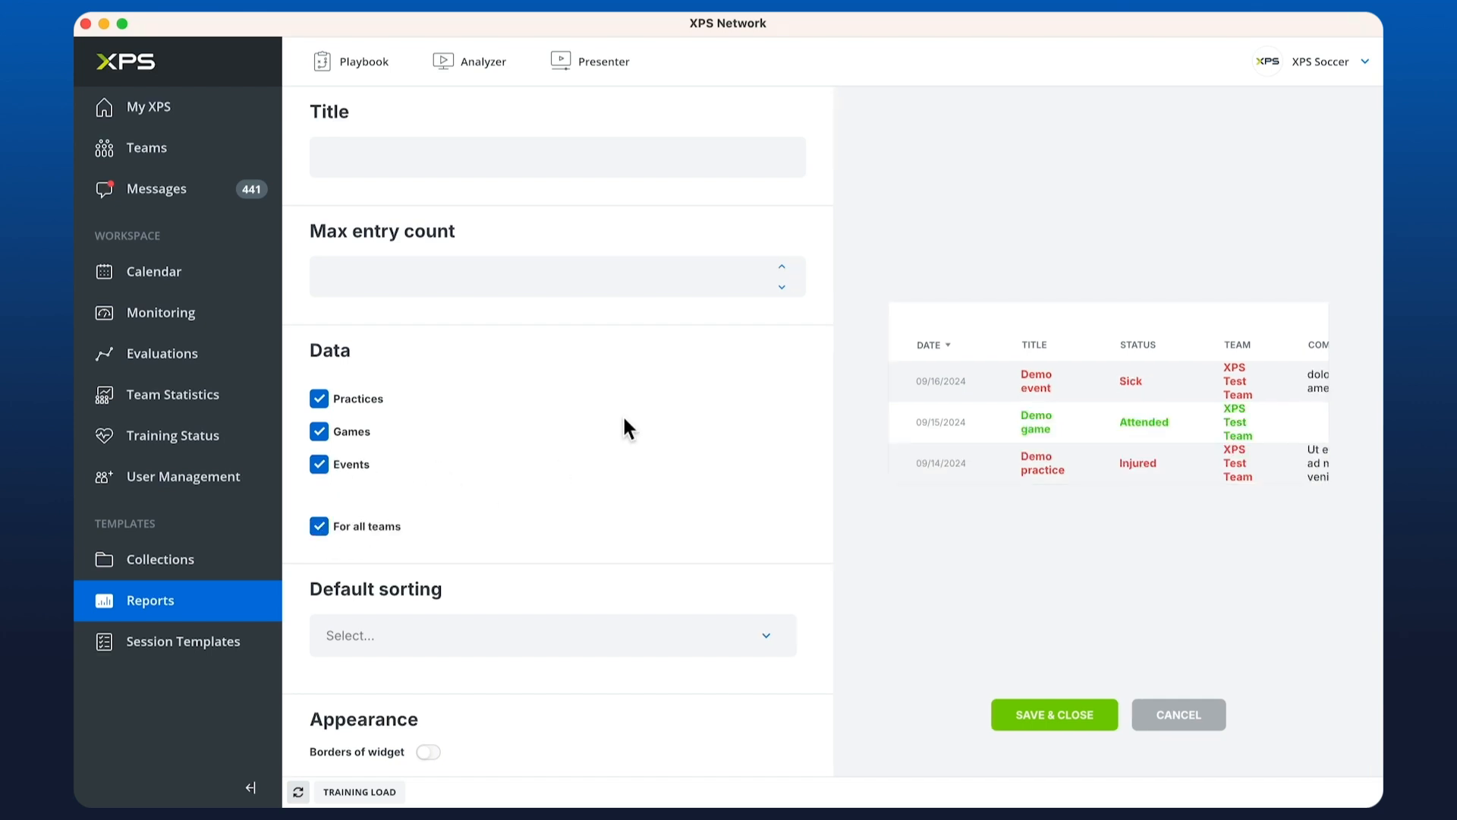
pyautogui.write('An')
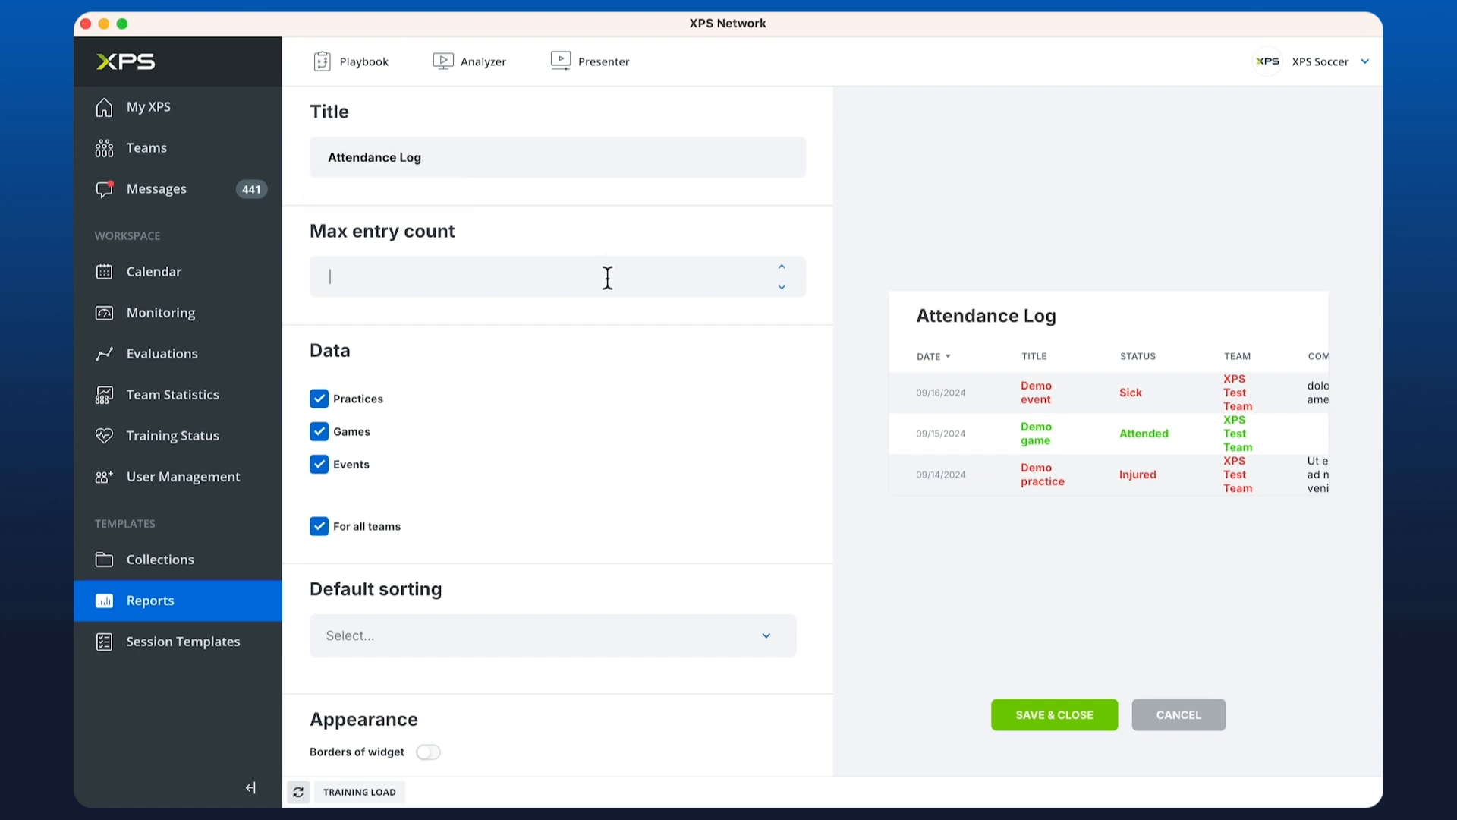
pyautogui.write('10')
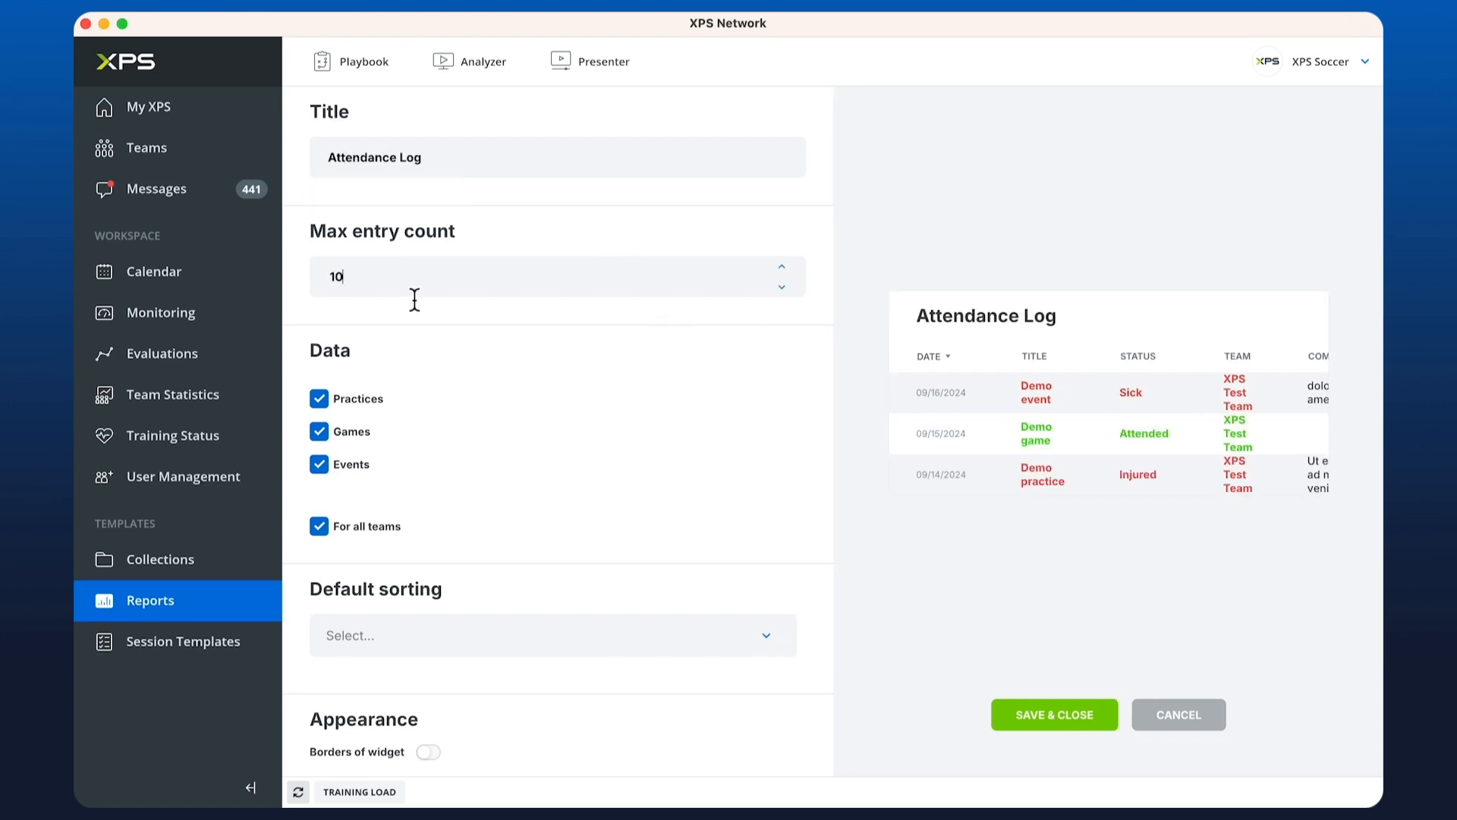
pyautogui.scroll(-3)
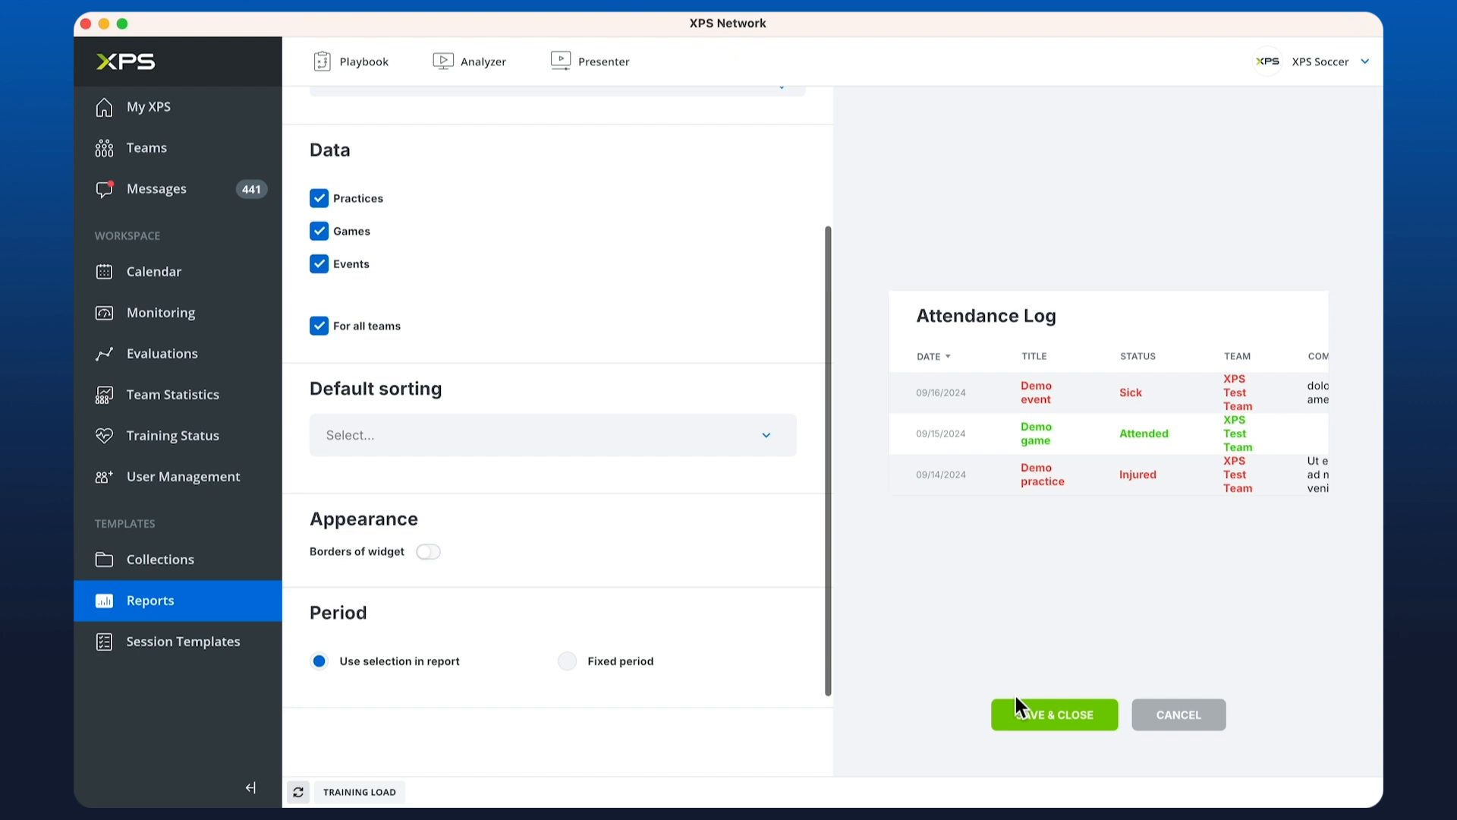
pyautogui.click(1055, 714)
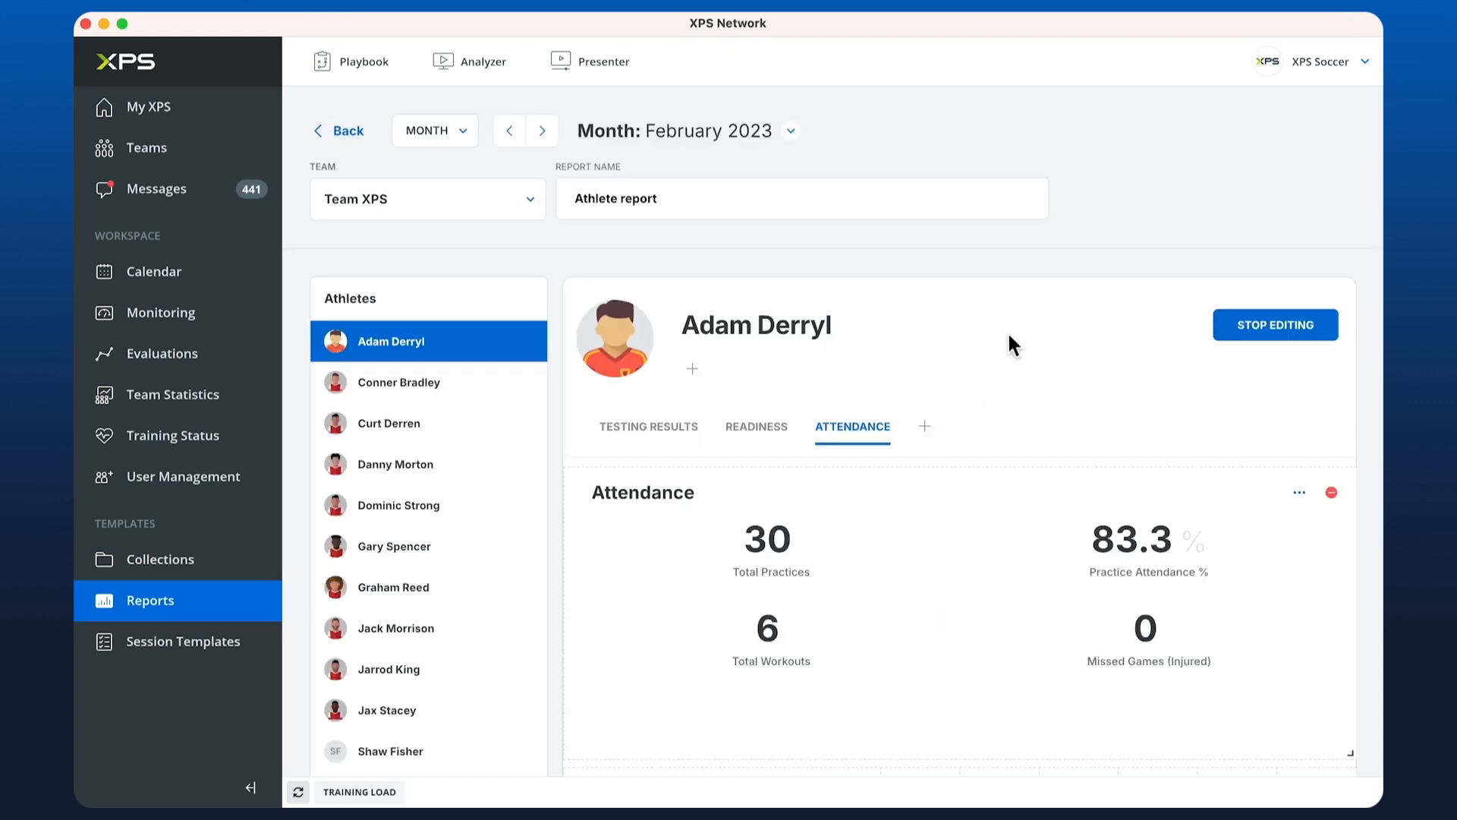
# Step: Stretch the Attendance Log widget to full width under the attendance summary
pyautogui.scroll(-3)
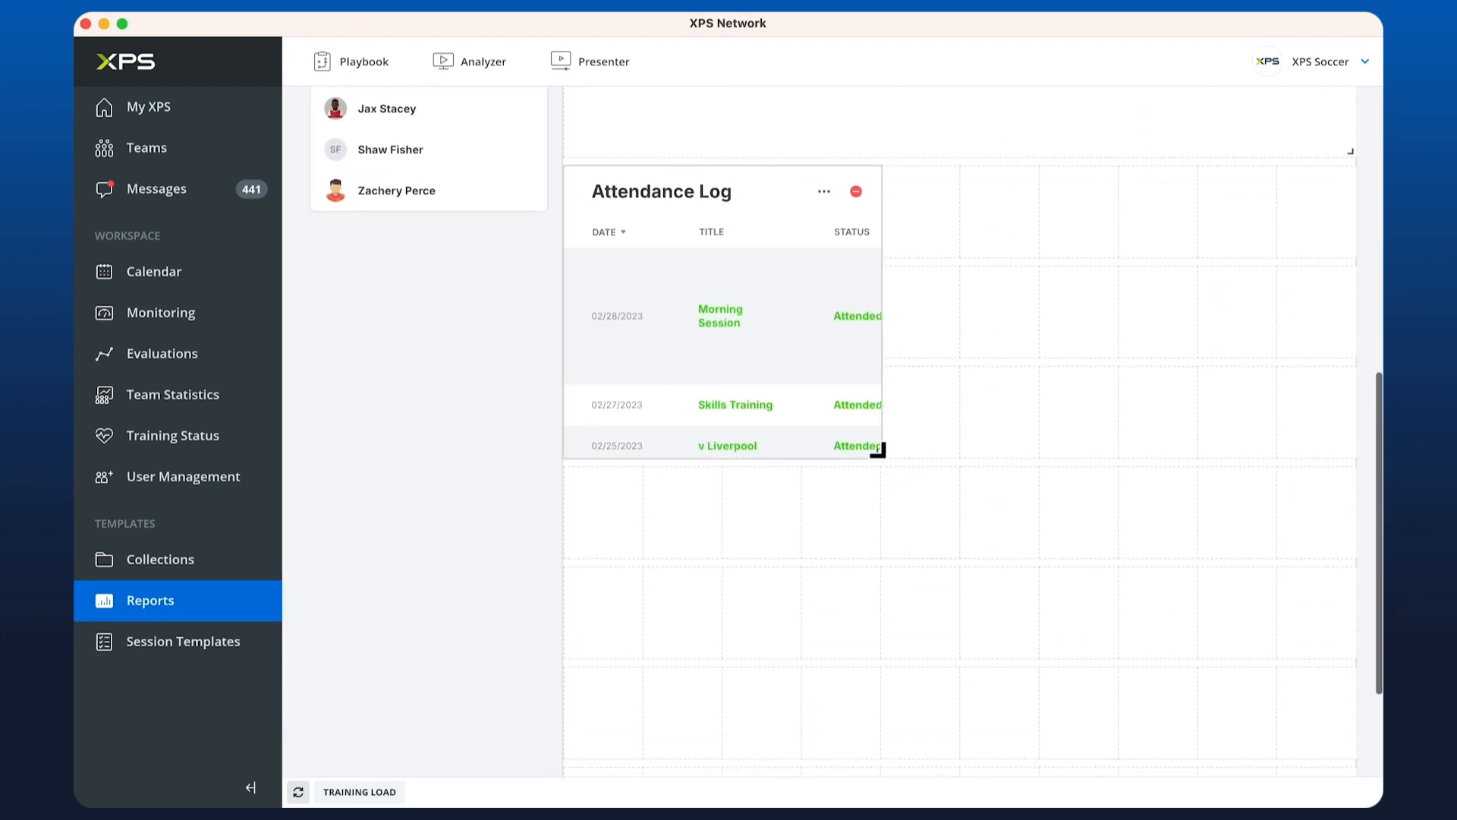
pyautogui.moveTo(882, 451); pyautogui.dragTo(1343, 744)
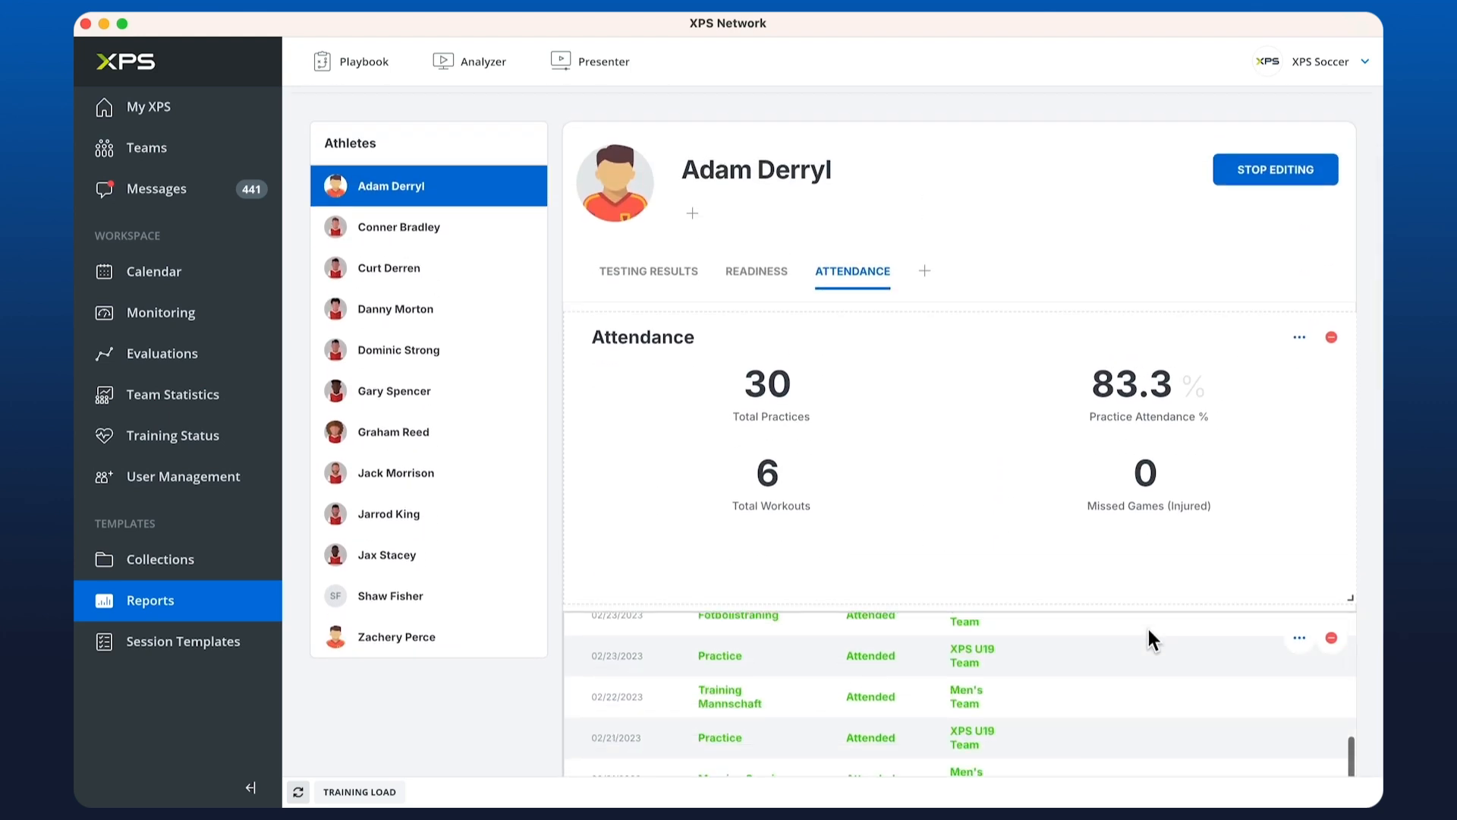
pyautogui.scroll(-3)
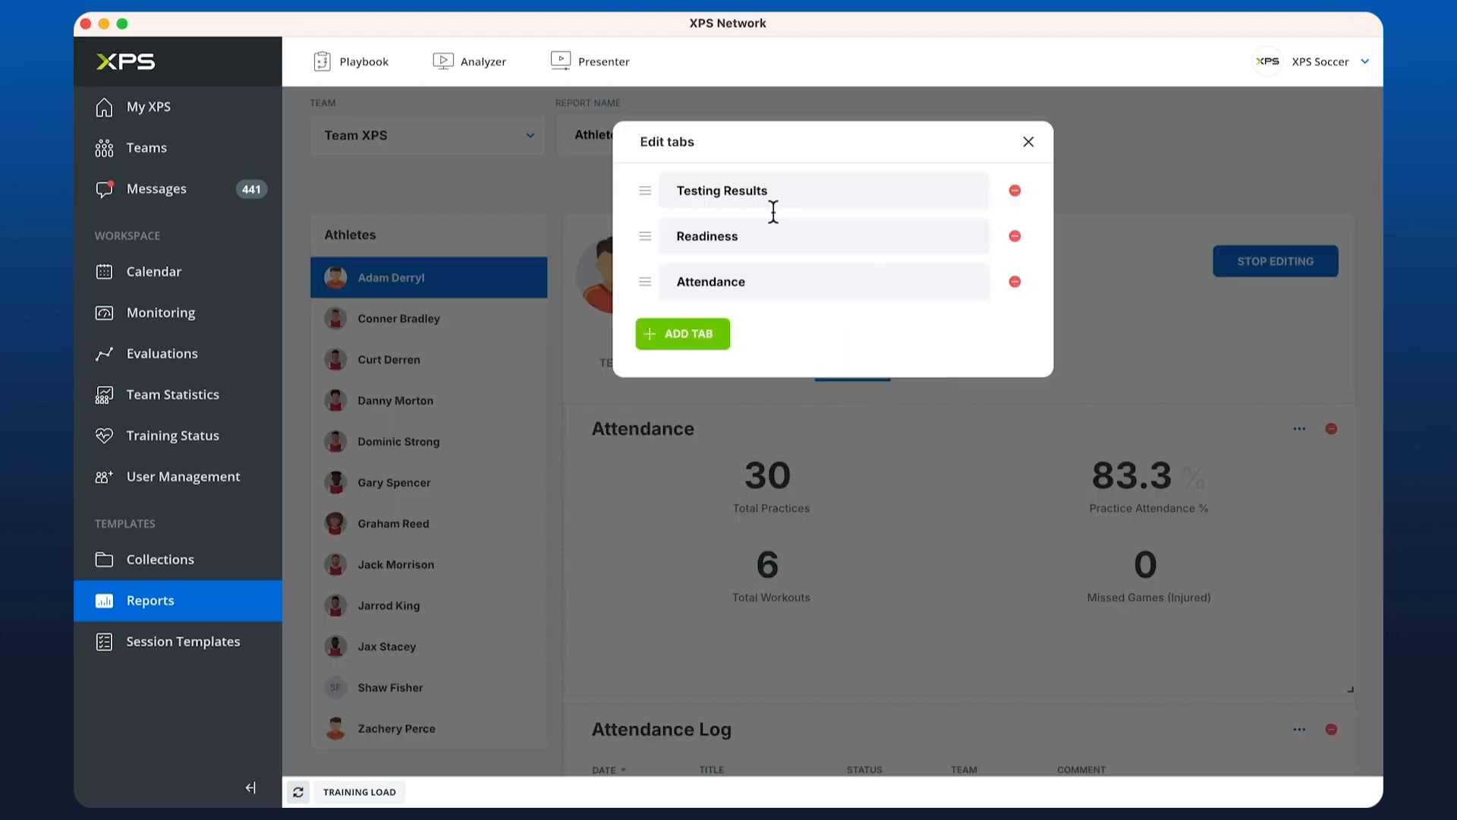
# Step: Add a Staff Feedback tab to the report and switch to it
pyautogui.click(682, 334)
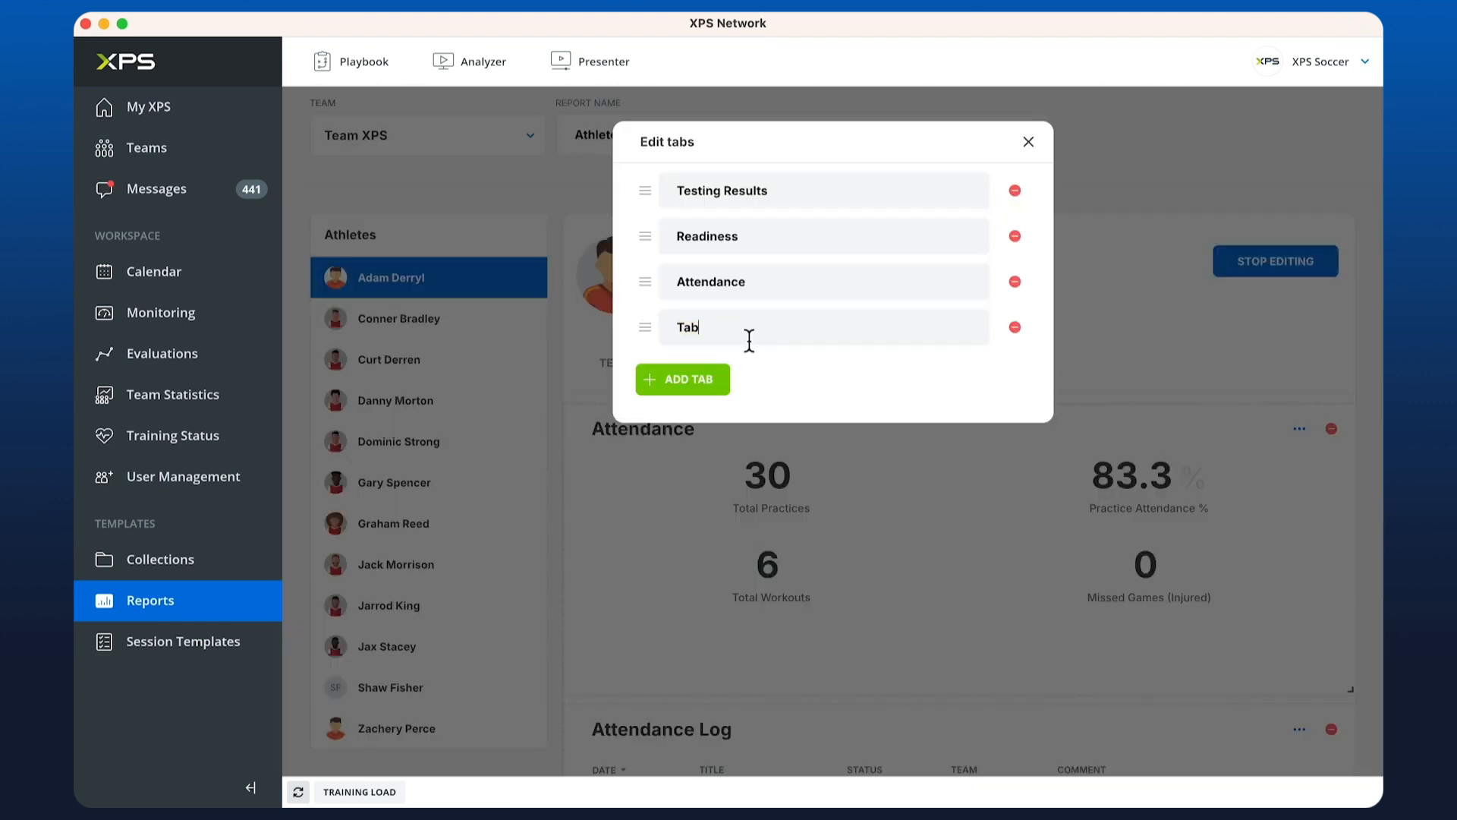
pyautogui.click(1028, 141)
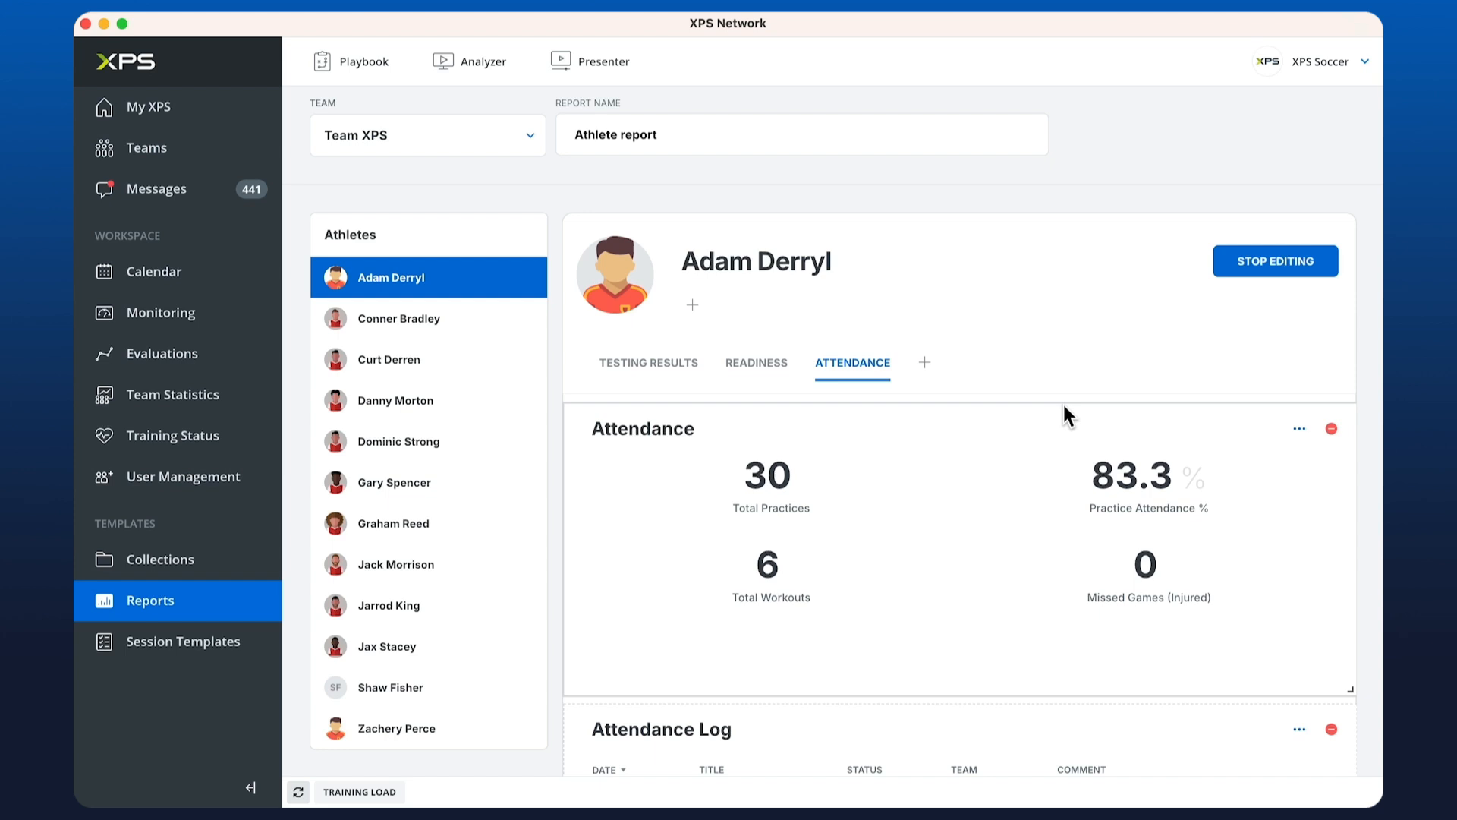
pyautogui.click(965, 362)
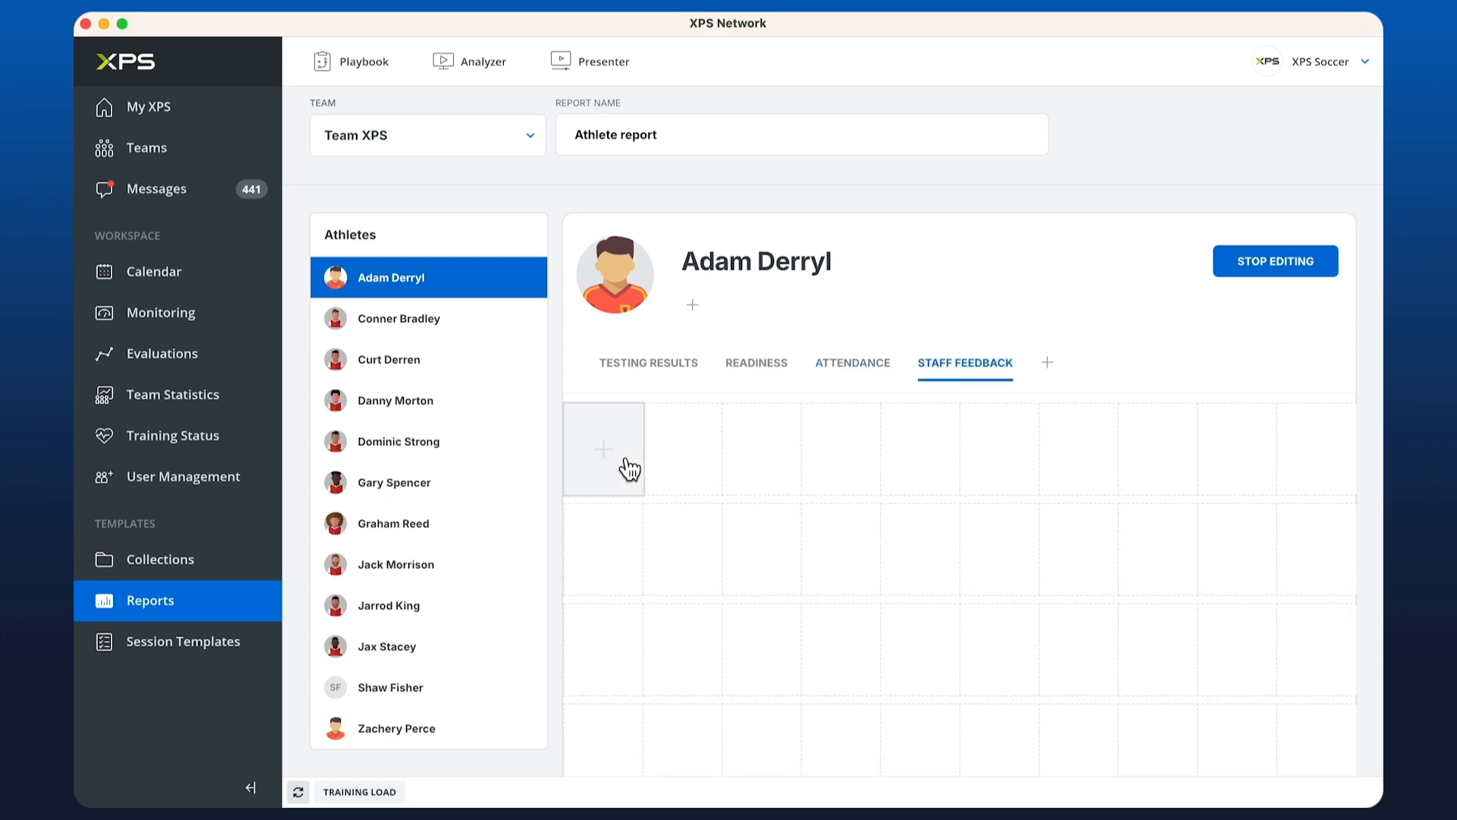
# Step: Add a Coach Feedback information log widget sourced from Information
pyautogui.click(605, 449)
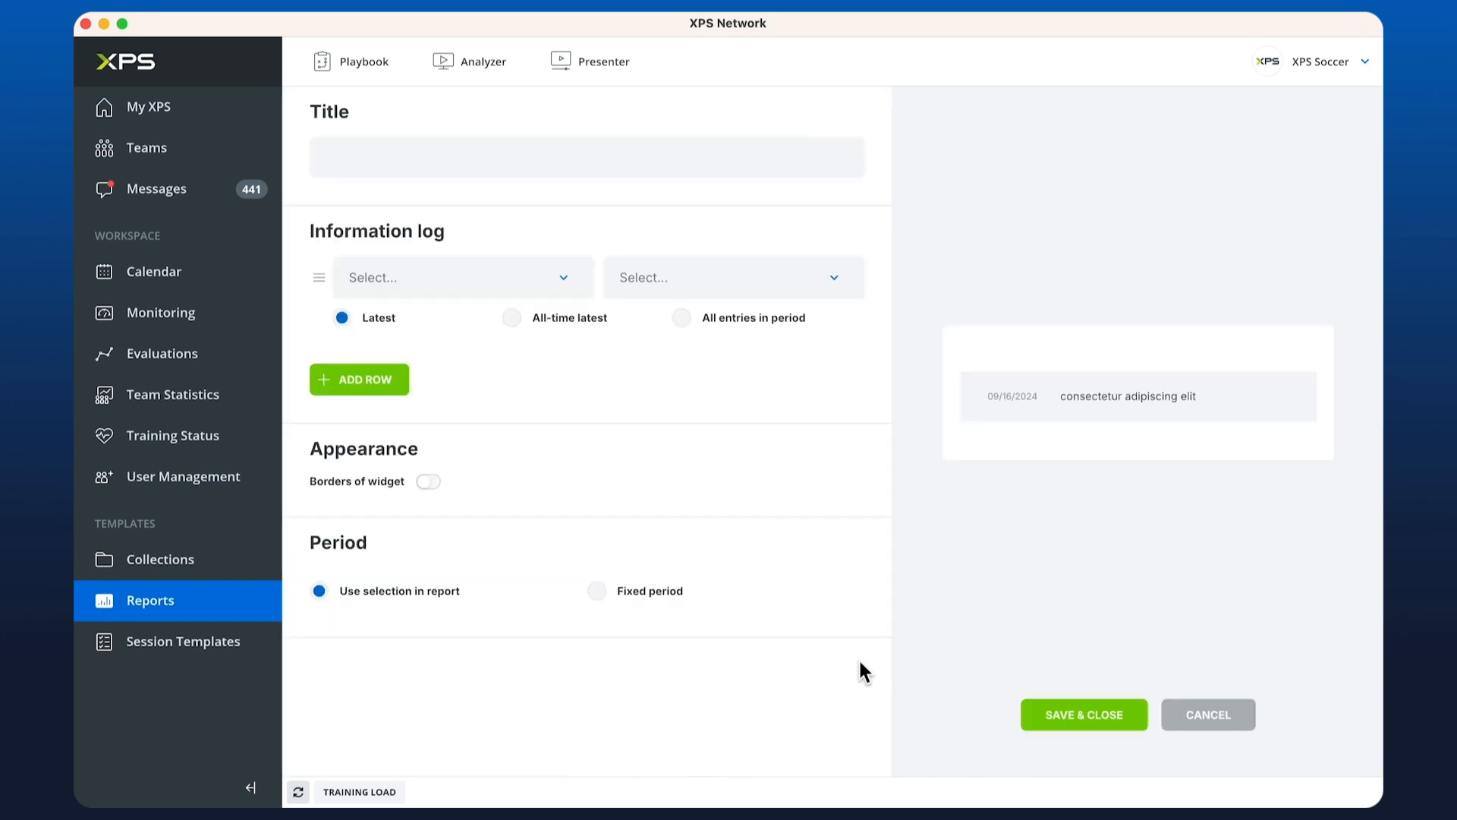
pyautogui.click(456, 277)
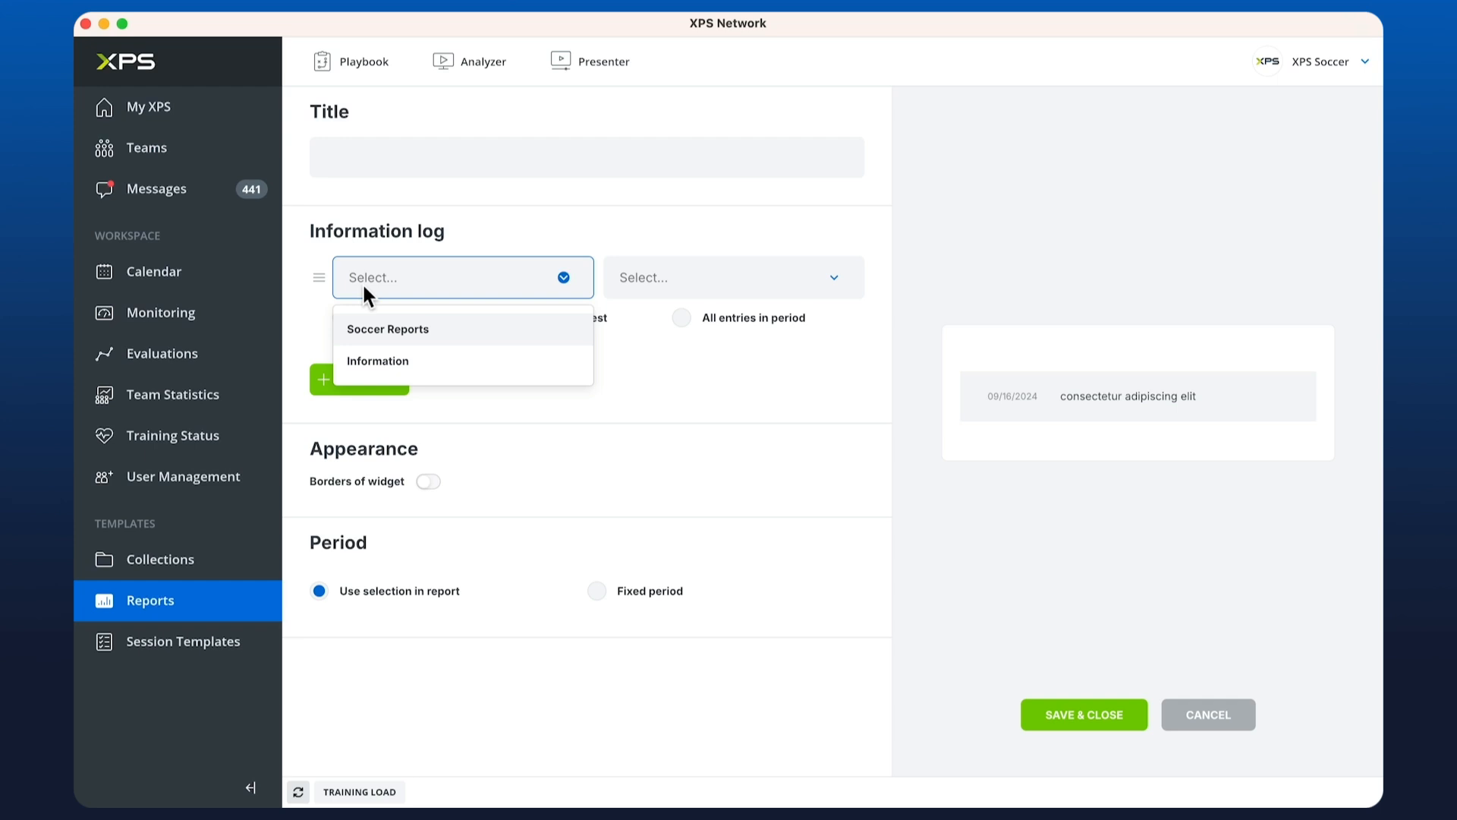
pyautogui.click(377, 361)
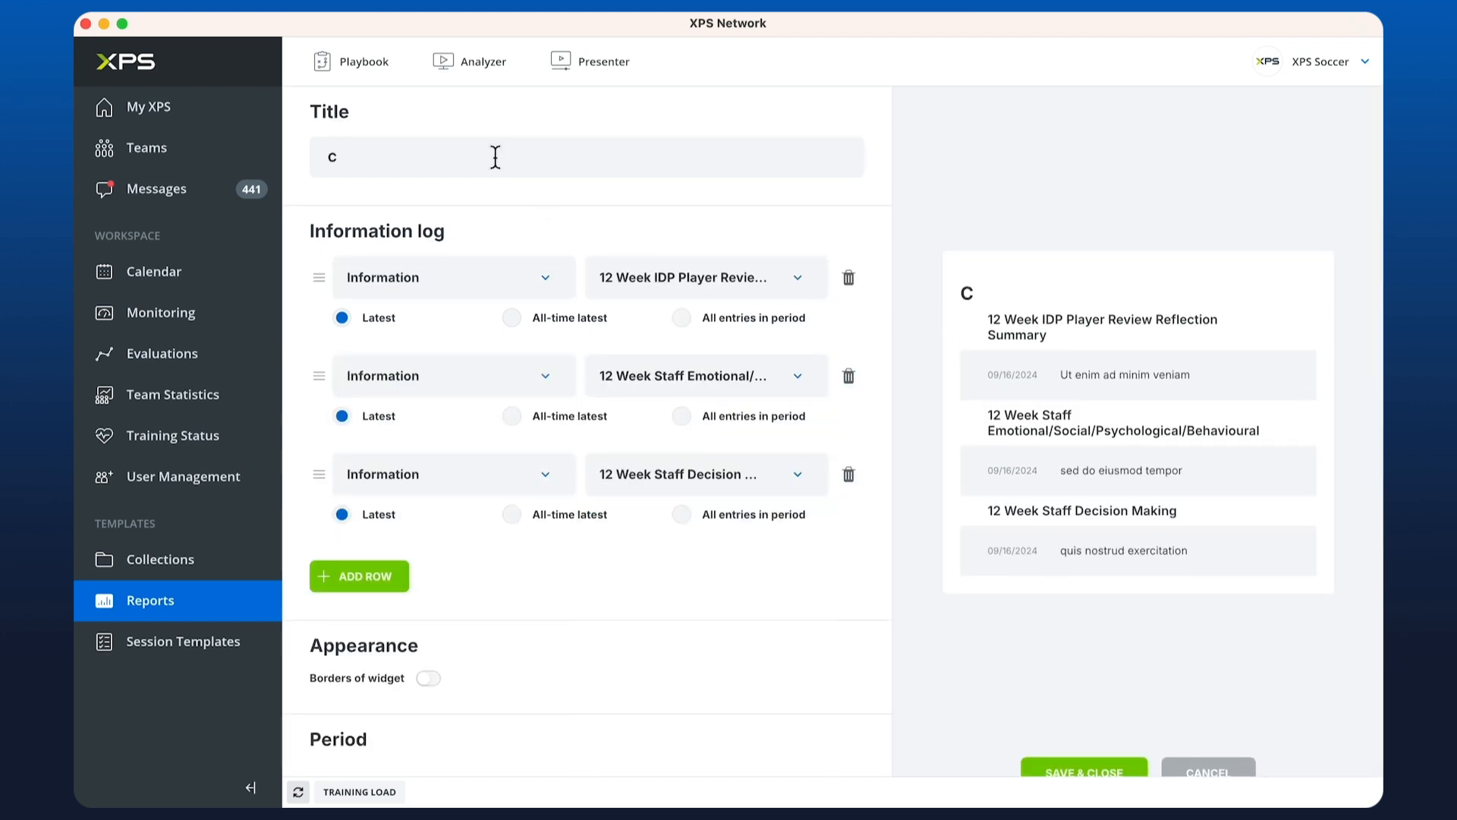
pyautogui.write('Coach Feedback')
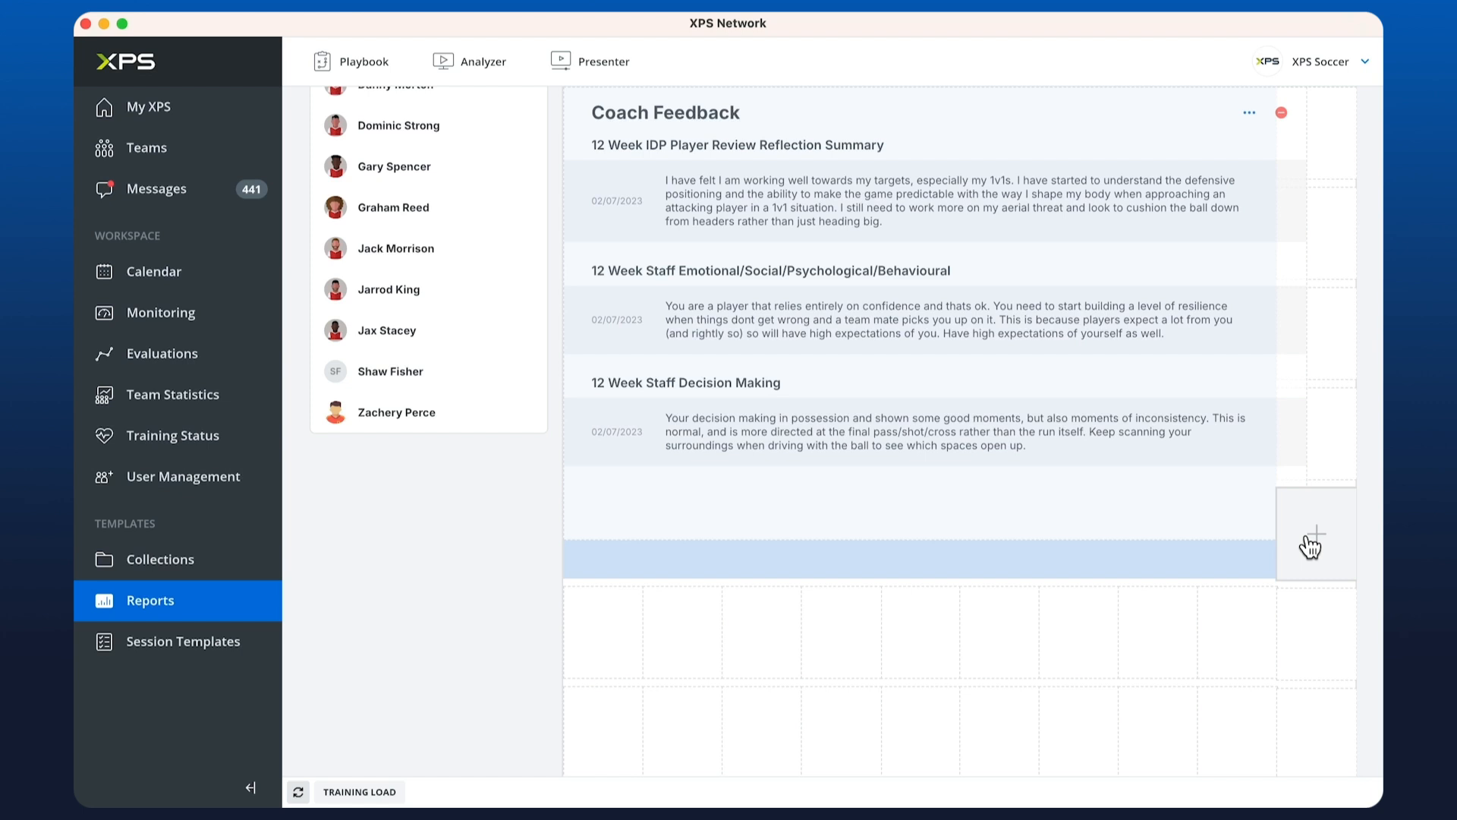
# Step: Widen the Coach Feedback log and open the tab editor listing four tabs
pyautogui.scroll(-3)
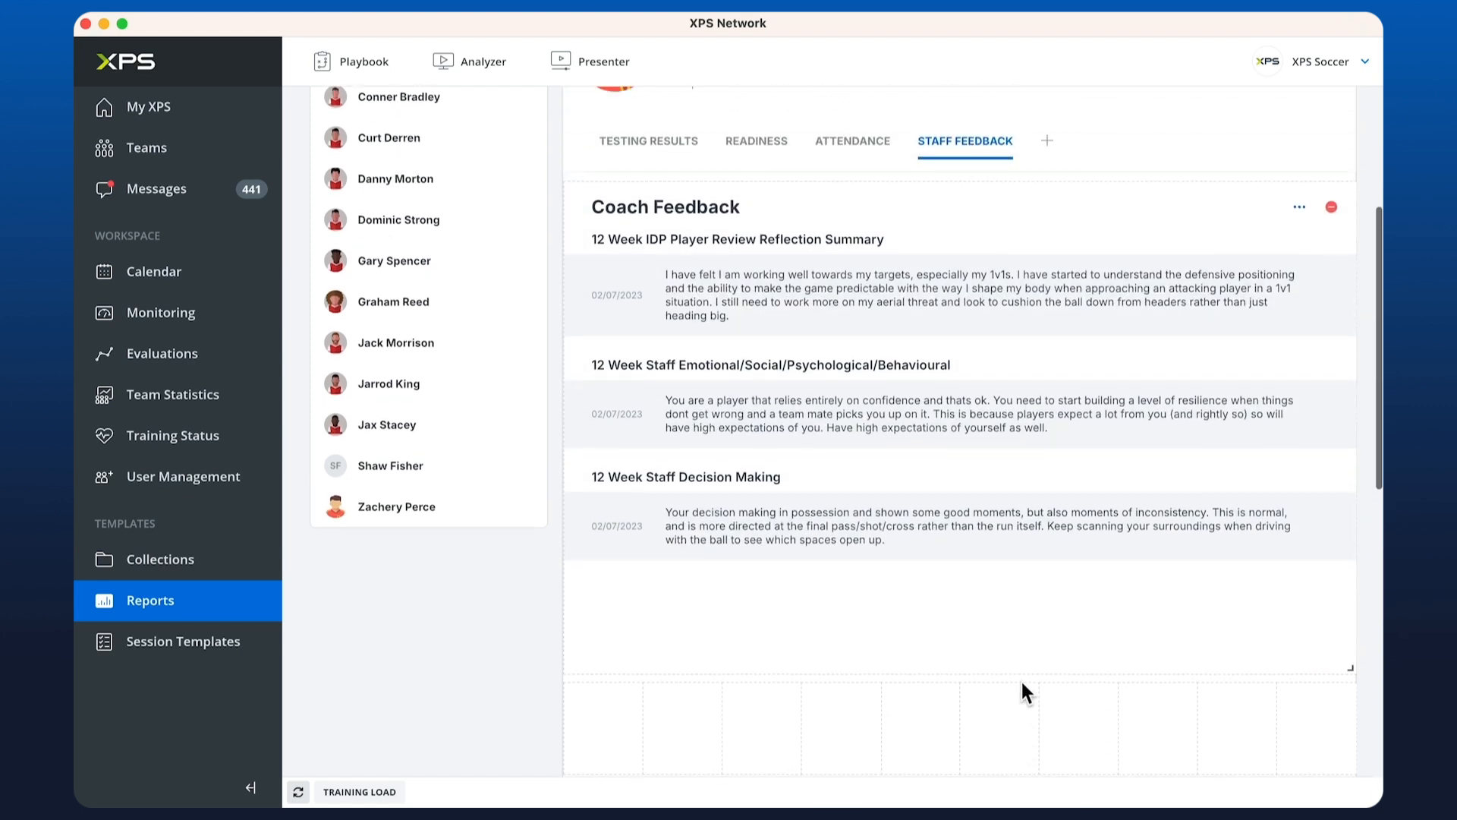
pyautogui.click(603, 433)
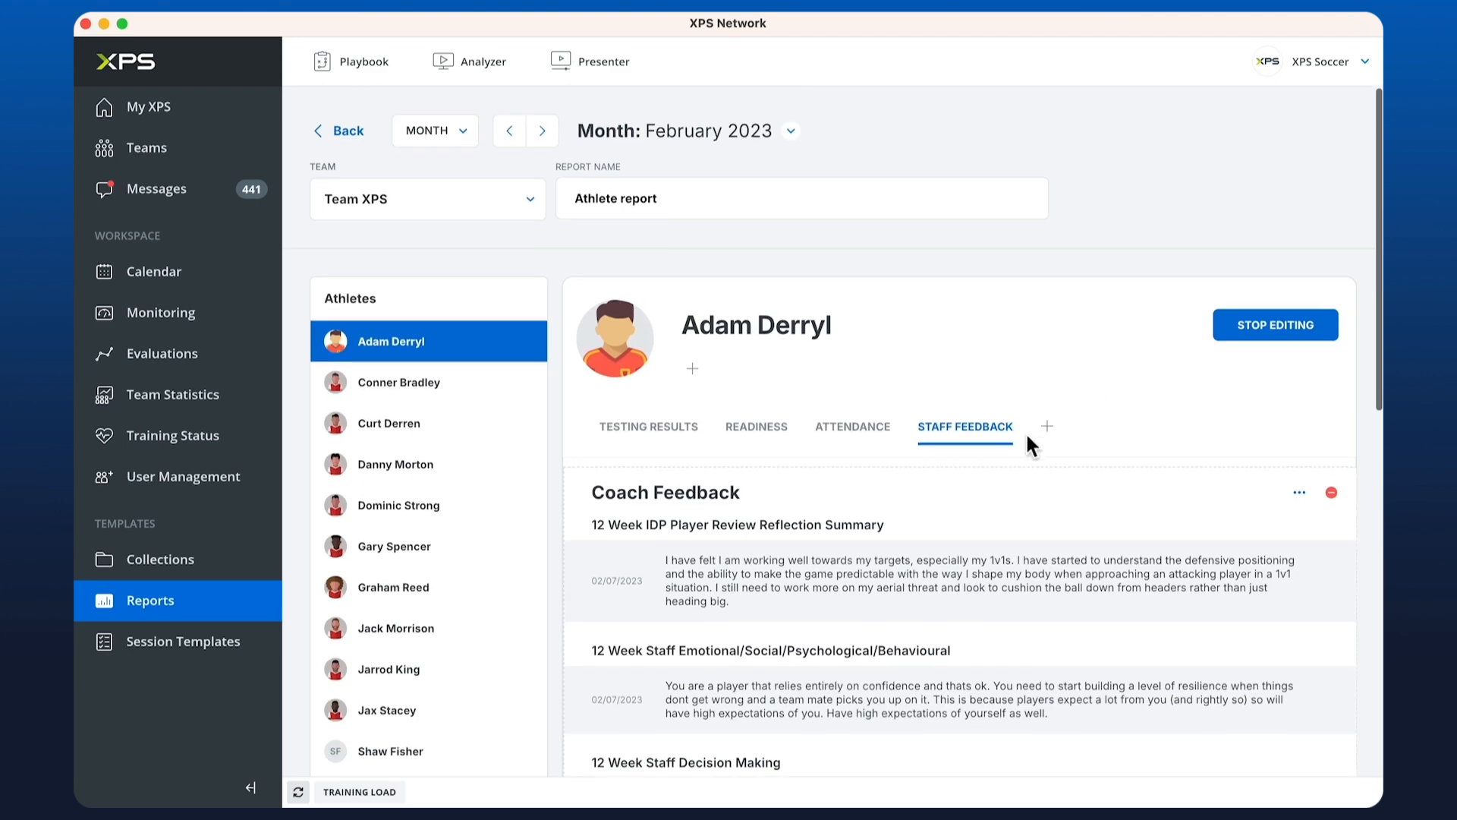
pyautogui.click(1046, 426)
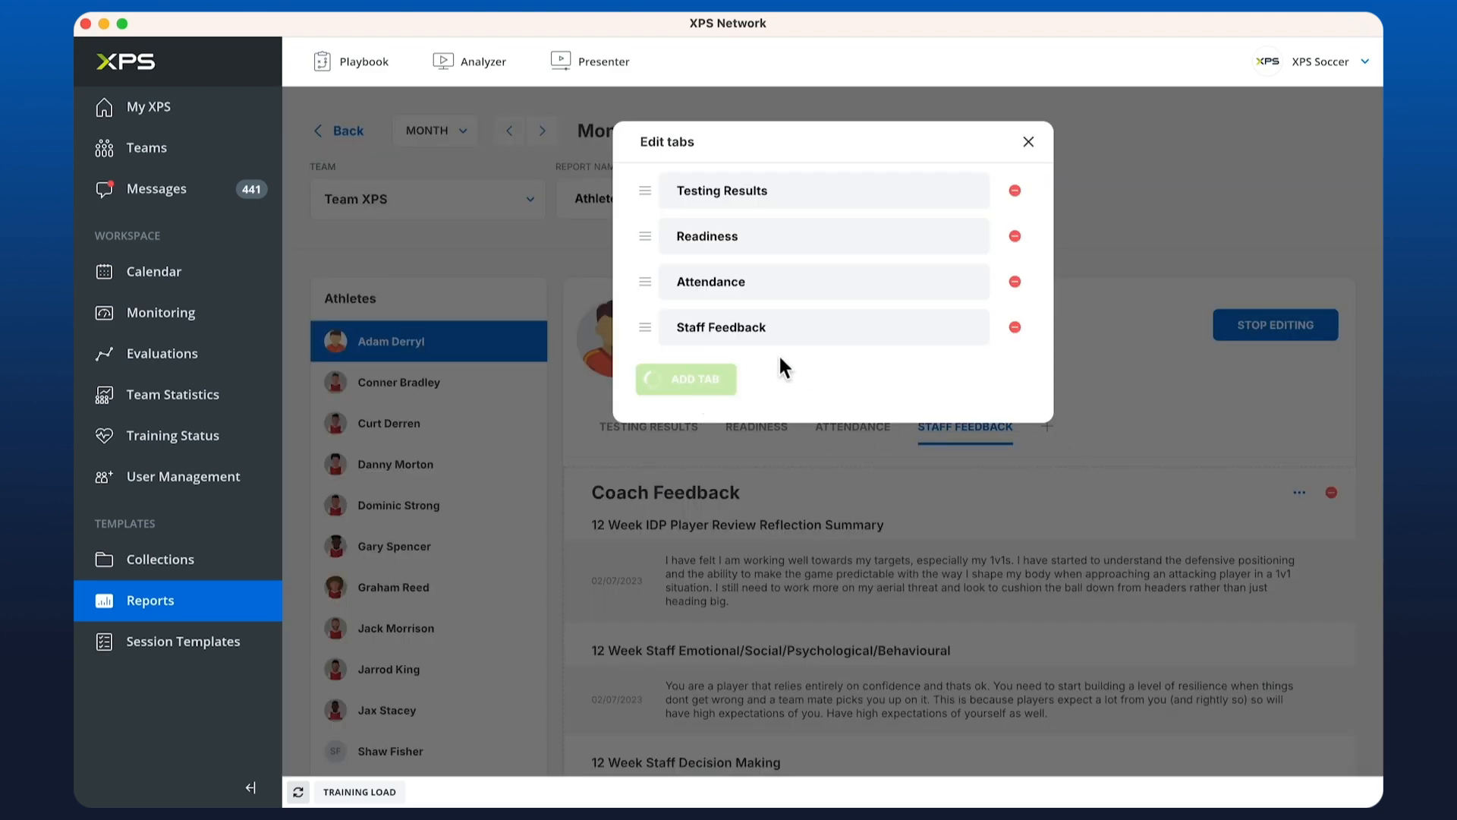
# Step: Add a Training Load tab with a Training Load chart from A:C Calculation Templates
pyautogui.write('Train')
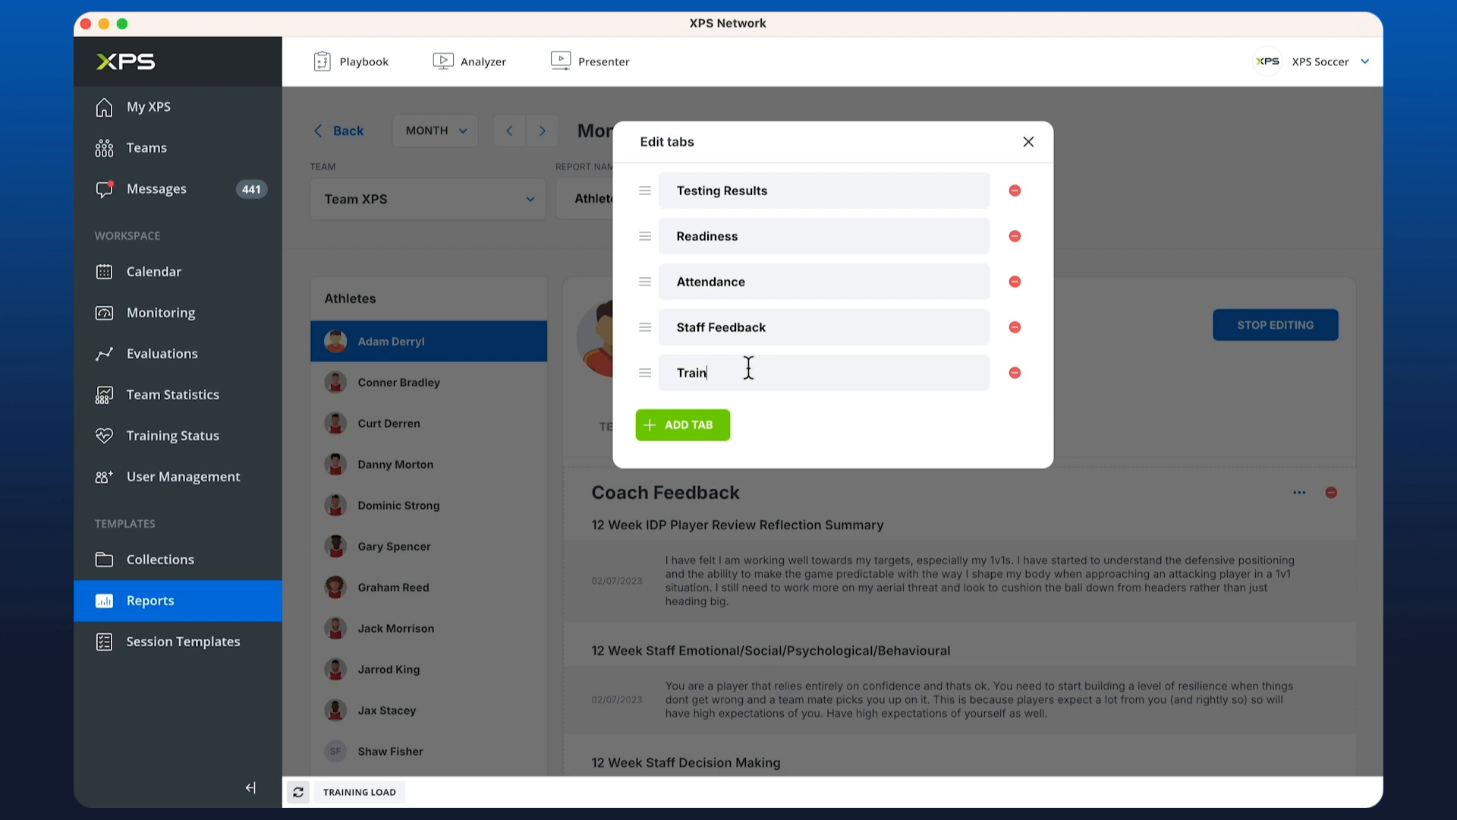
pyautogui.click(683, 425)
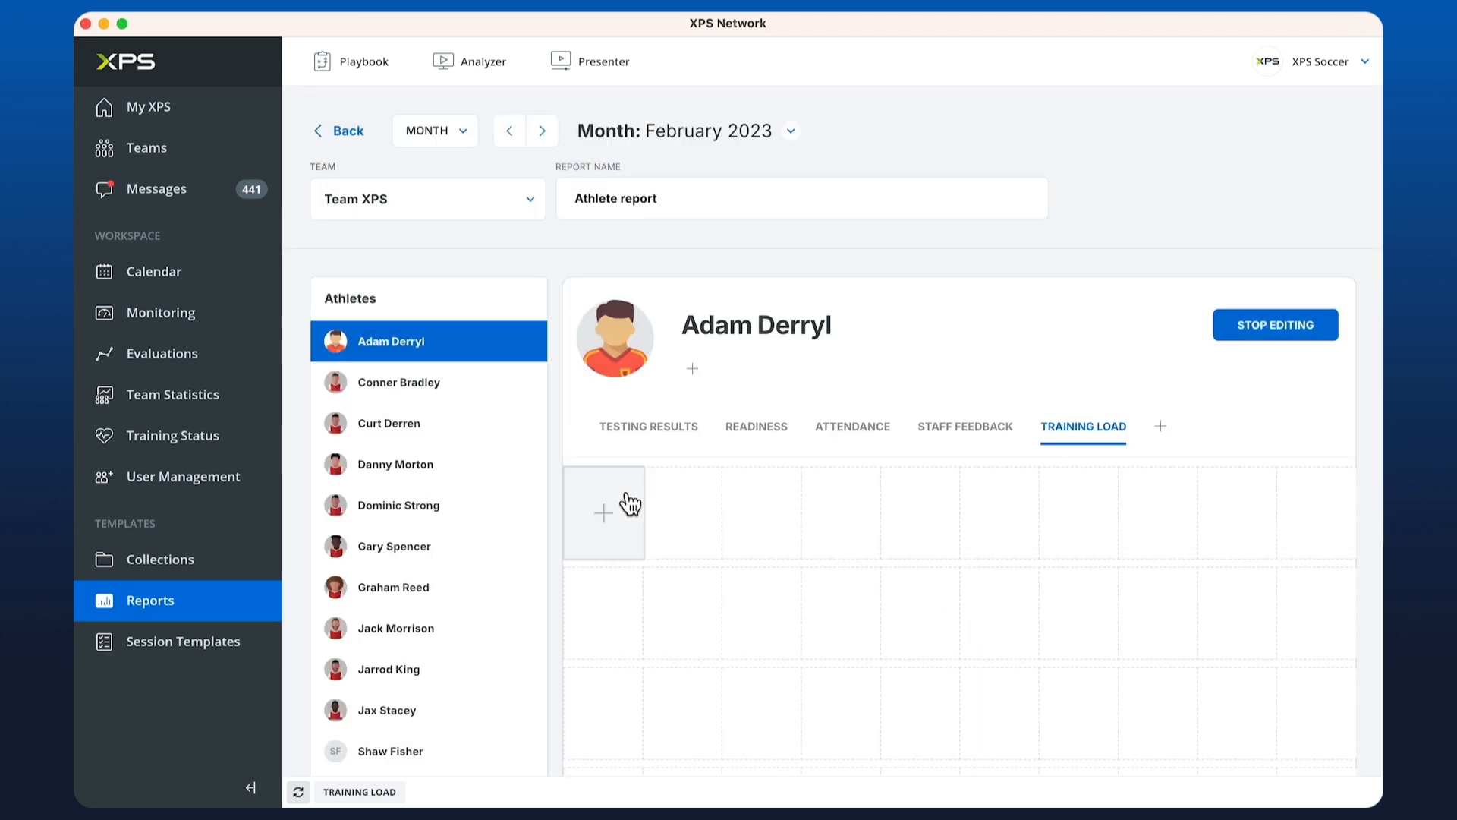
pyautogui.click(603, 512)
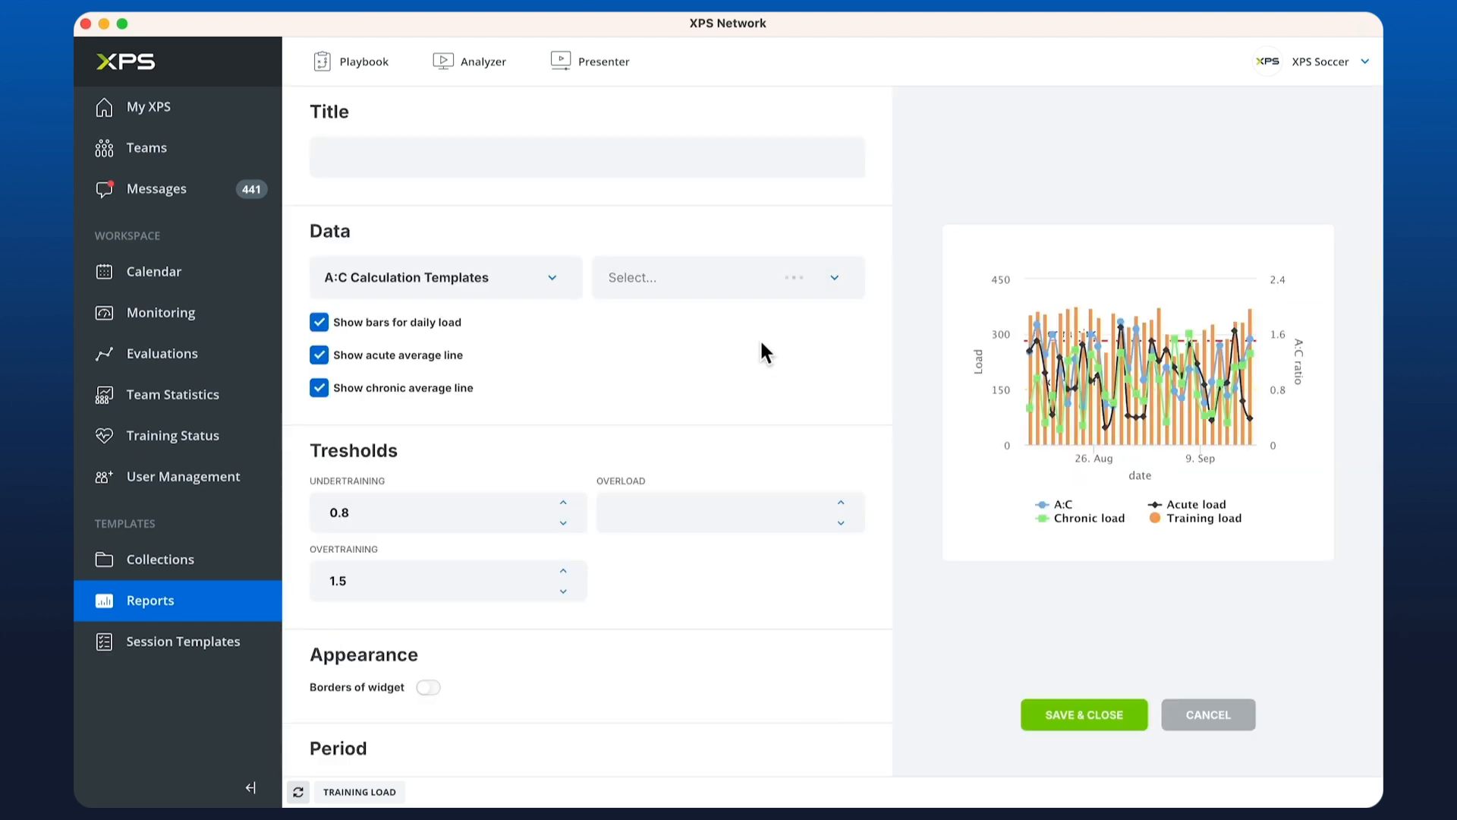
pyautogui.scroll(-3)
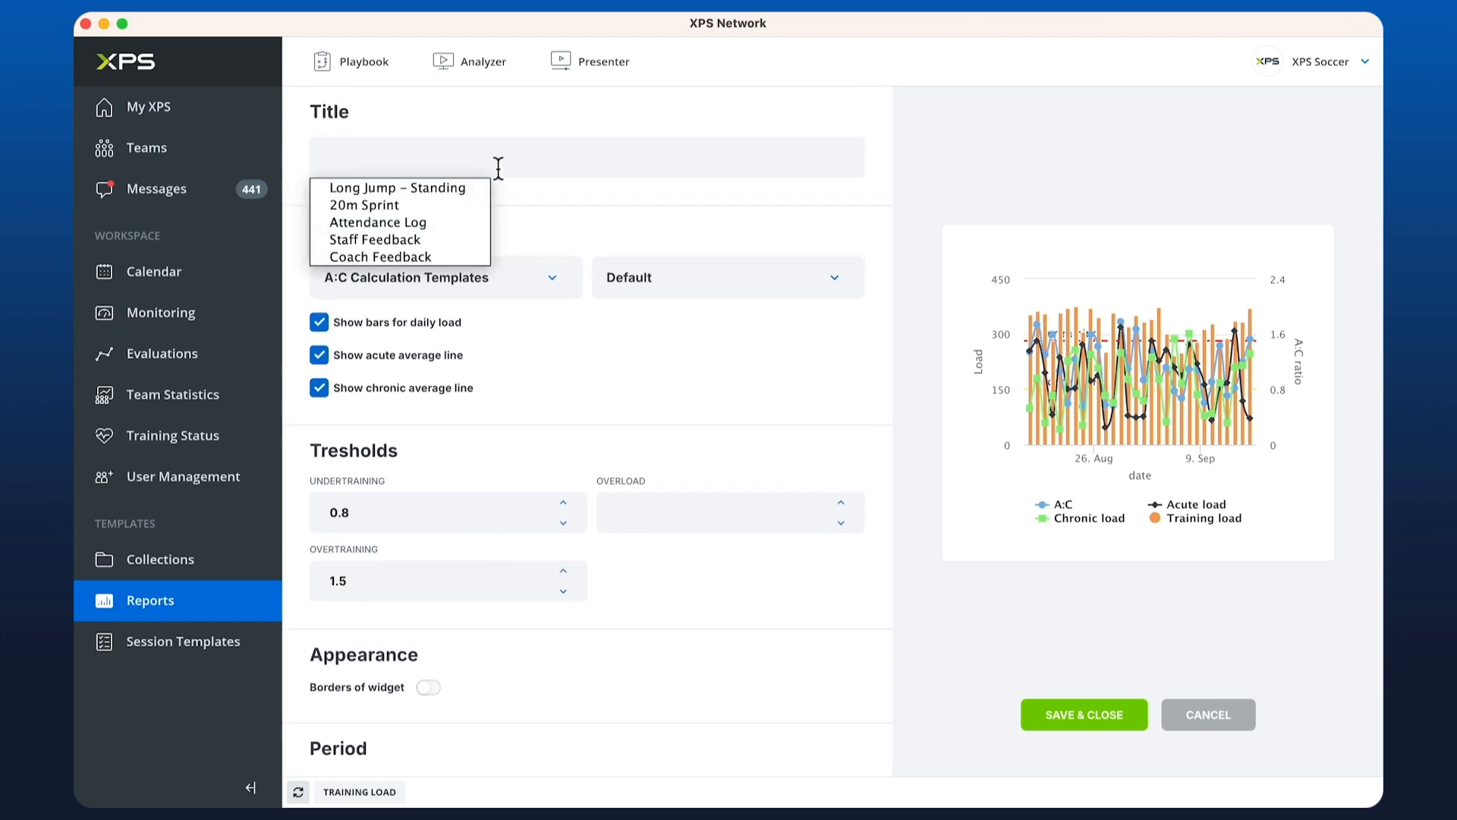
pyautogui.scroll(-3)
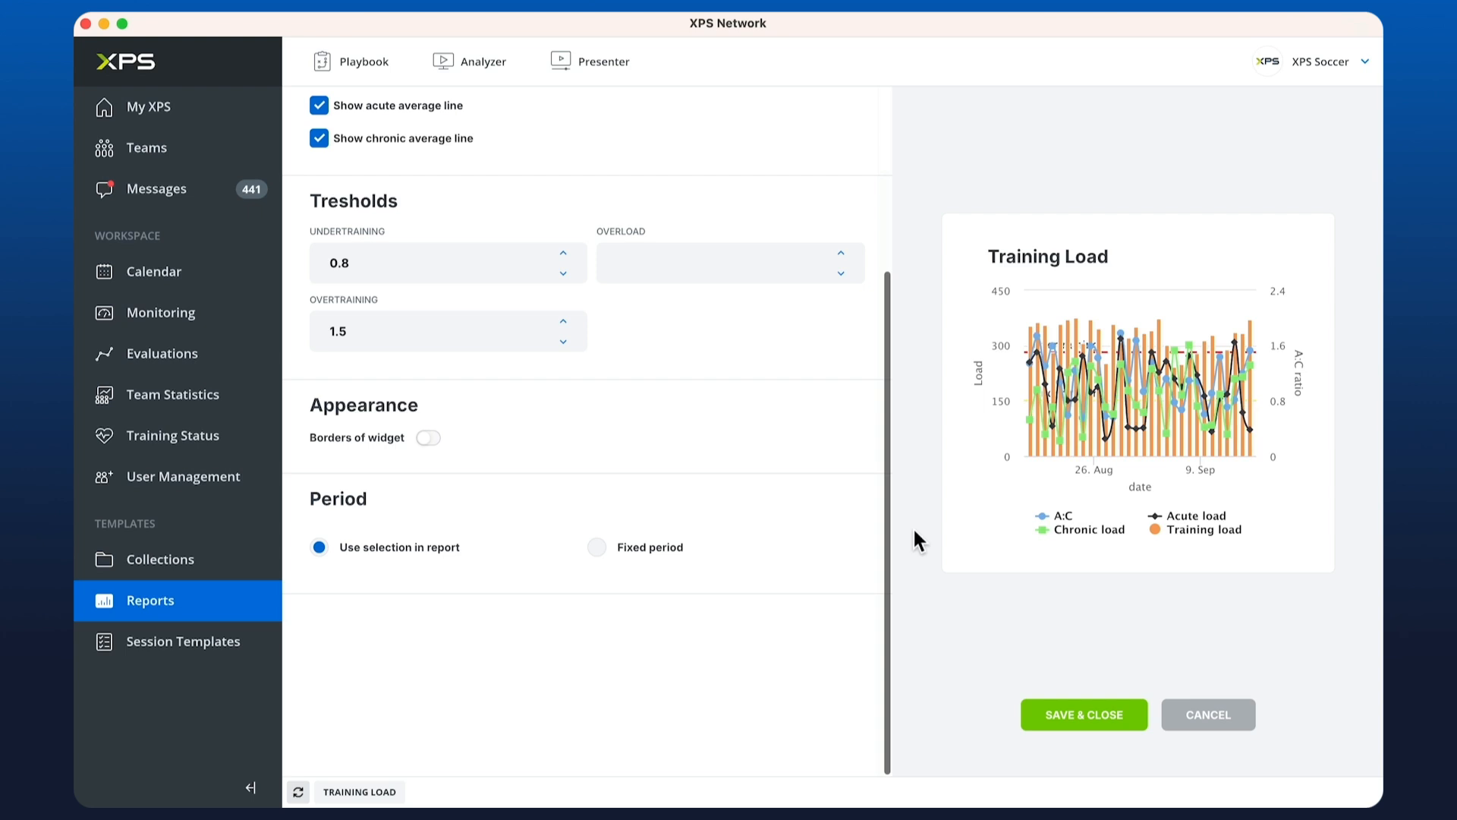
pyautogui.click(1084, 715)
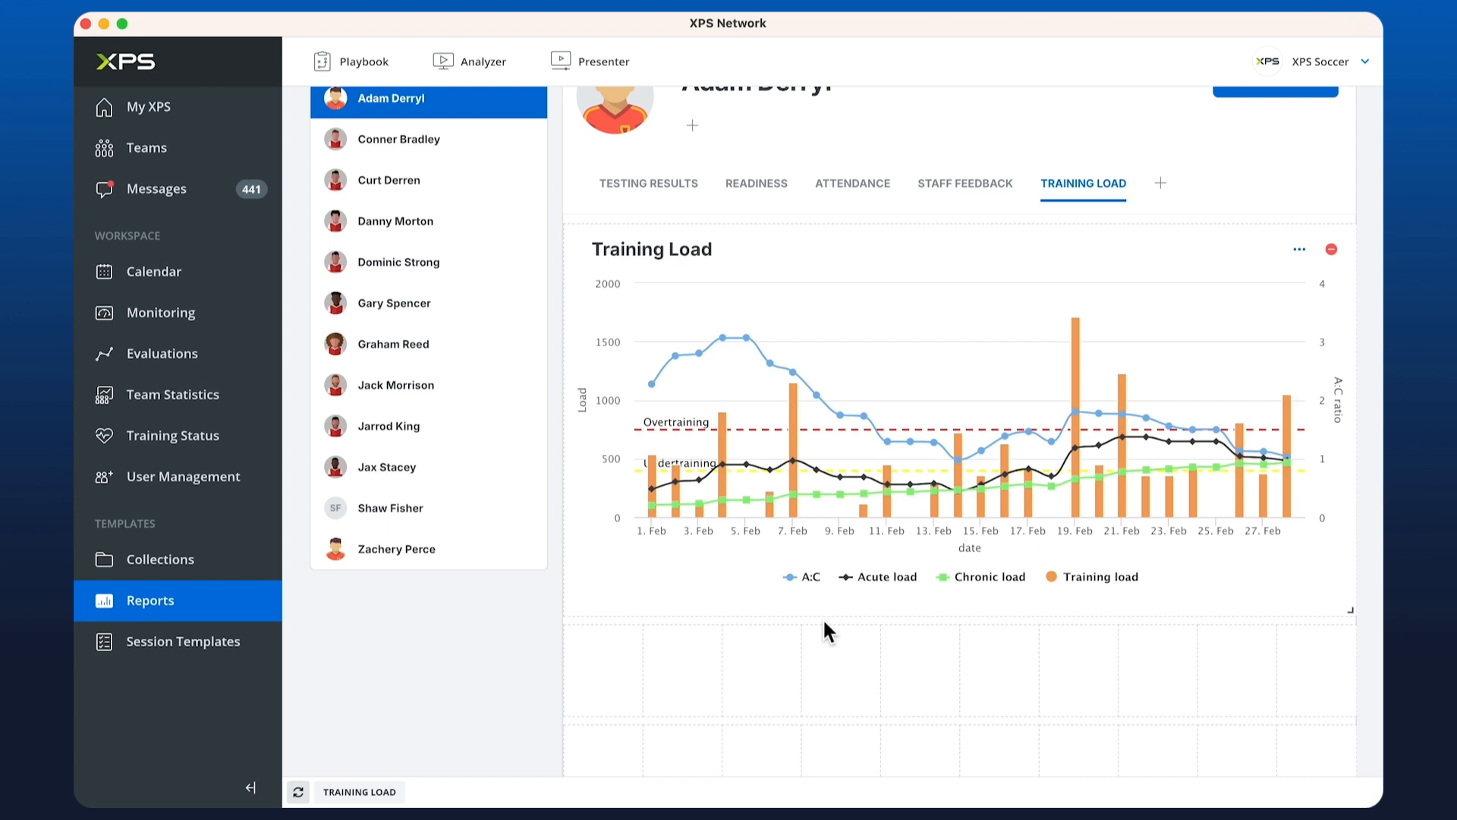
pyautogui.moveTo(747, 338)
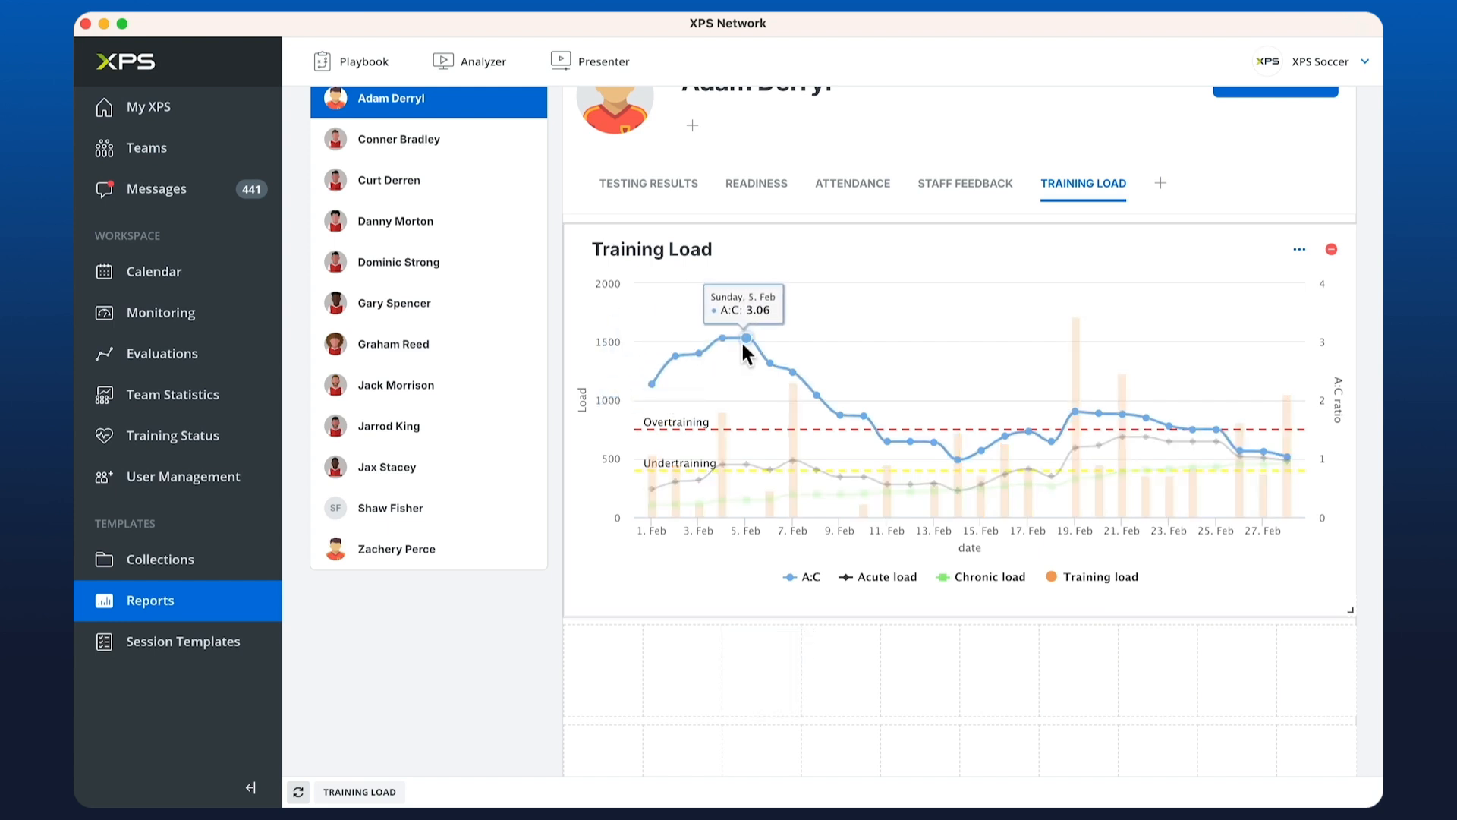
pyautogui.moveTo(1050, 442)
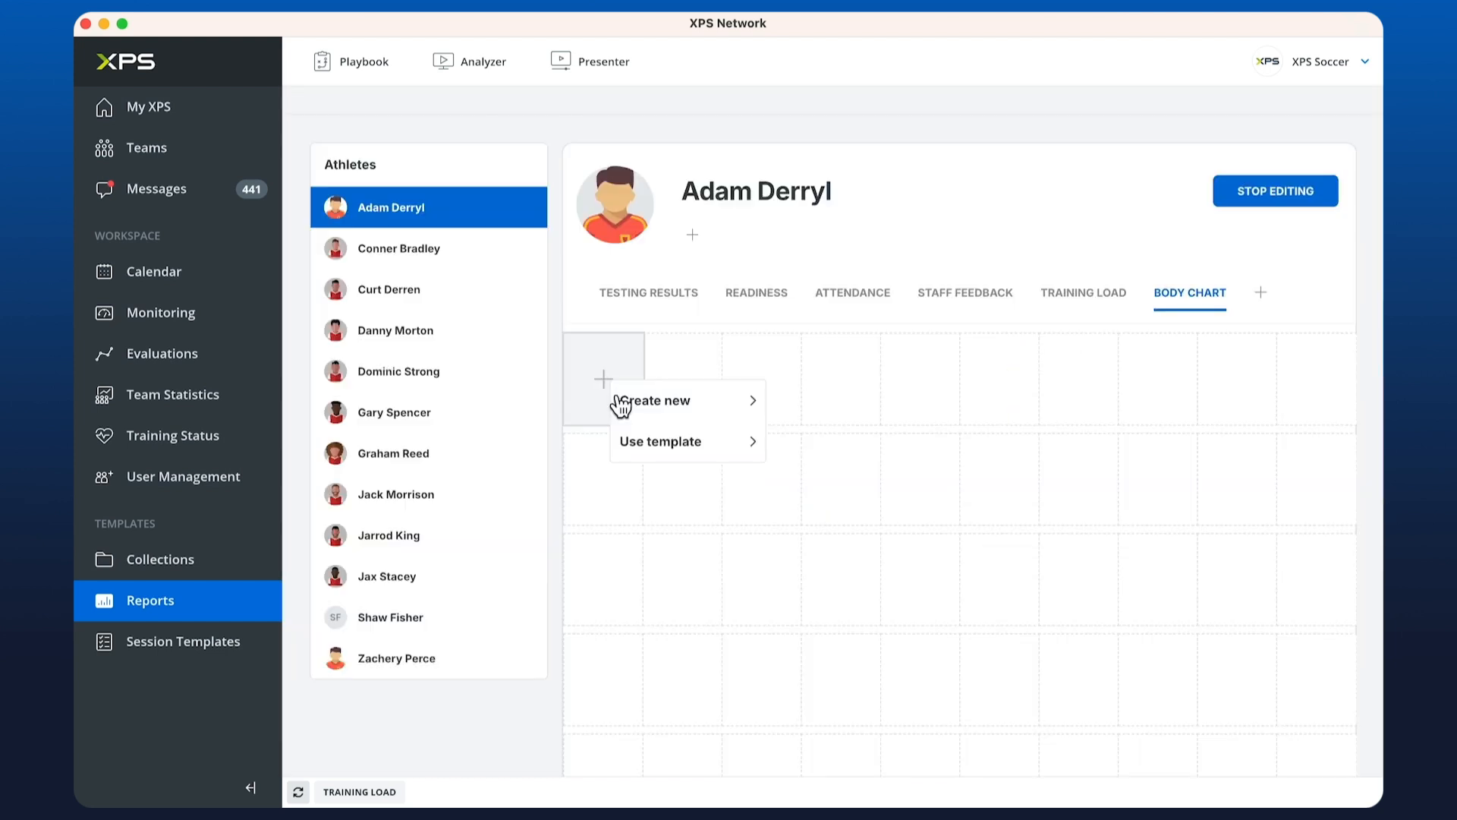
# Step: Create a Body Chart widget with a 'Describe your issue' information row and save it
pyautogui.click(658, 401)
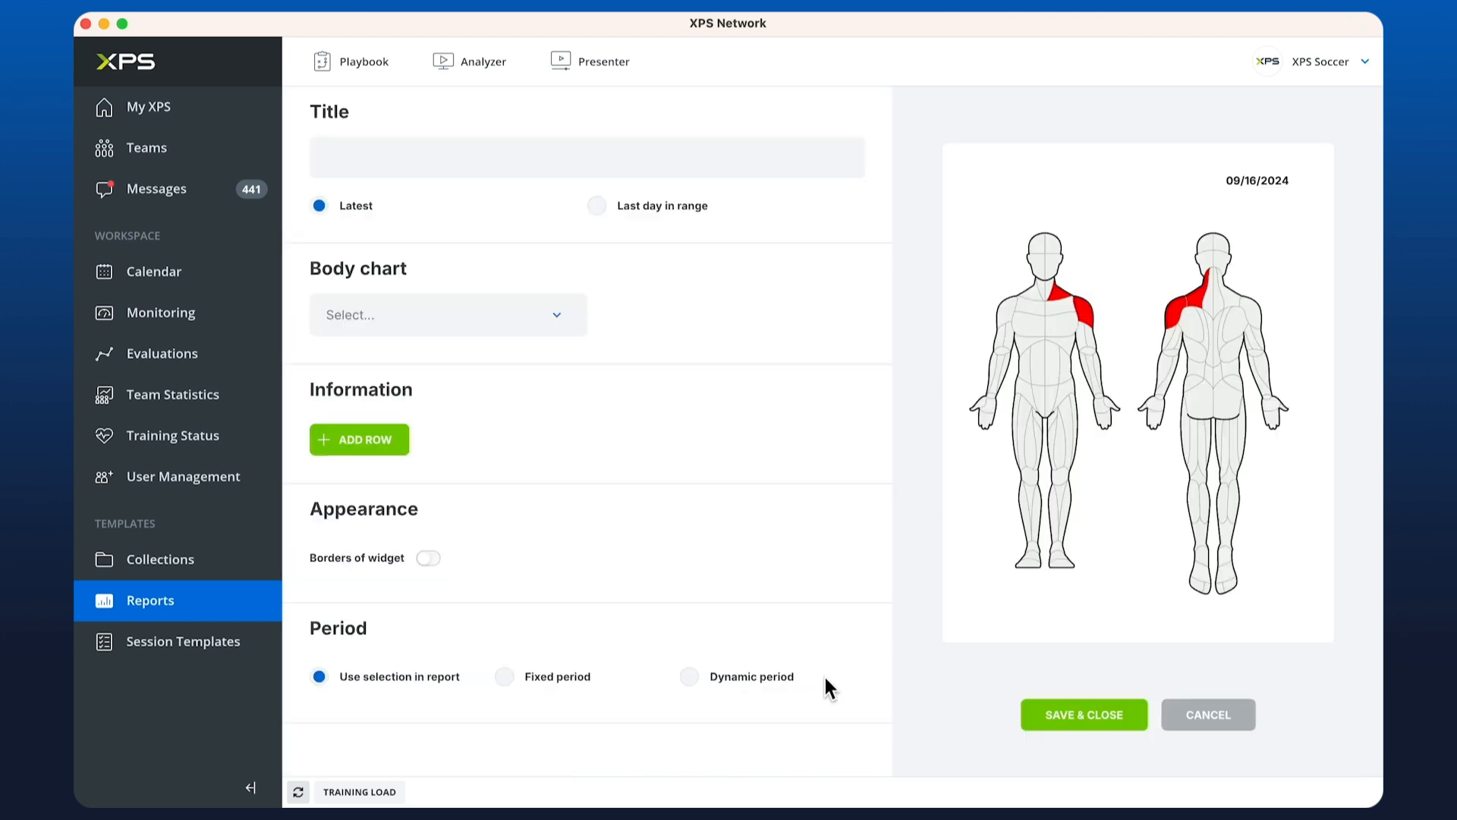
pyautogui.click(447, 314)
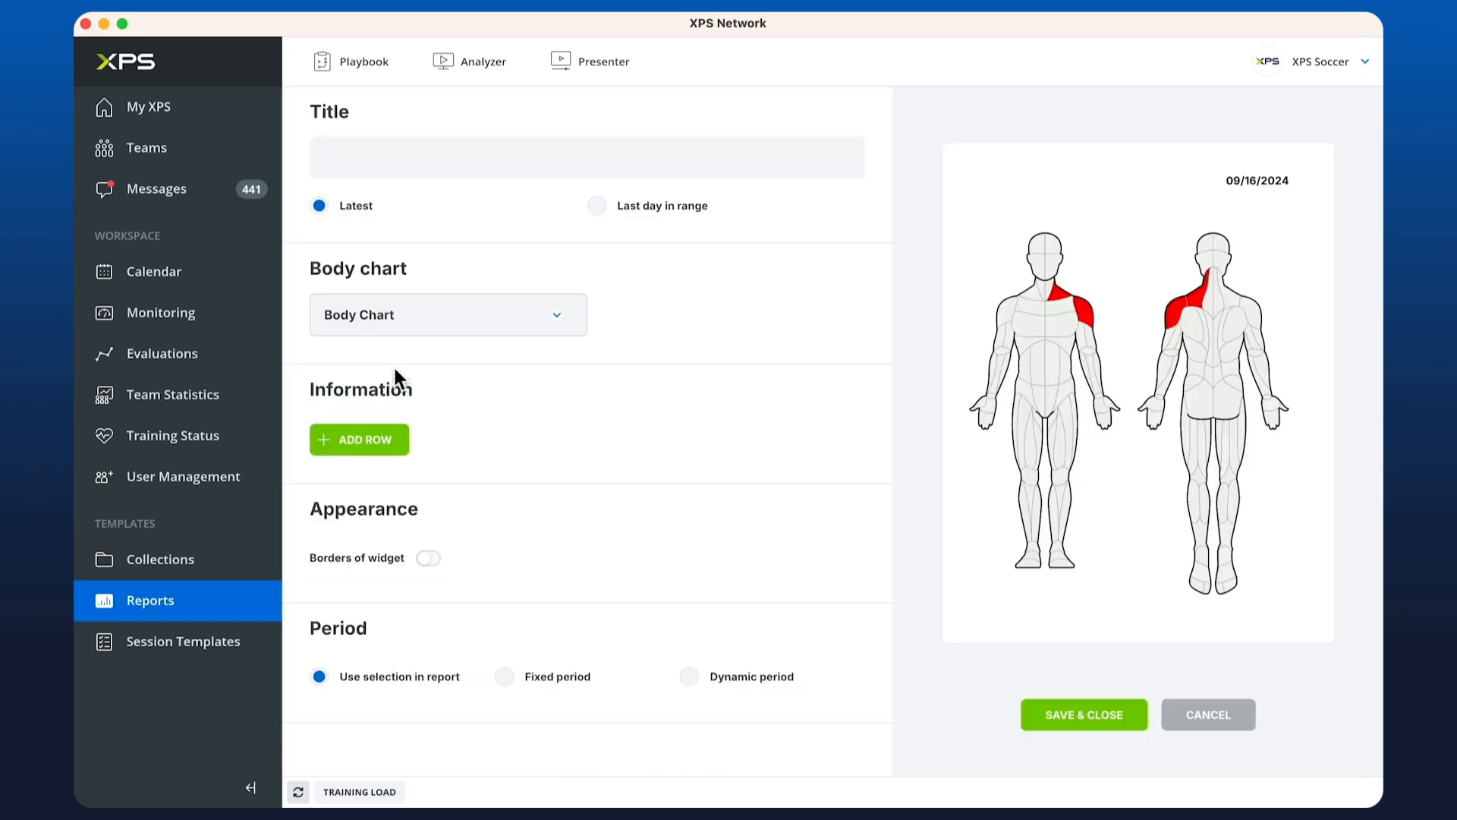
pyautogui.moveTo(362, 462)
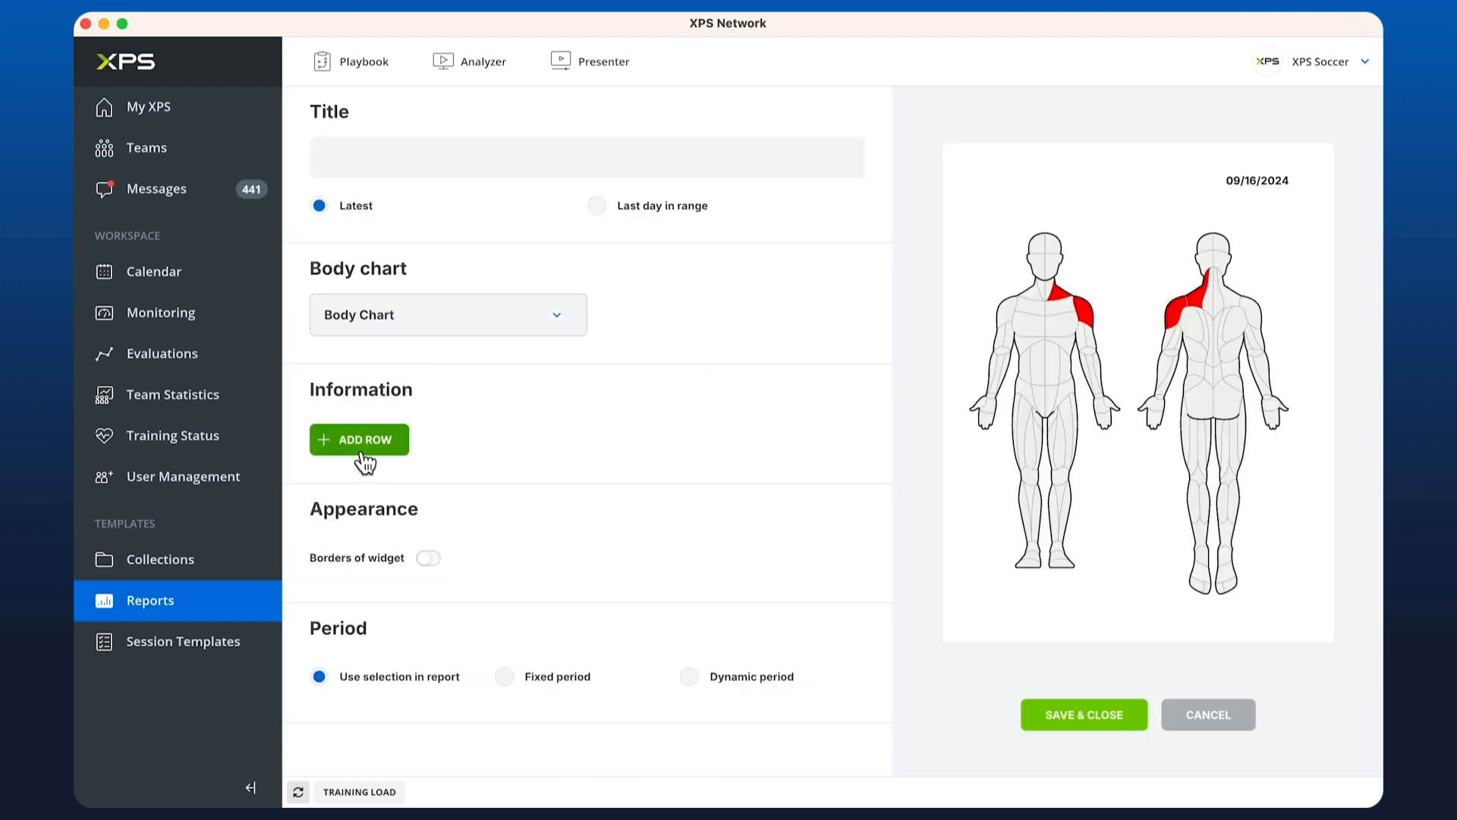
pyautogui.click(359, 439)
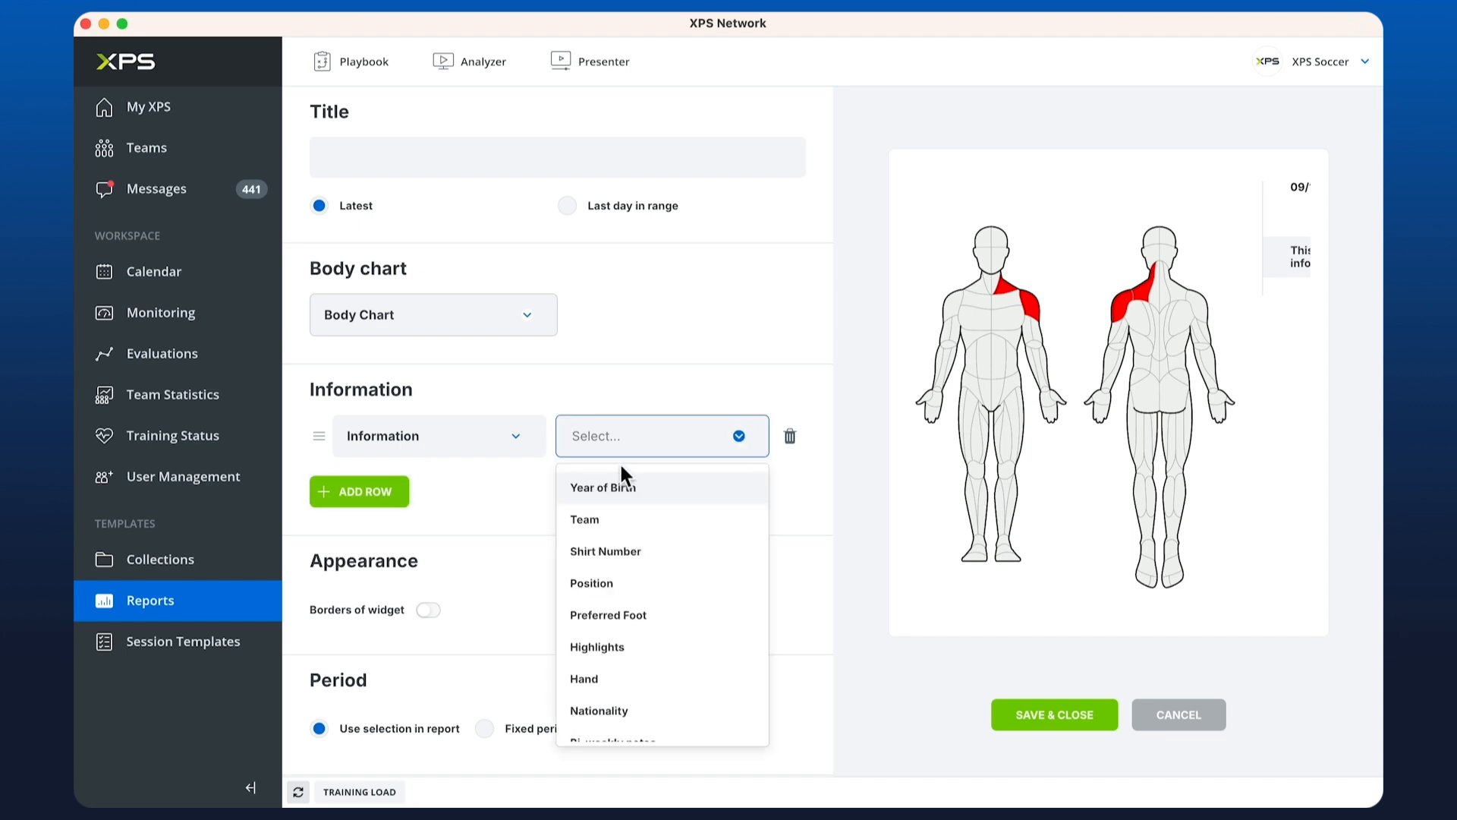
pyautogui.moveTo(648, 443)
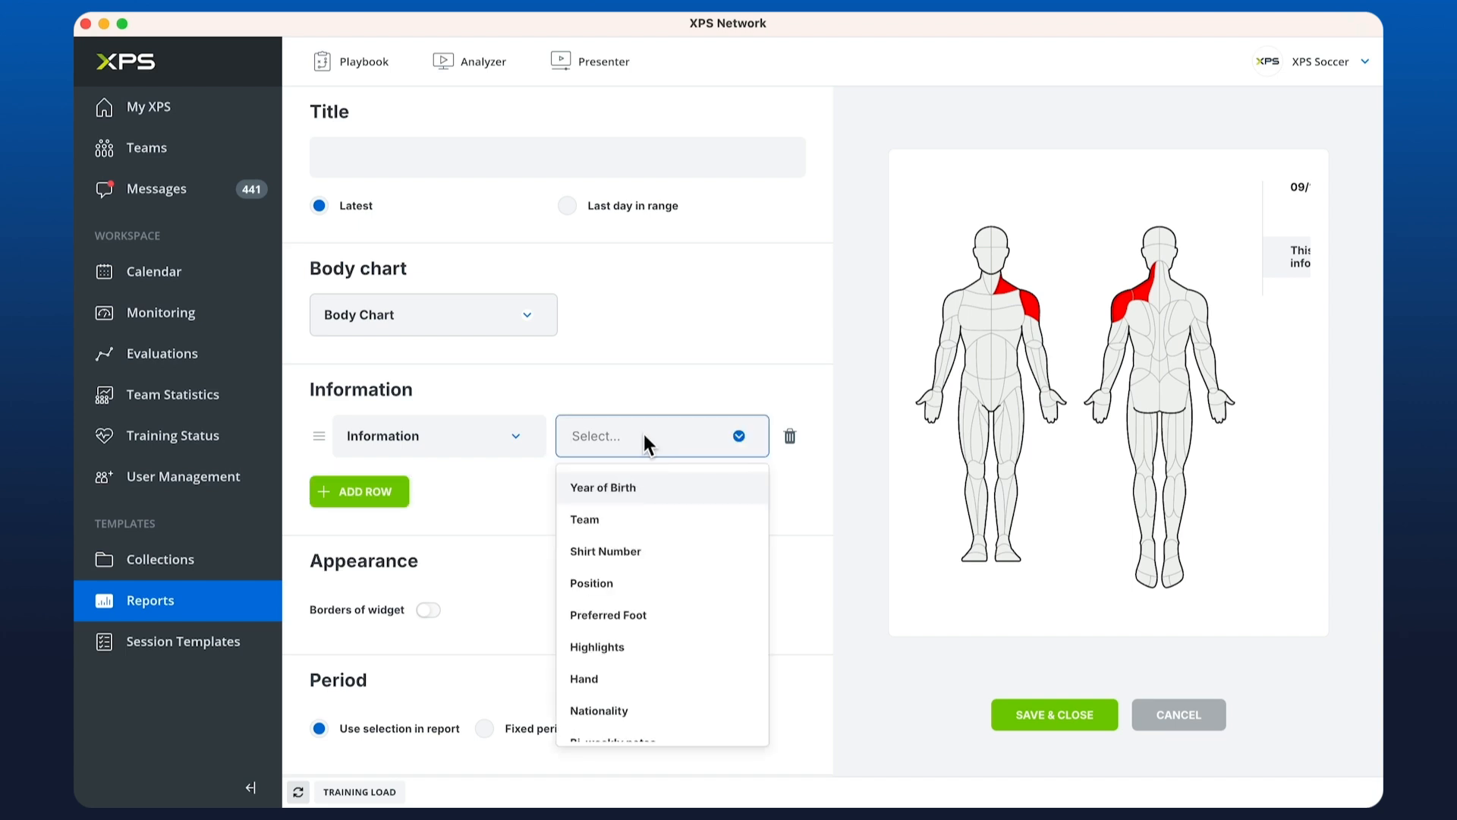
pyautogui.scroll(-3)
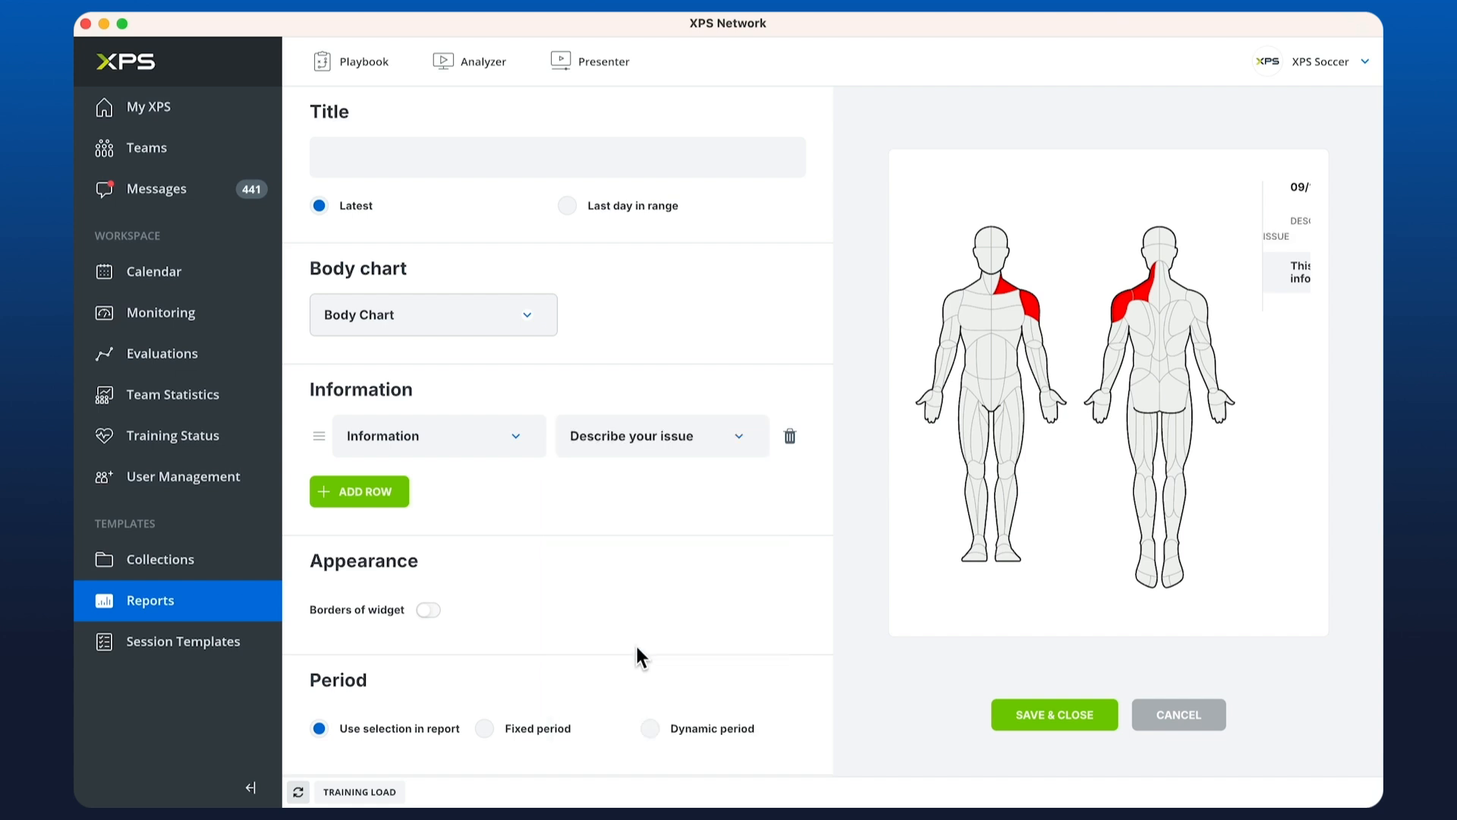
pyautogui.moveTo(1020, 746)
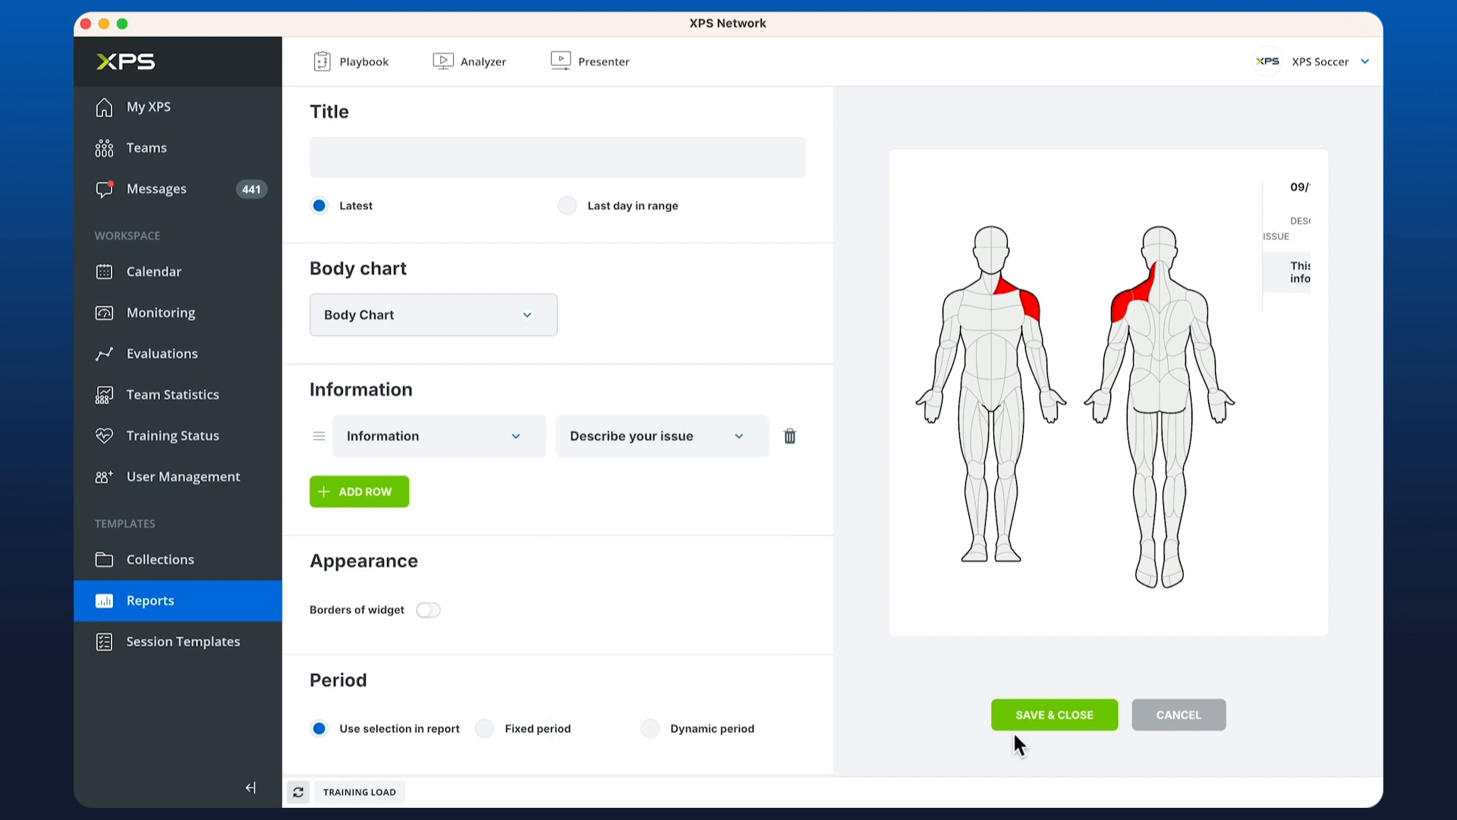
pyautogui.click(1053, 714)
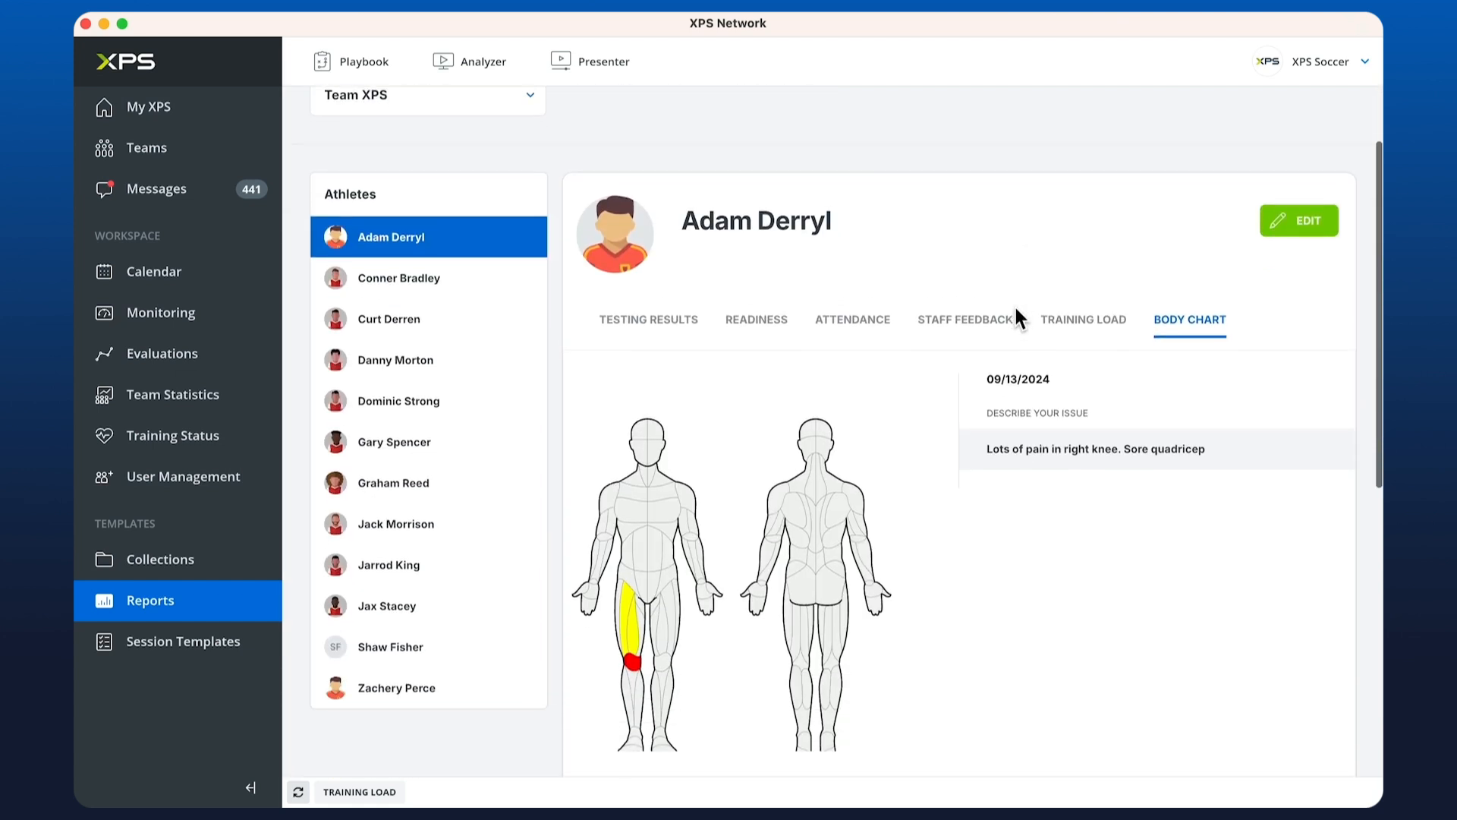
pyautogui.scroll(-3)
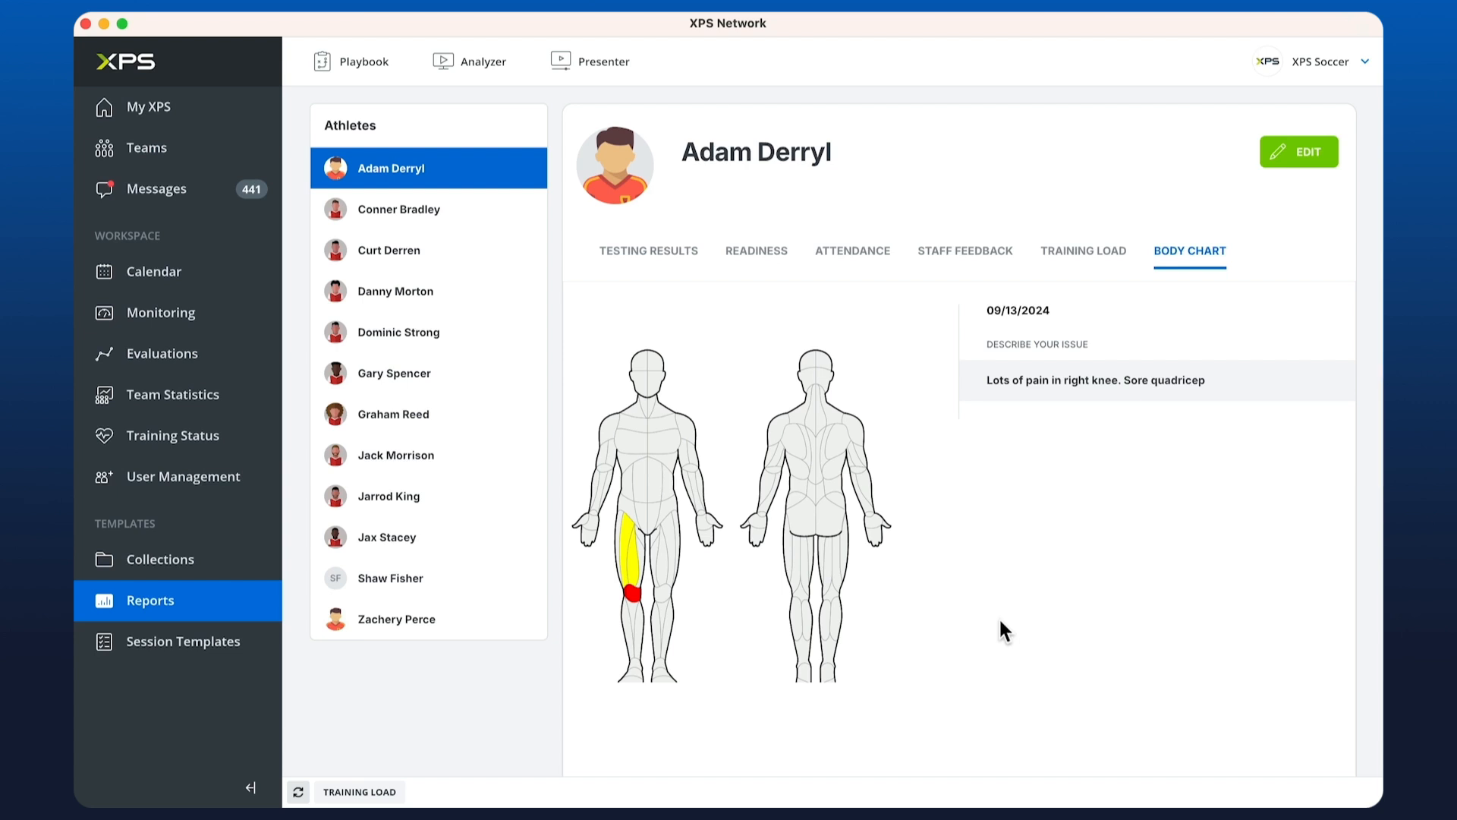